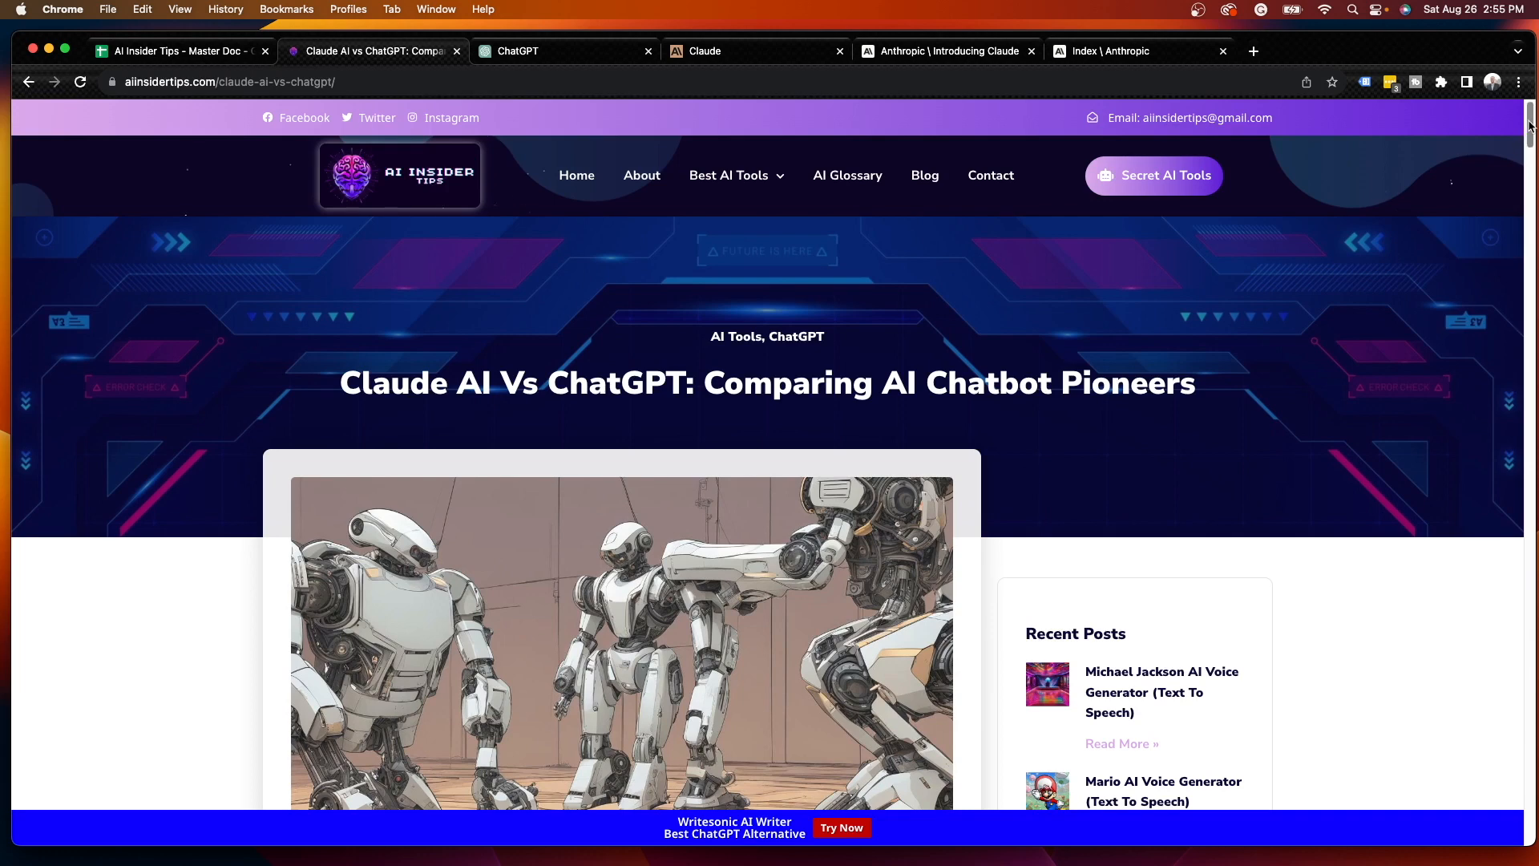
Skim the current blog article, then switch to Anthropic's 'Introducing Claude' announcement
scroll(down, 3)
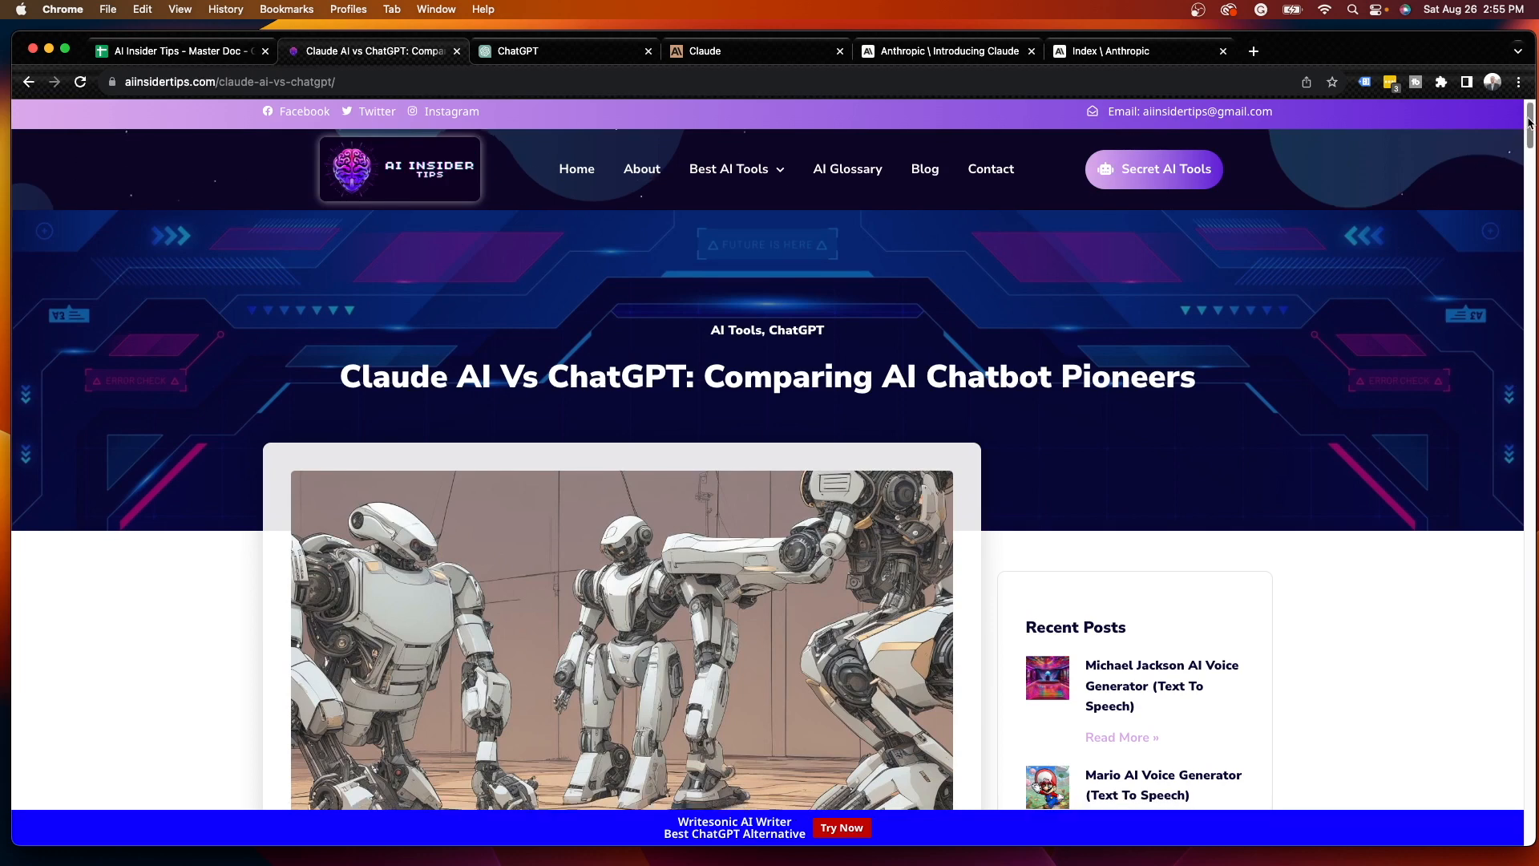
scroll(down, 3)
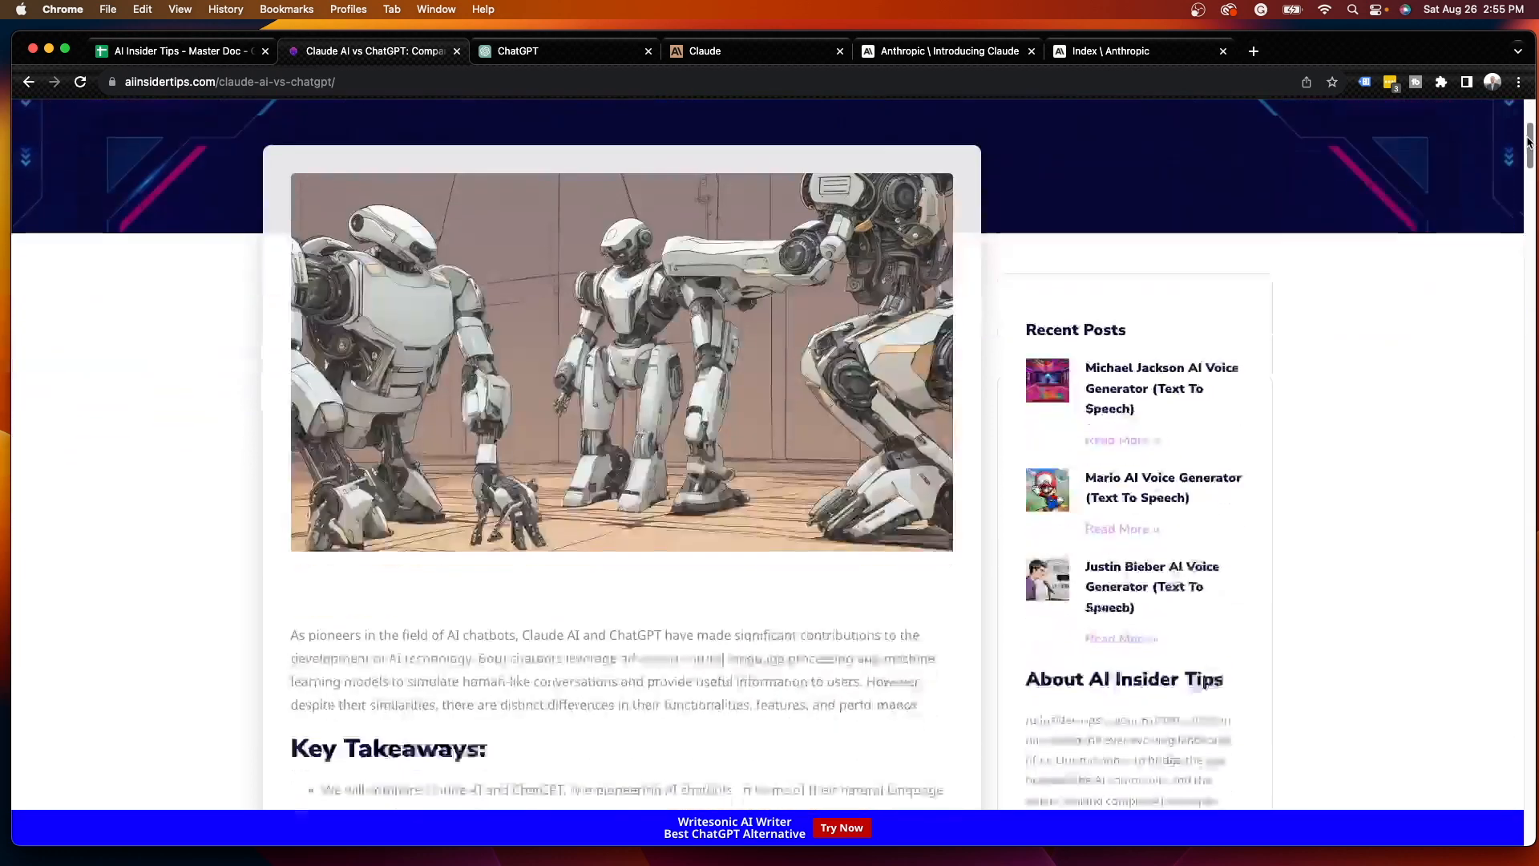
scroll(up, 3)
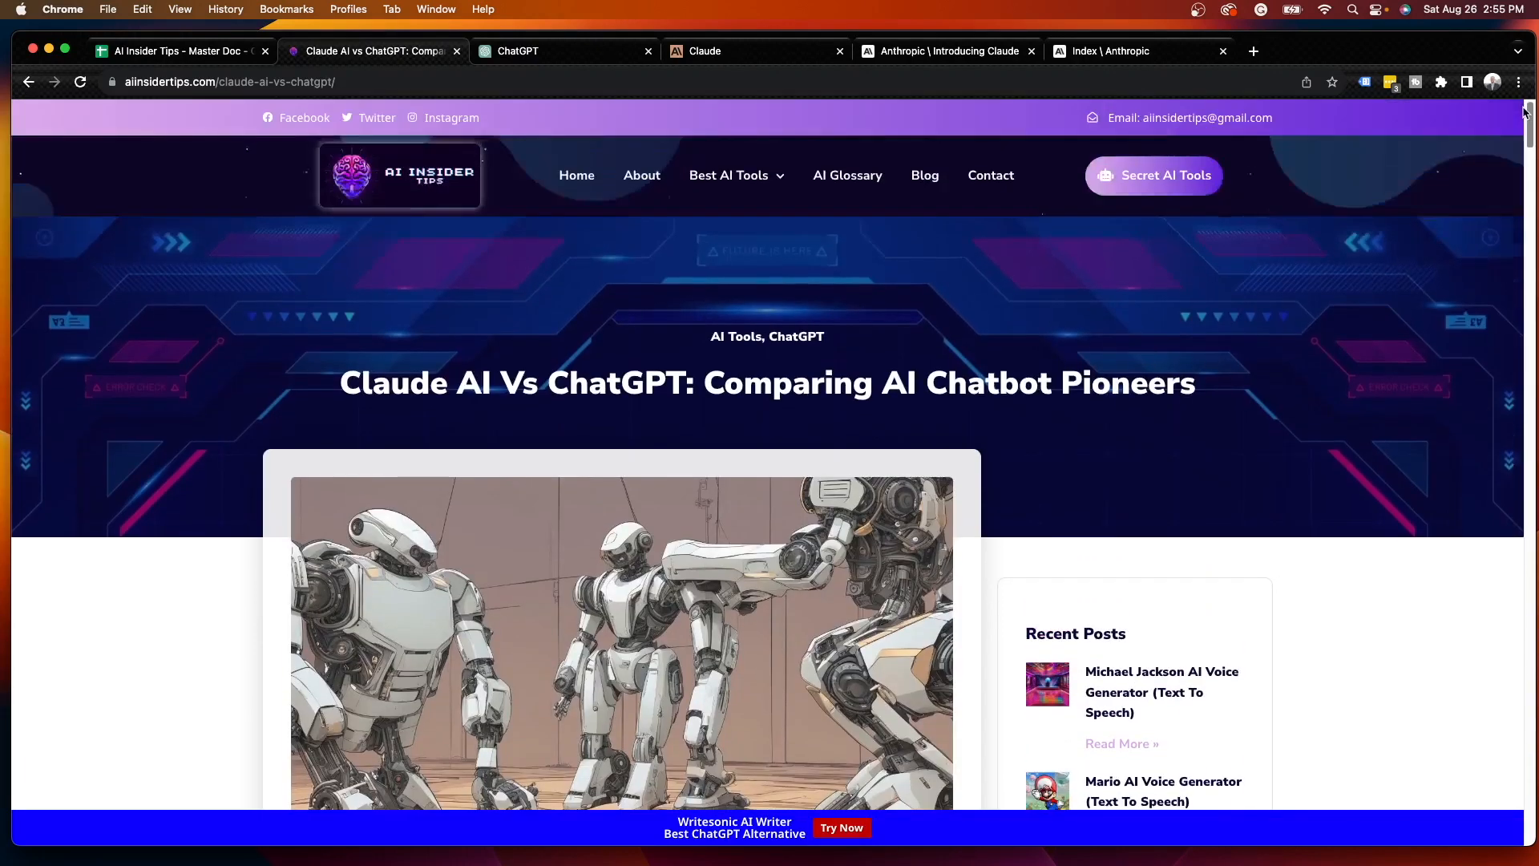
scroll(down, 3)
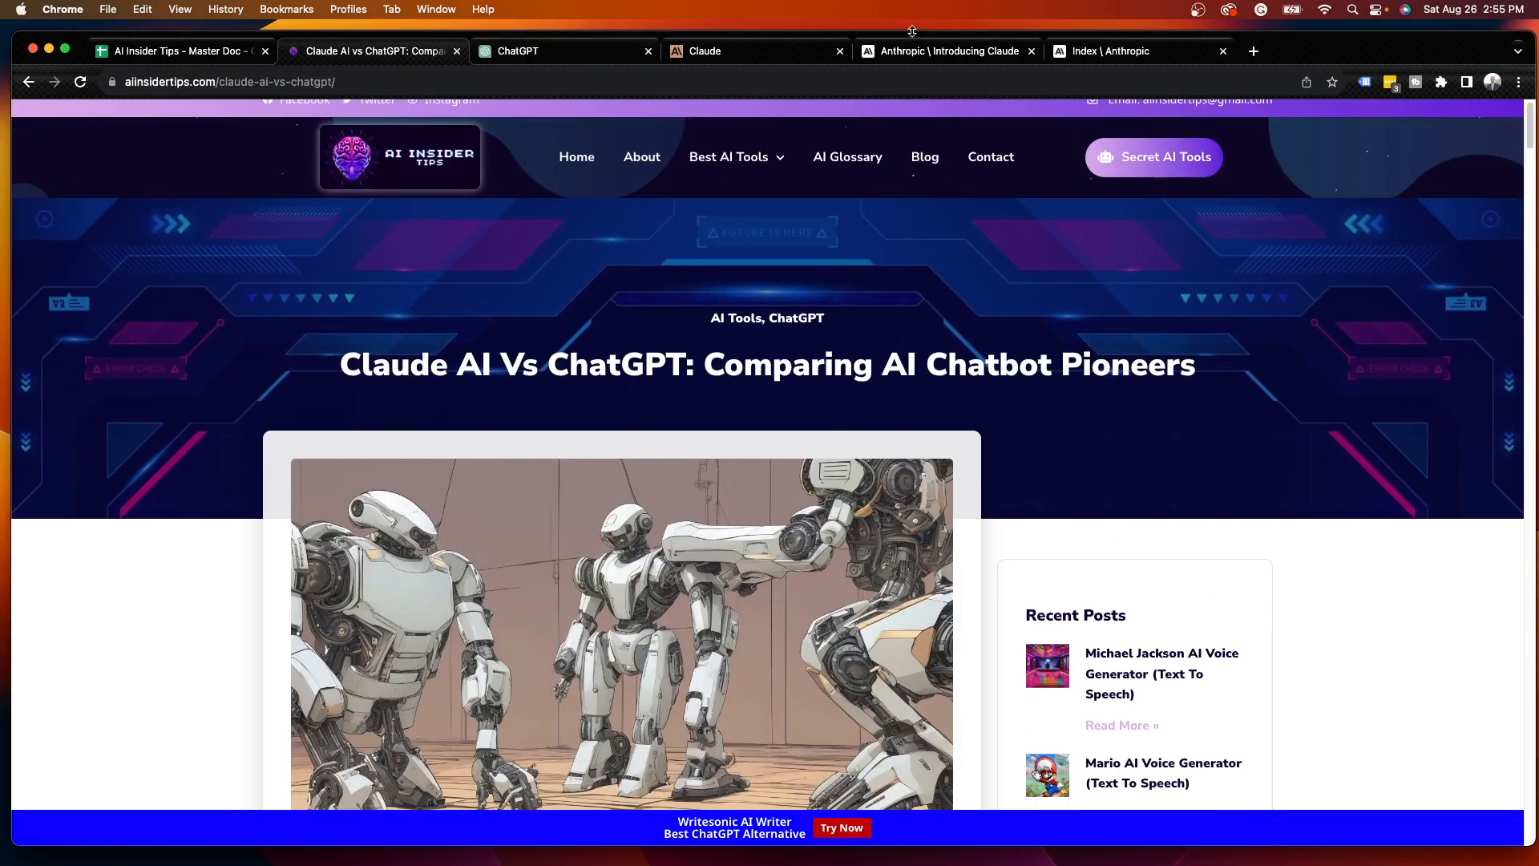
click(946, 51)
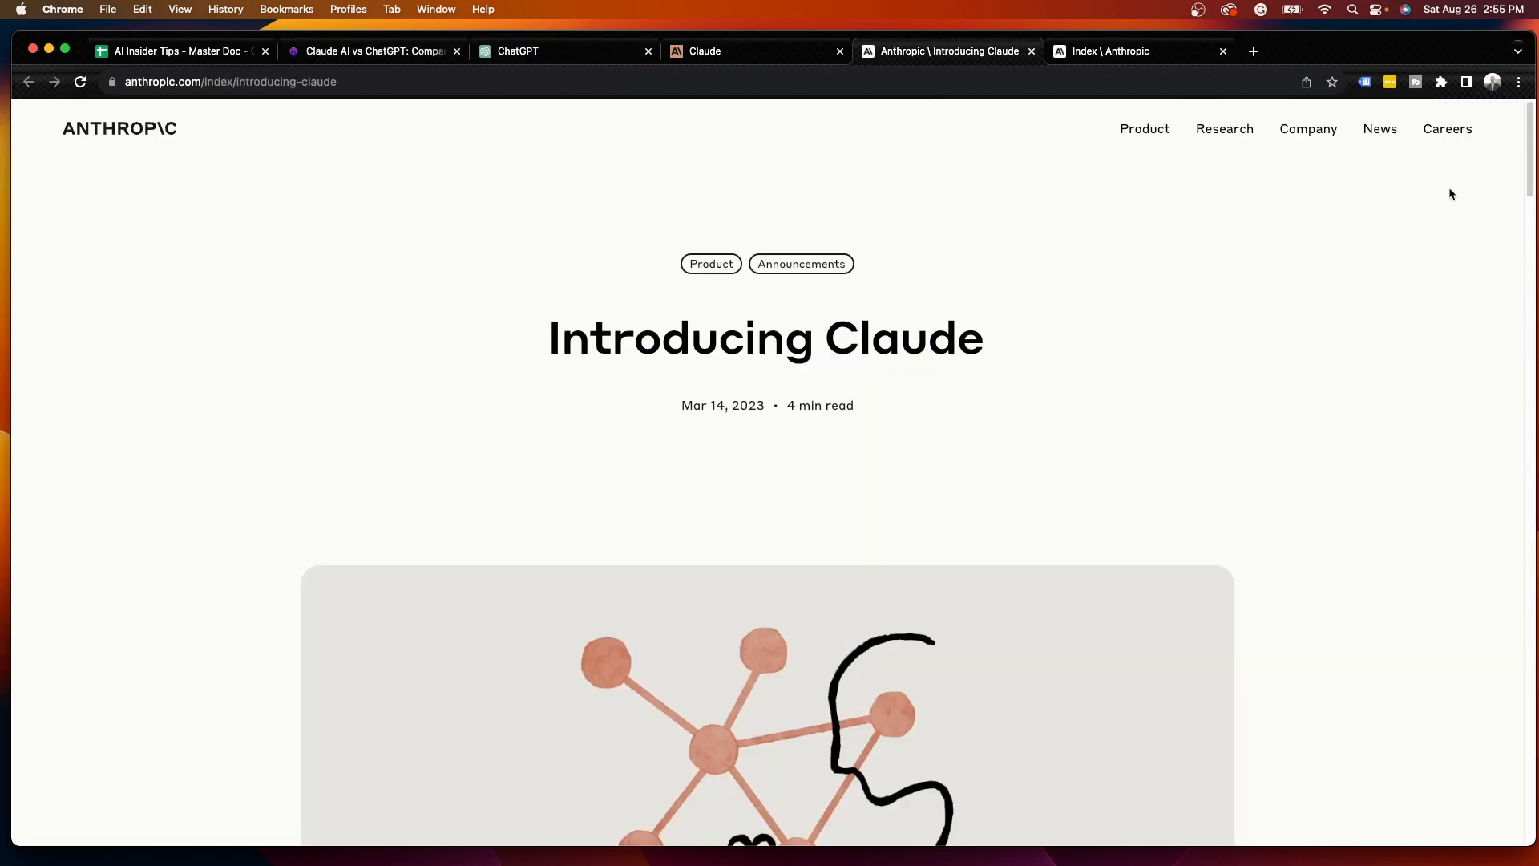
mouse_move(822, 116)
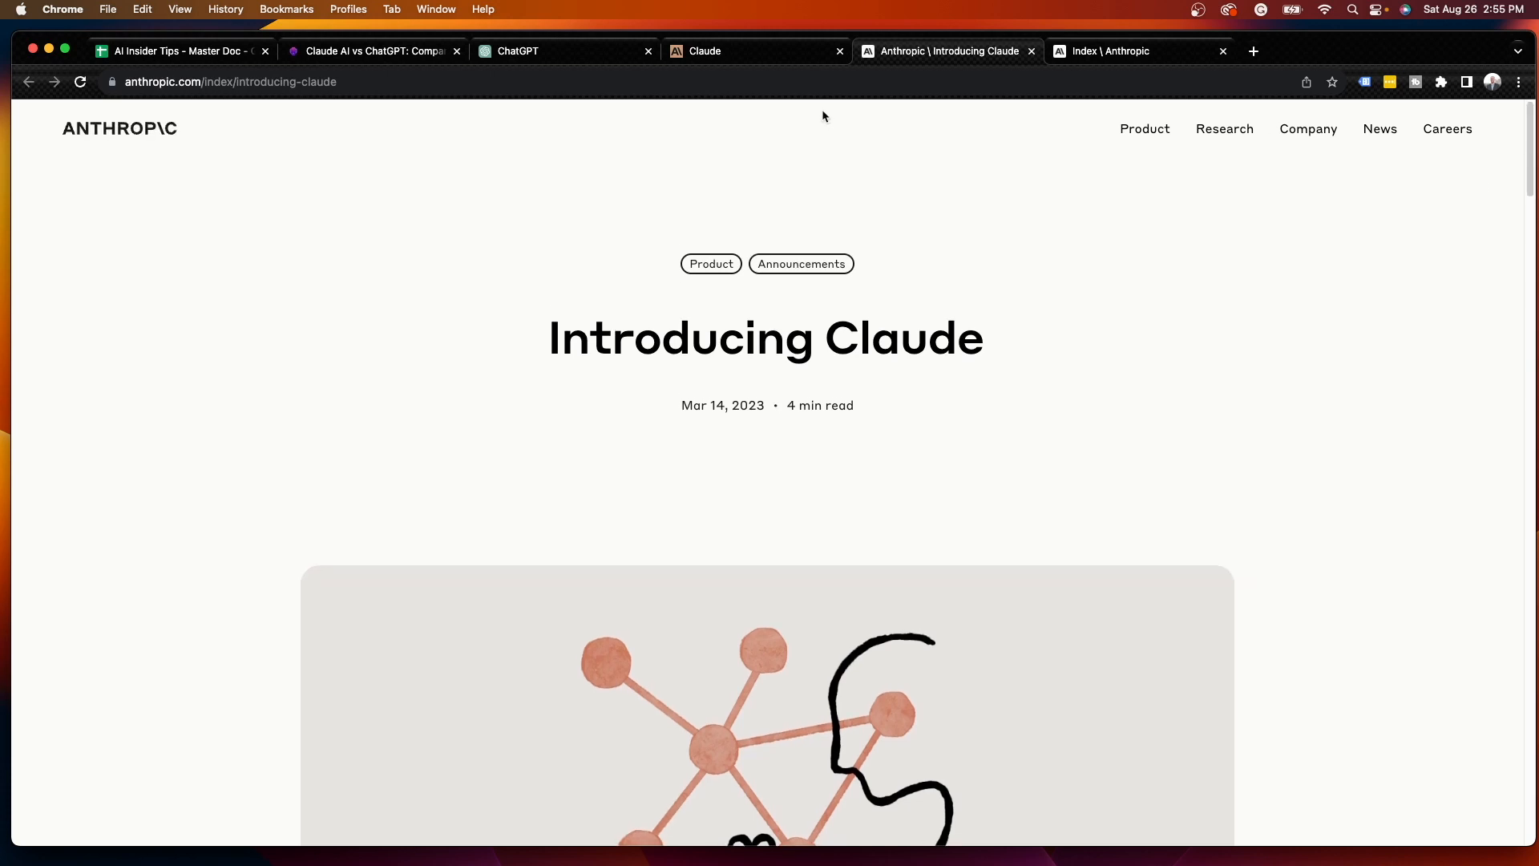
Read through the Introducing Claude announcement and return toward its top
scroll(down, 3)
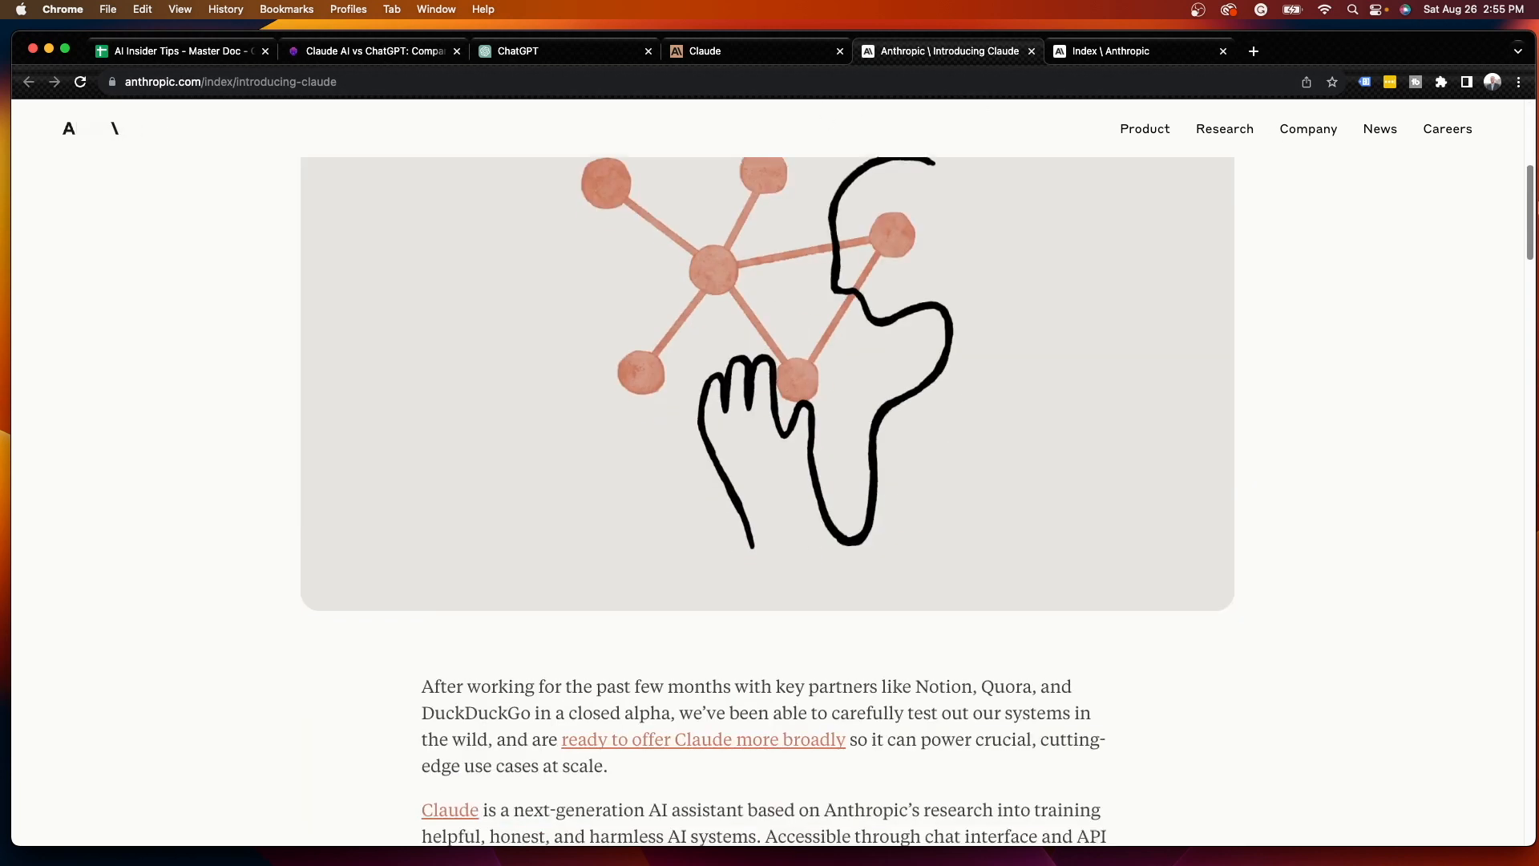
scroll(down, 3)
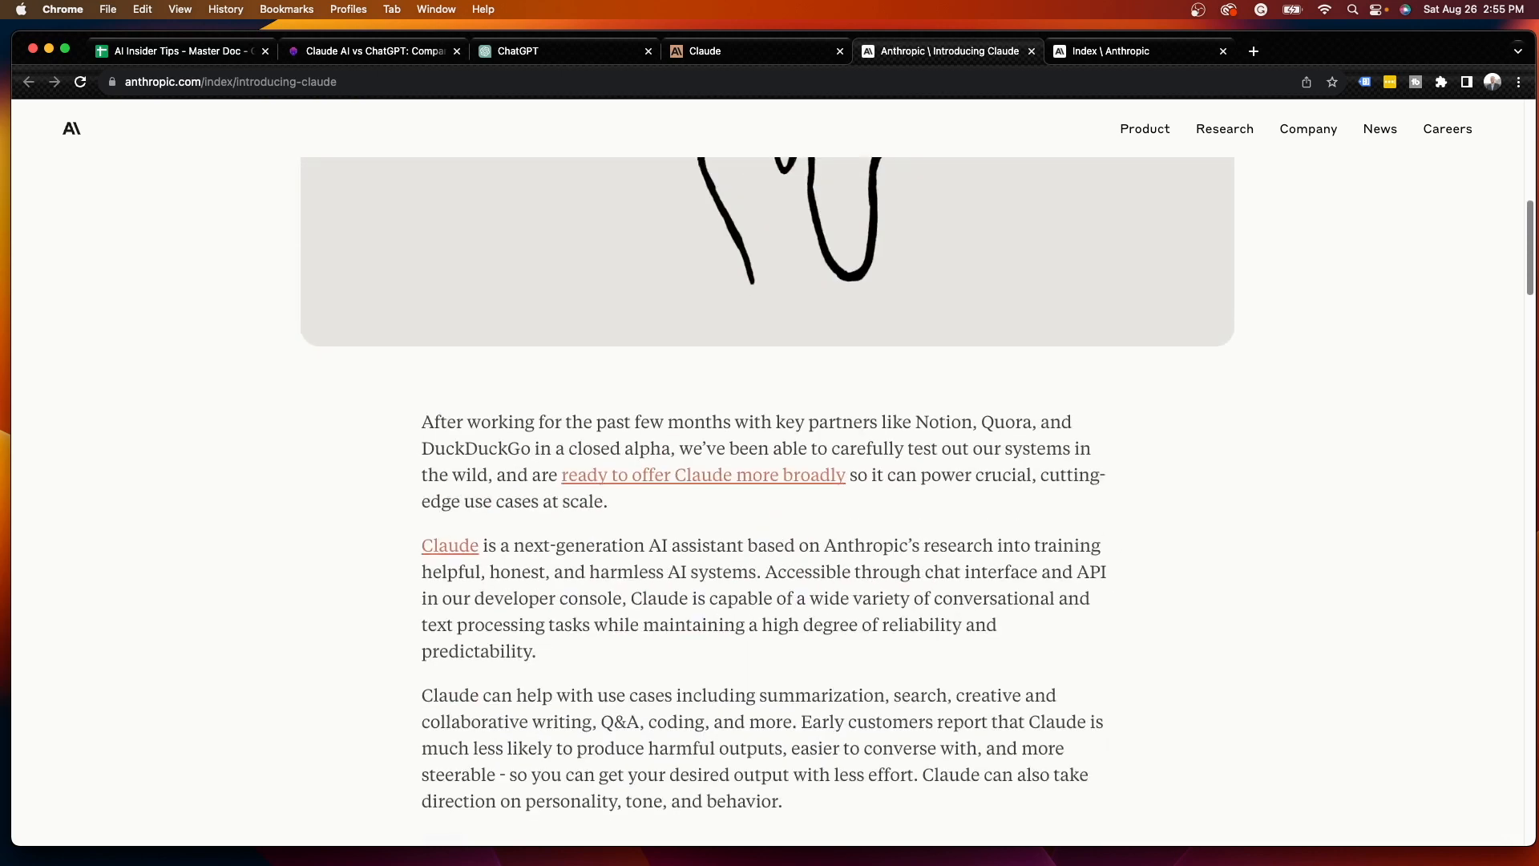
scroll(down, 3)
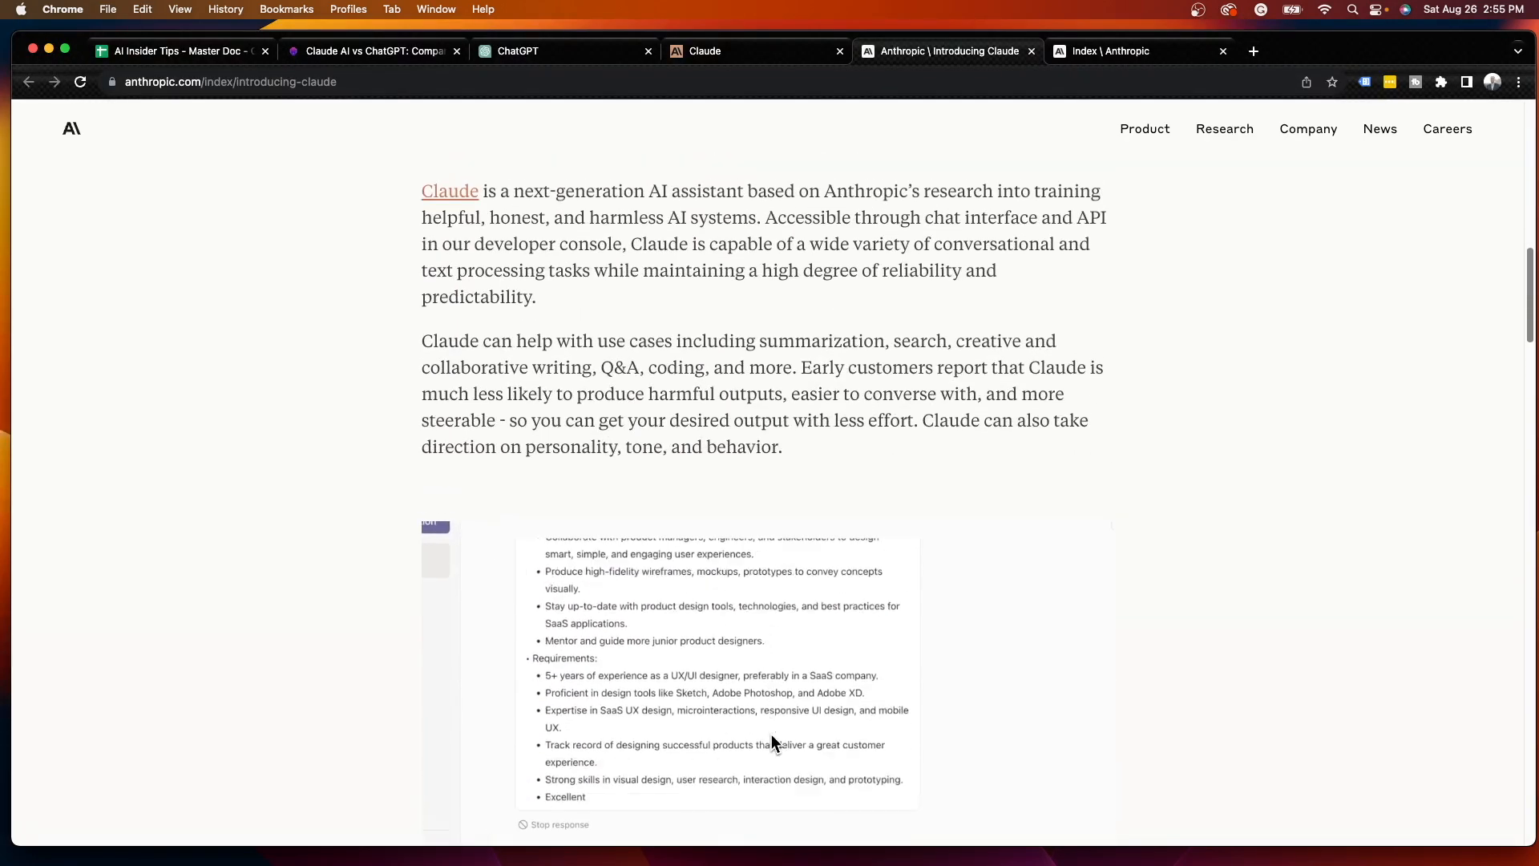
scroll(up, 3)
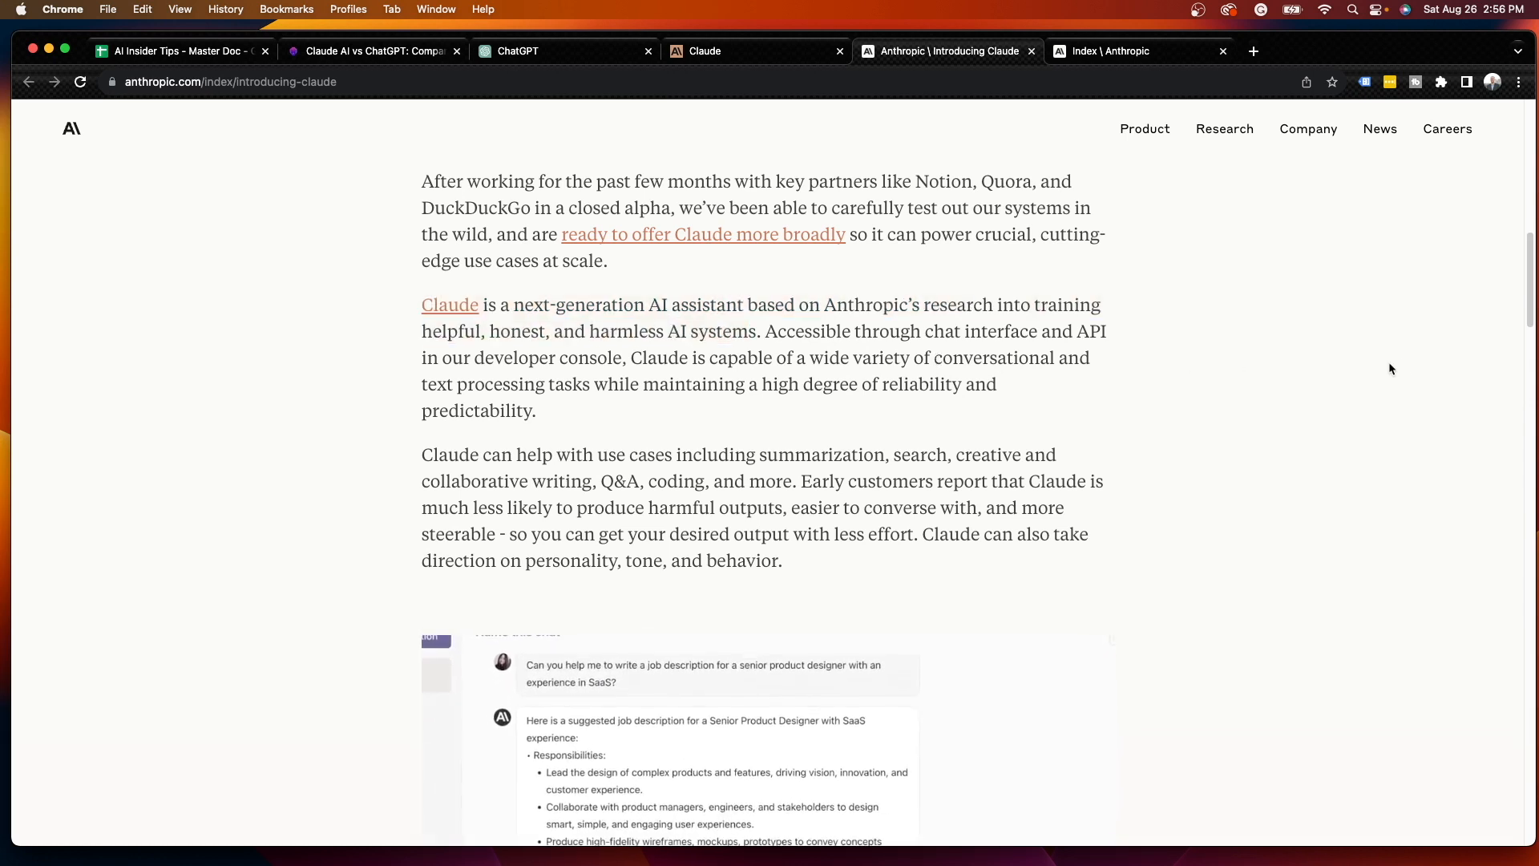
scroll(down, 3)
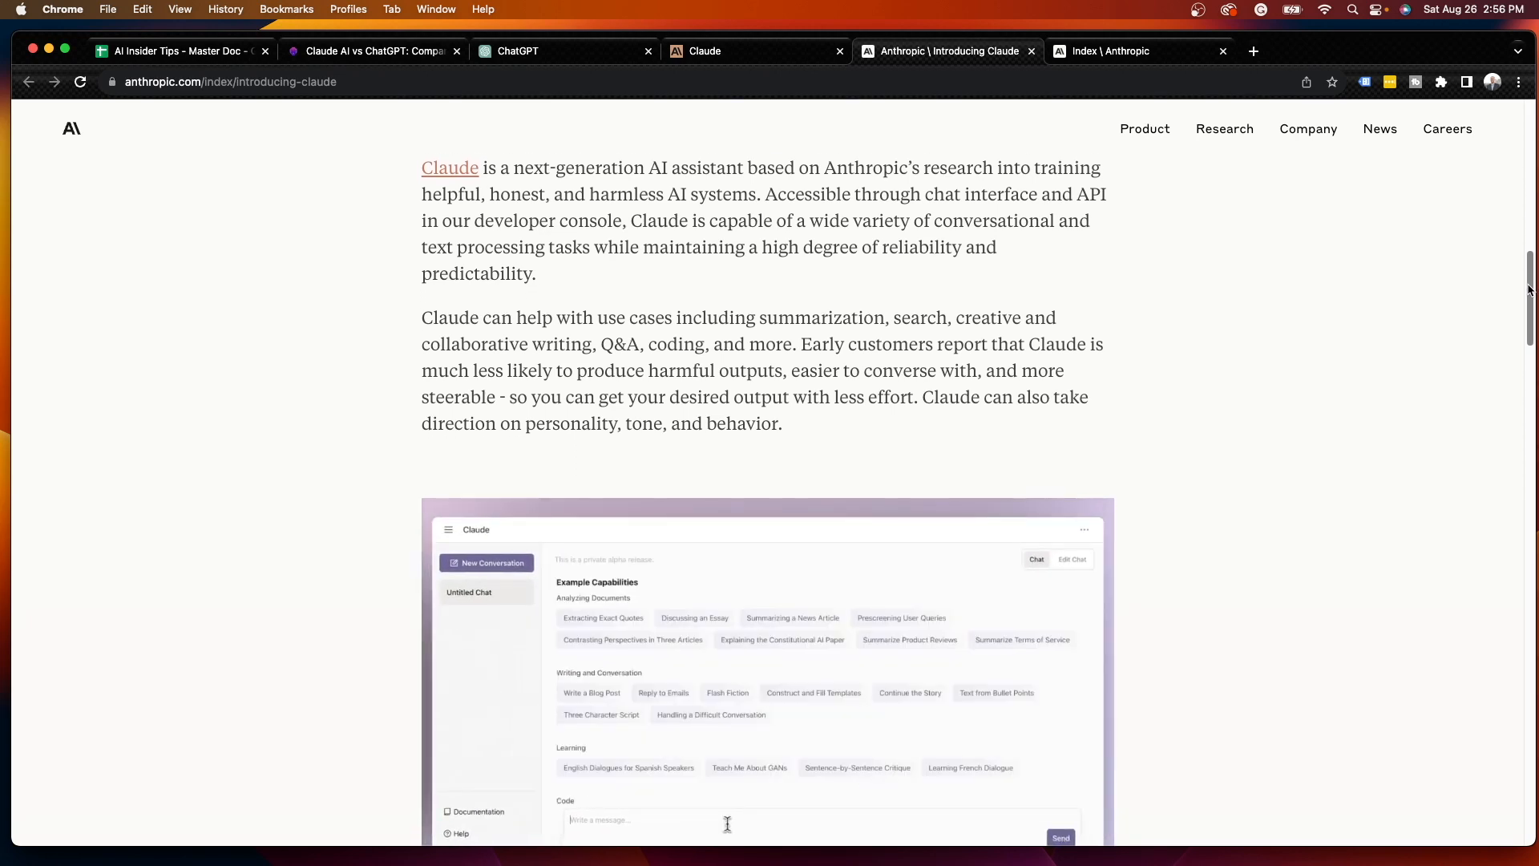
scroll(down, 3)
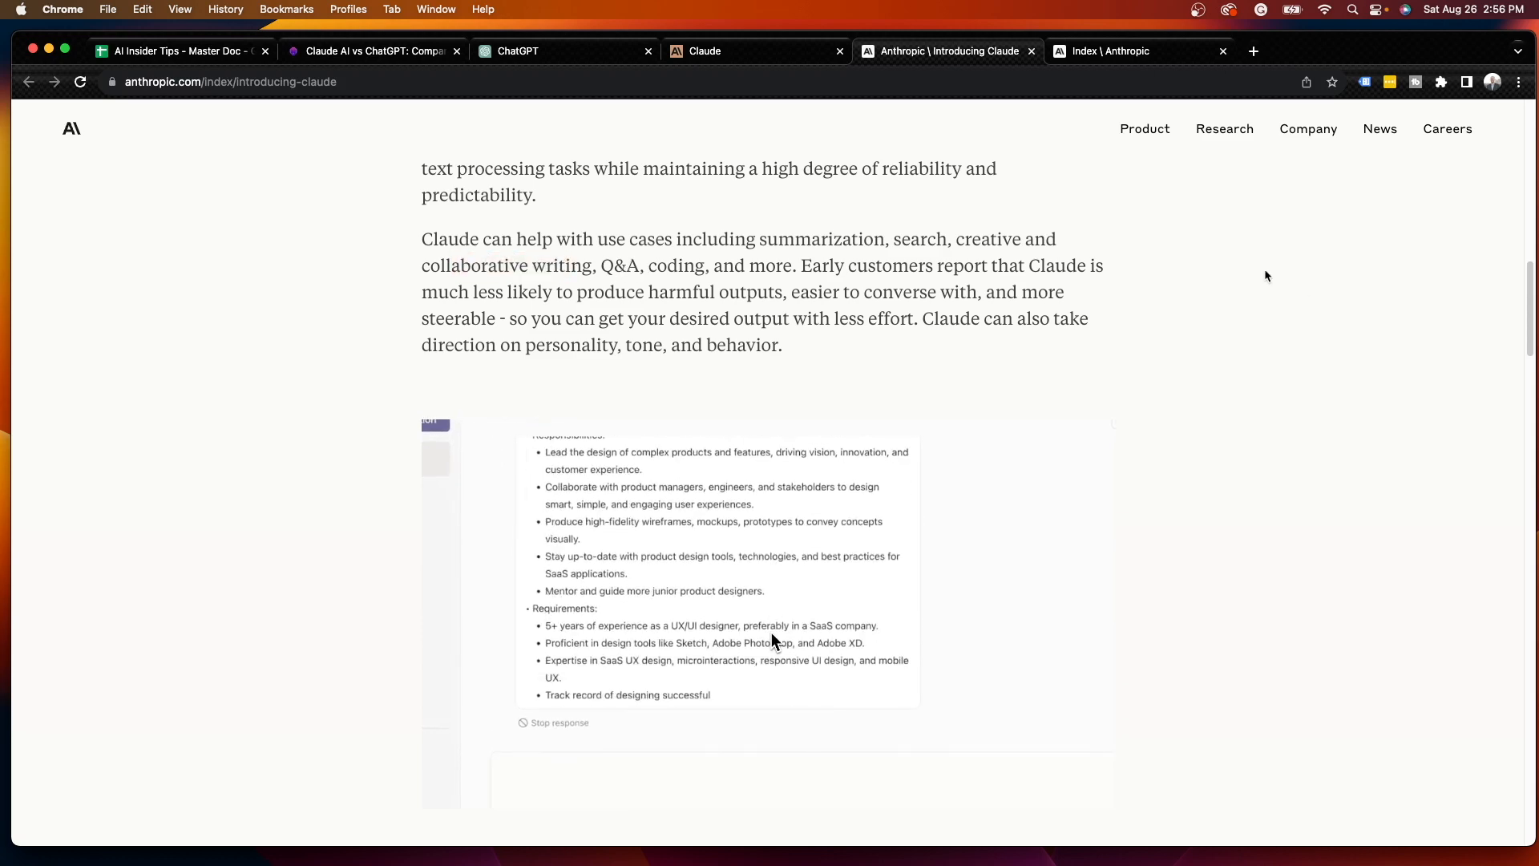
scroll(down, 3)
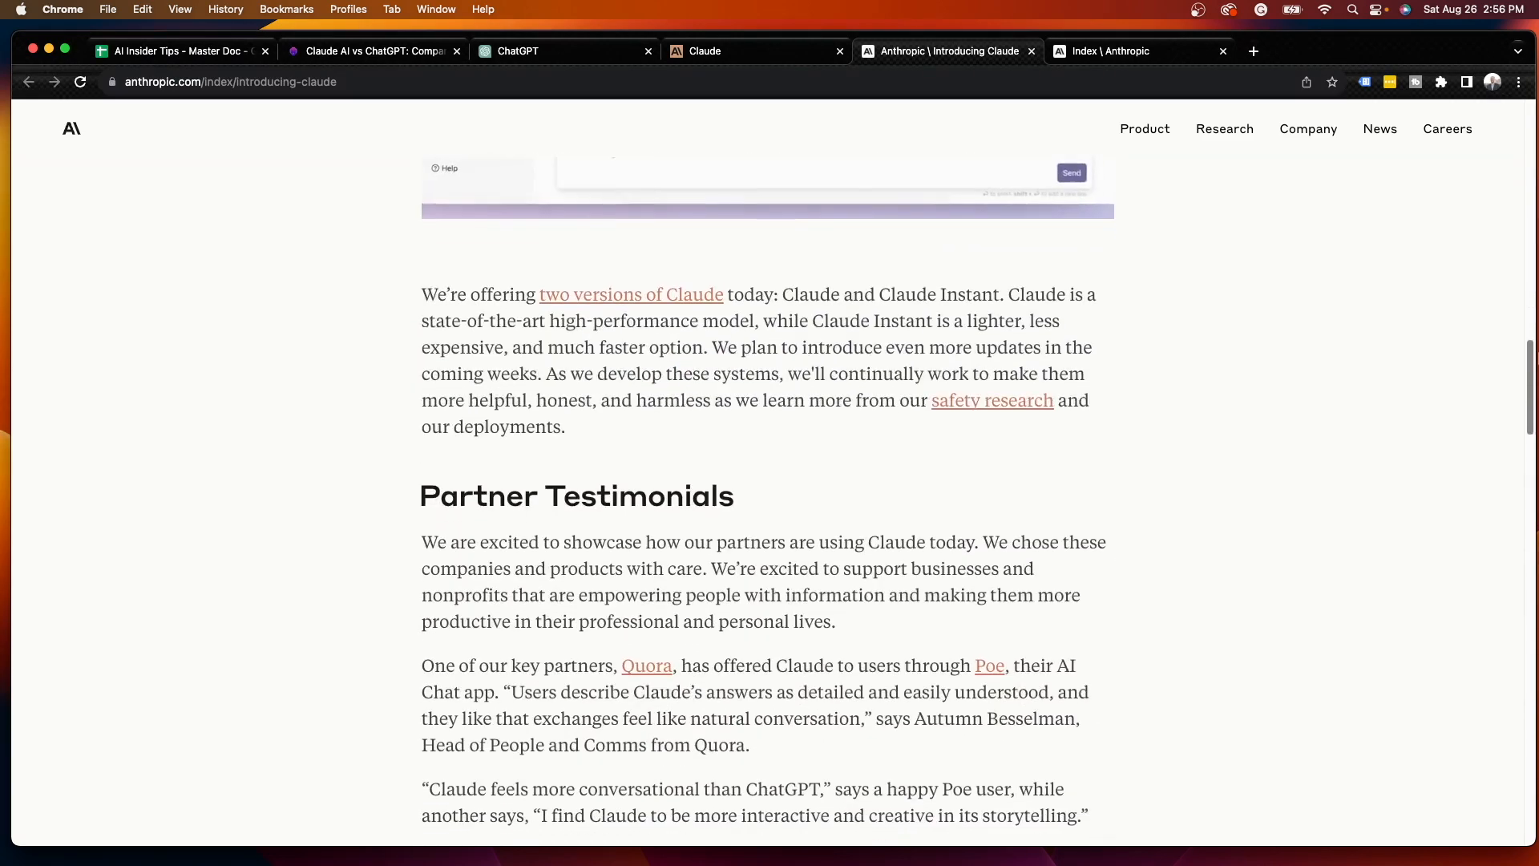
scroll(down, 3)
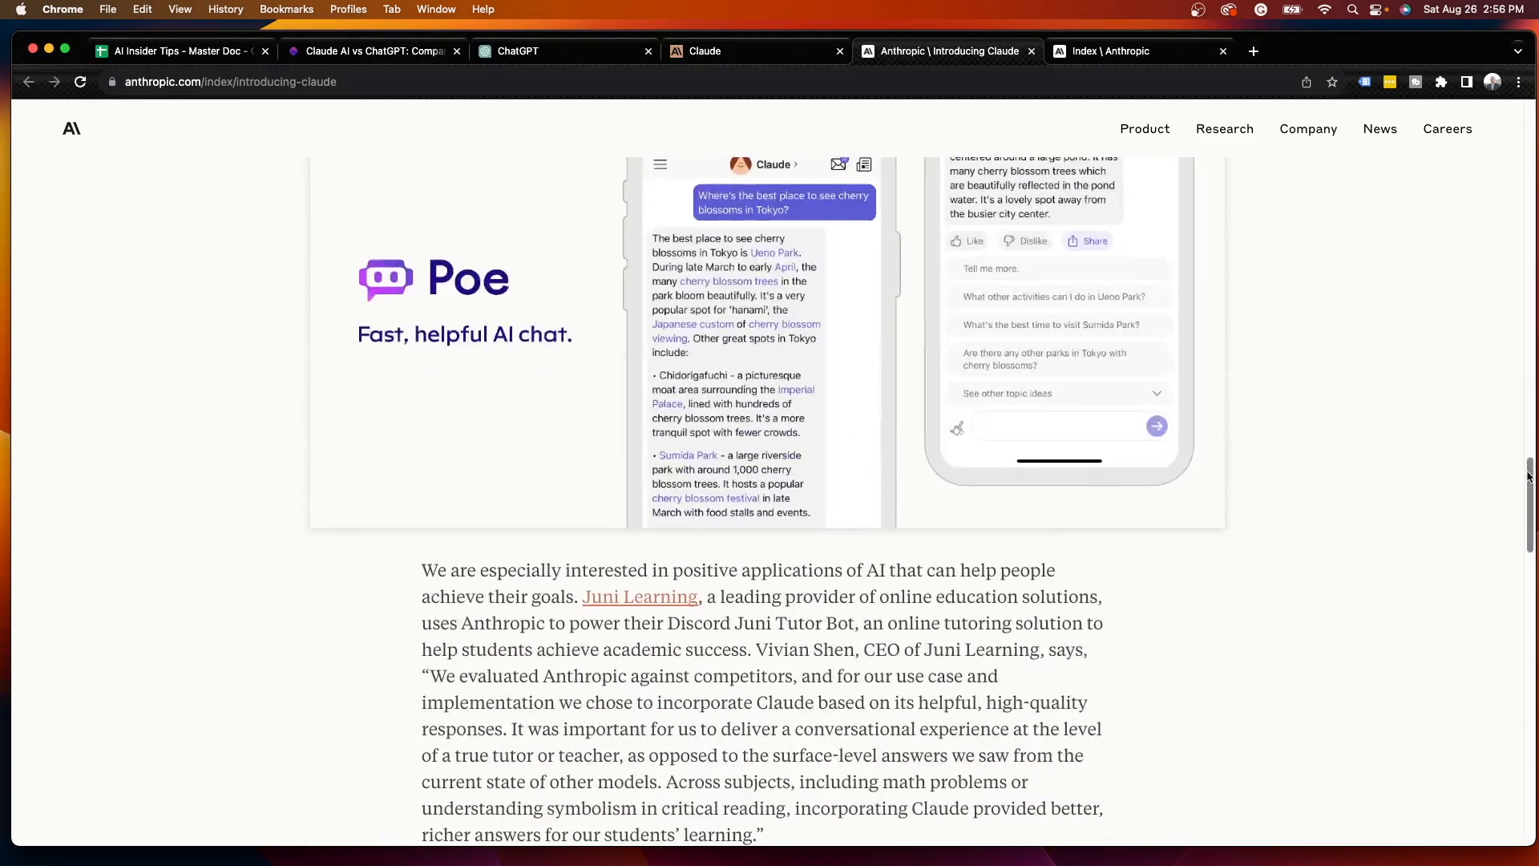
scroll(up, 3)
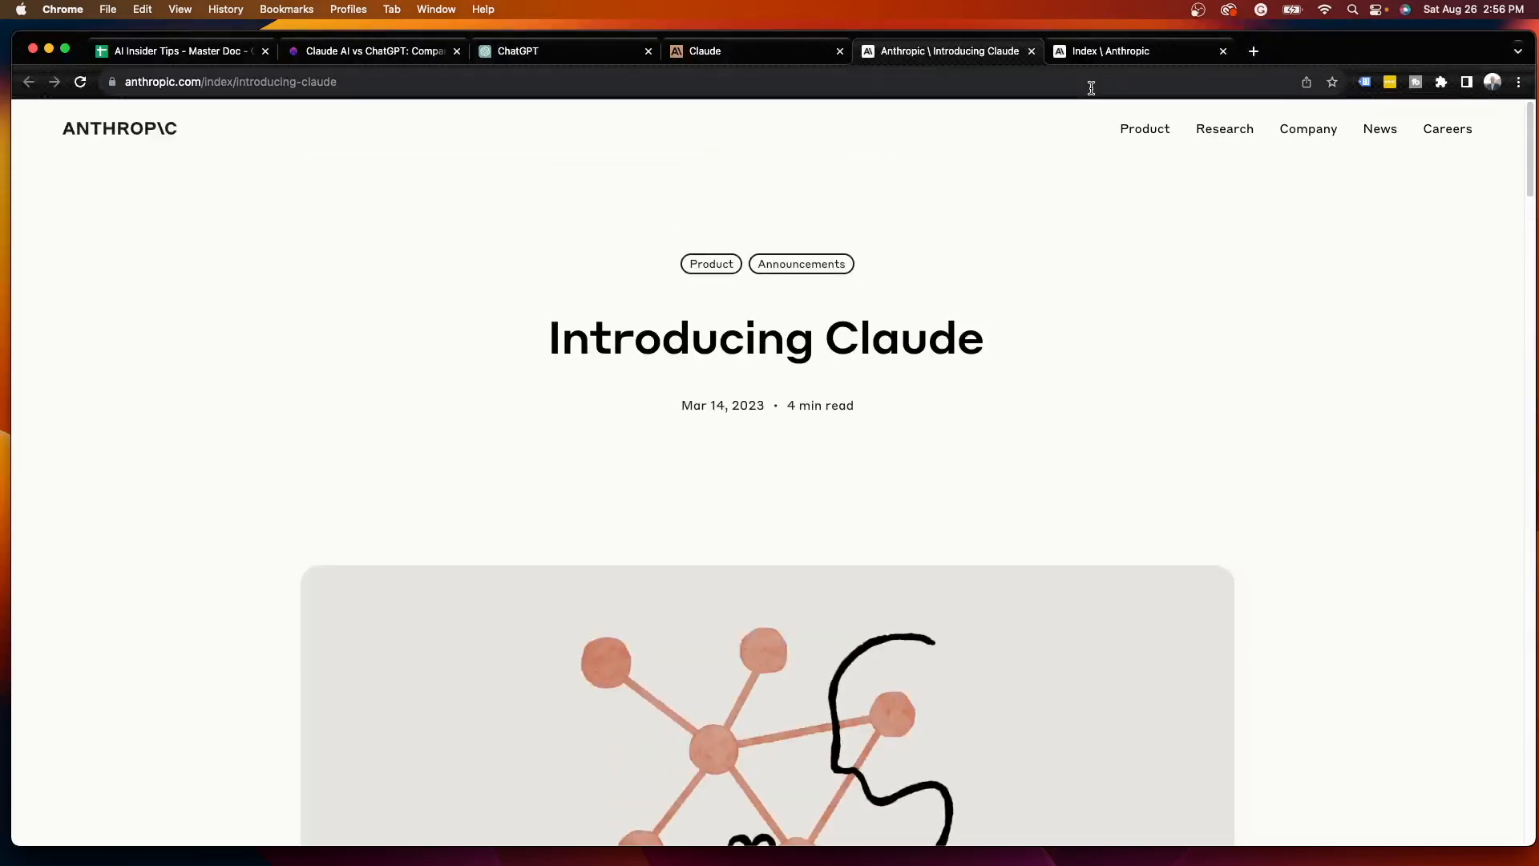
mouse_move(941, 322)
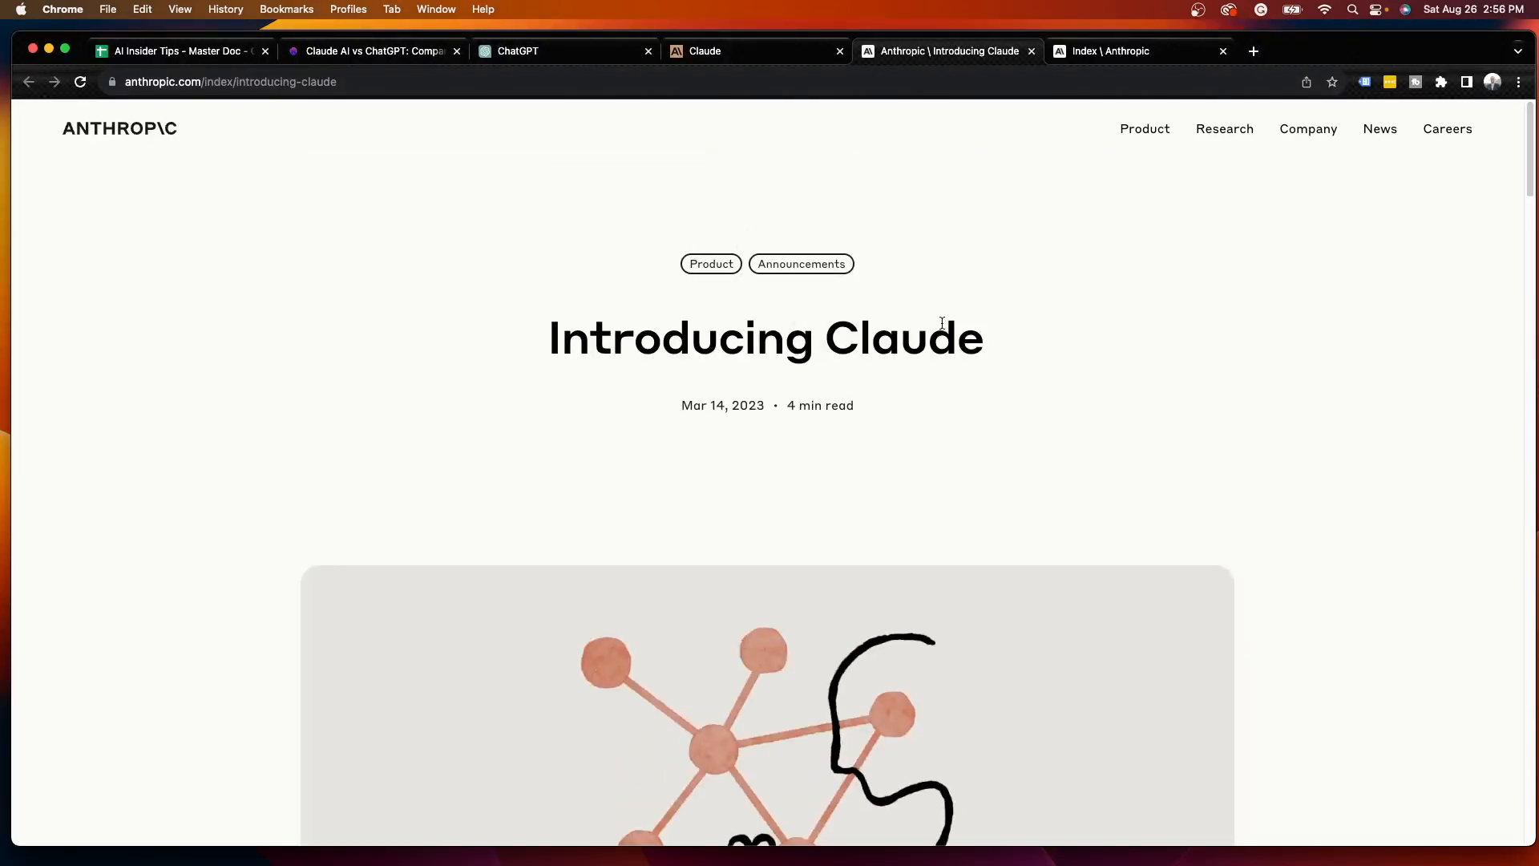
mouse_move(981, 106)
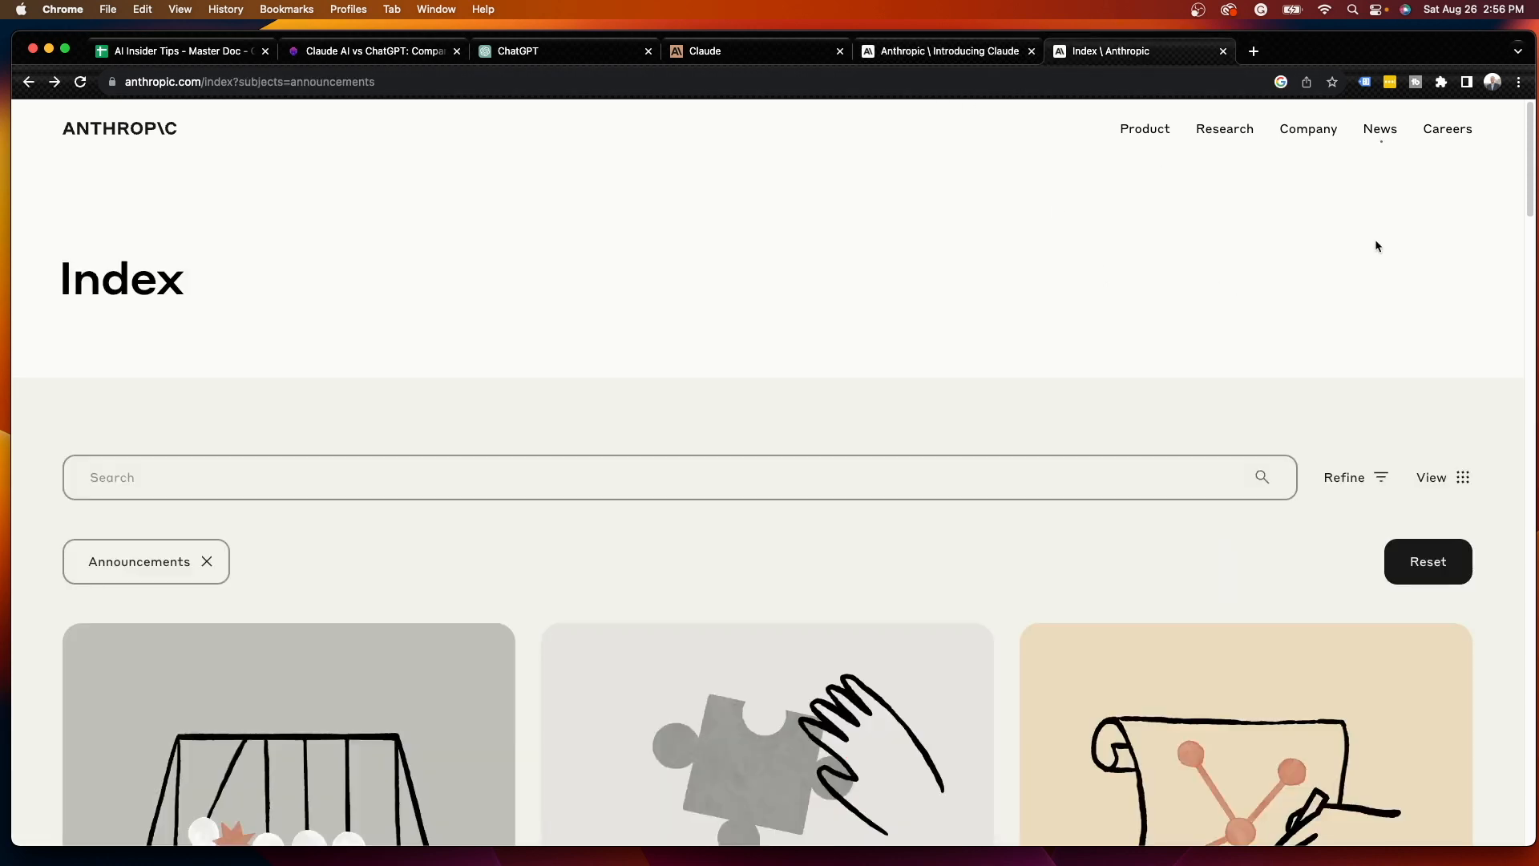
Browse the Anthropic Announcements index grid down to the Claude 2 post and back up
scroll(down, 3)
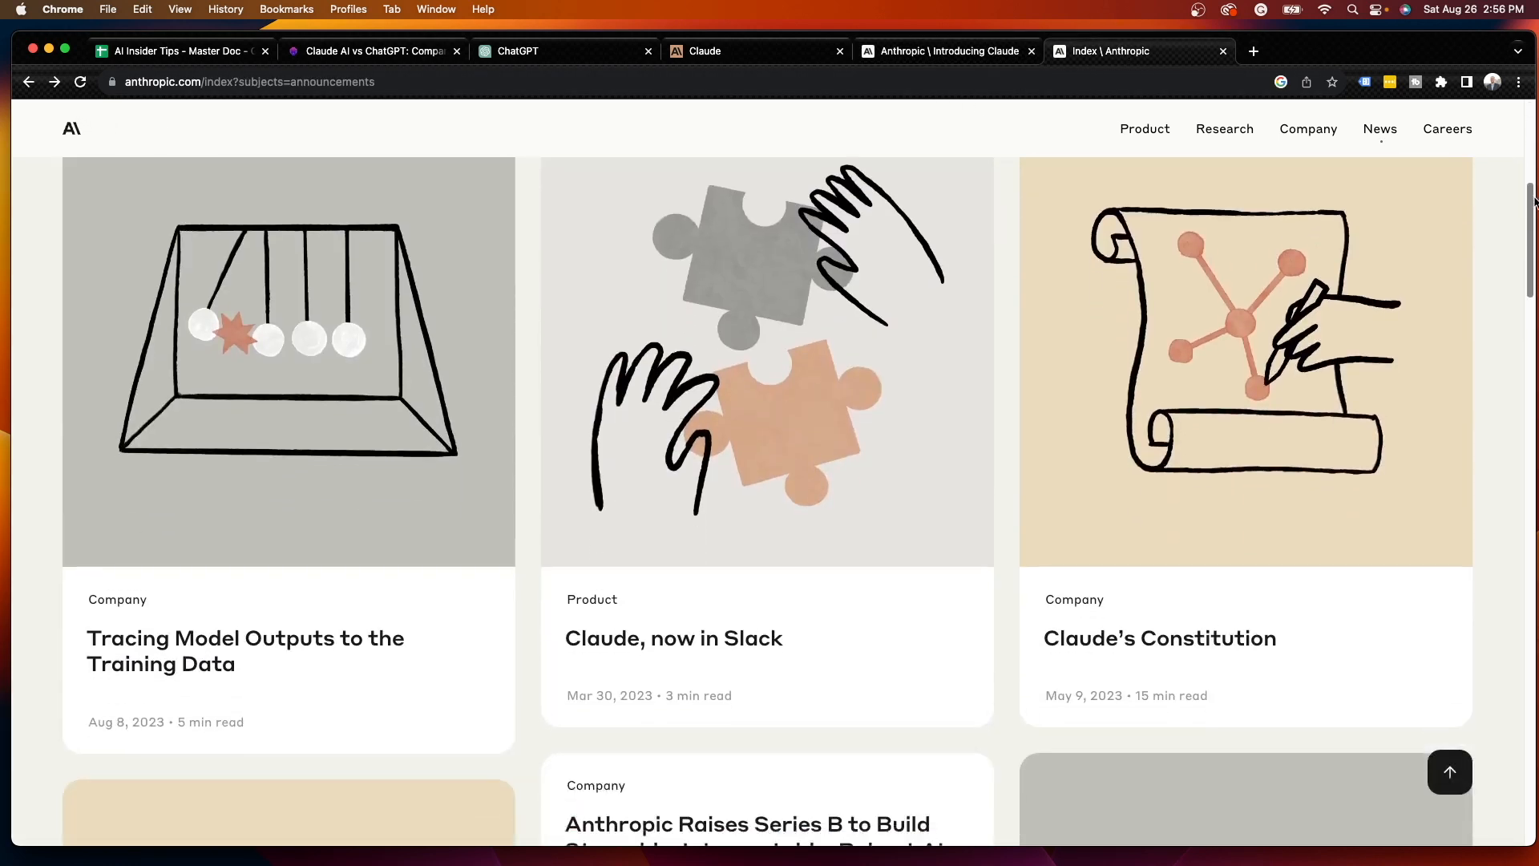
scroll(down, 3)
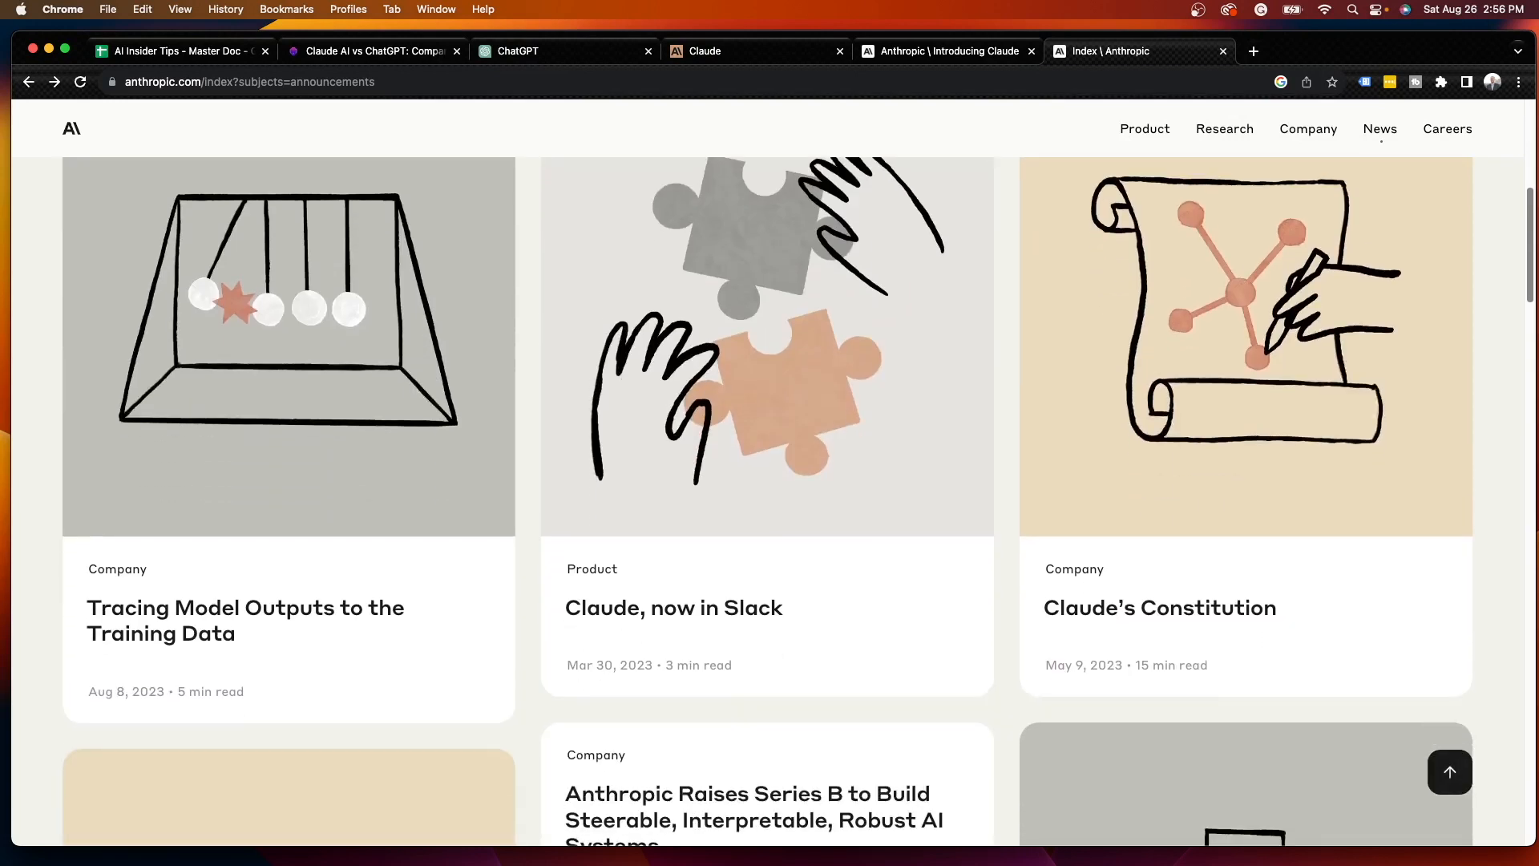
scroll(down, 3)
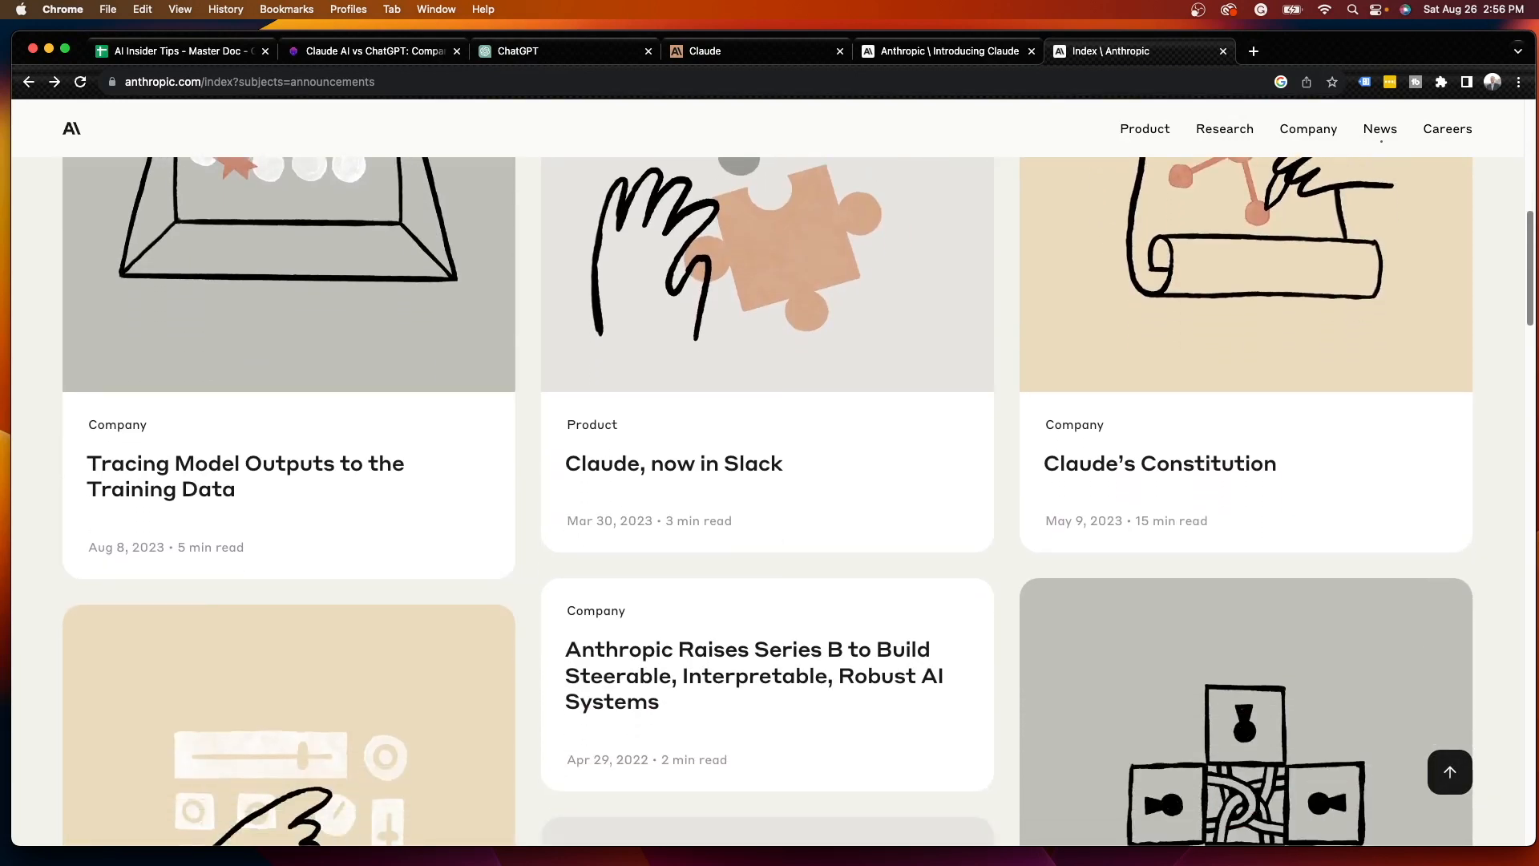
scroll(up, 3)
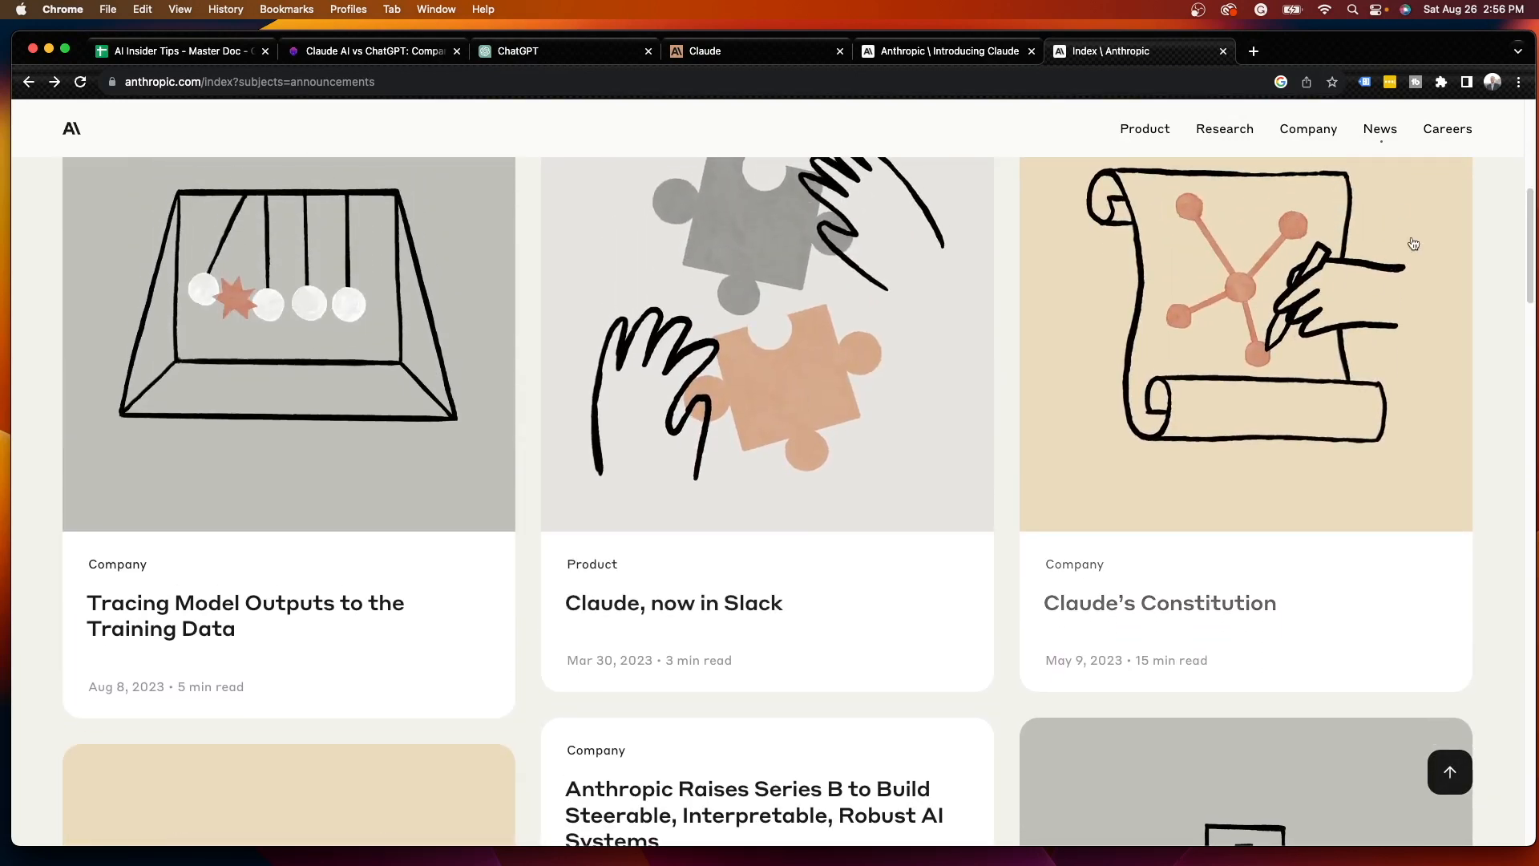
scroll(down, 3)
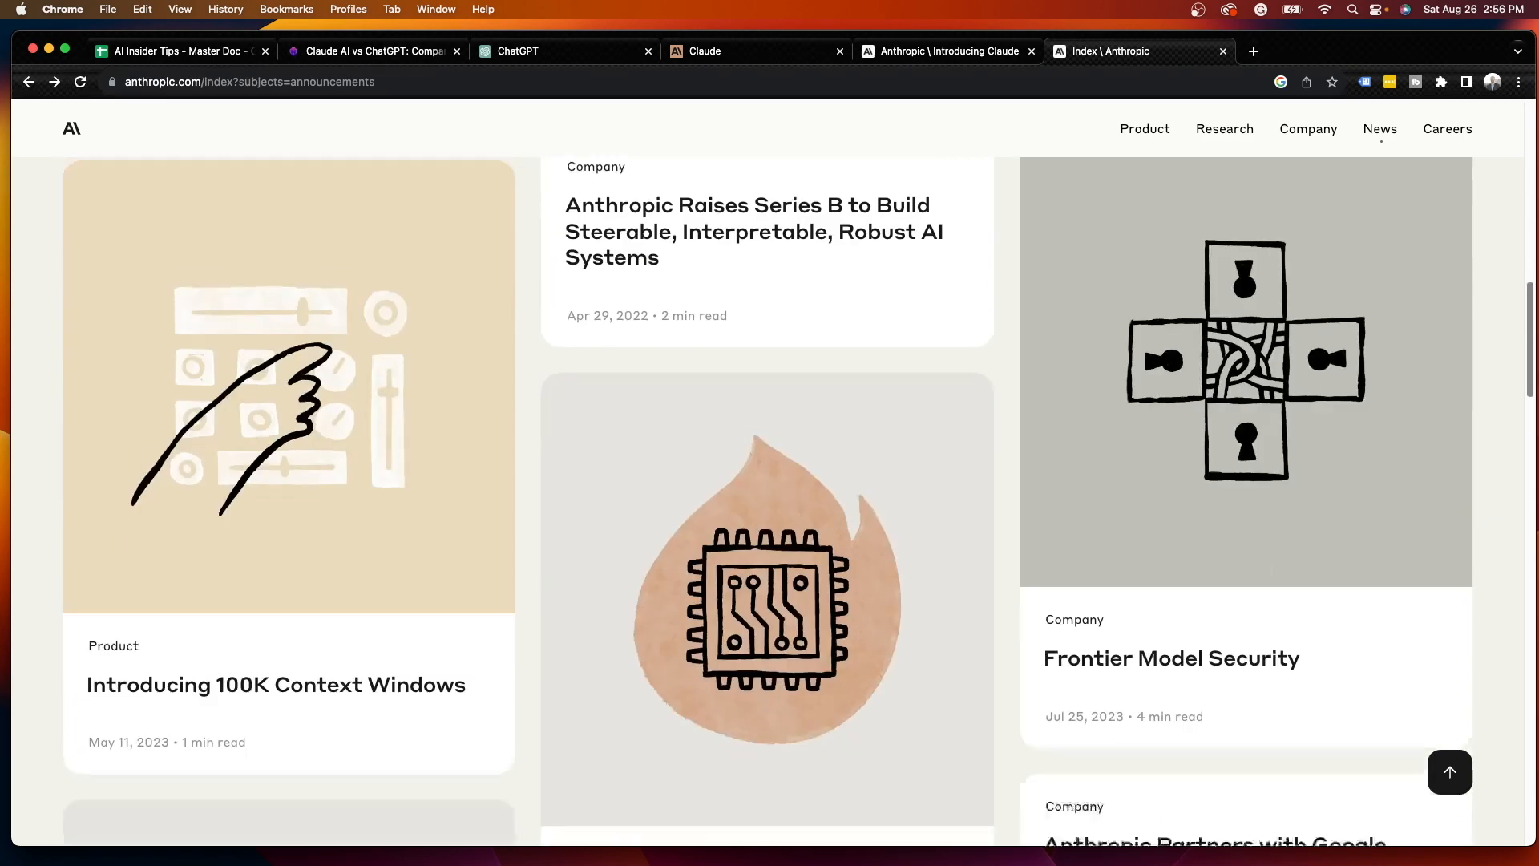
scroll(down, 3)
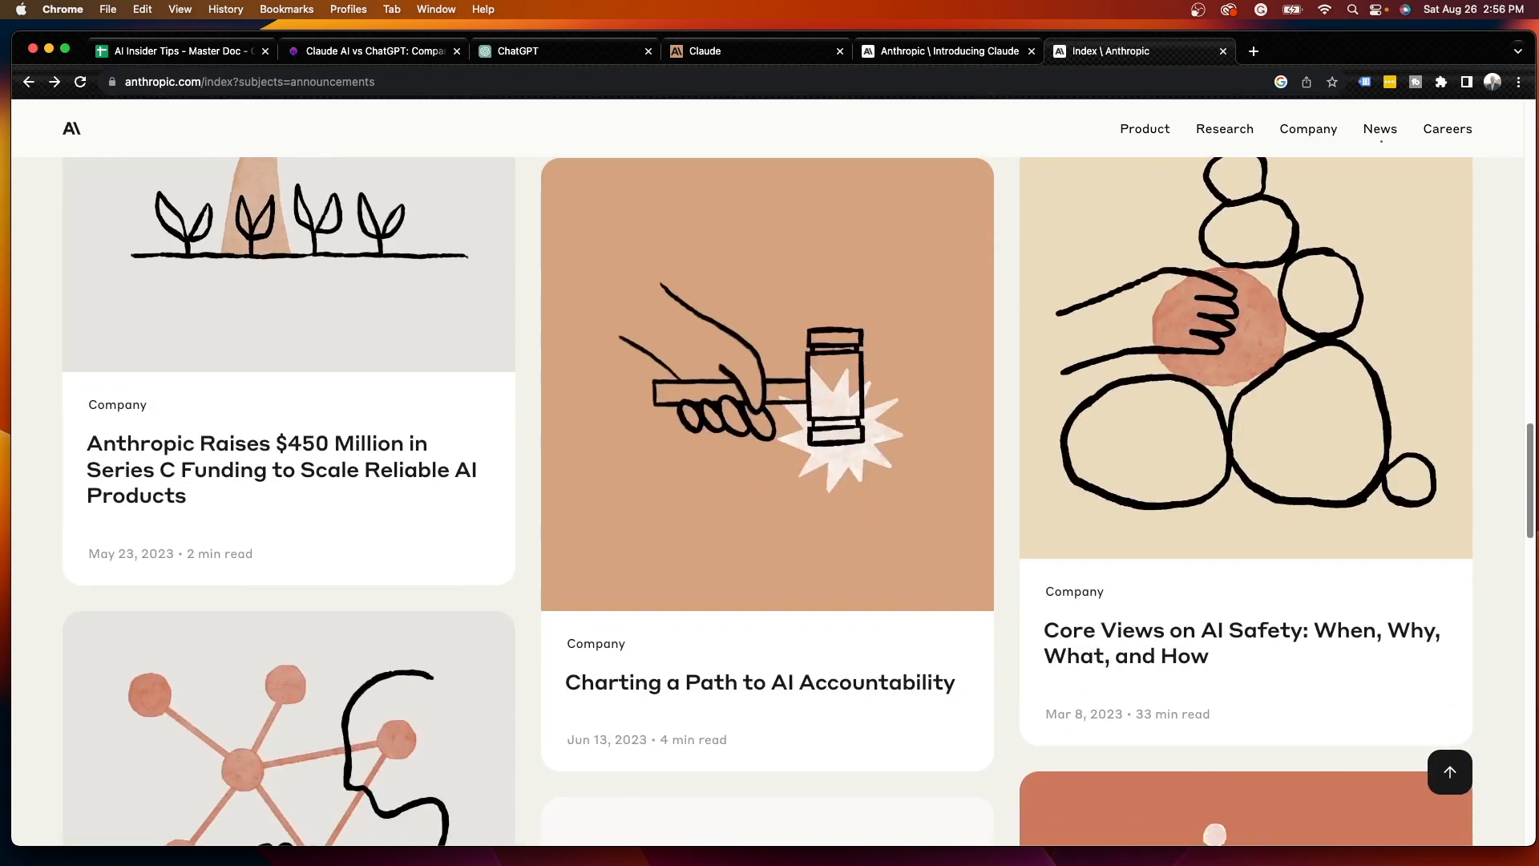
scroll(down, 3)
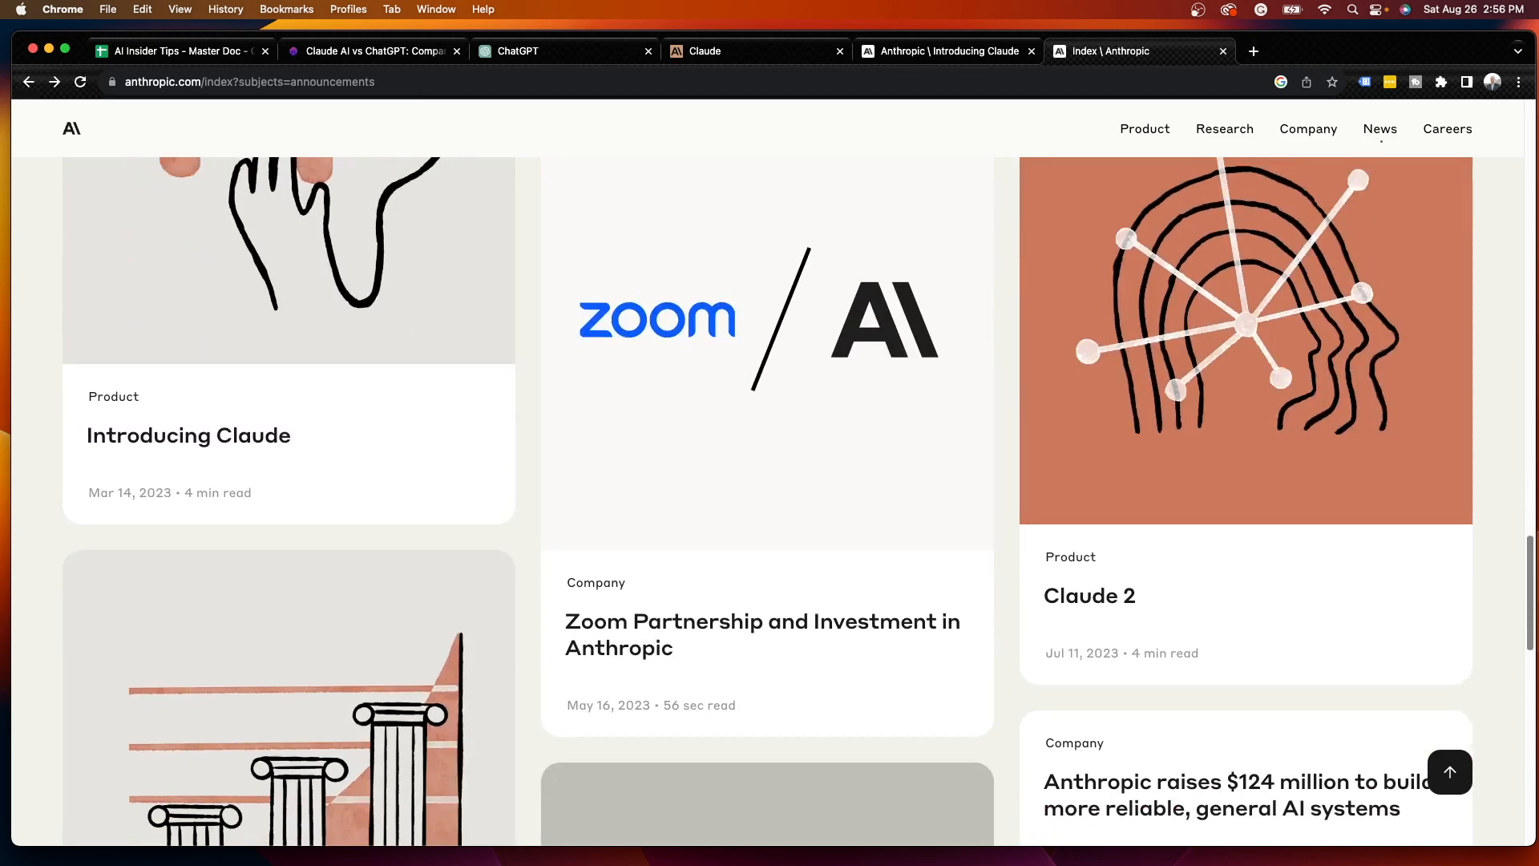
scroll(up, 3)
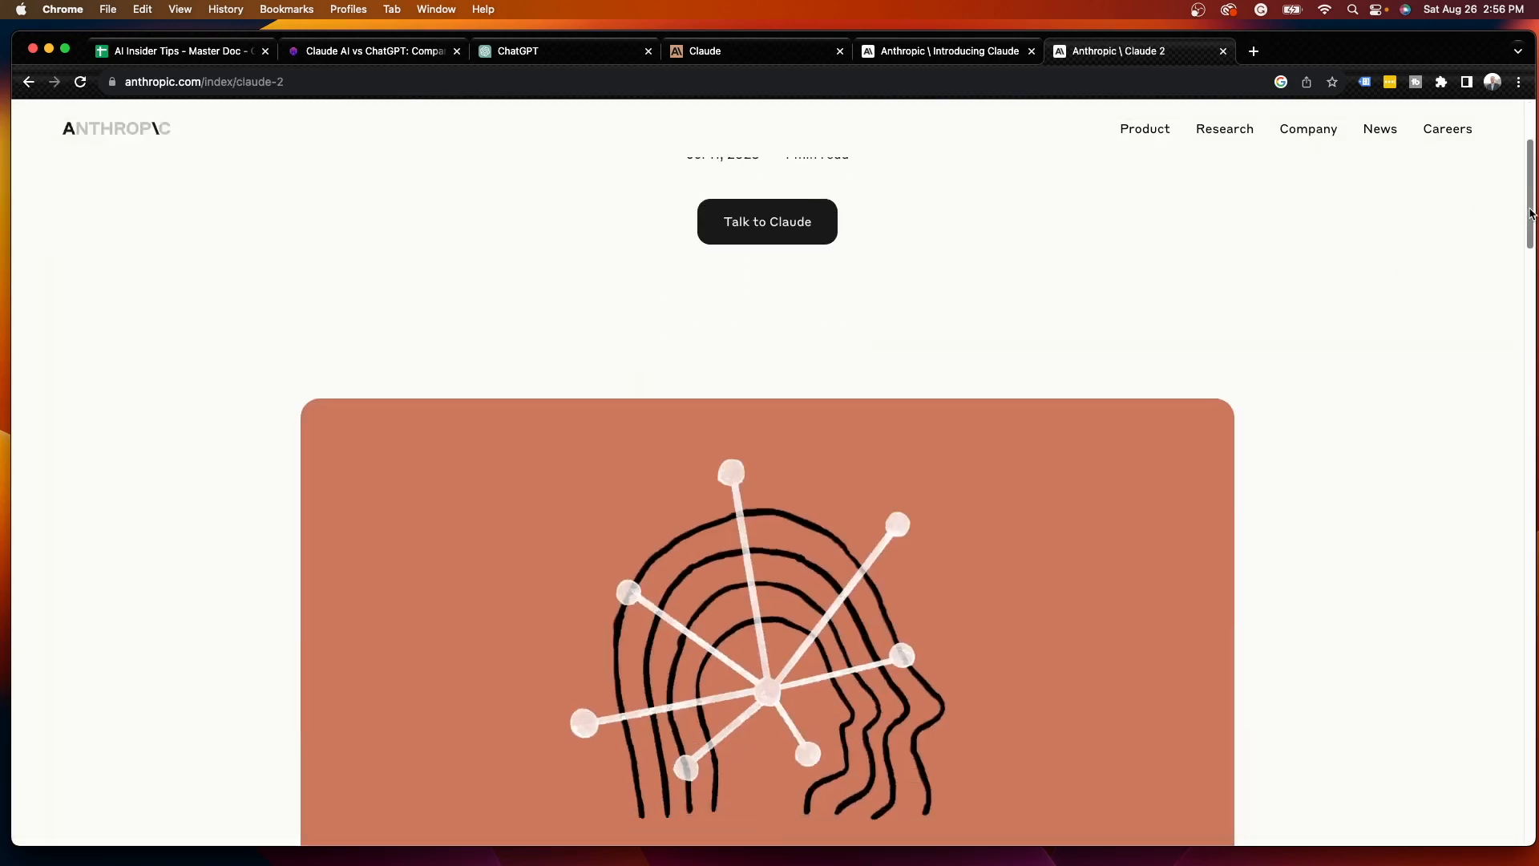
Finish reading the Claude 2 announcement, then switch to ChatGPT's Digital Marketing Trends conversation
scroll(down, 3)
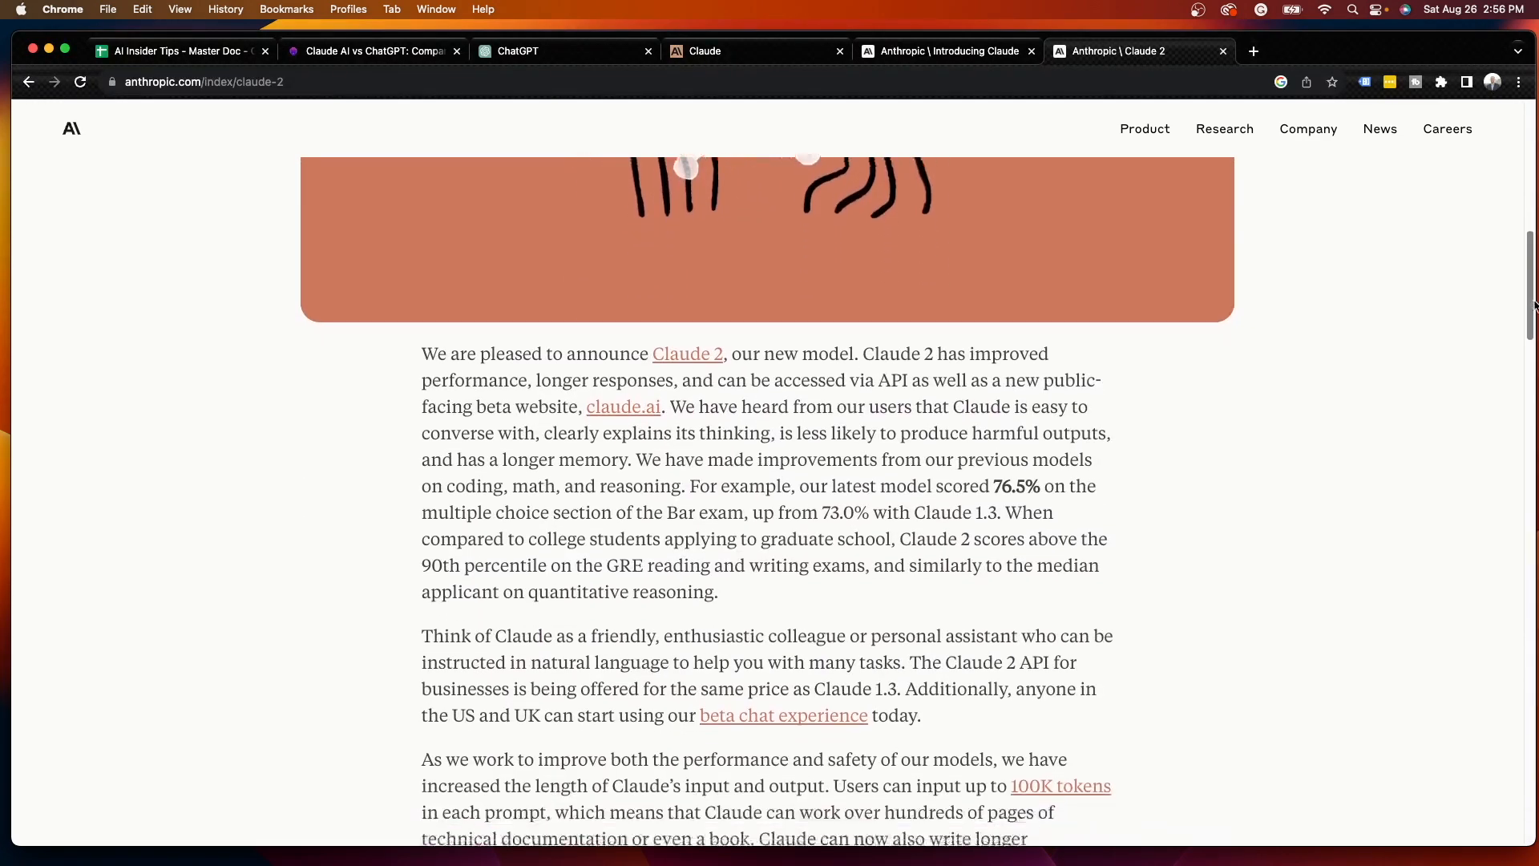
scroll(down, 3)
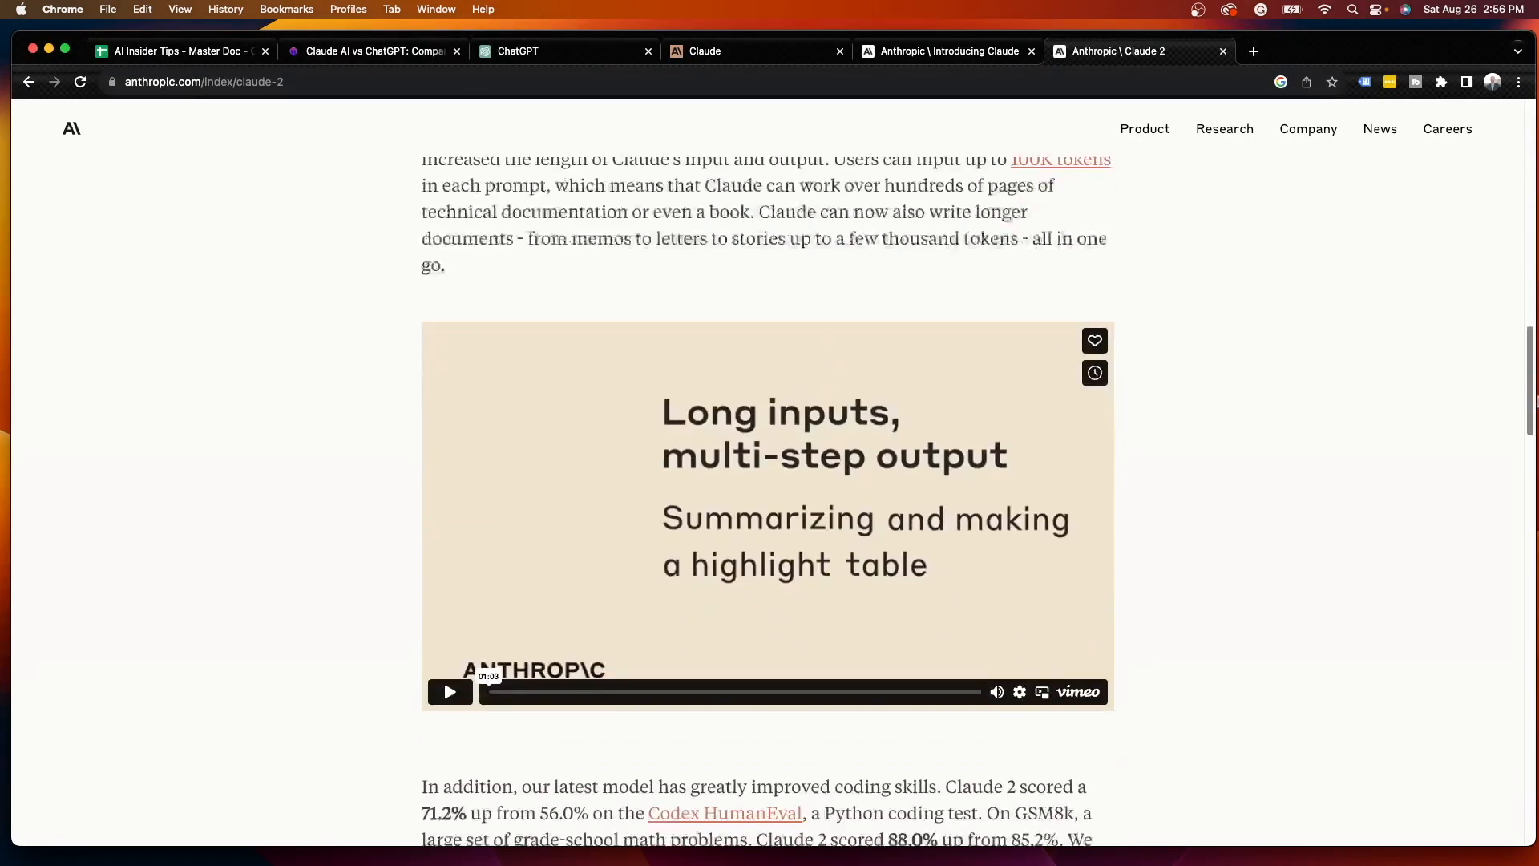
scroll(down, 3)
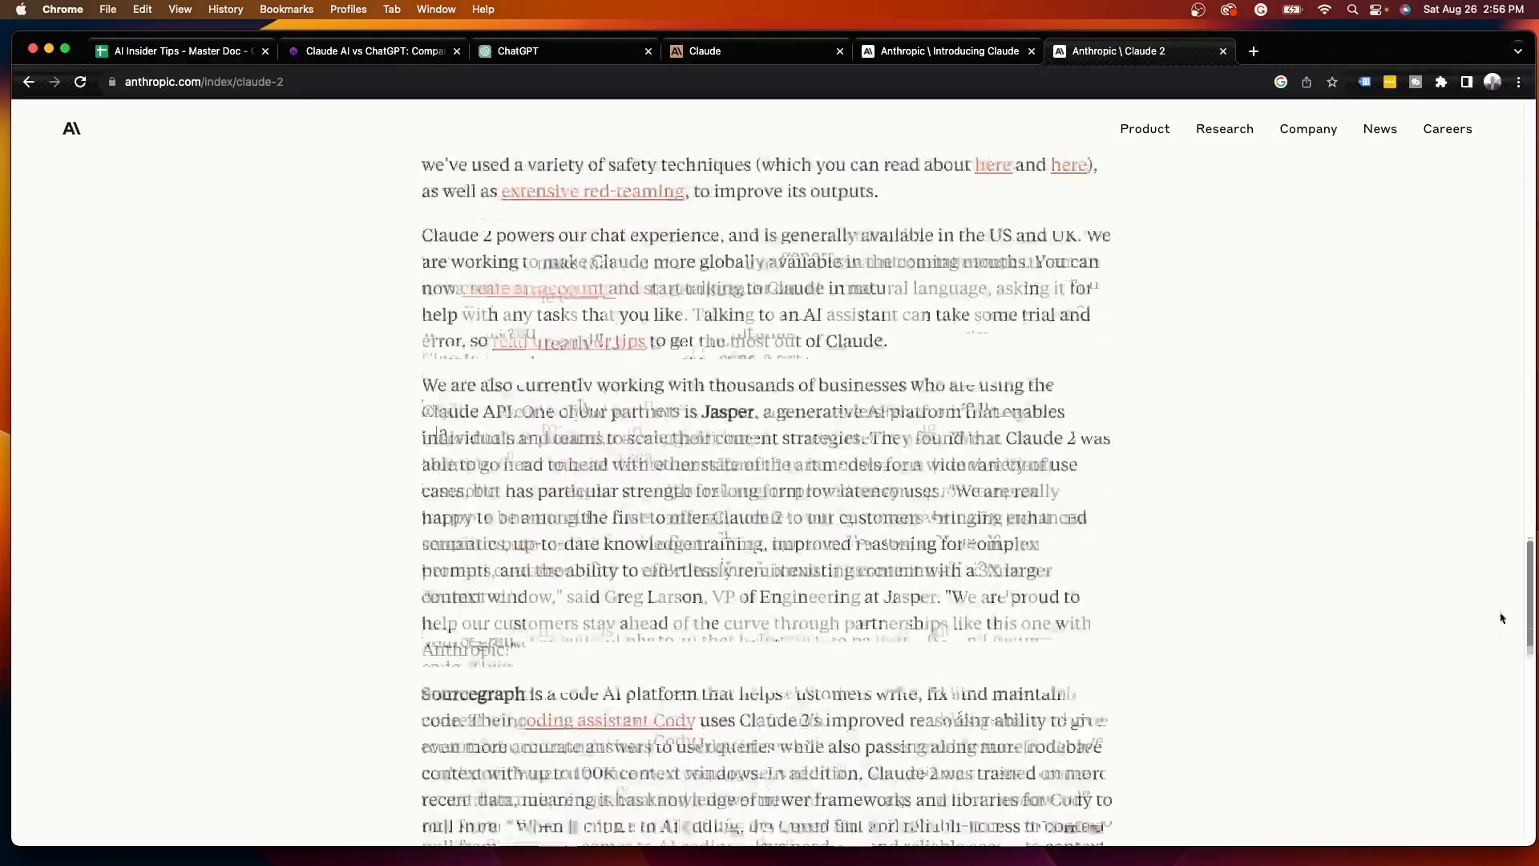
scroll(down, 3)
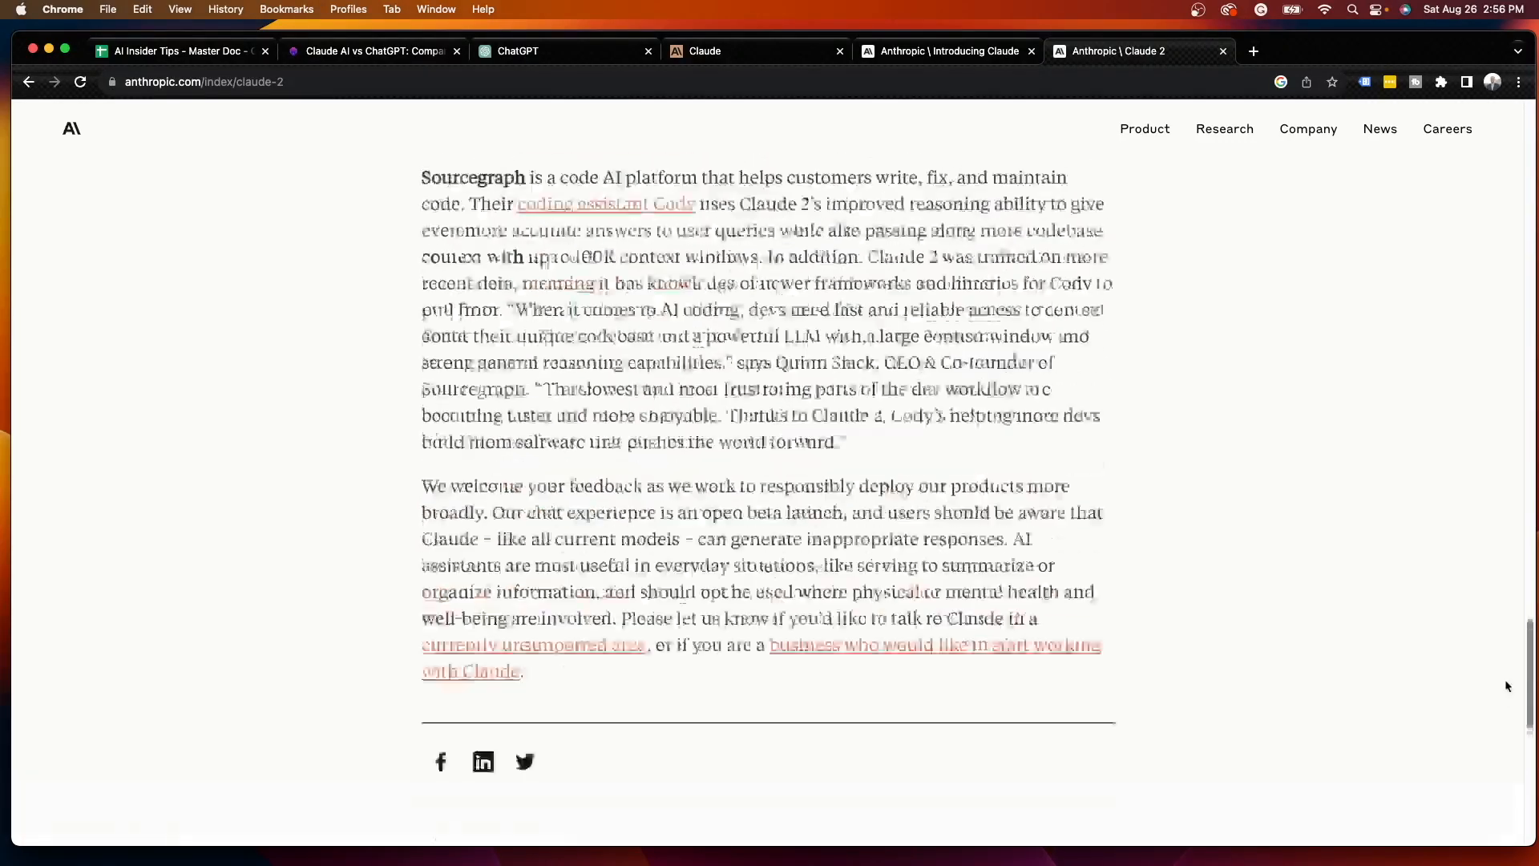
scroll(up, 3)
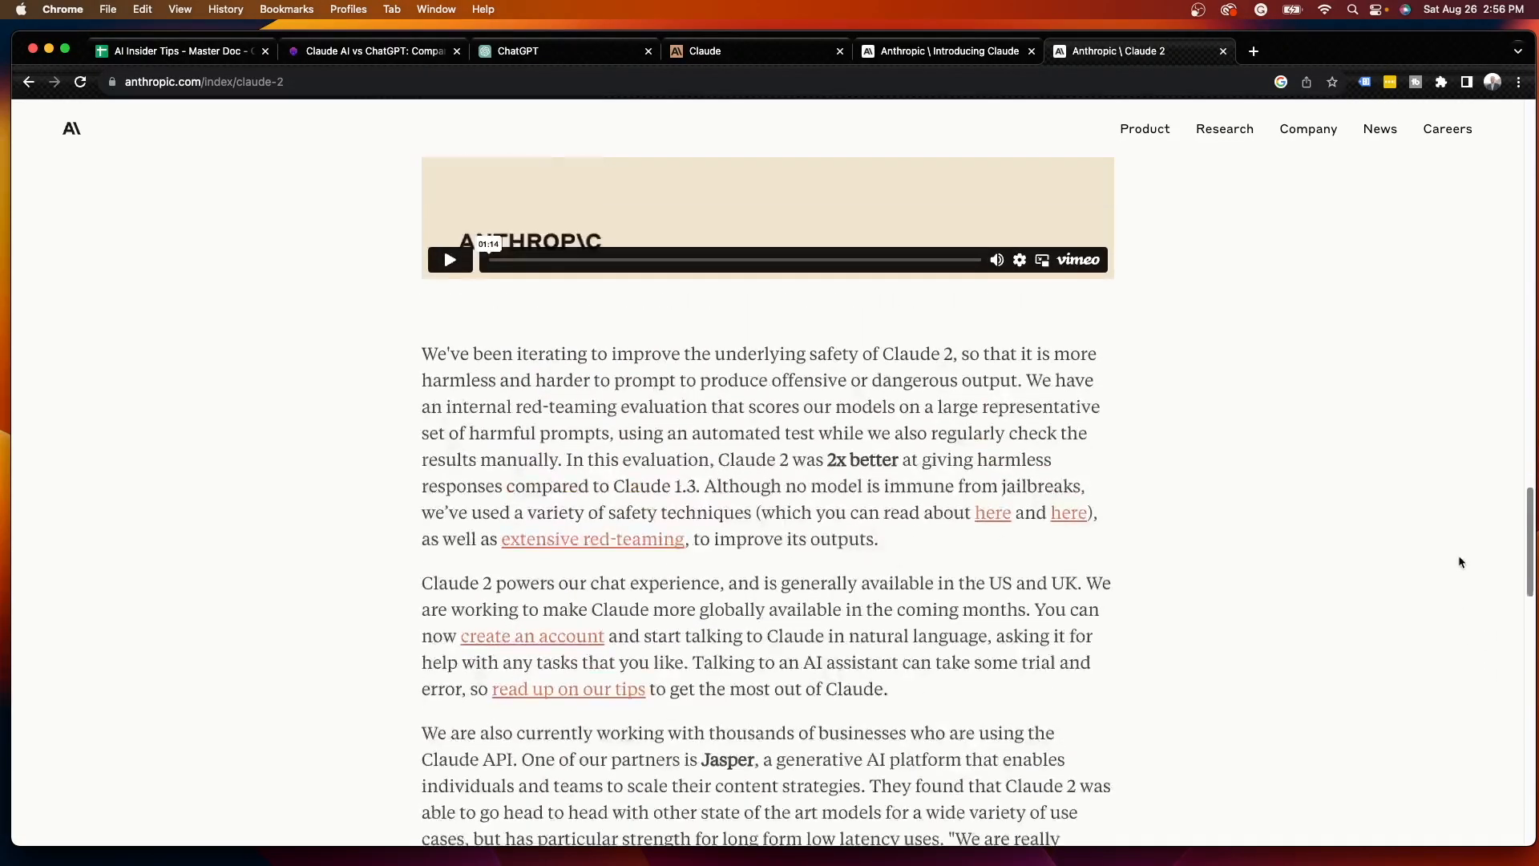
scroll(up, 3)
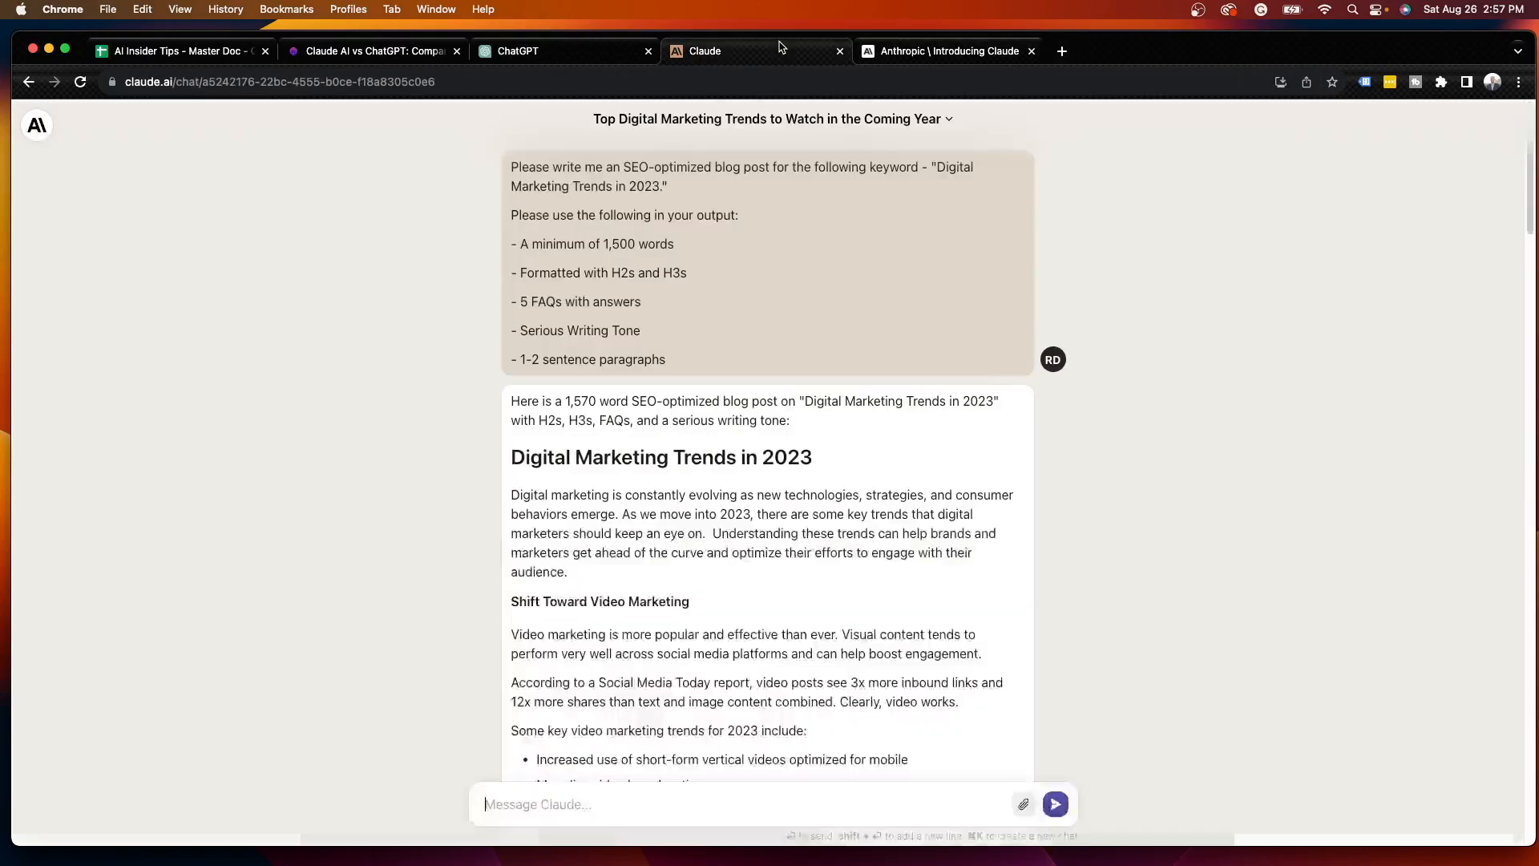
click(565, 49)
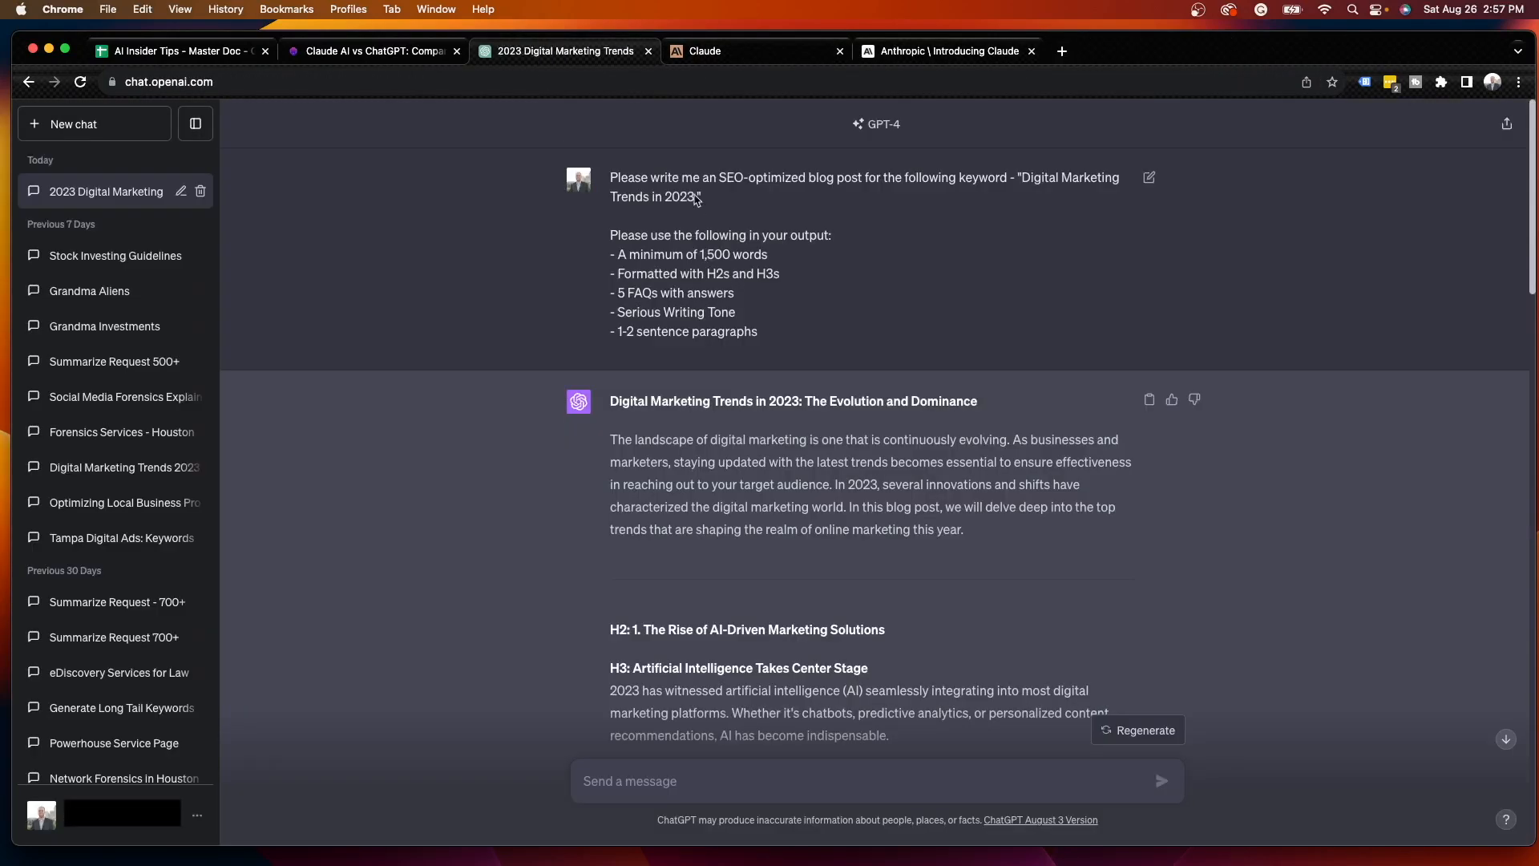
mouse_move(650, 68)
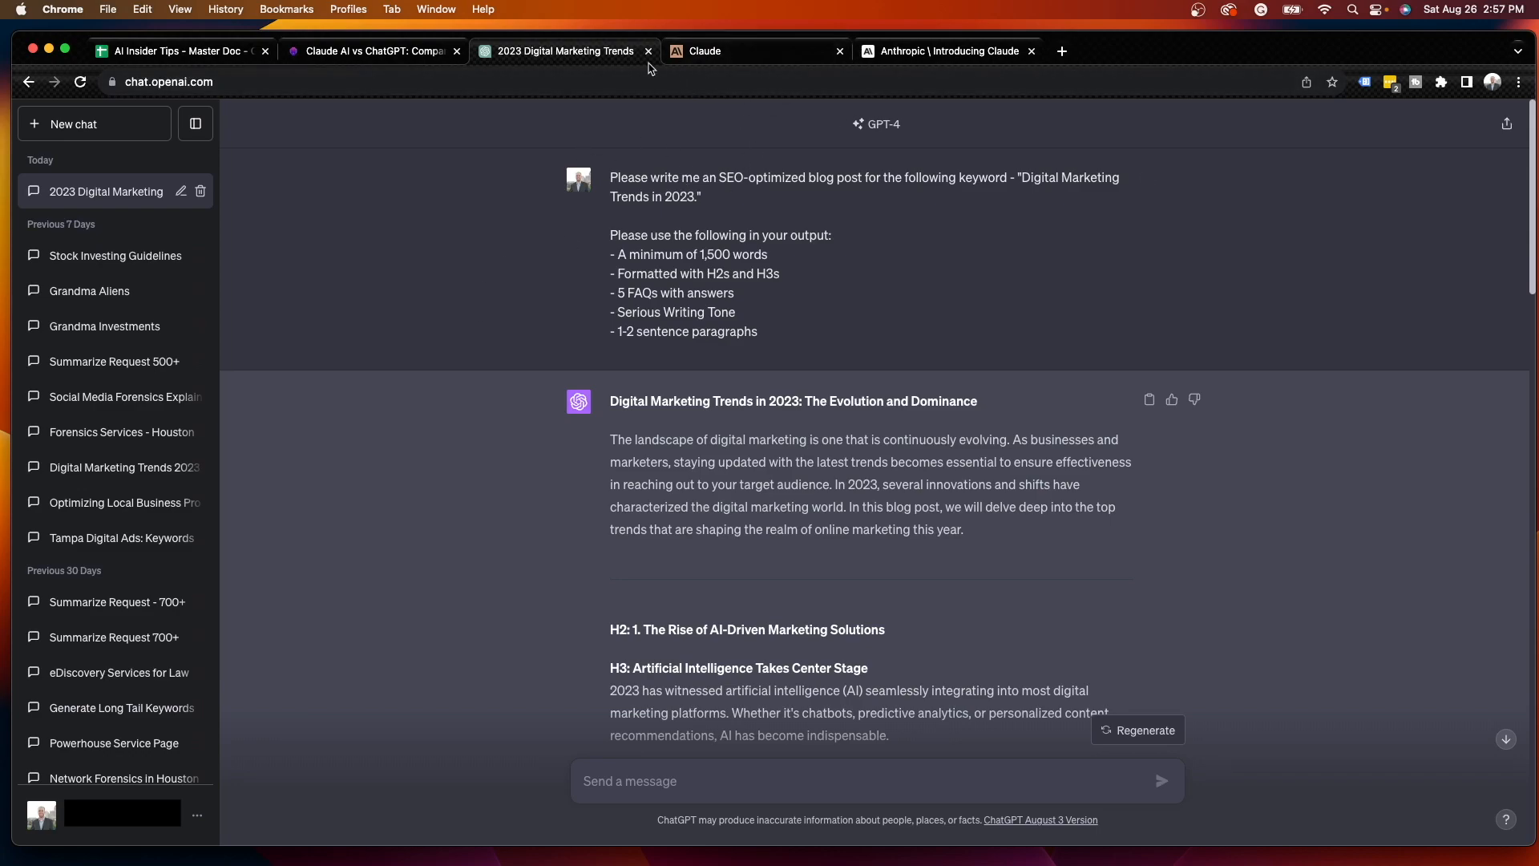
Skim the AI Insider Tips 'Claude AI Vs ChatGPT' article to its conclusion and back up
click(370, 50)
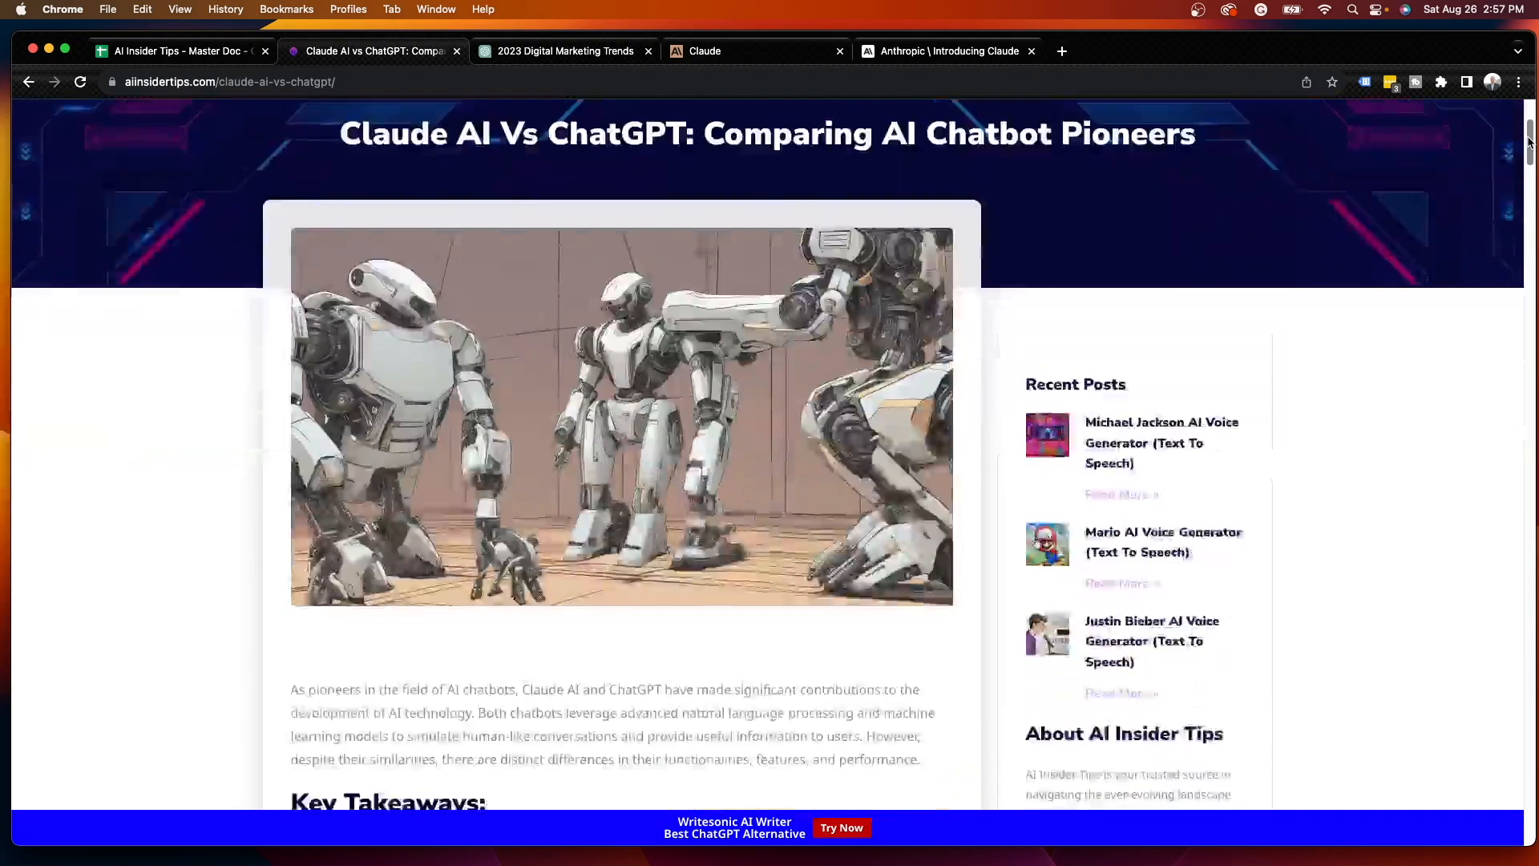
scroll(down, 3)
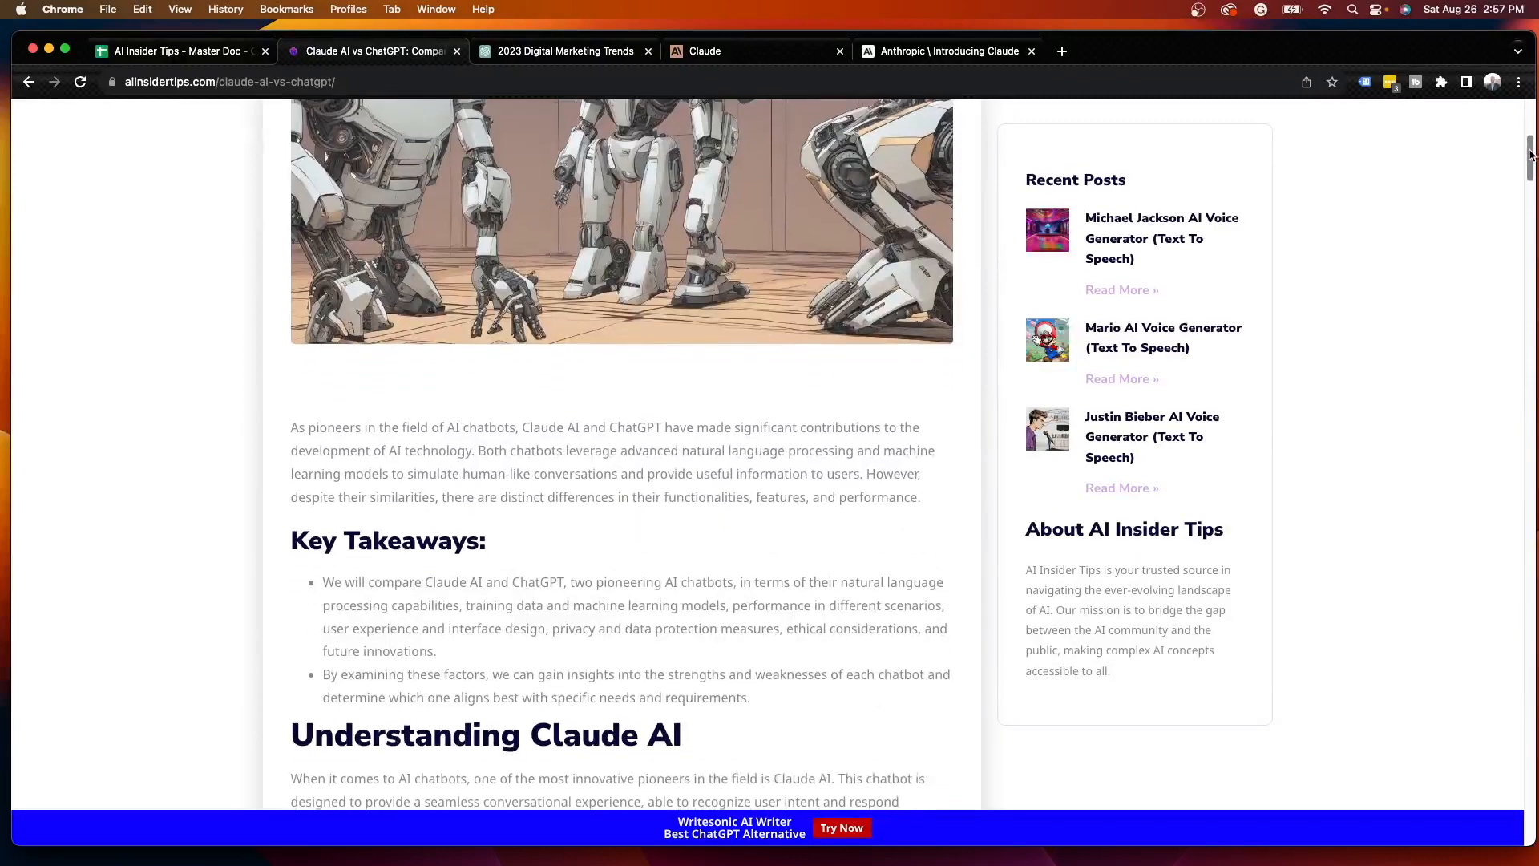
scroll(down, 3)
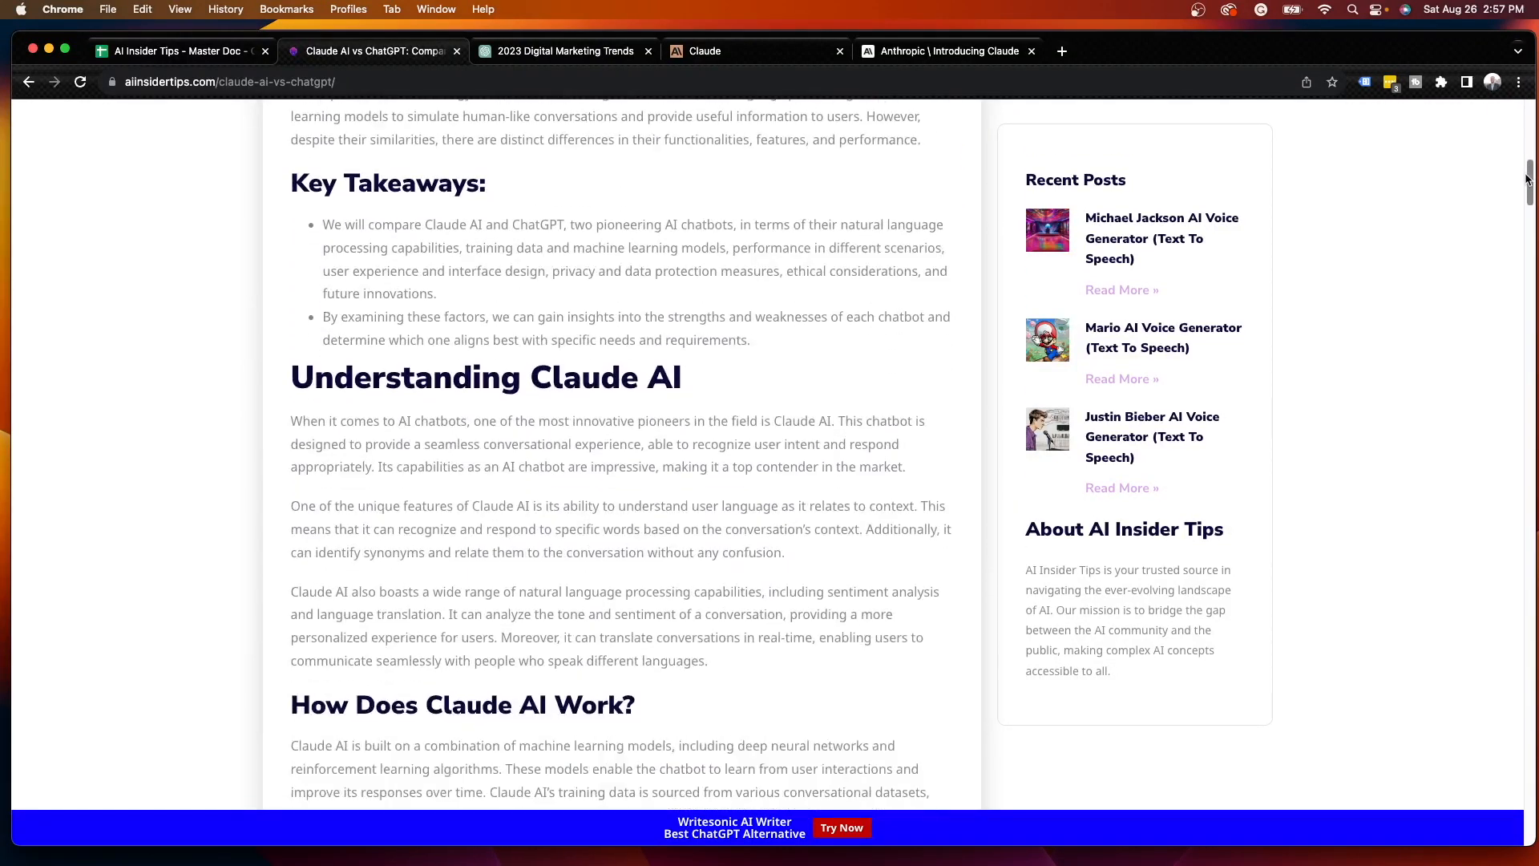
scroll(down, 3)
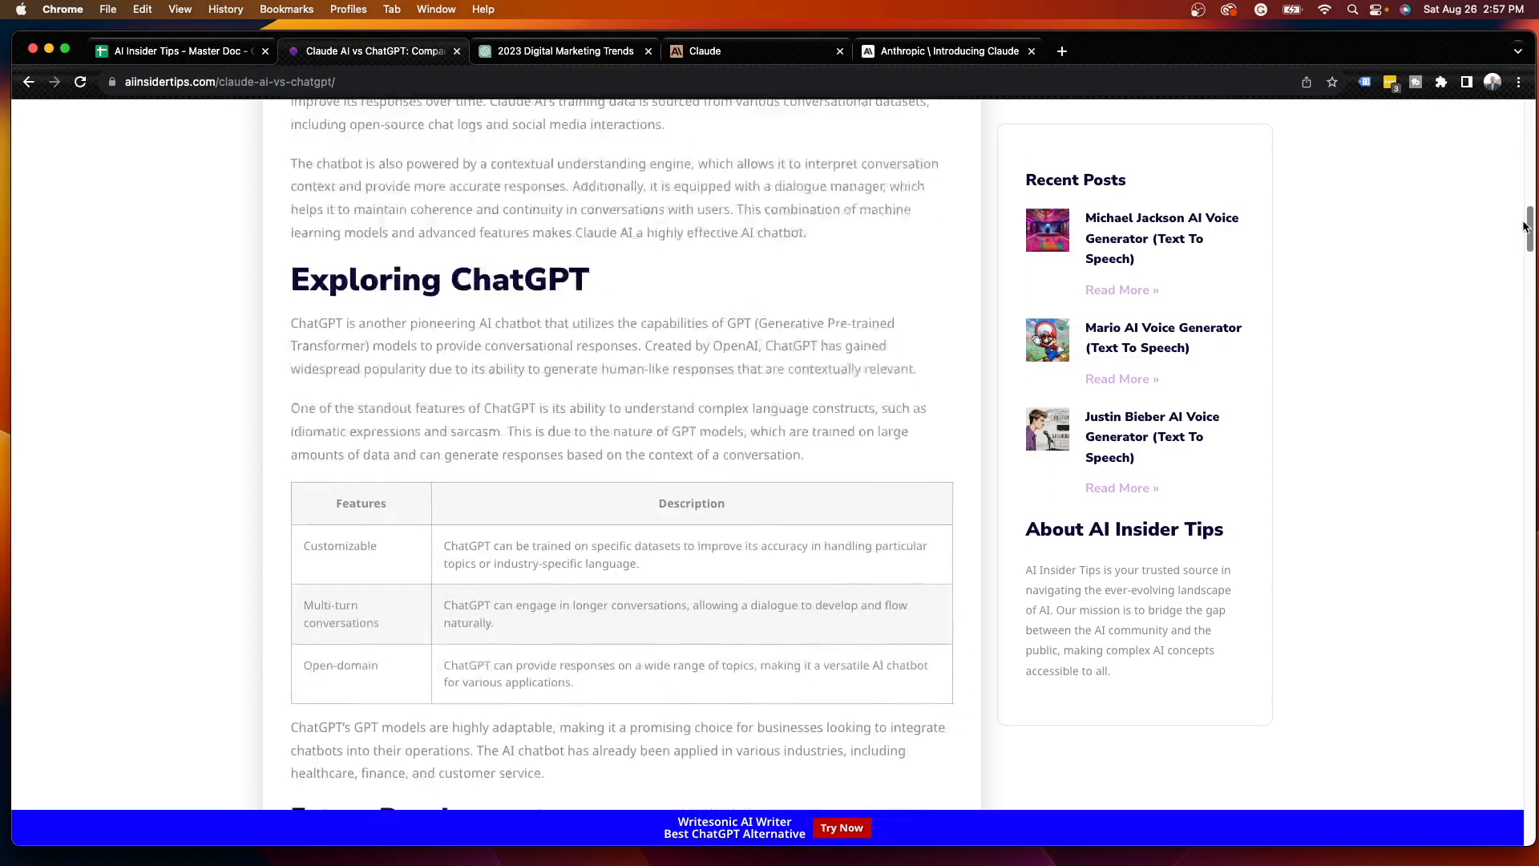
scroll(down, 3)
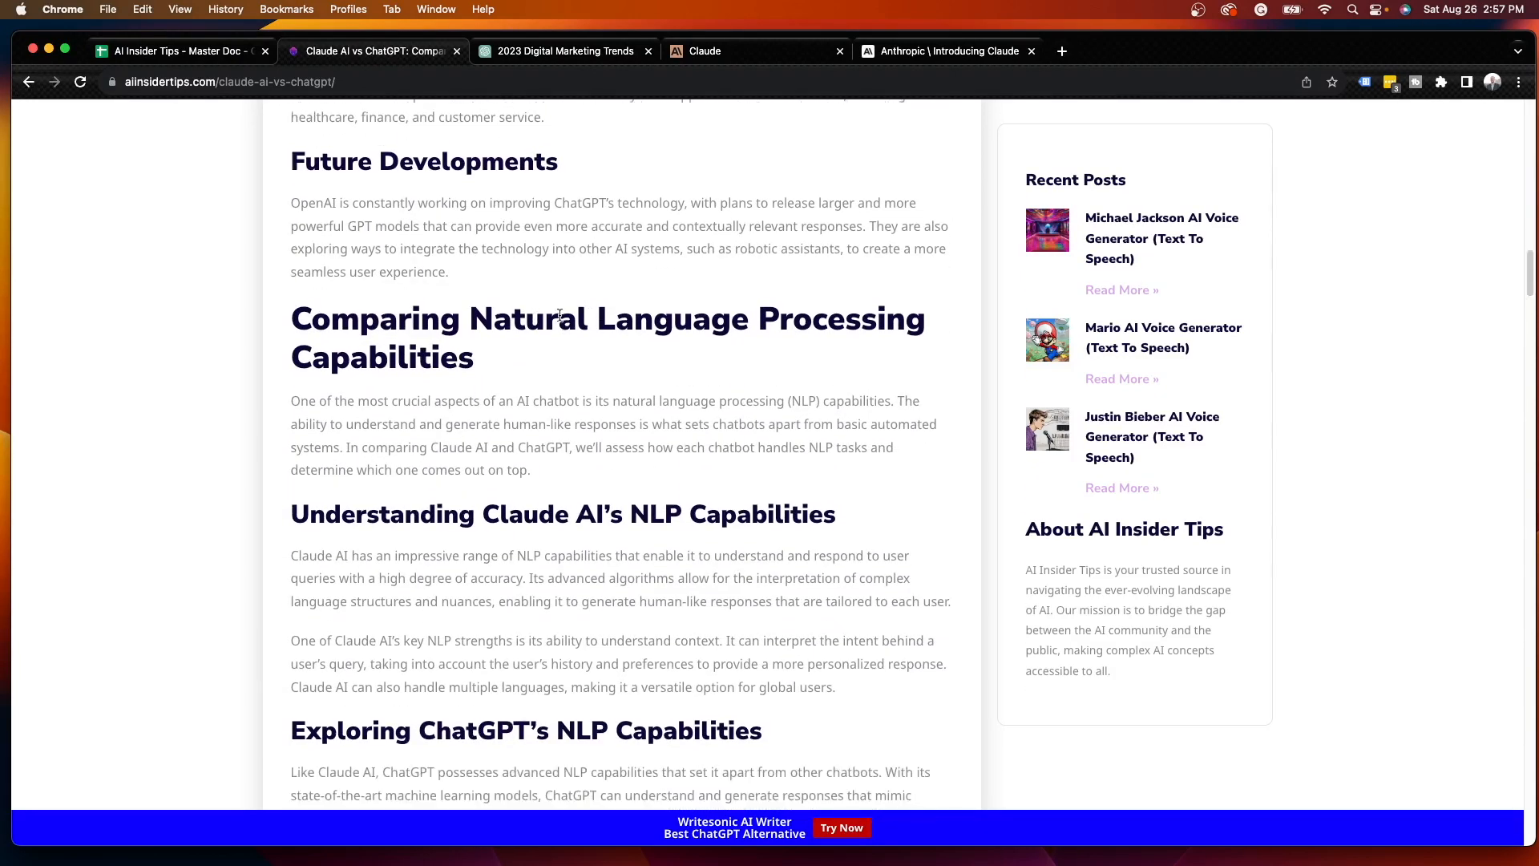
scroll(down, 3)
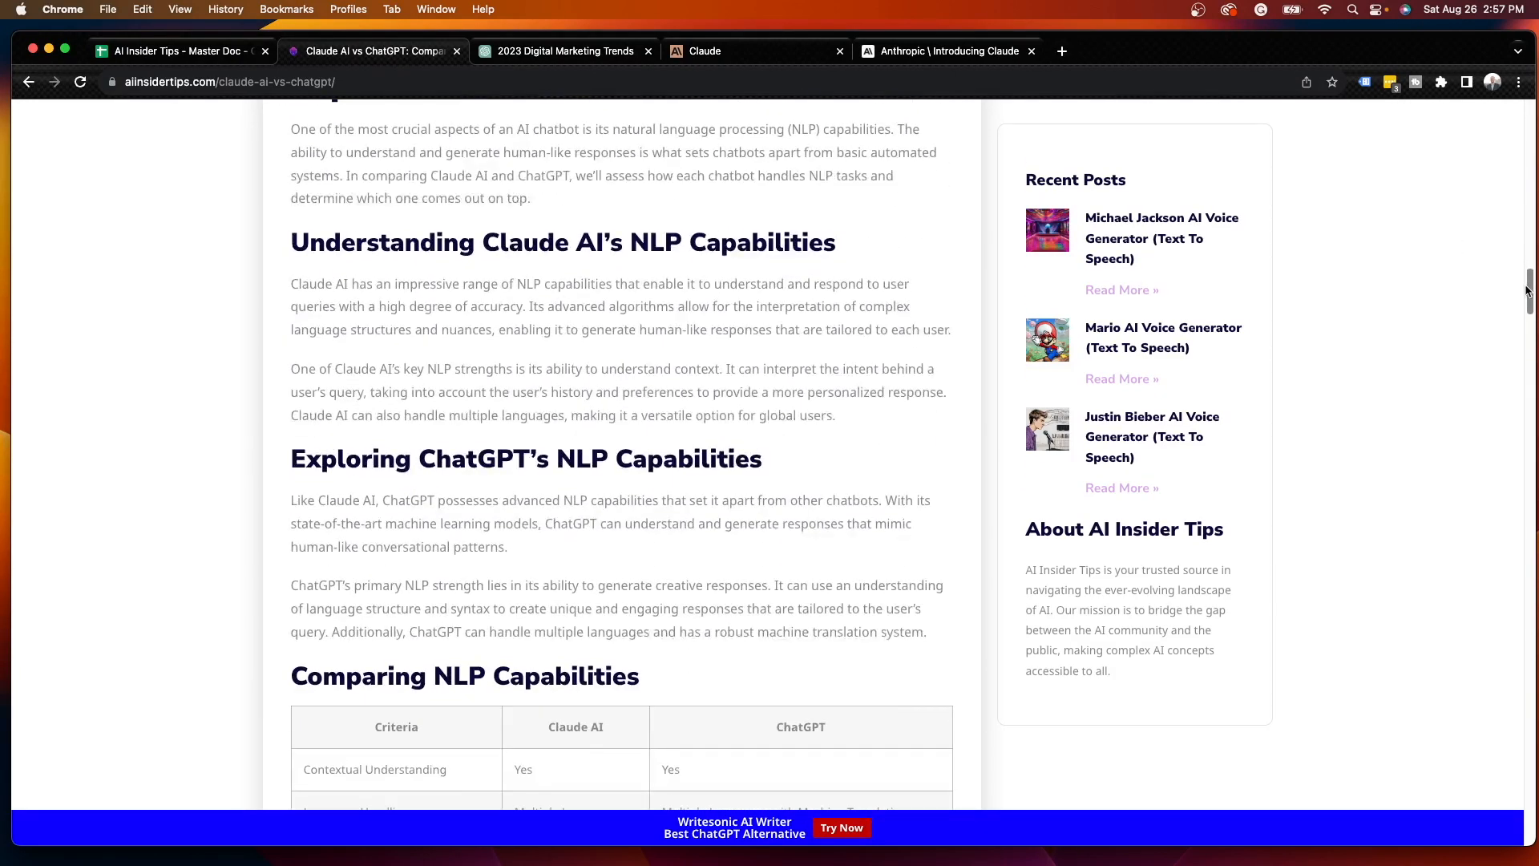
scroll(down, 3)
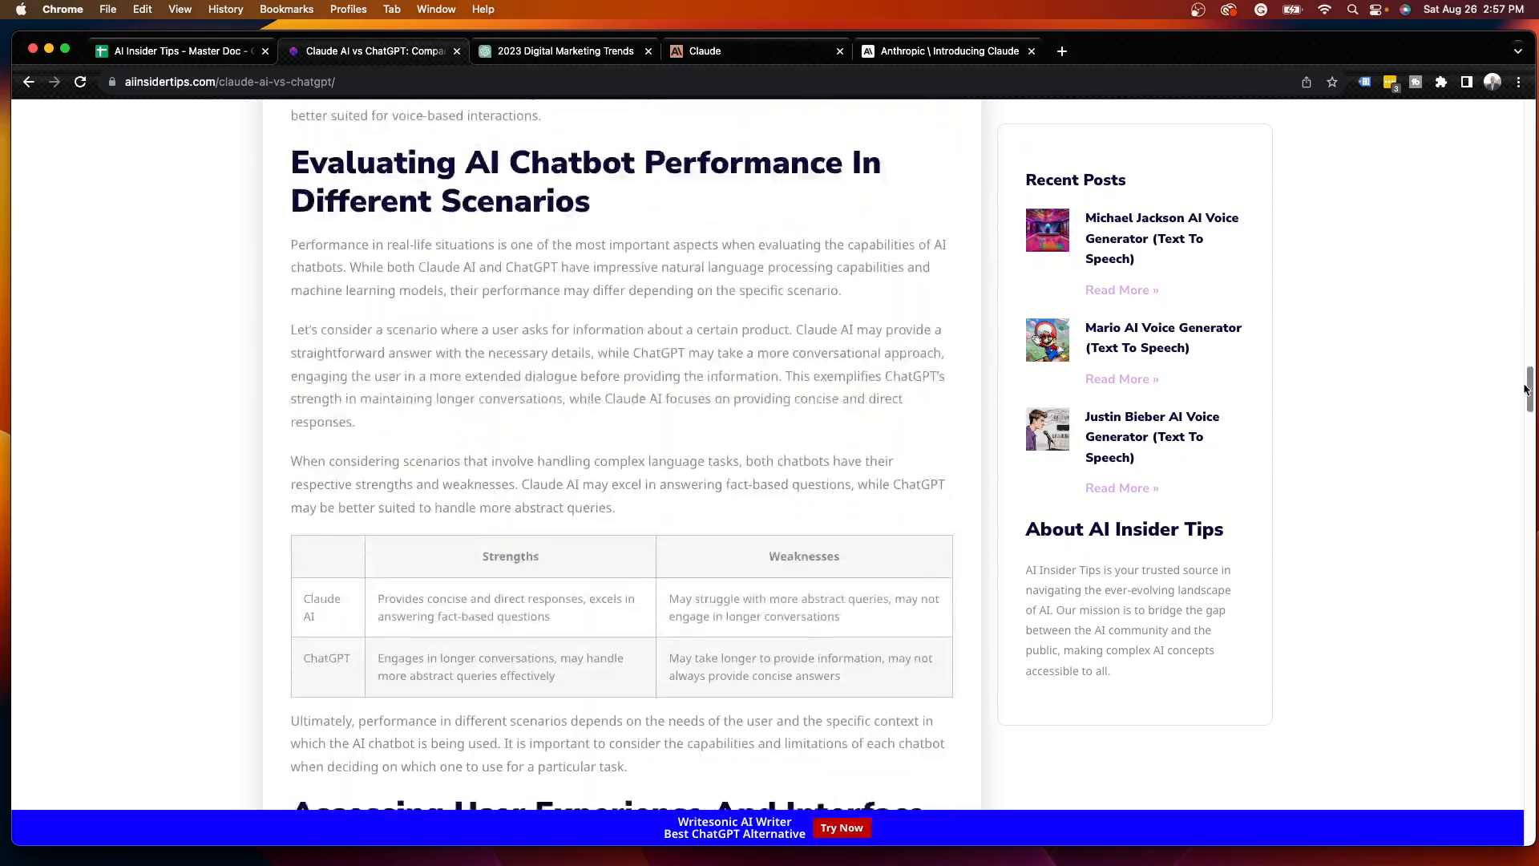
scroll(down, 3)
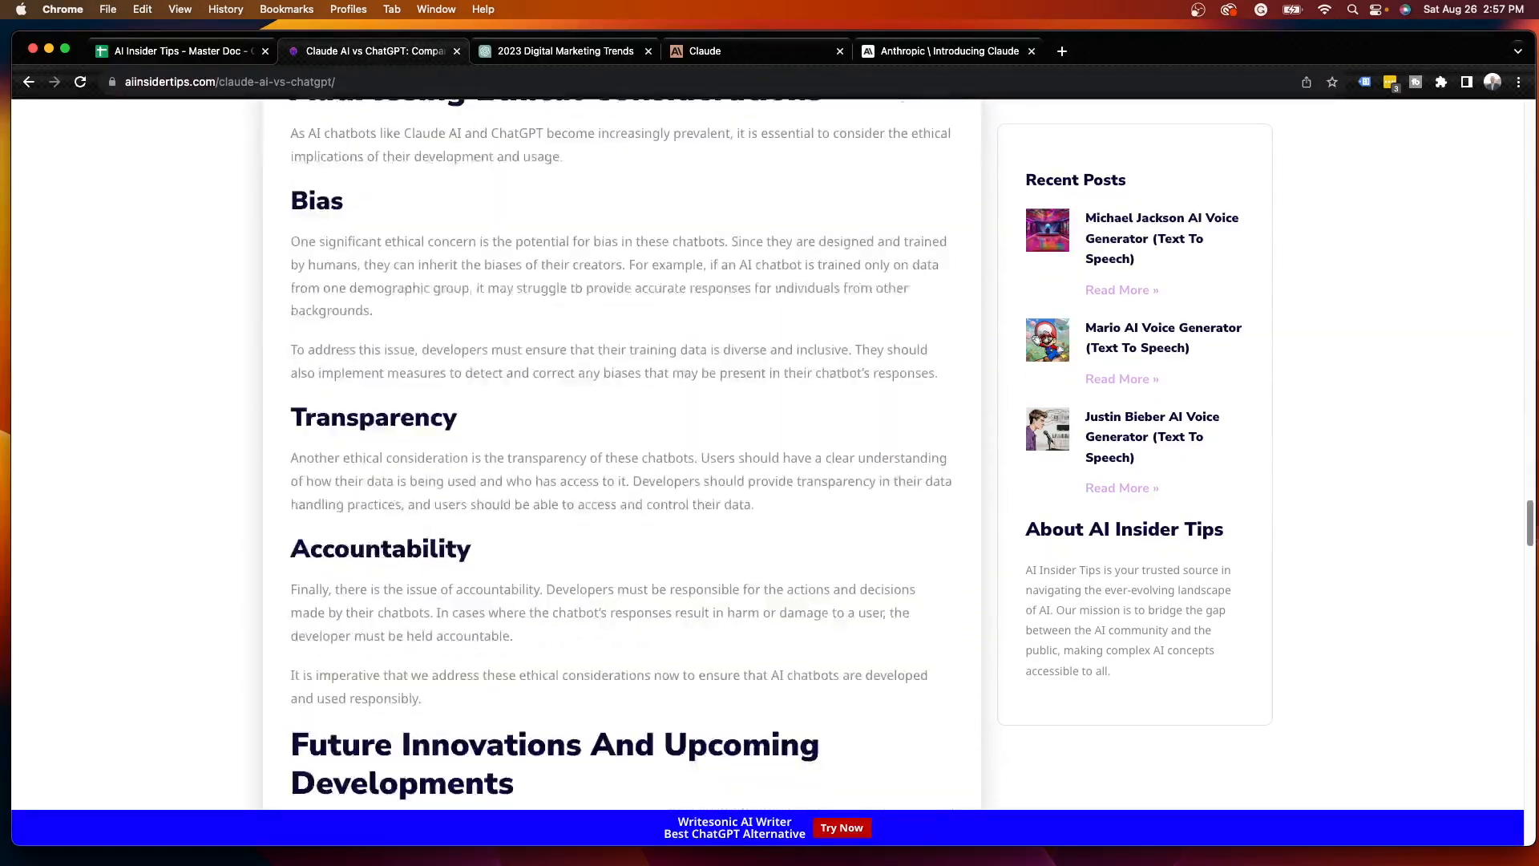
scroll(down, 3)
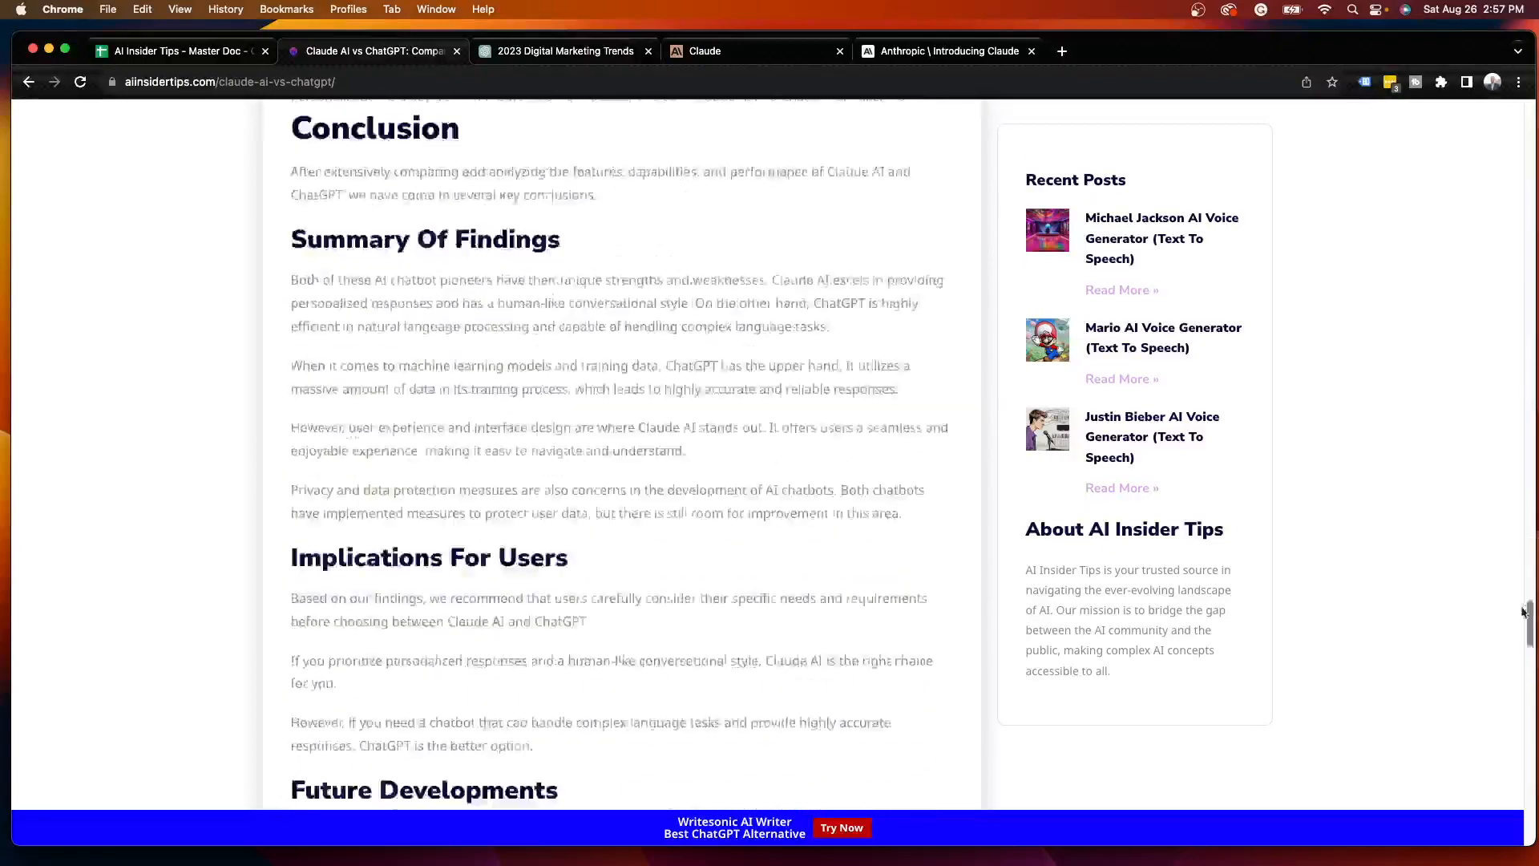
scroll(up, 3)
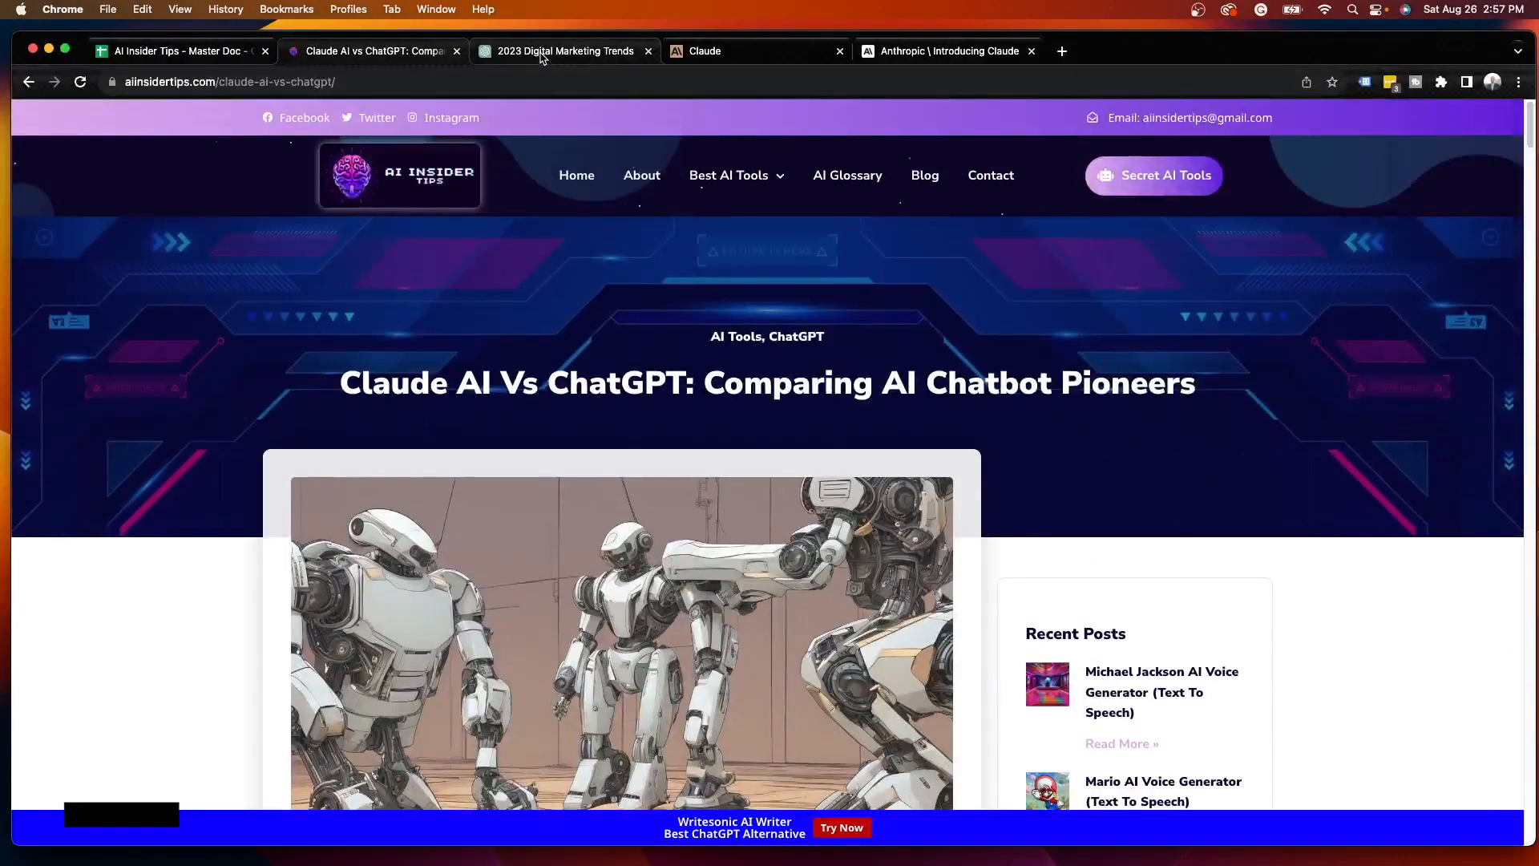
click(560, 51)
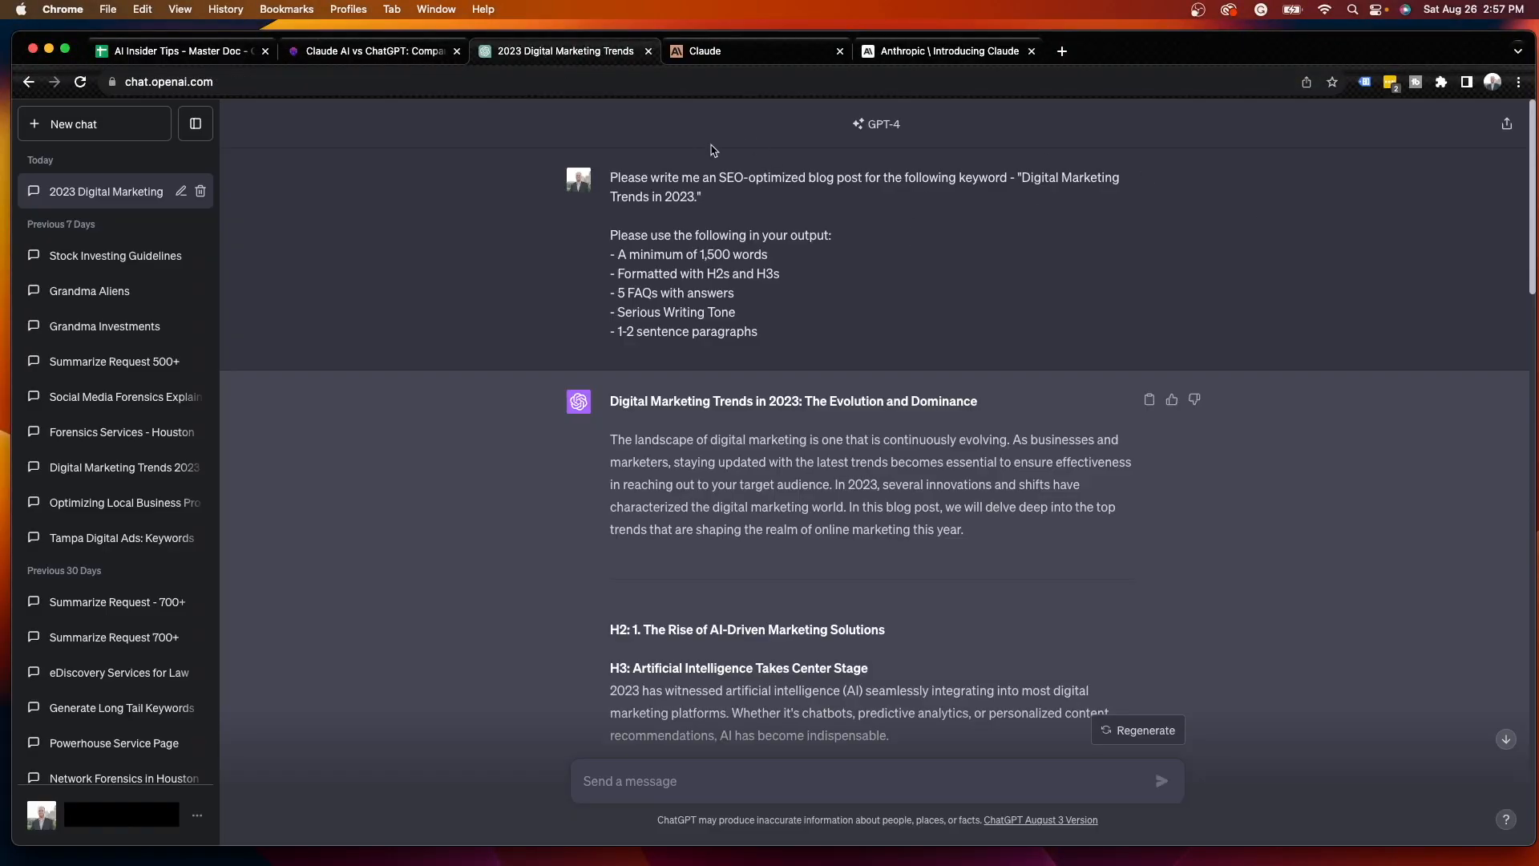
mouse_move(725, 144)
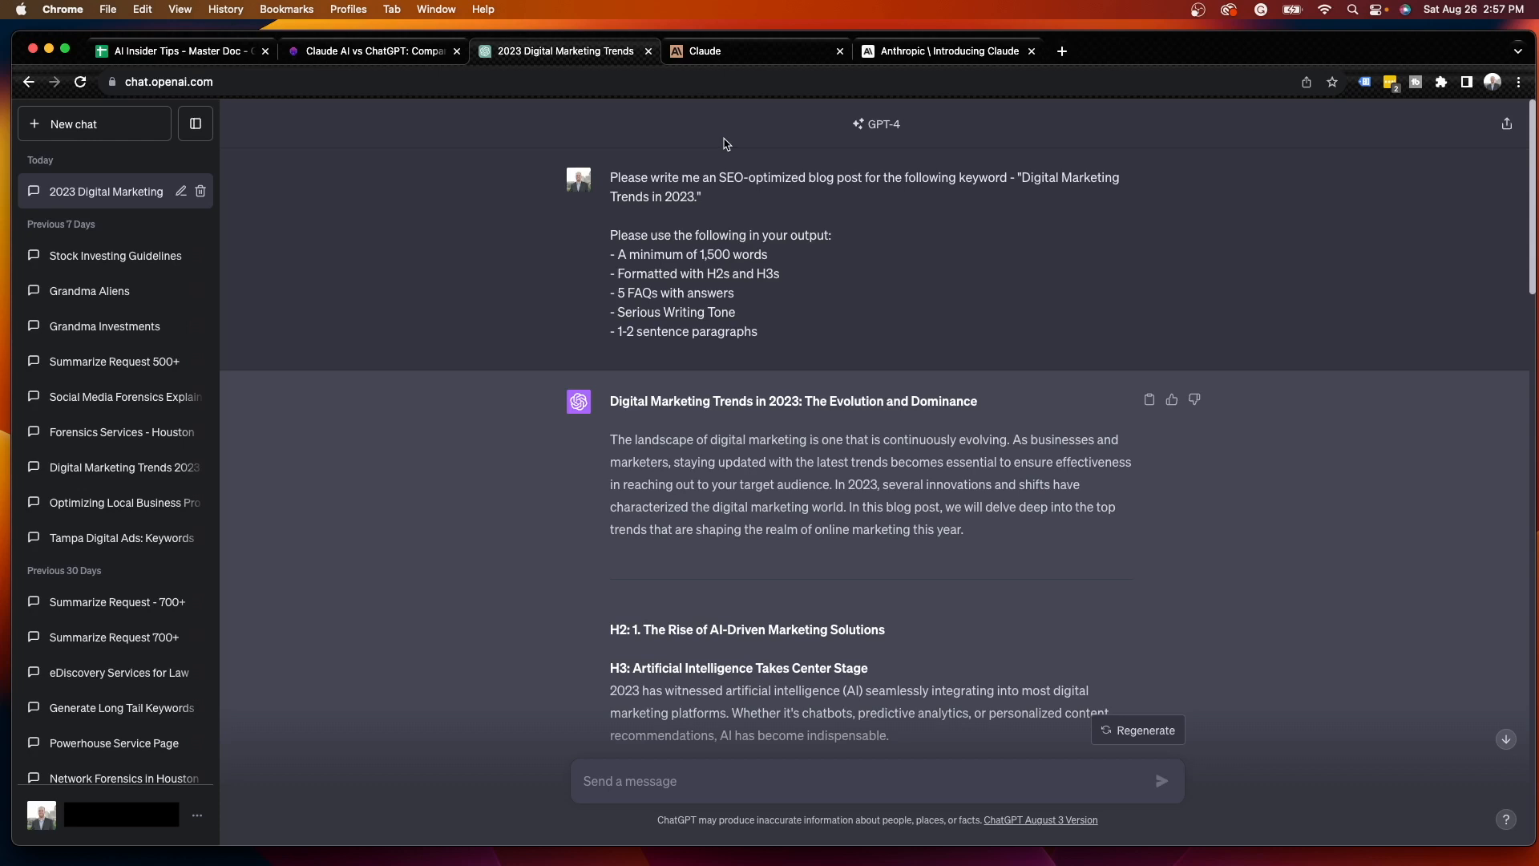
mouse_move(659, 202)
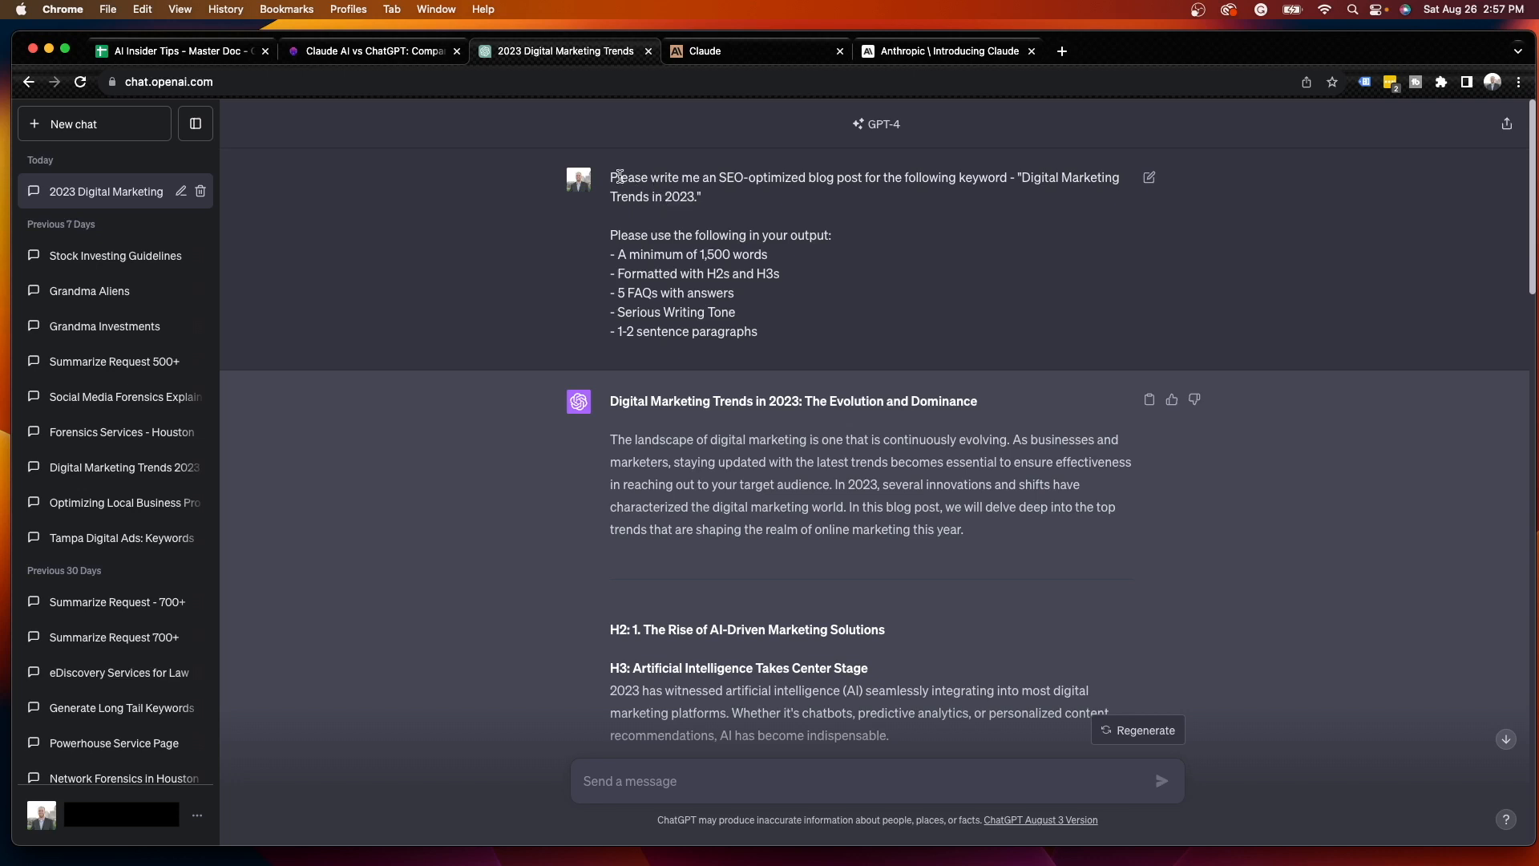
mouse_move(736, 177)
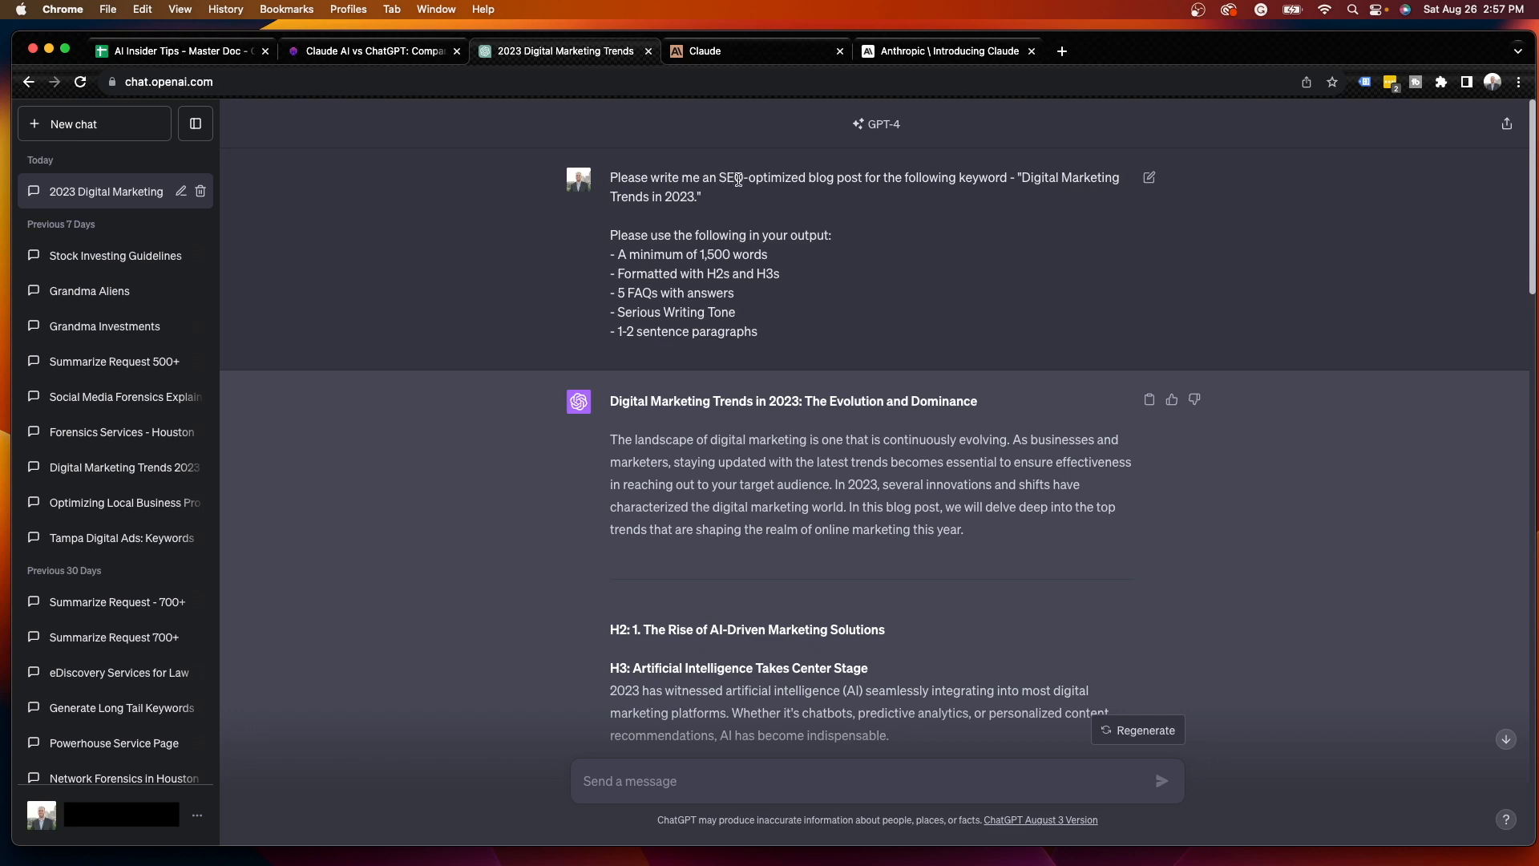
mouse_move(960, 198)
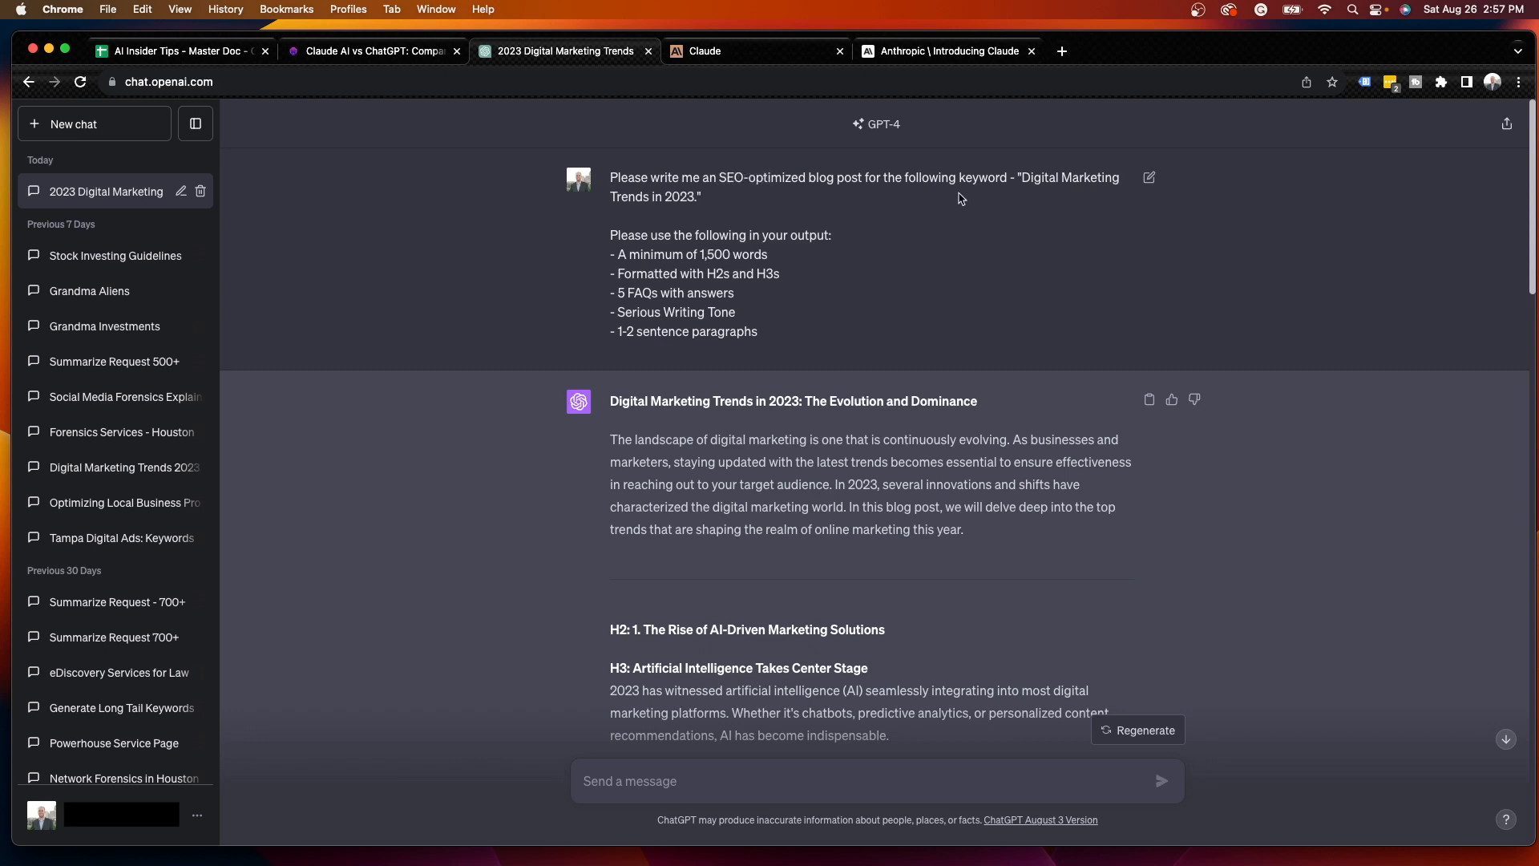
mouse_move(687, 214)
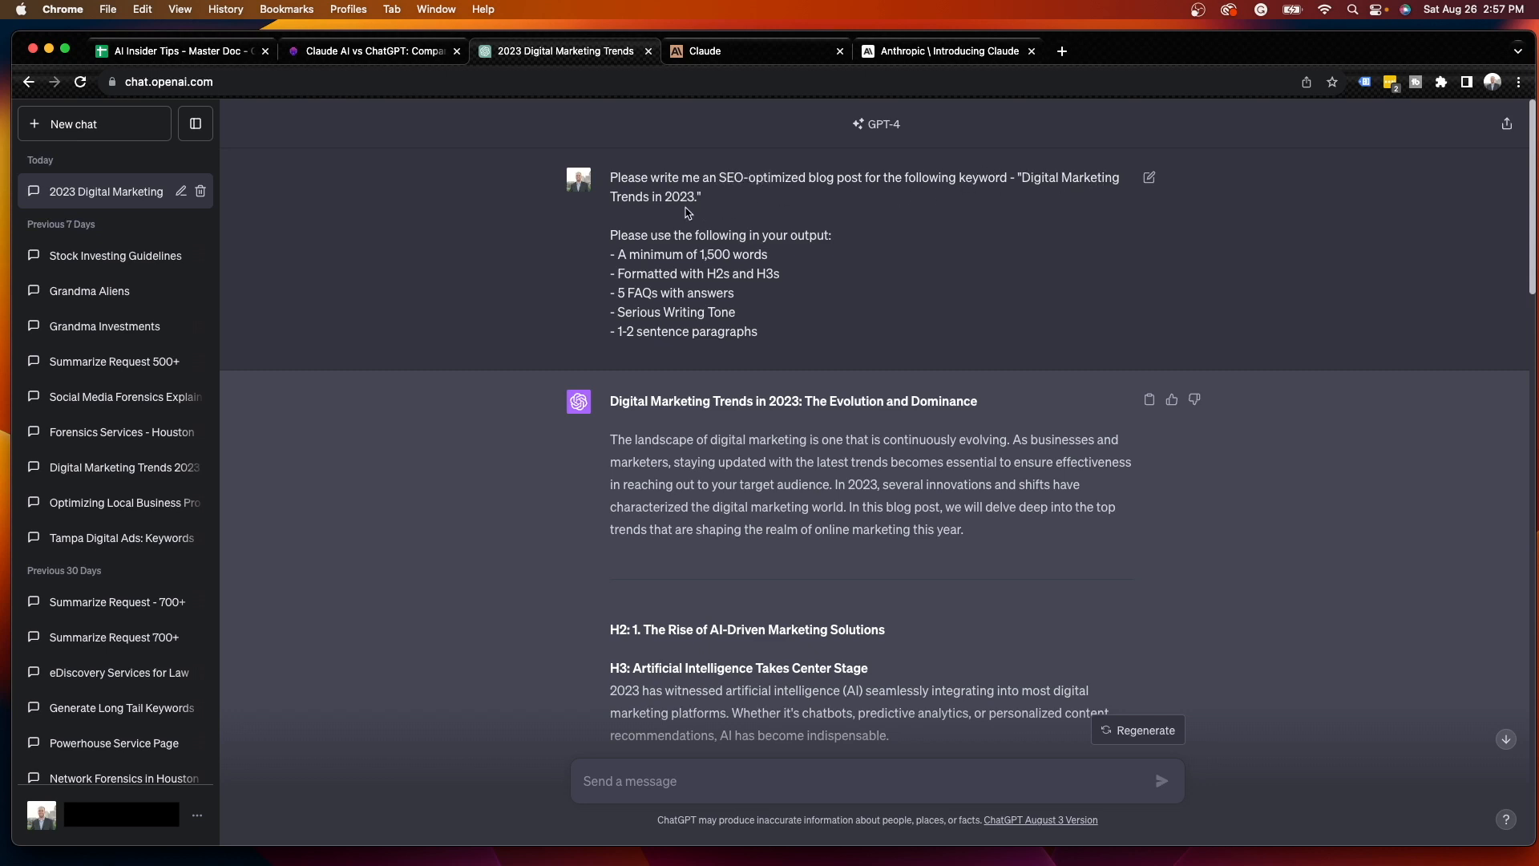
mouse_move(776, 183)
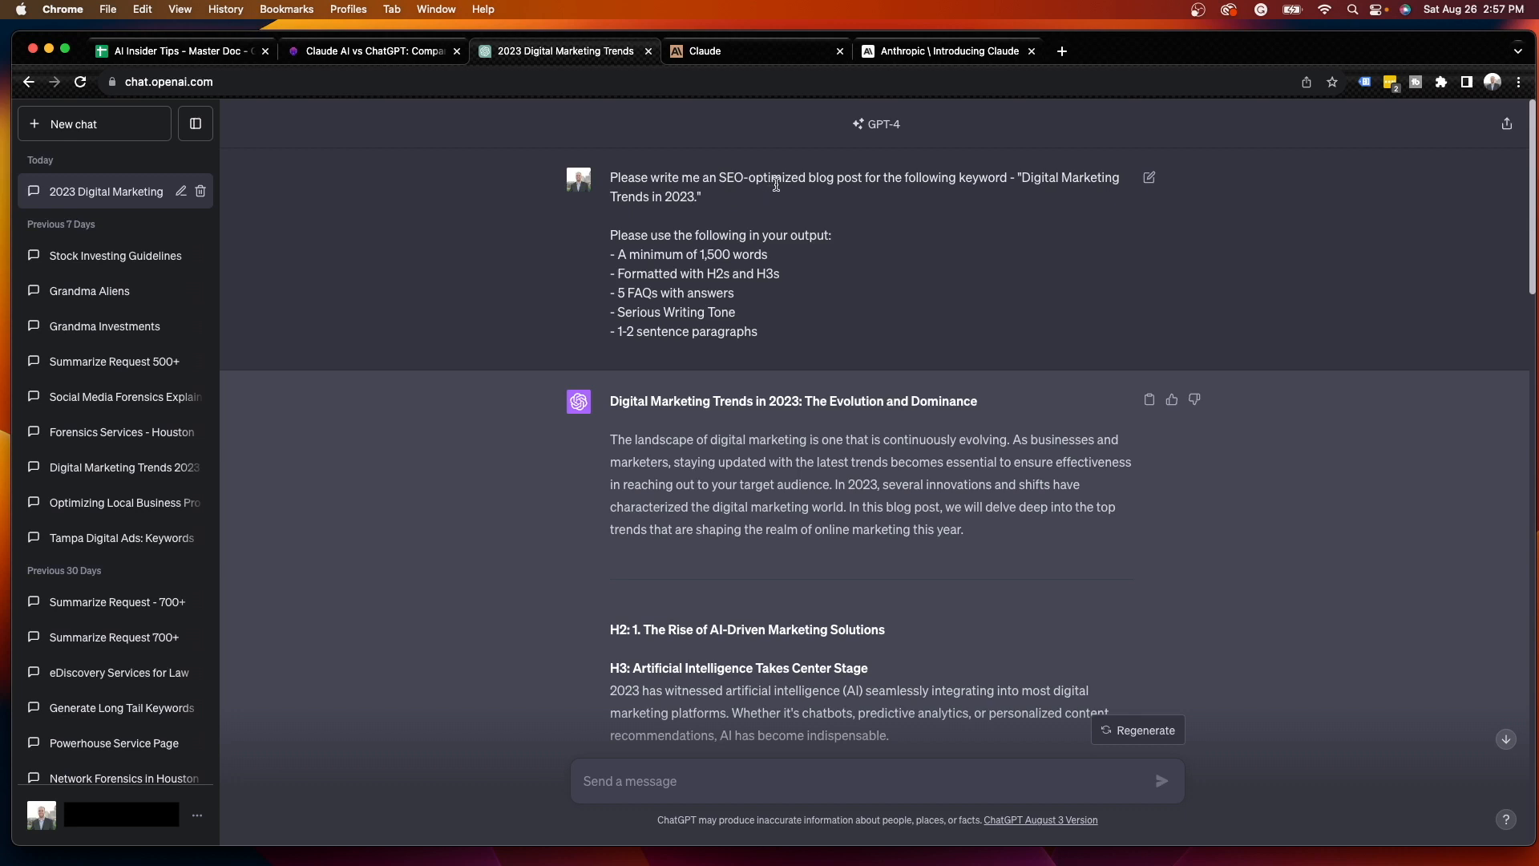
mouse_move(655, 263)
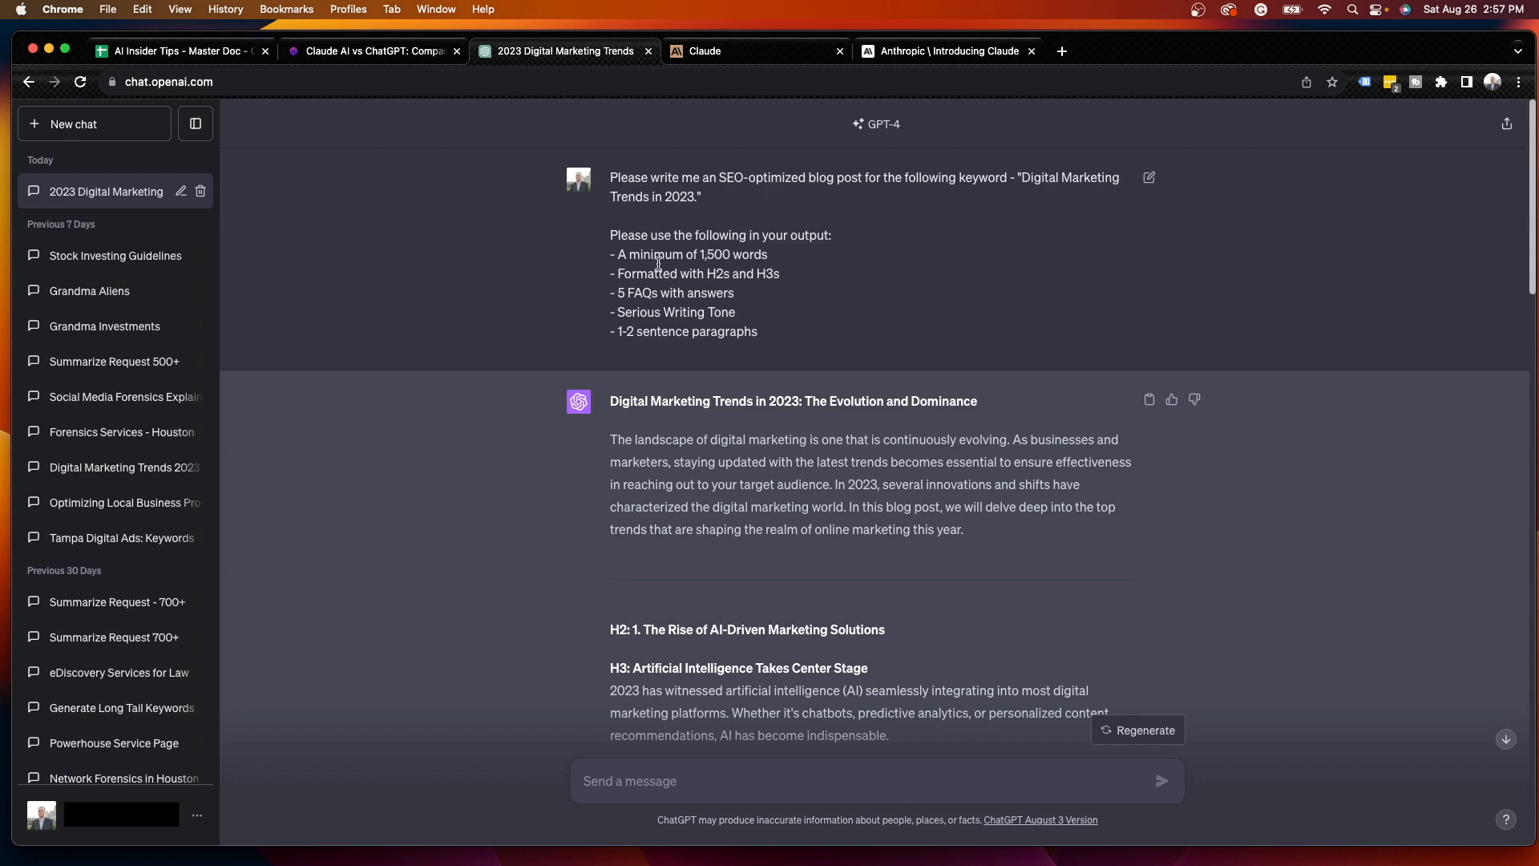
mouse_move(781, 282)
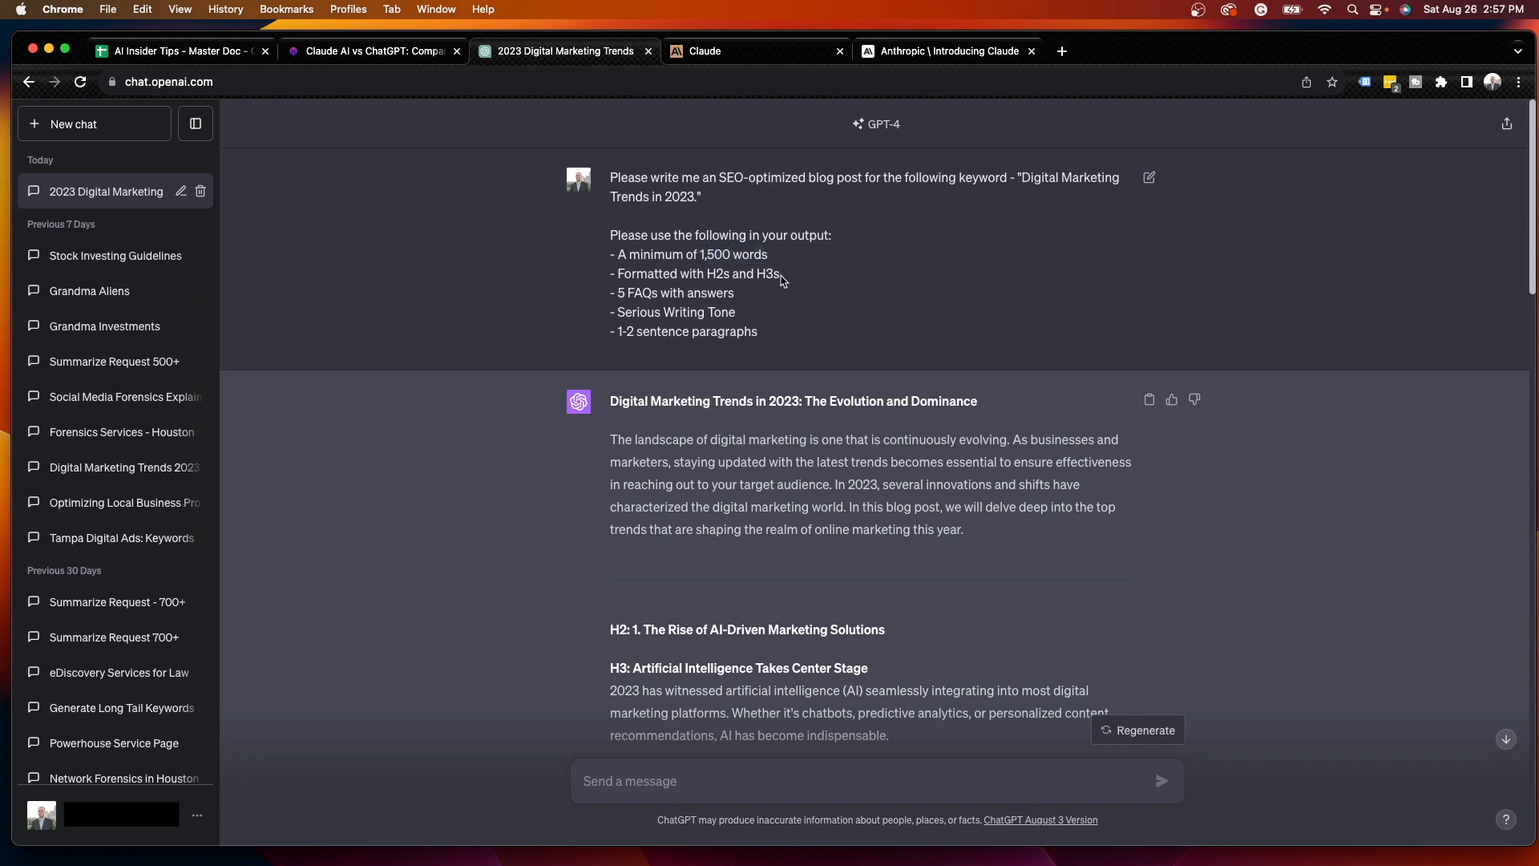
mouse_move(638, 285)
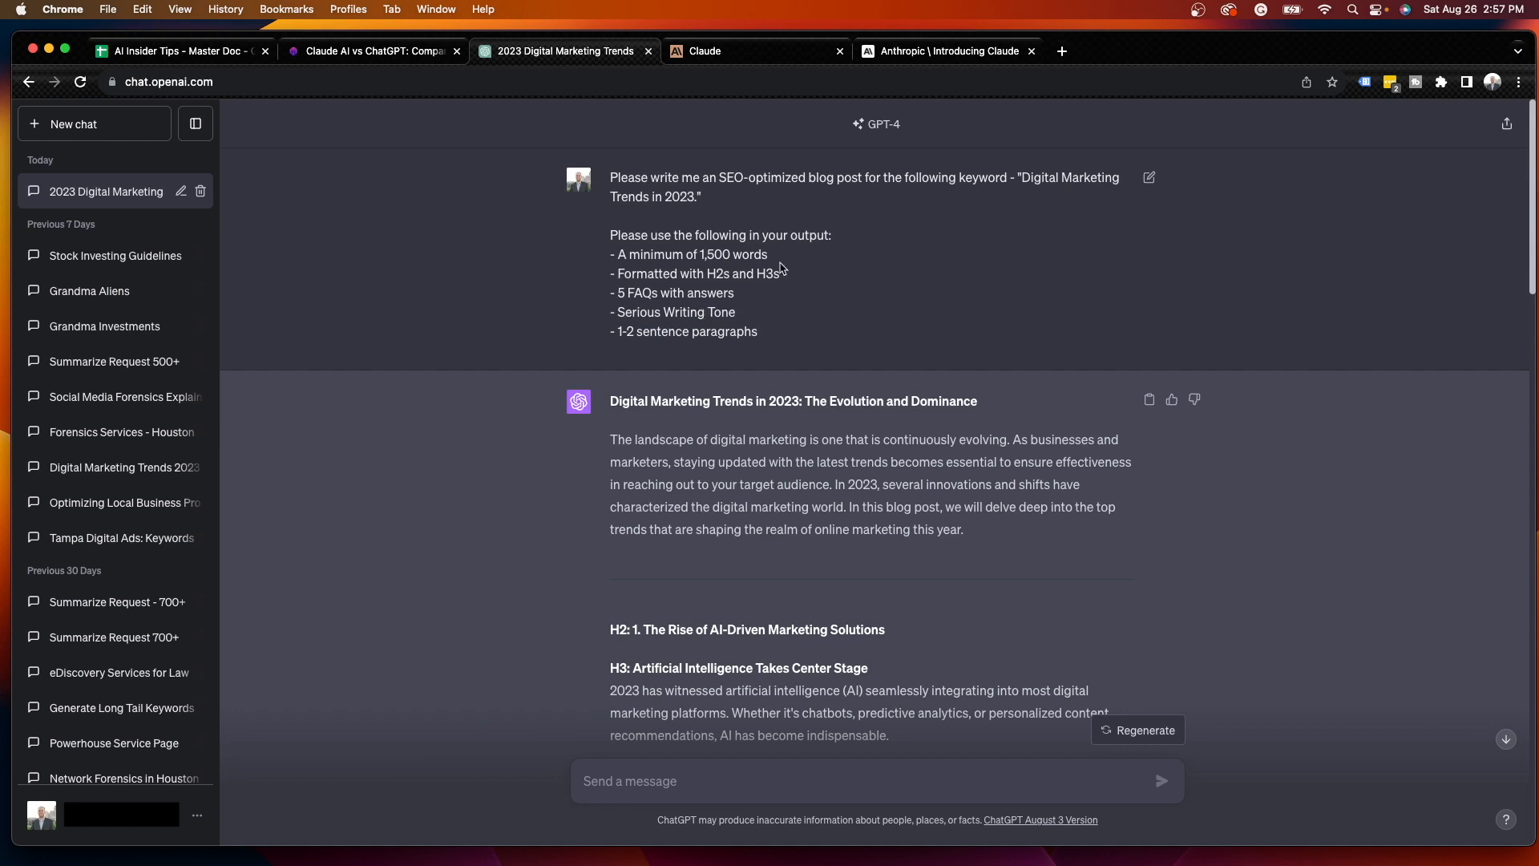
mouse_move(790, 265)
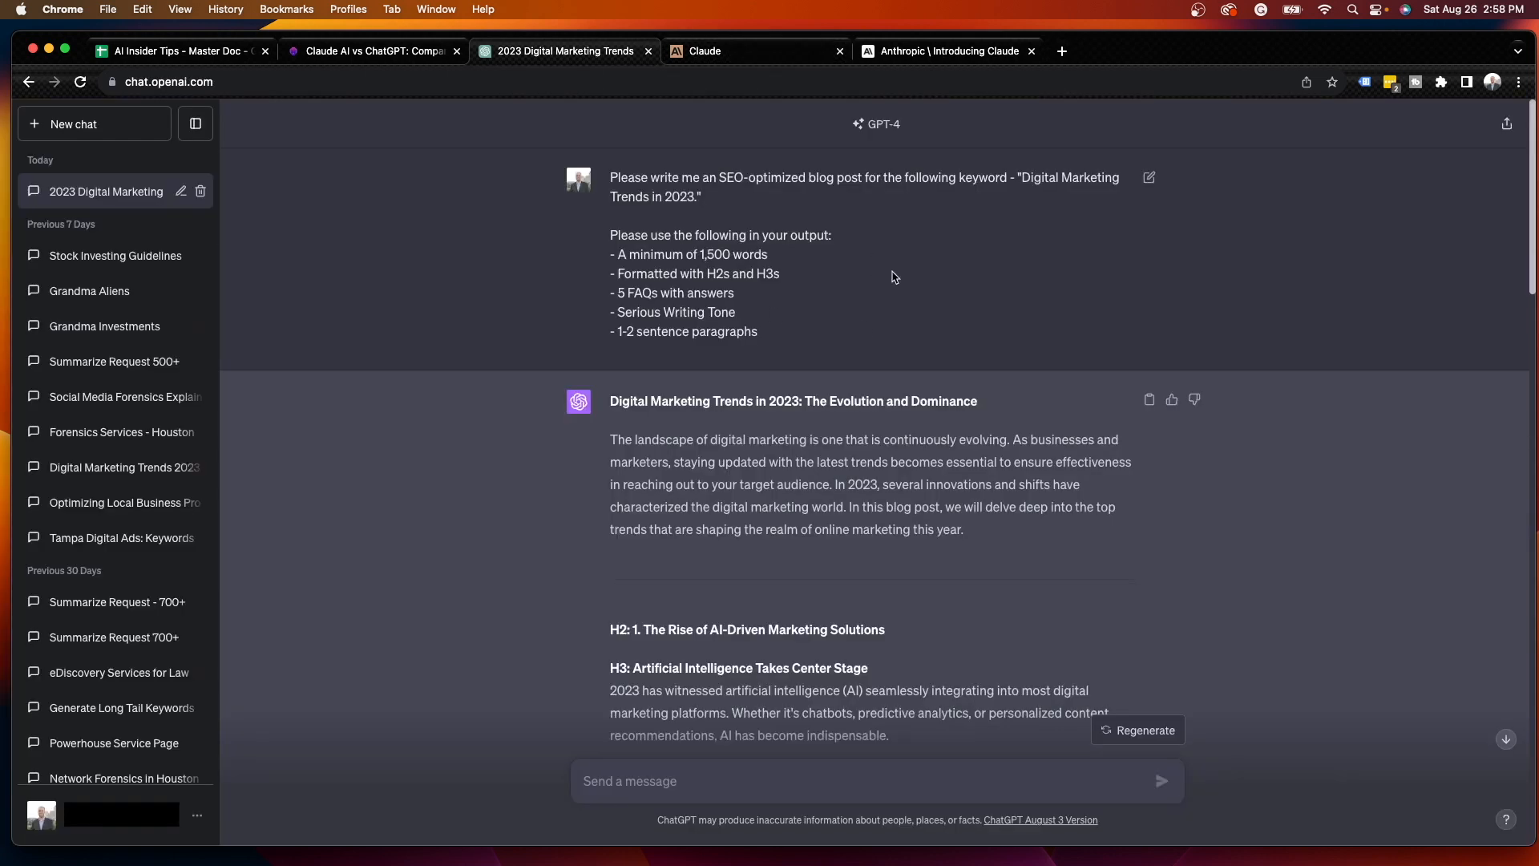
mouse_move(867, 452)
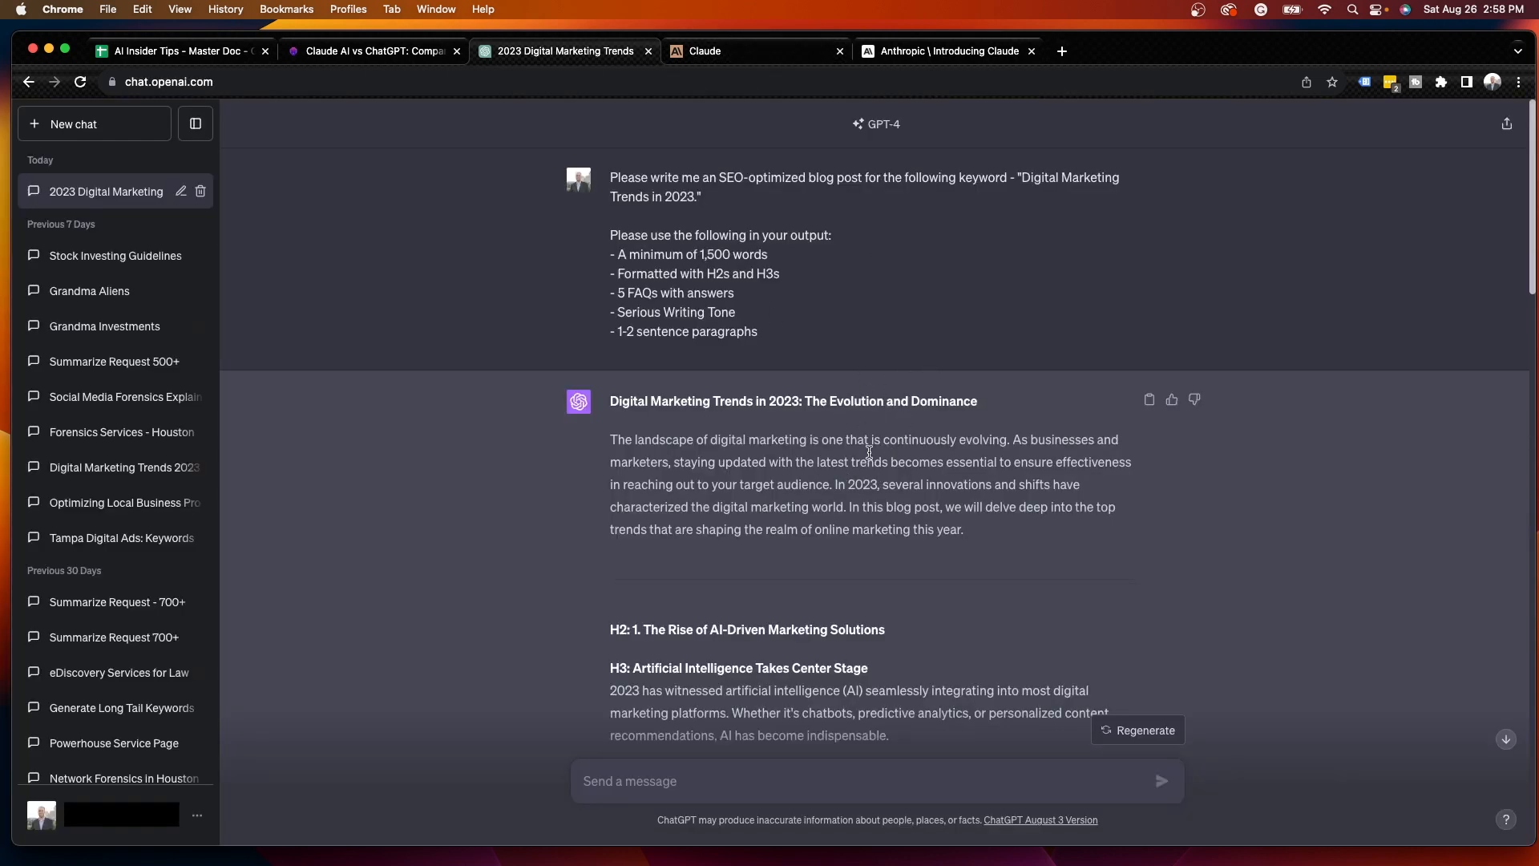
mouse_move(912, 394)
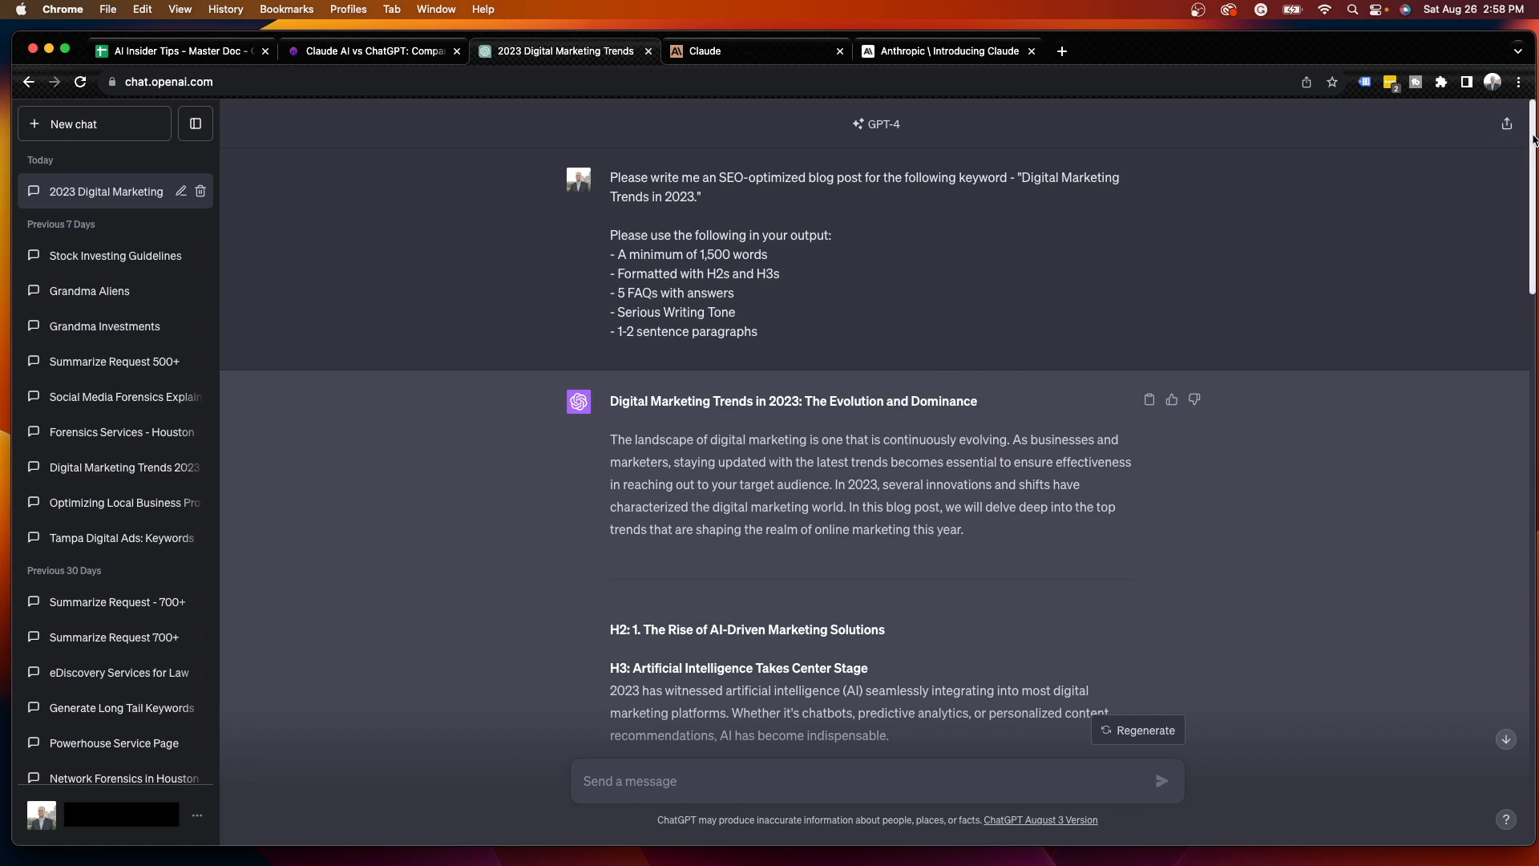
mouse_move(999, 181)
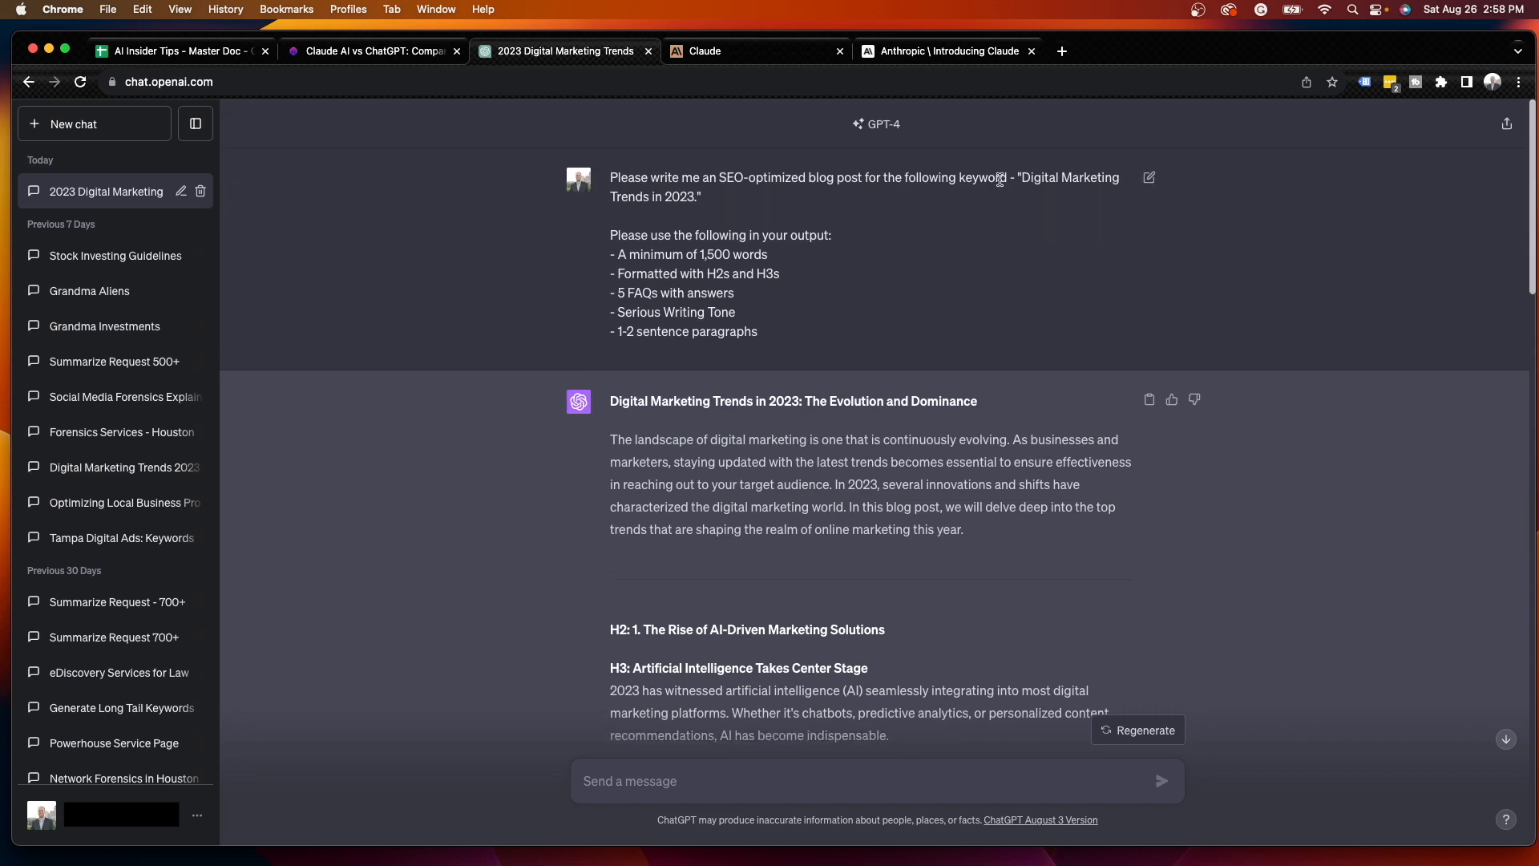
mouse_move(907, 131)
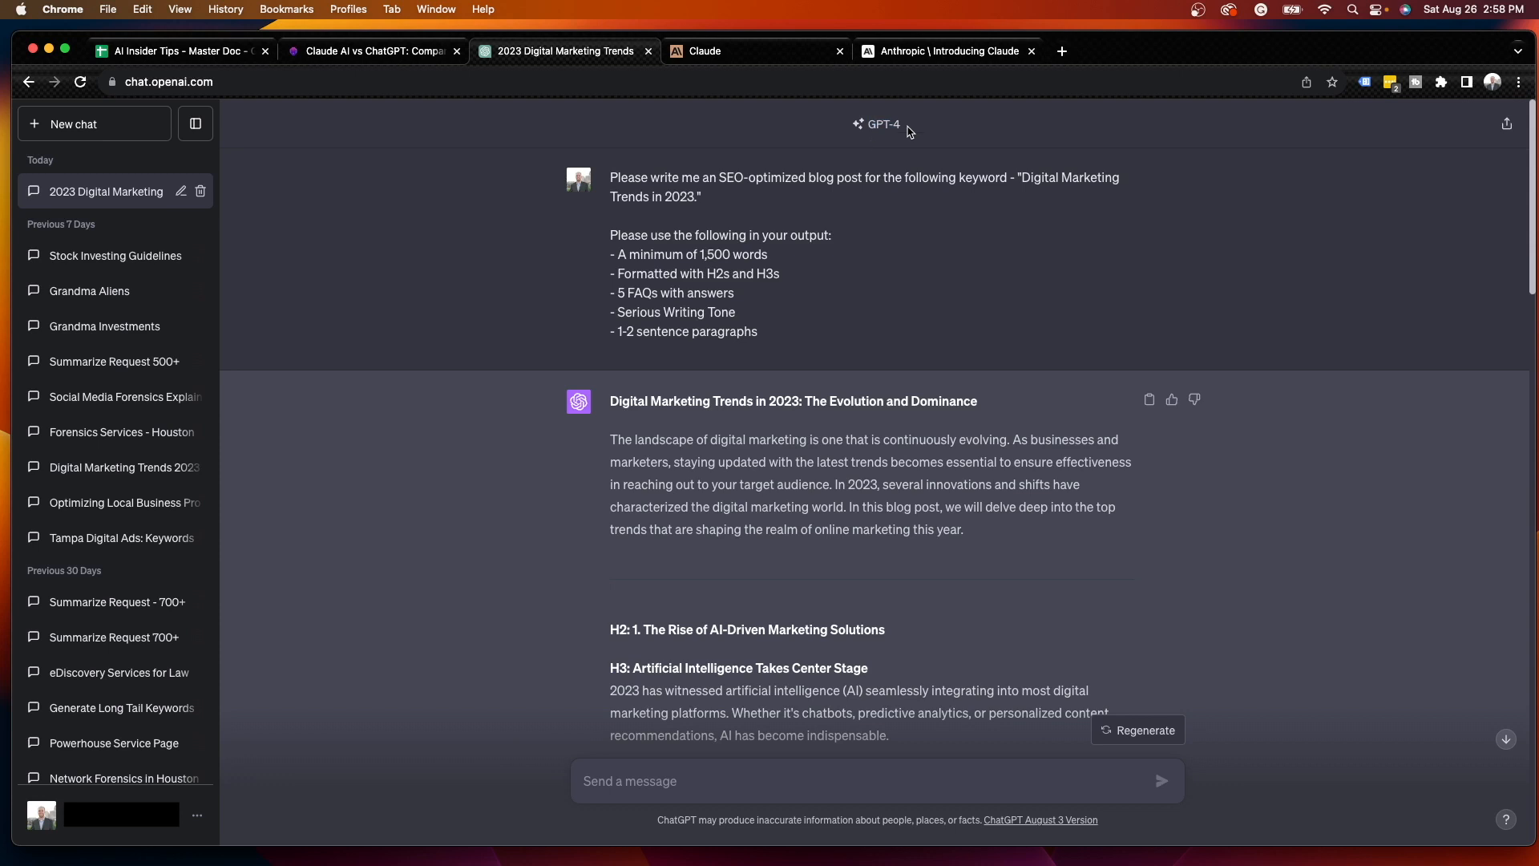
mouse_move(863, 137)
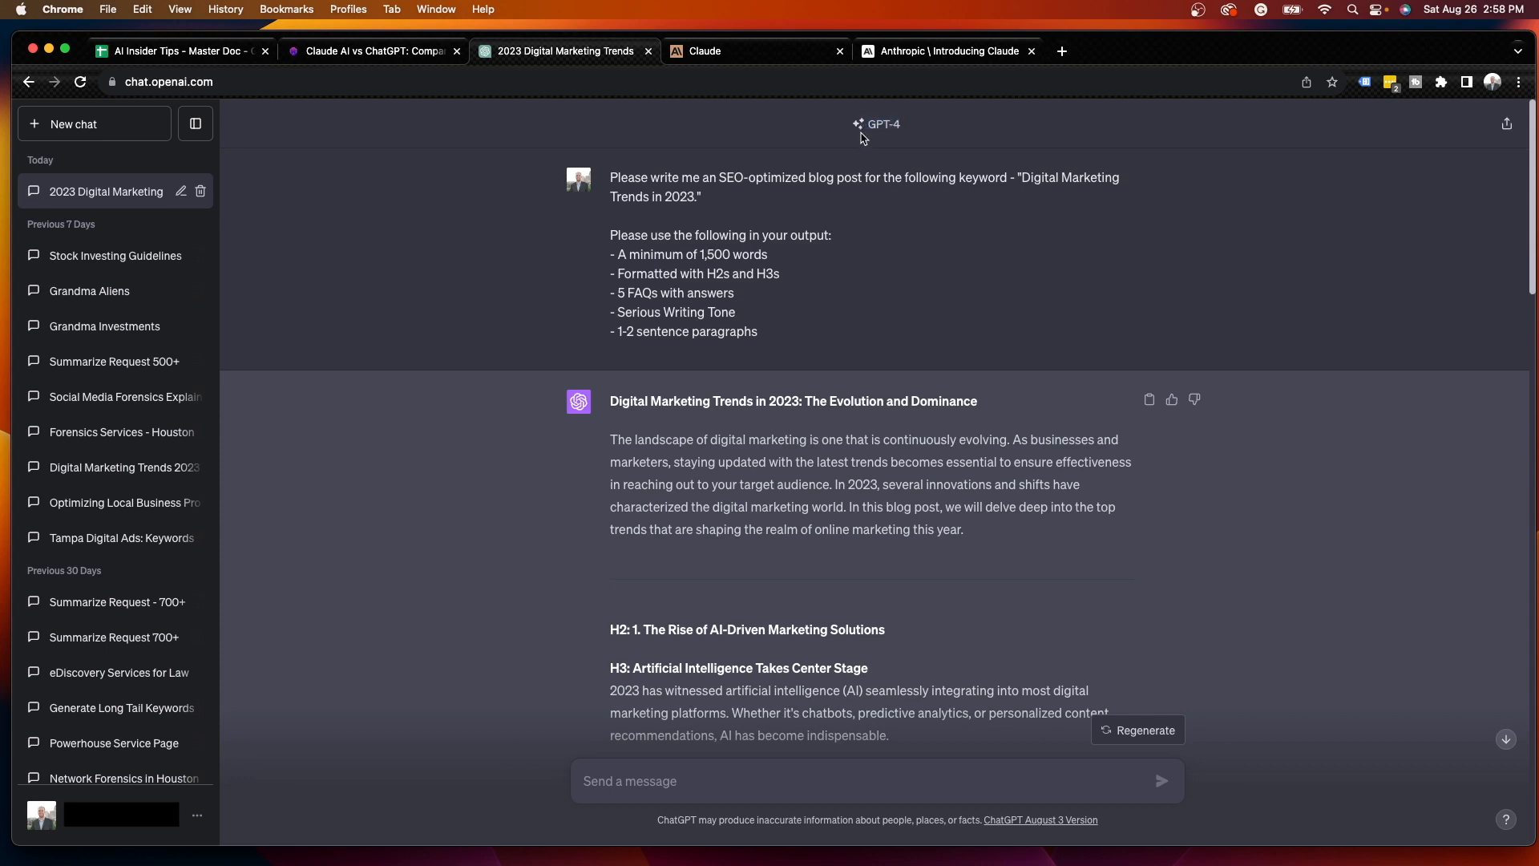
mouse_move(1464, 156)
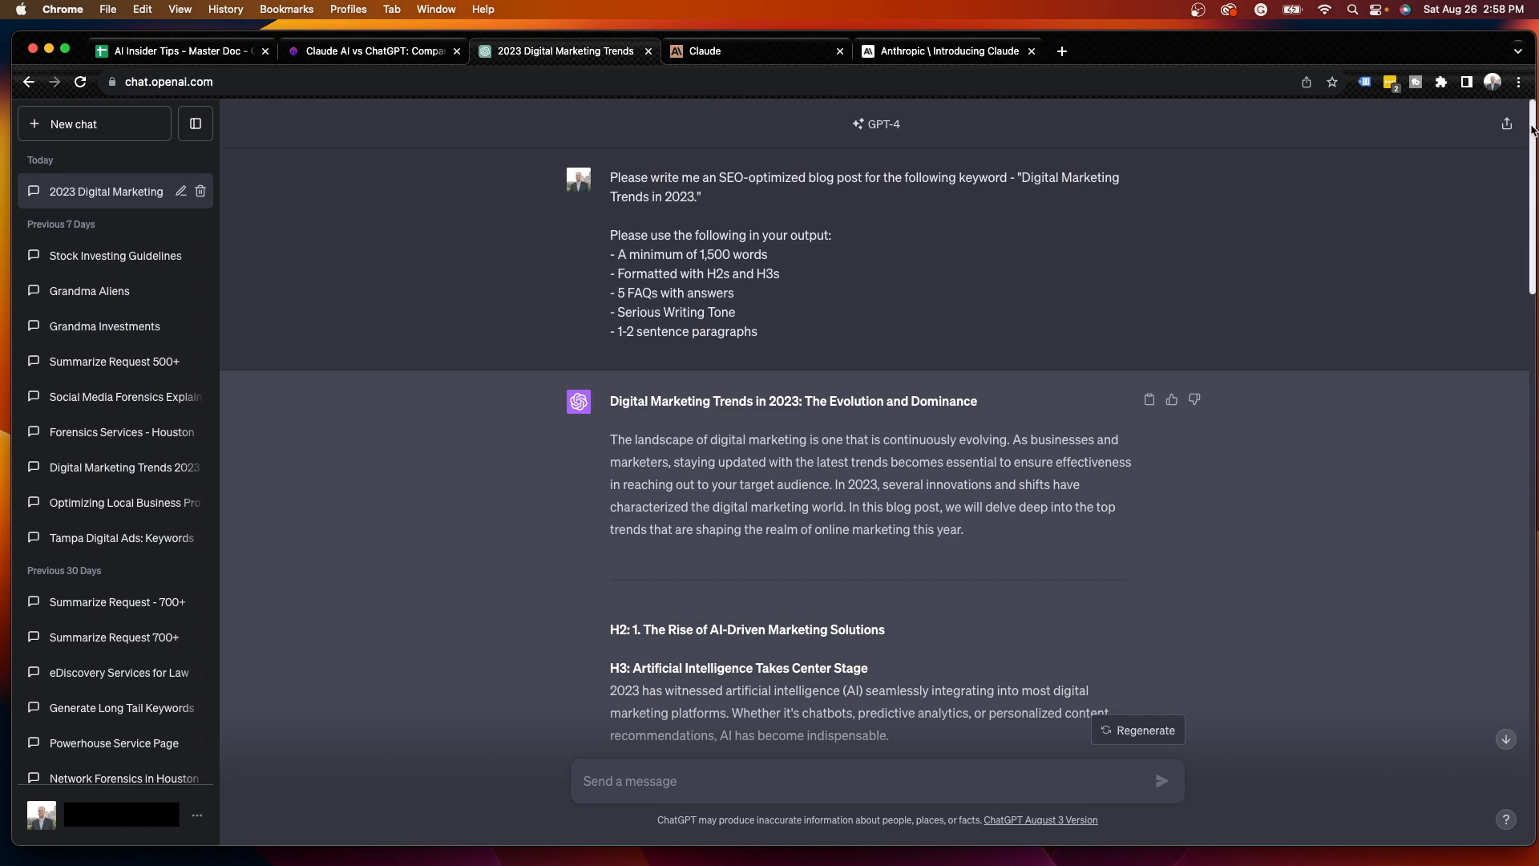
scroll(down, 3)
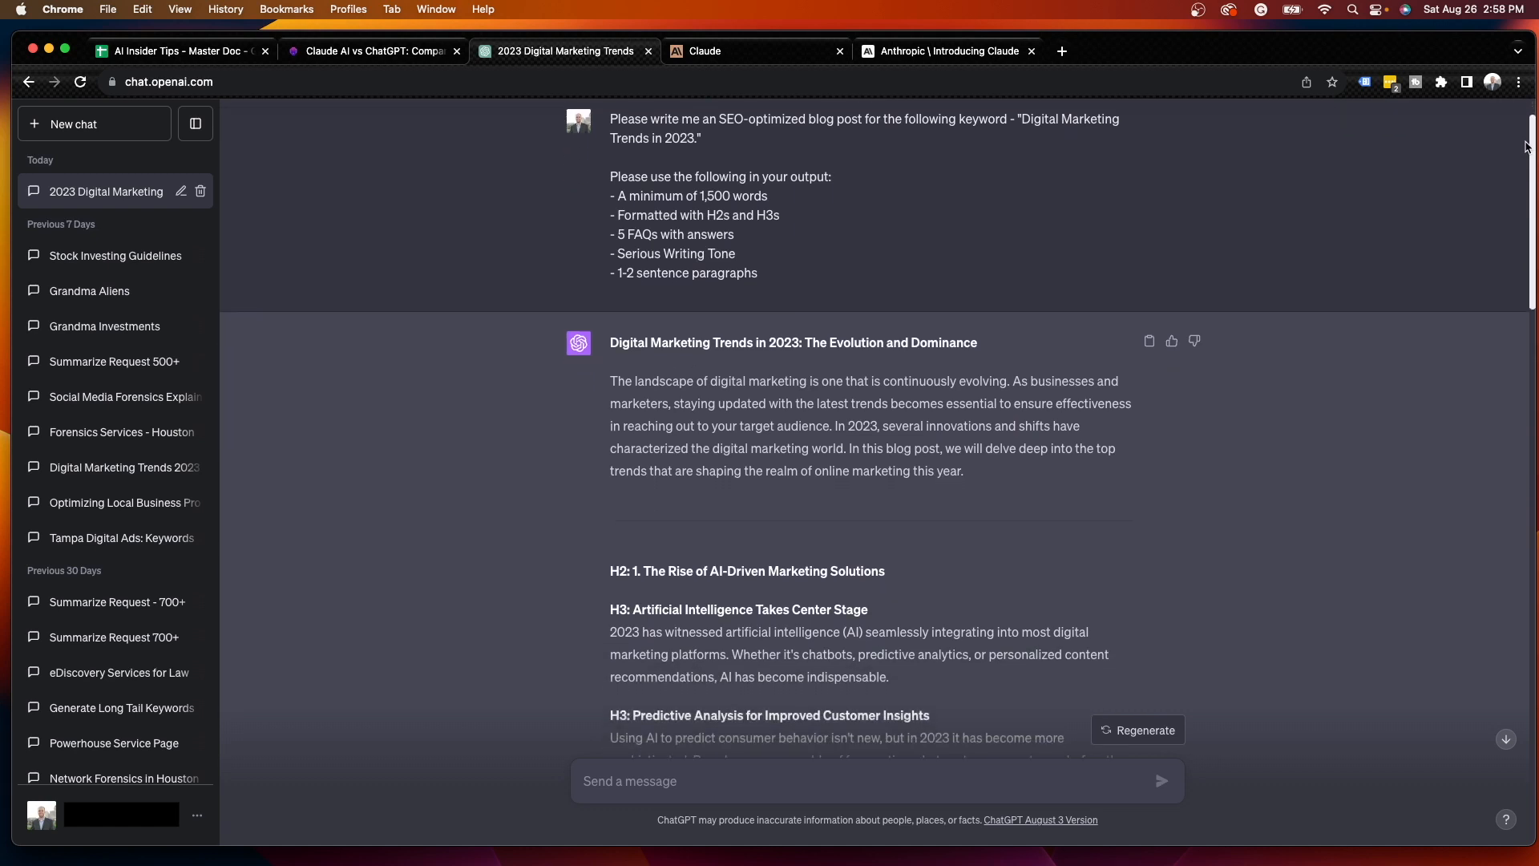
scroll(down, 3)
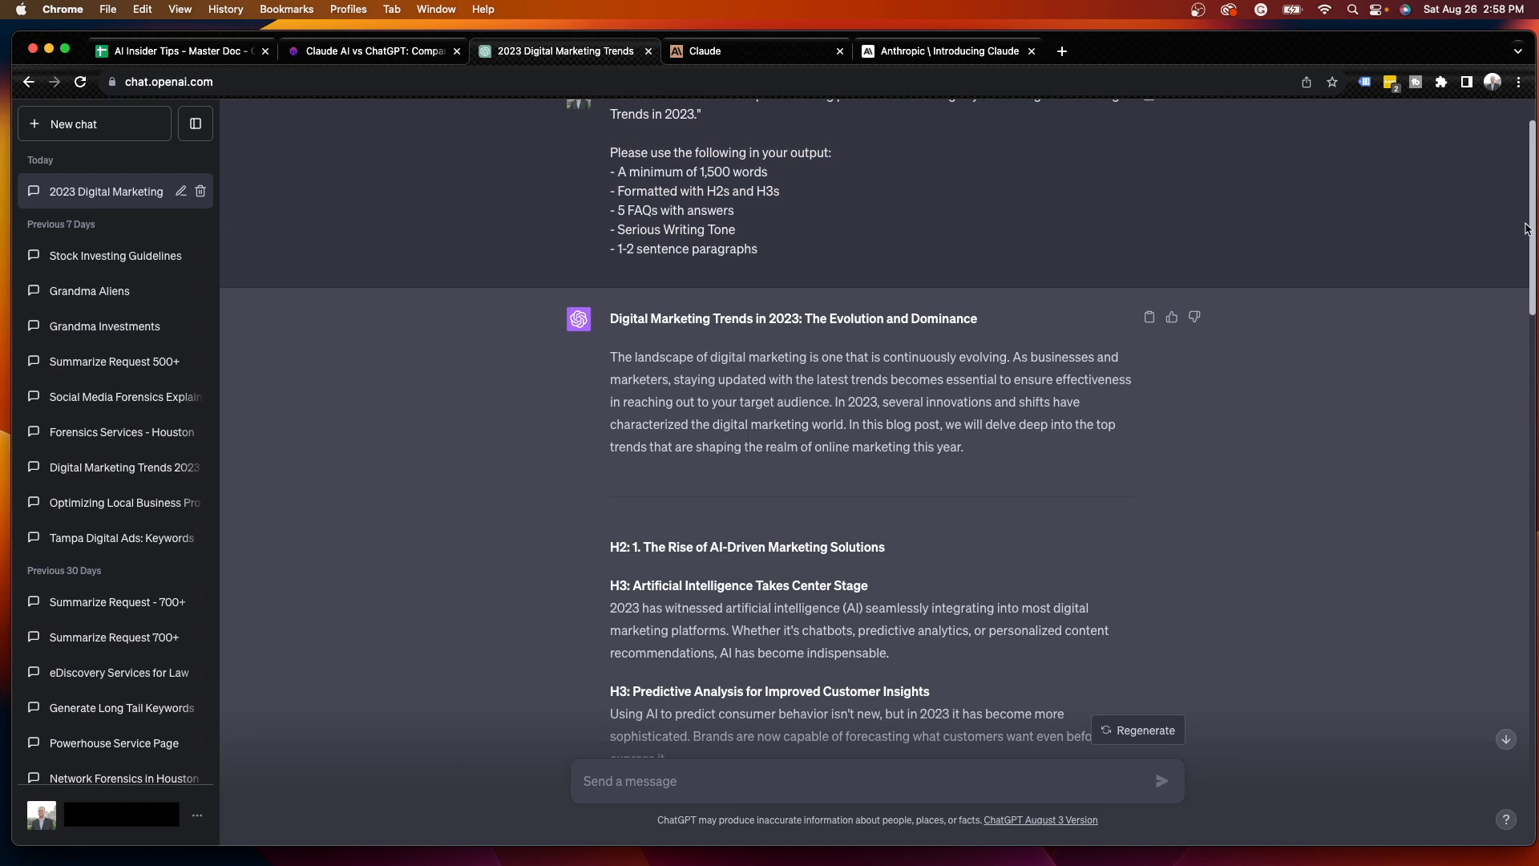
scroll(up, 3)
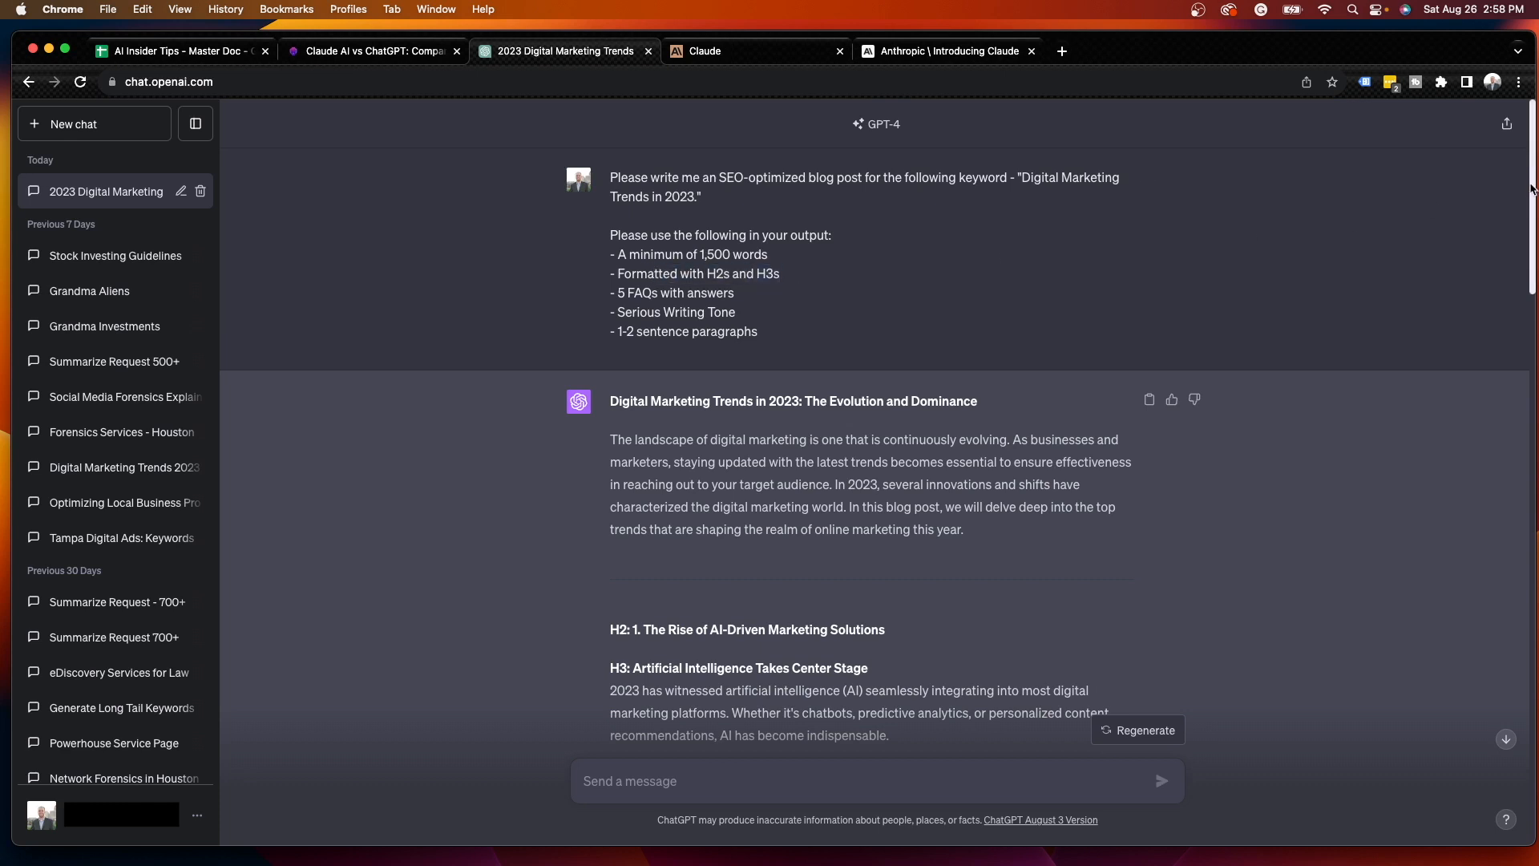
scroll(down, 3)
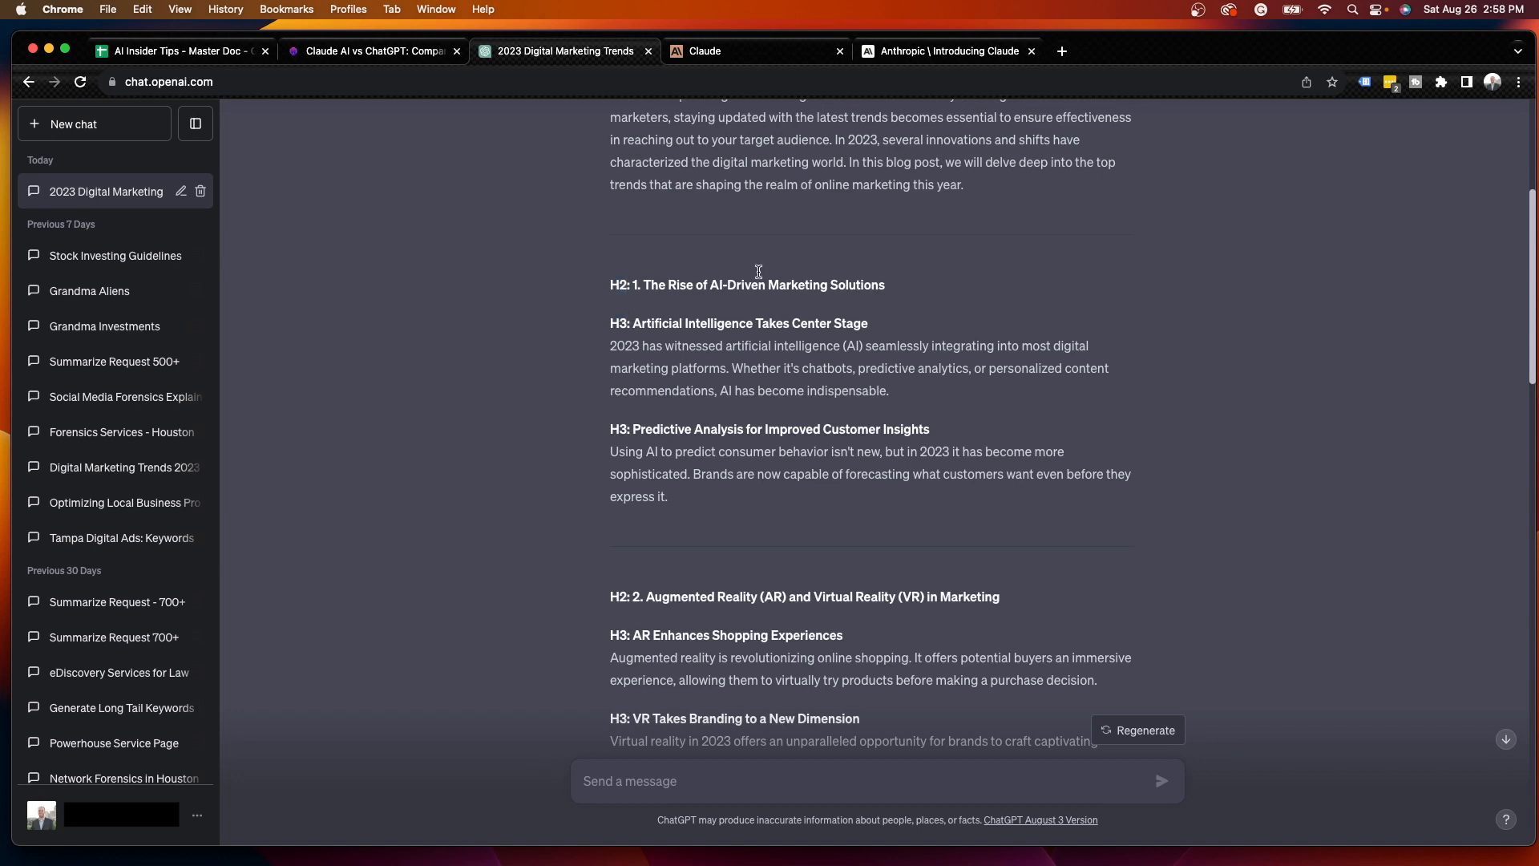
mouse_move(993, 417)
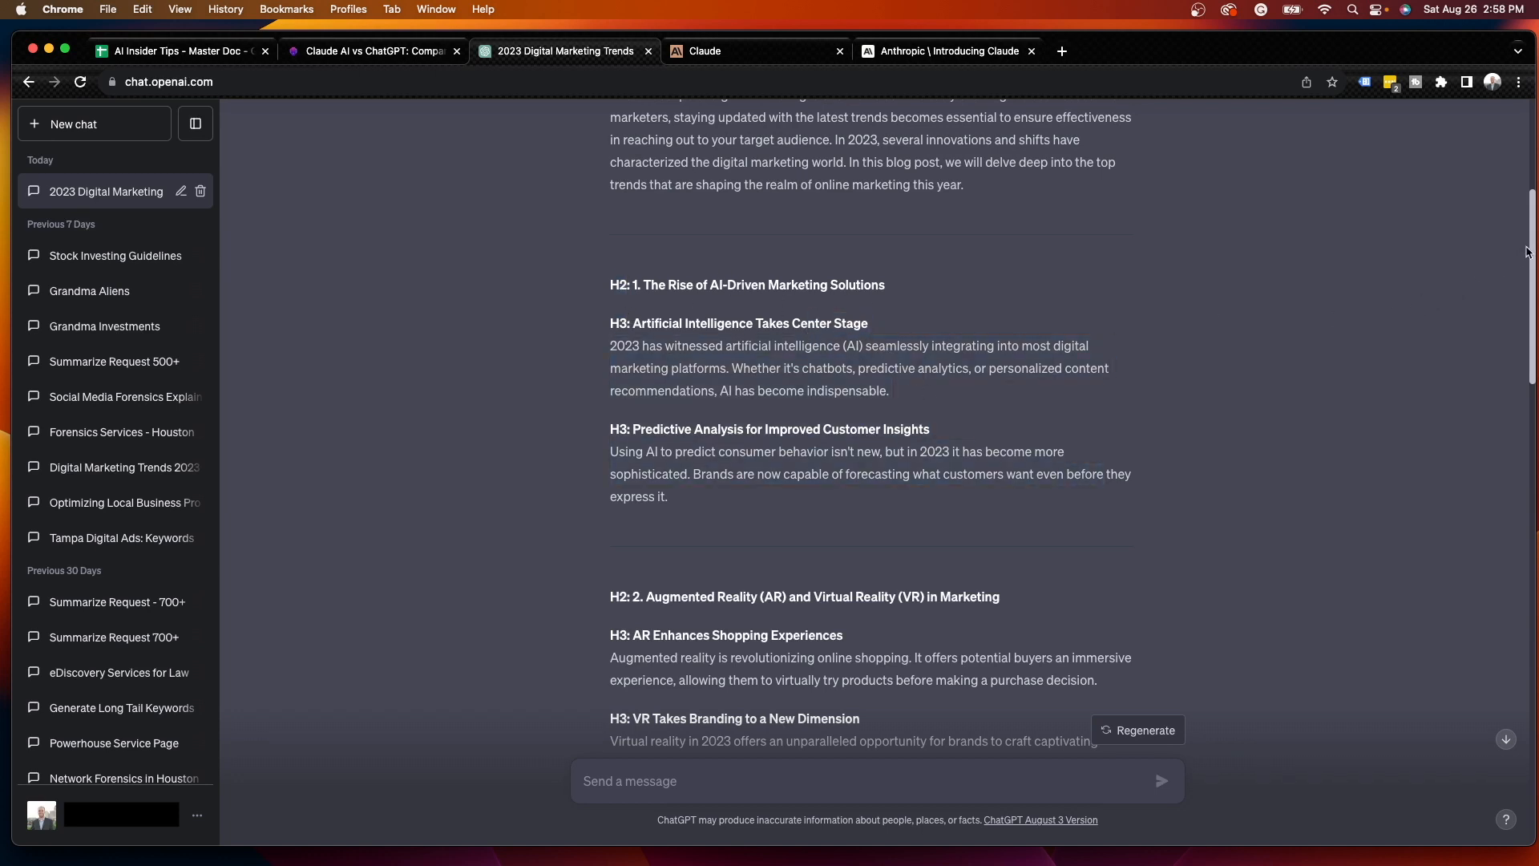
scroll(down, 3)
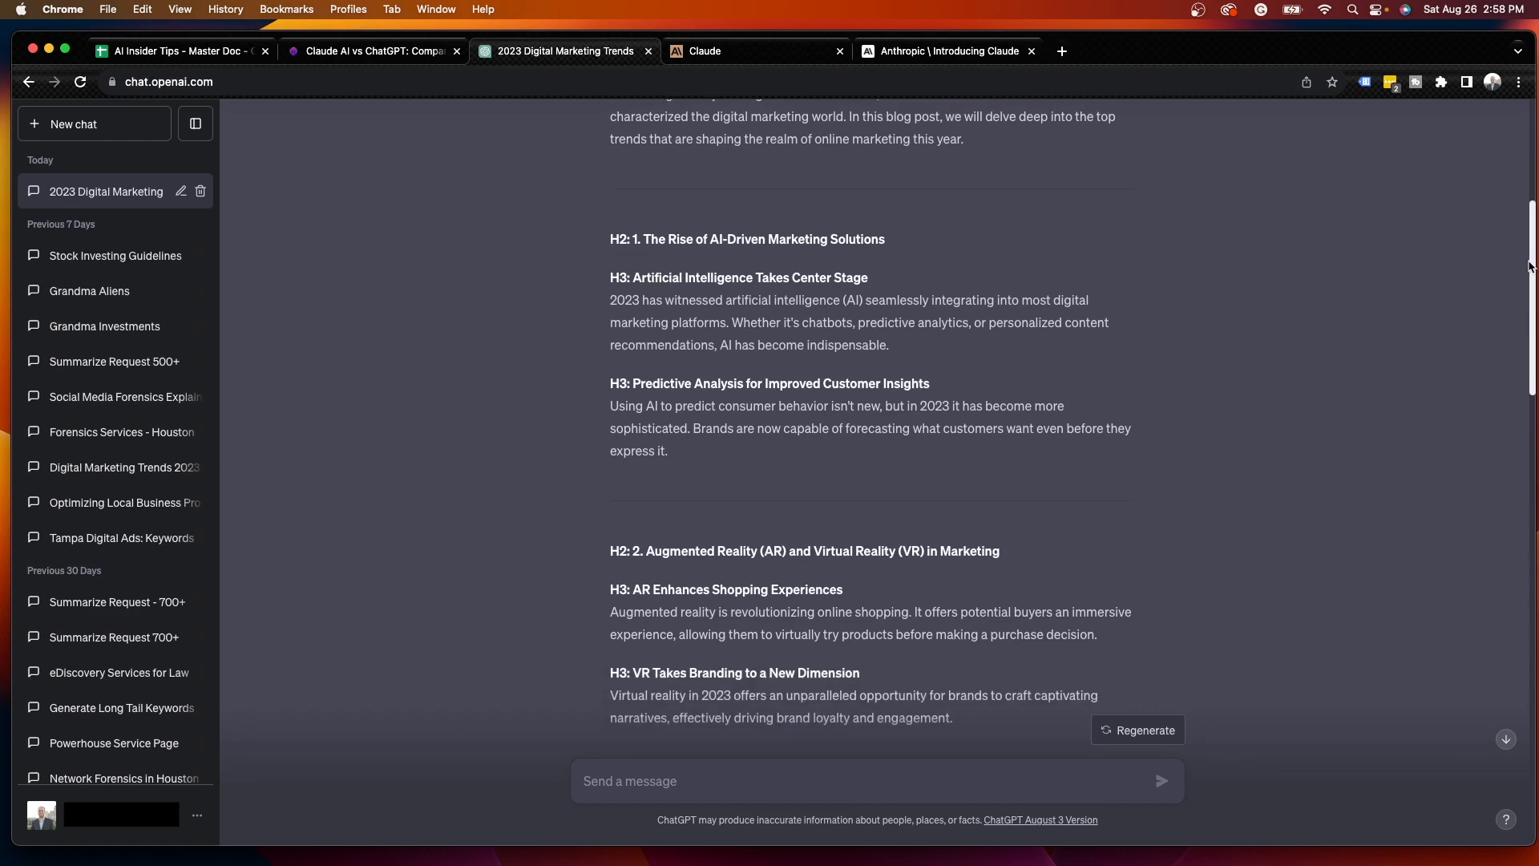
scroll(up, 3)
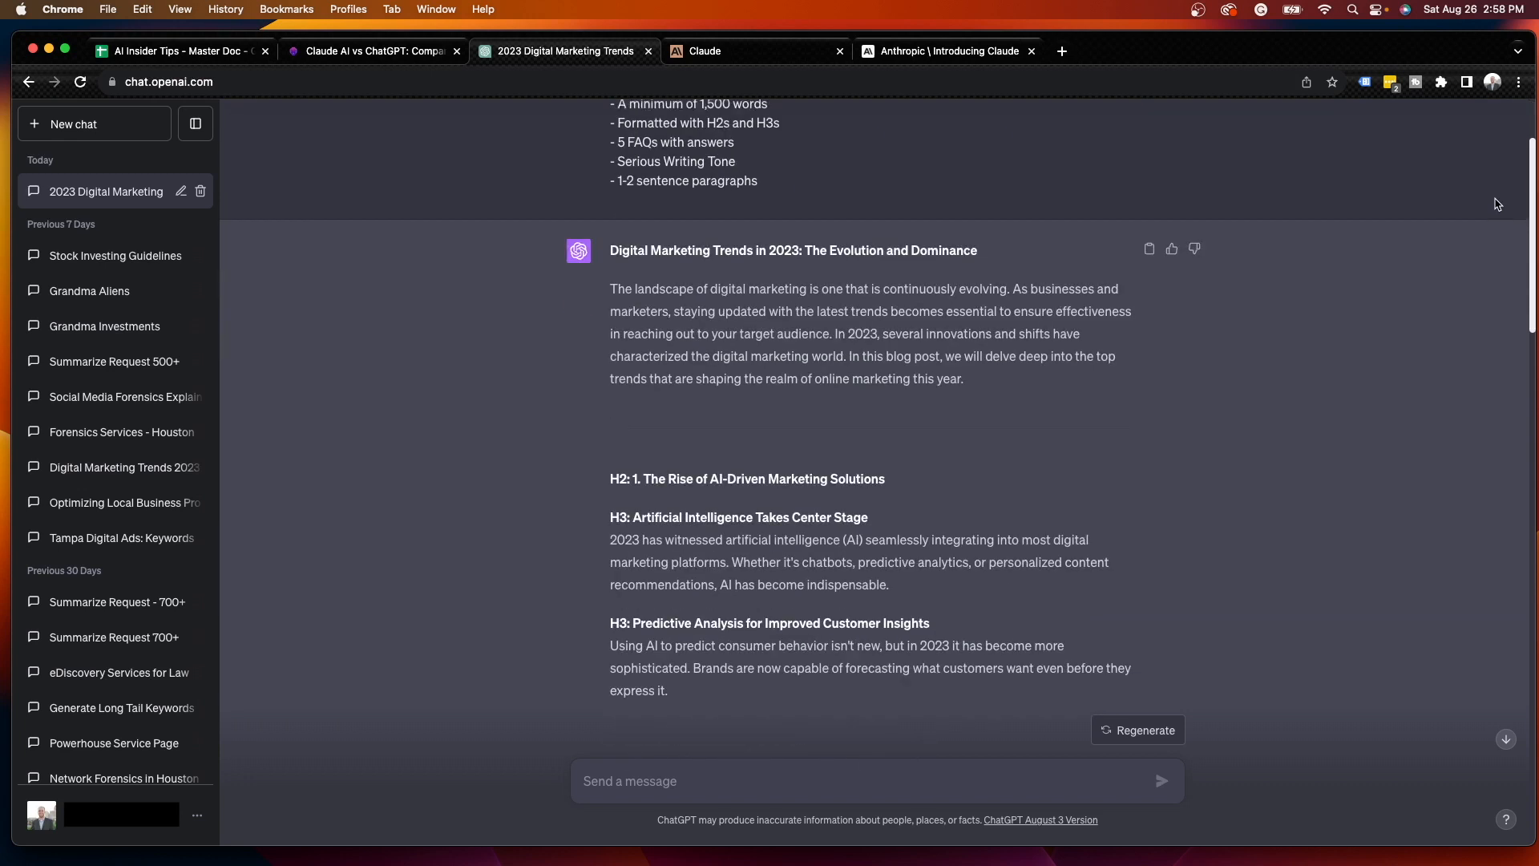
scroll(up, 3)
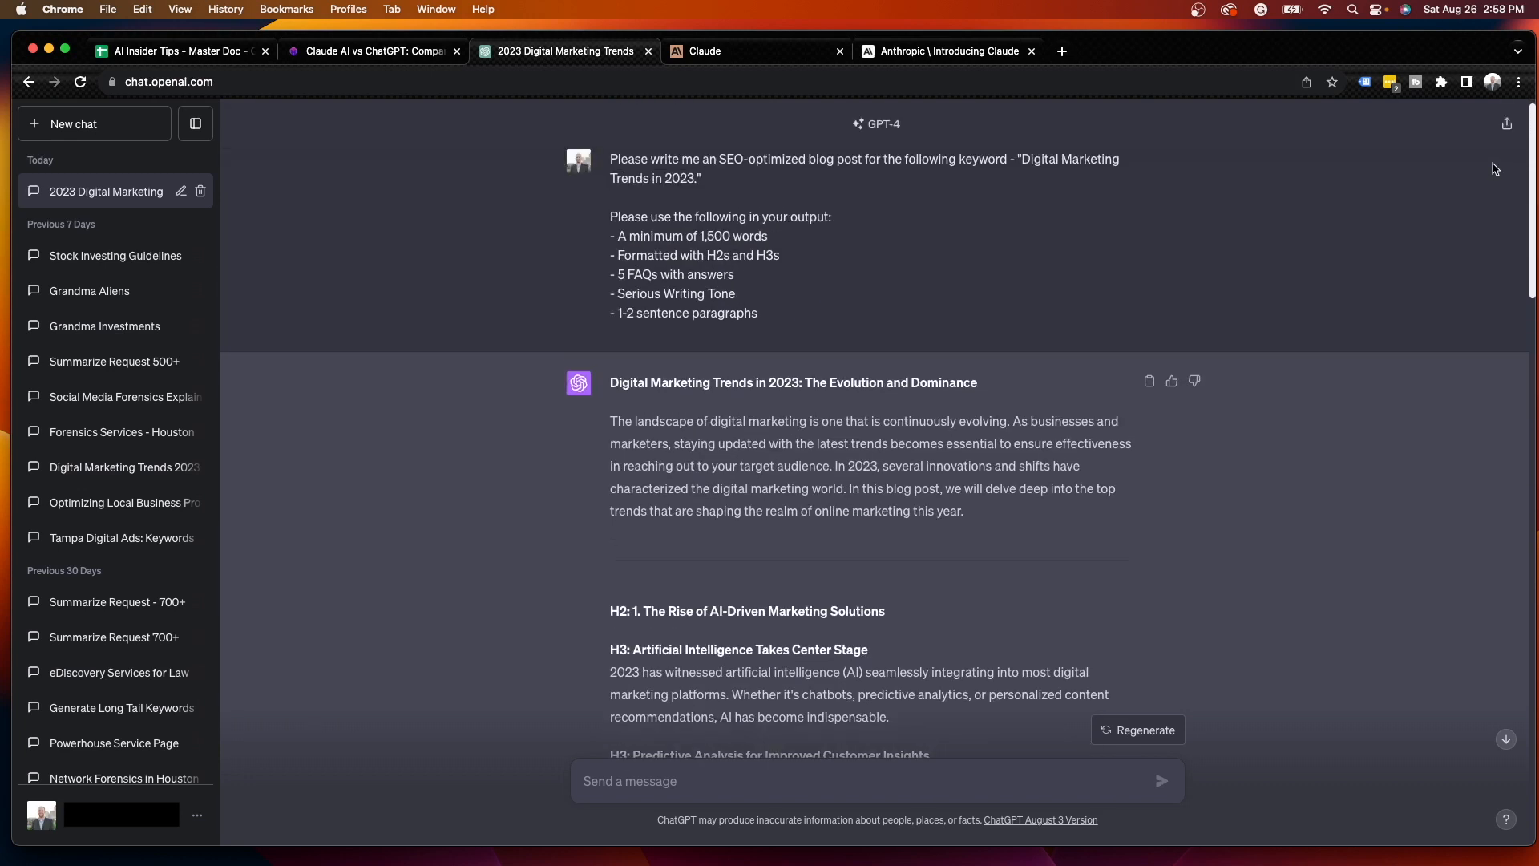
scroll(down, 3)
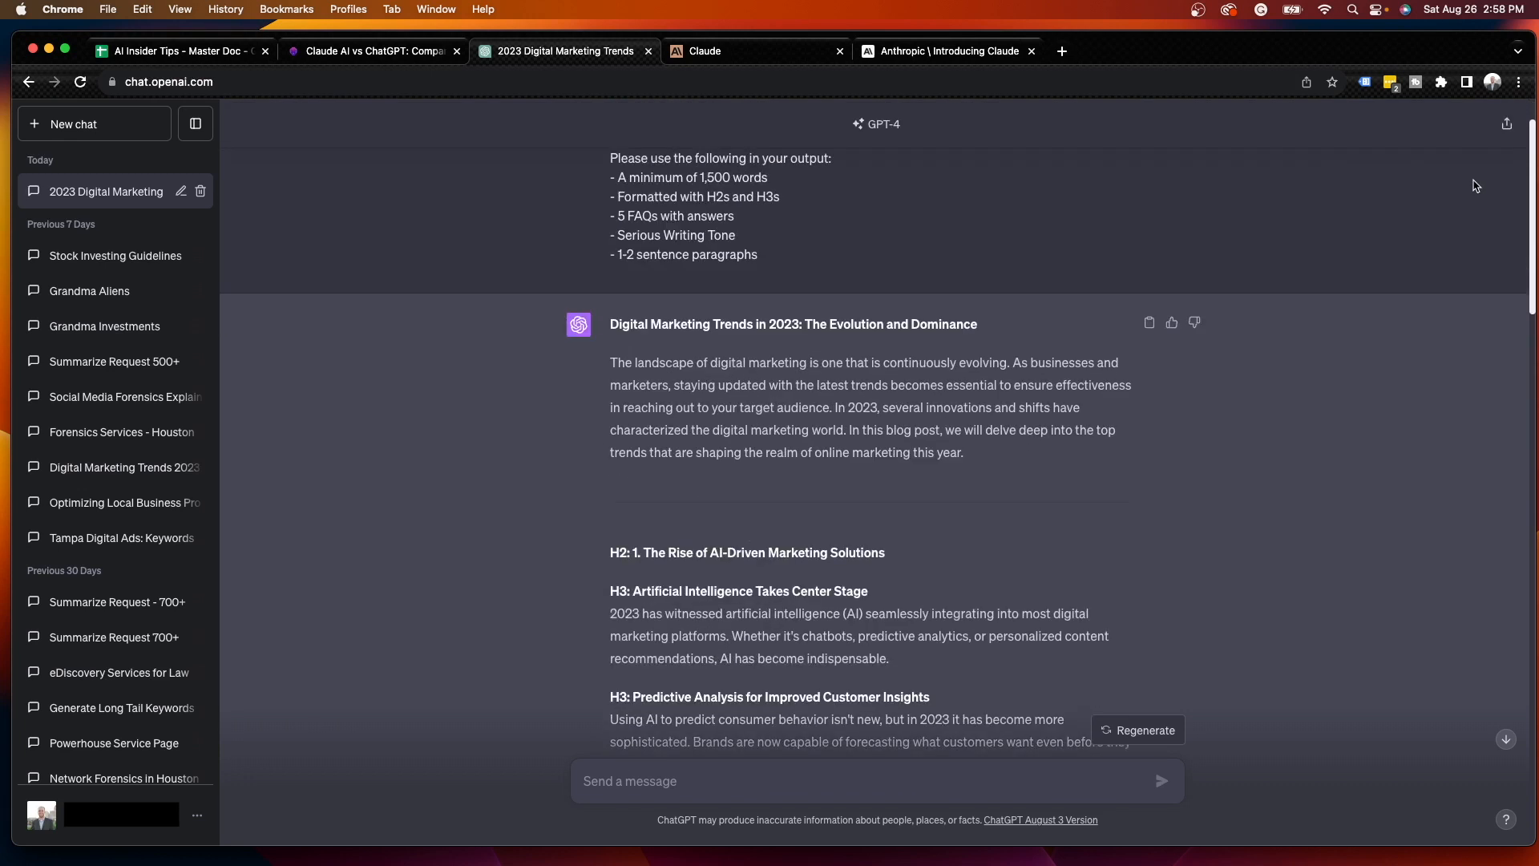
scroll(down, 3)
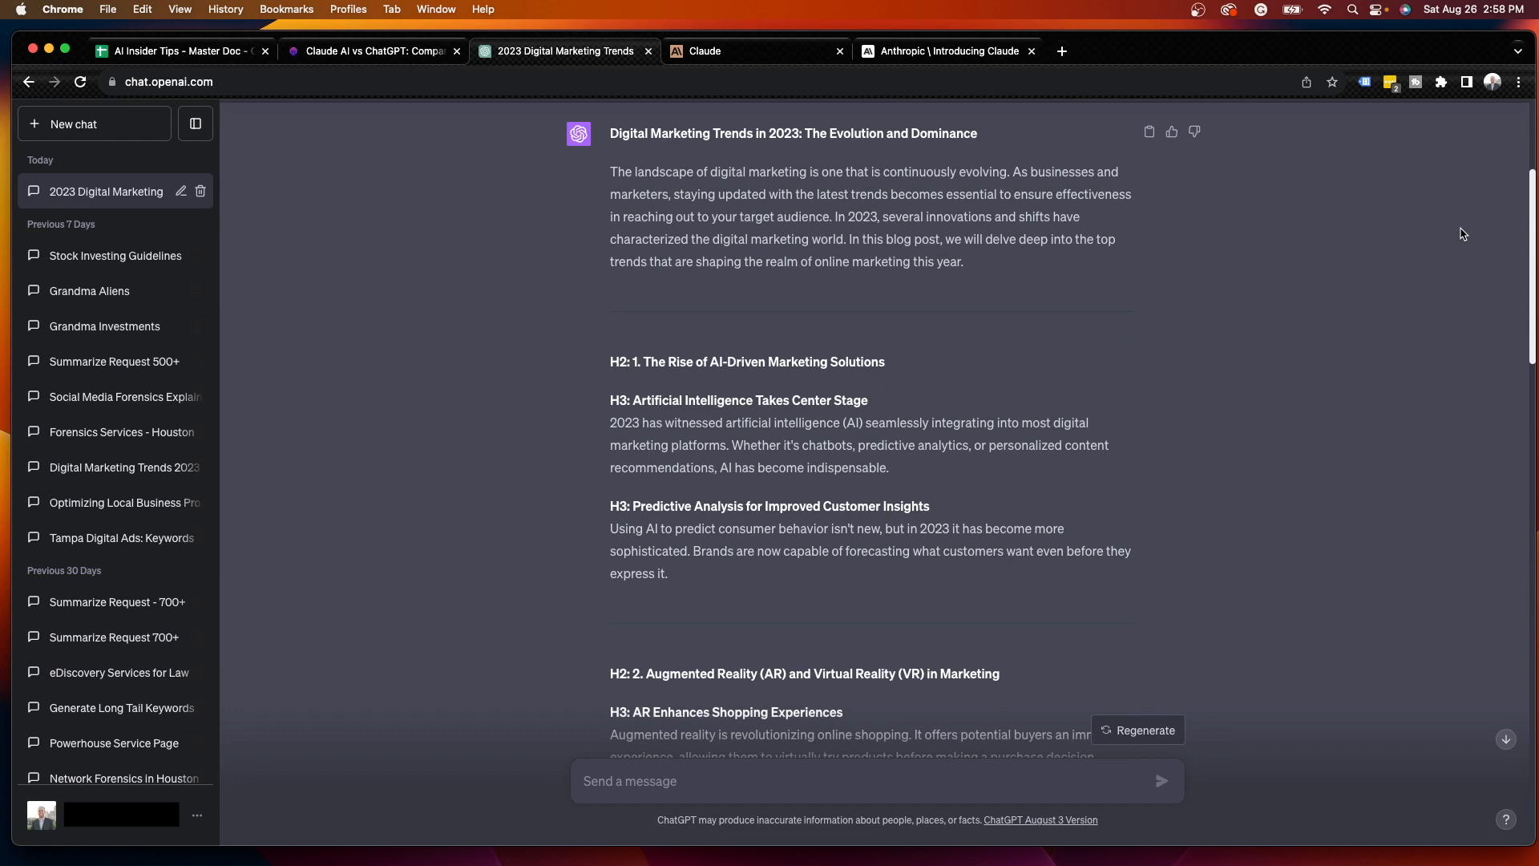
scroll(down, 3)
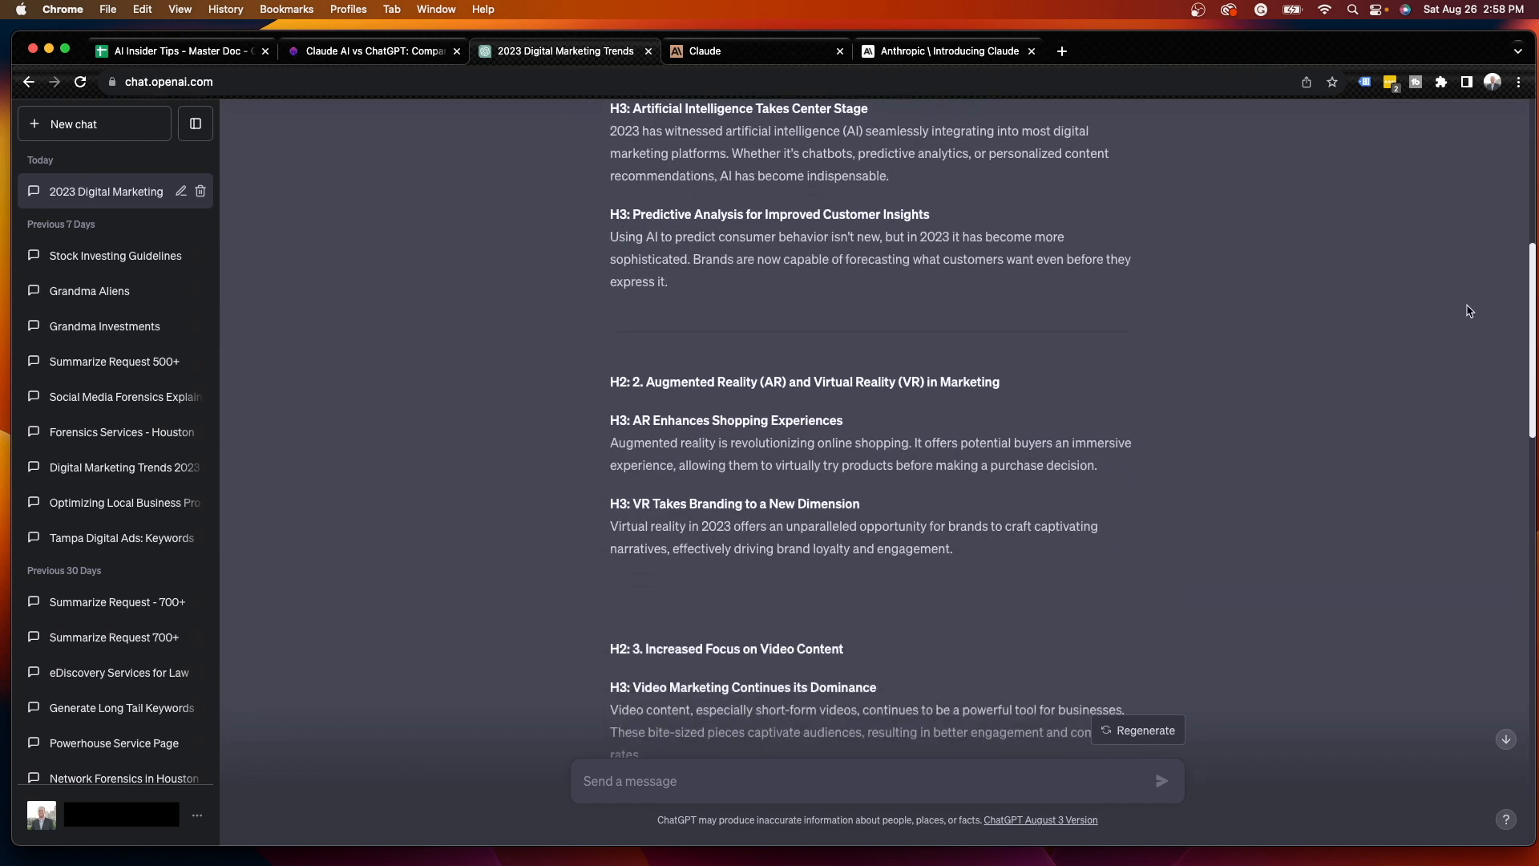
scroll(down, 3)
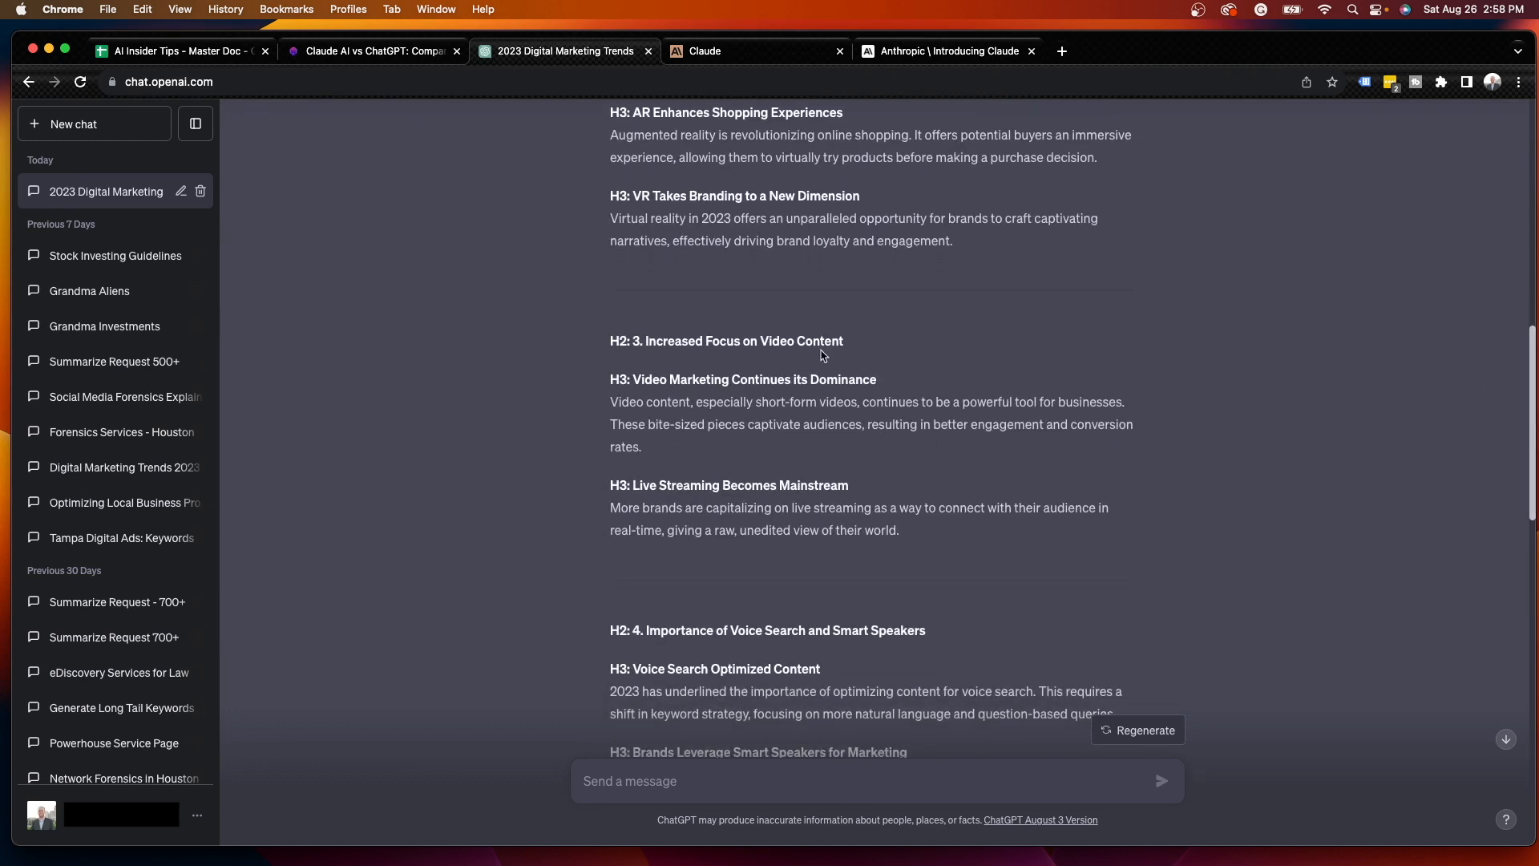
mouse_move(1495, 335)
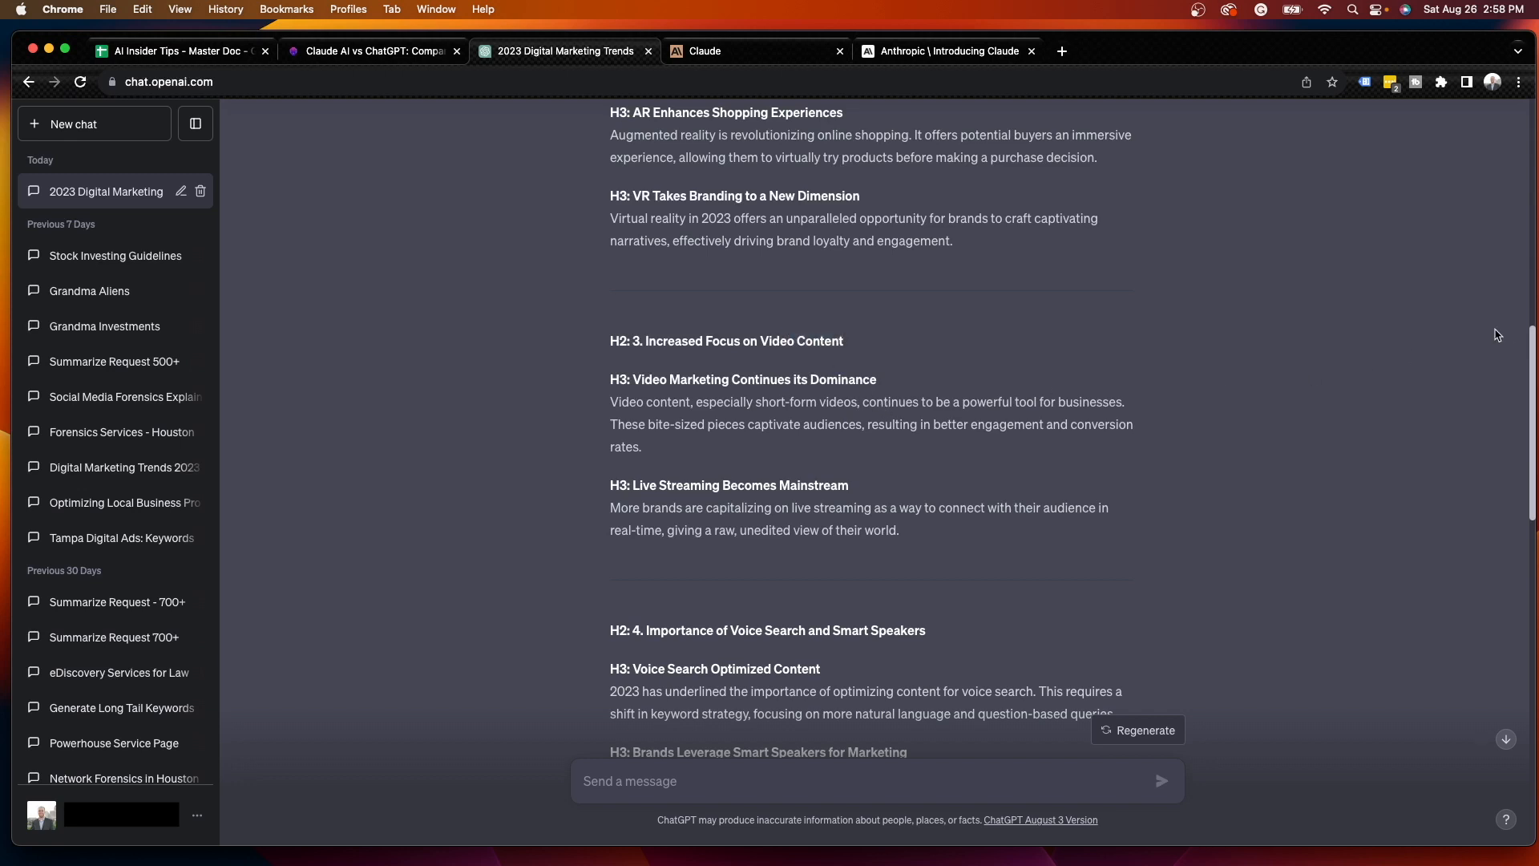
scroll(down, 3)
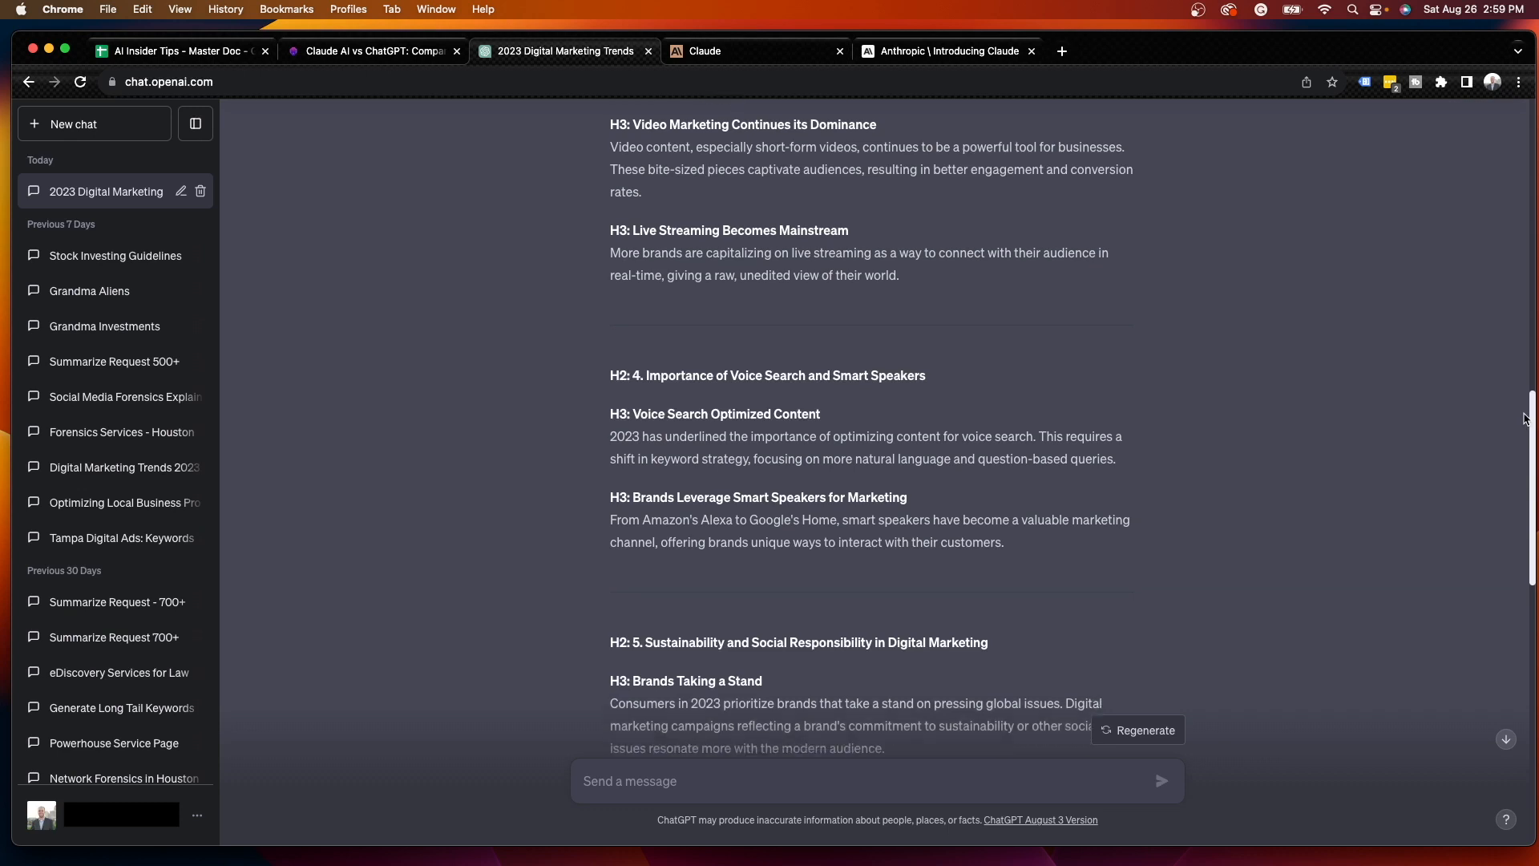
scroll(down, 3)
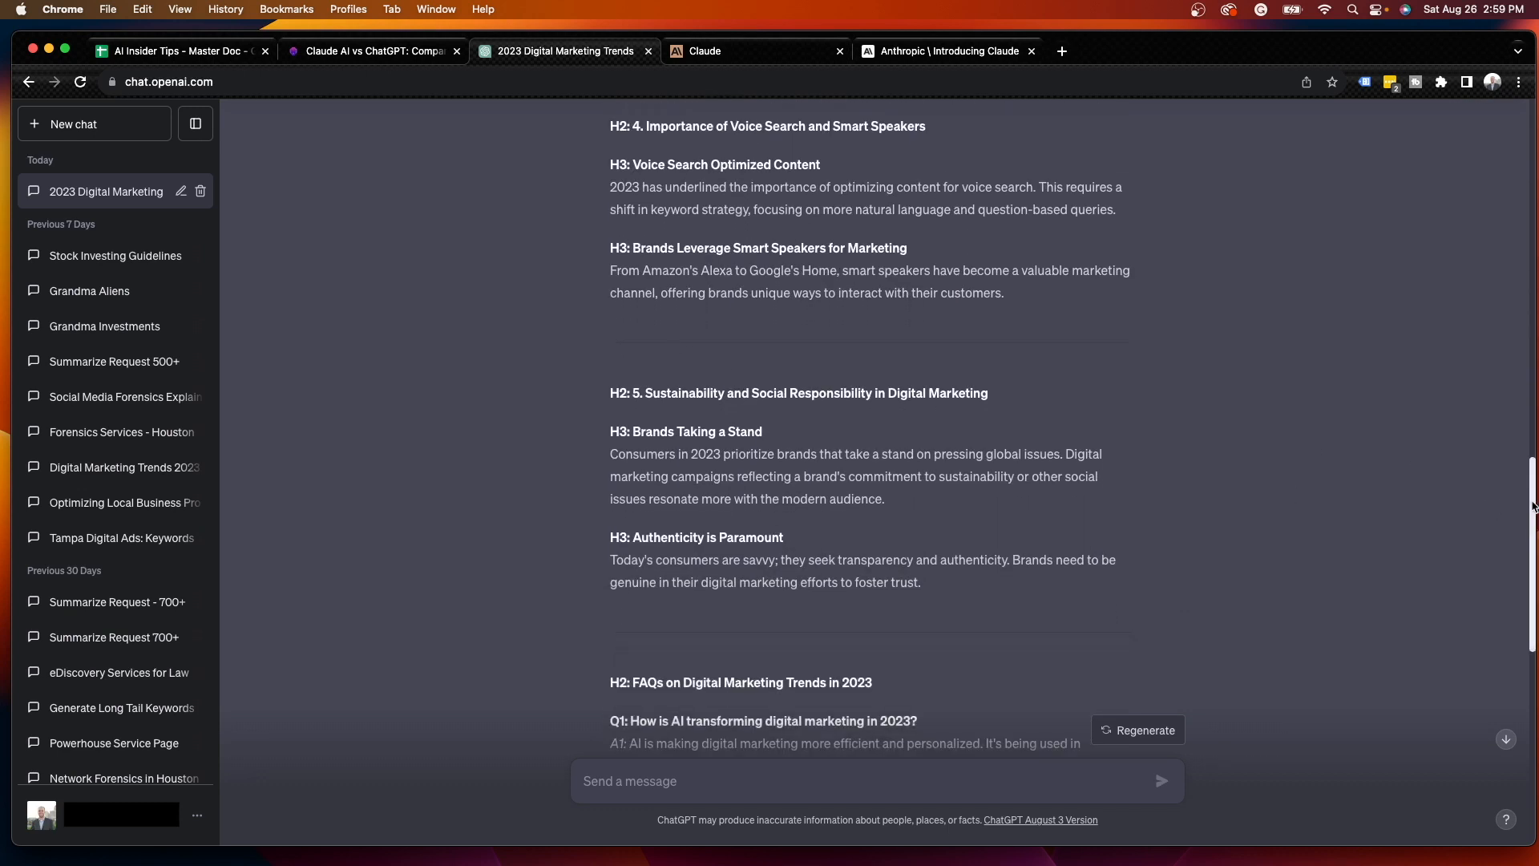
scroll(down, 3)
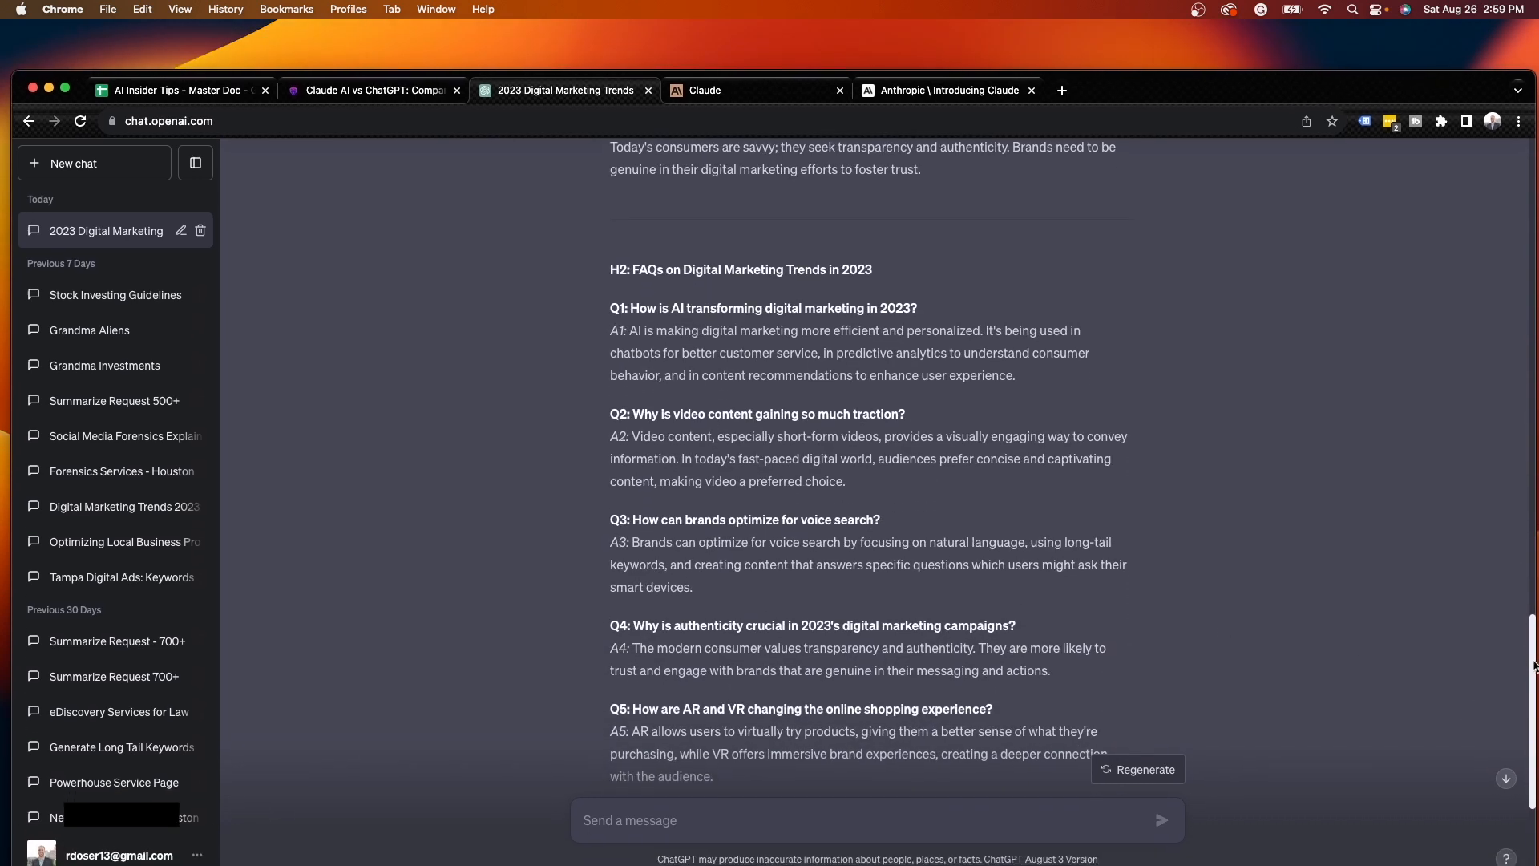
scroll(up, 3)
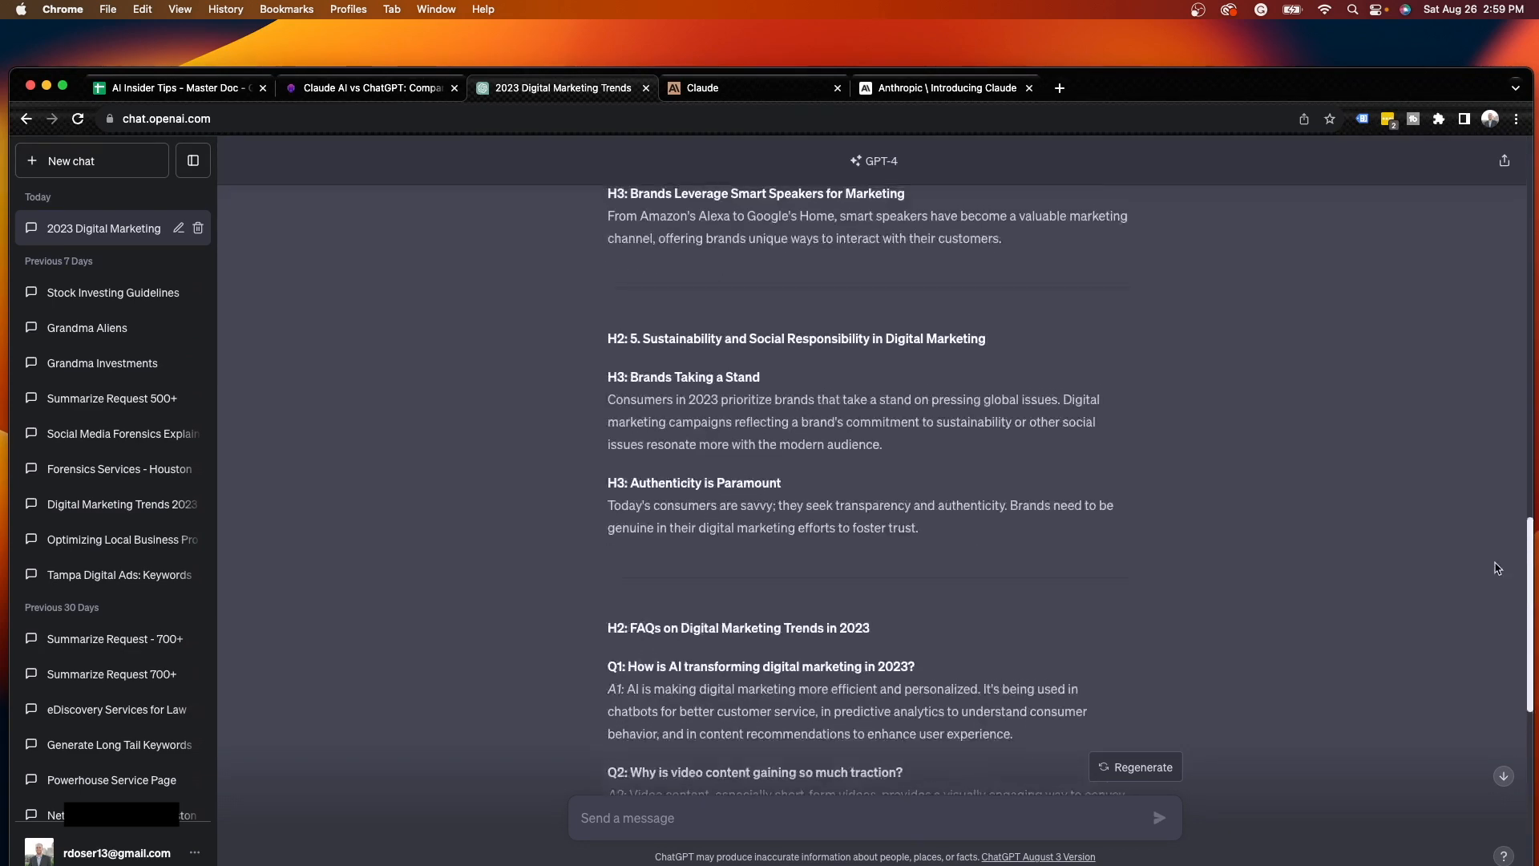
scroll(up, 3)
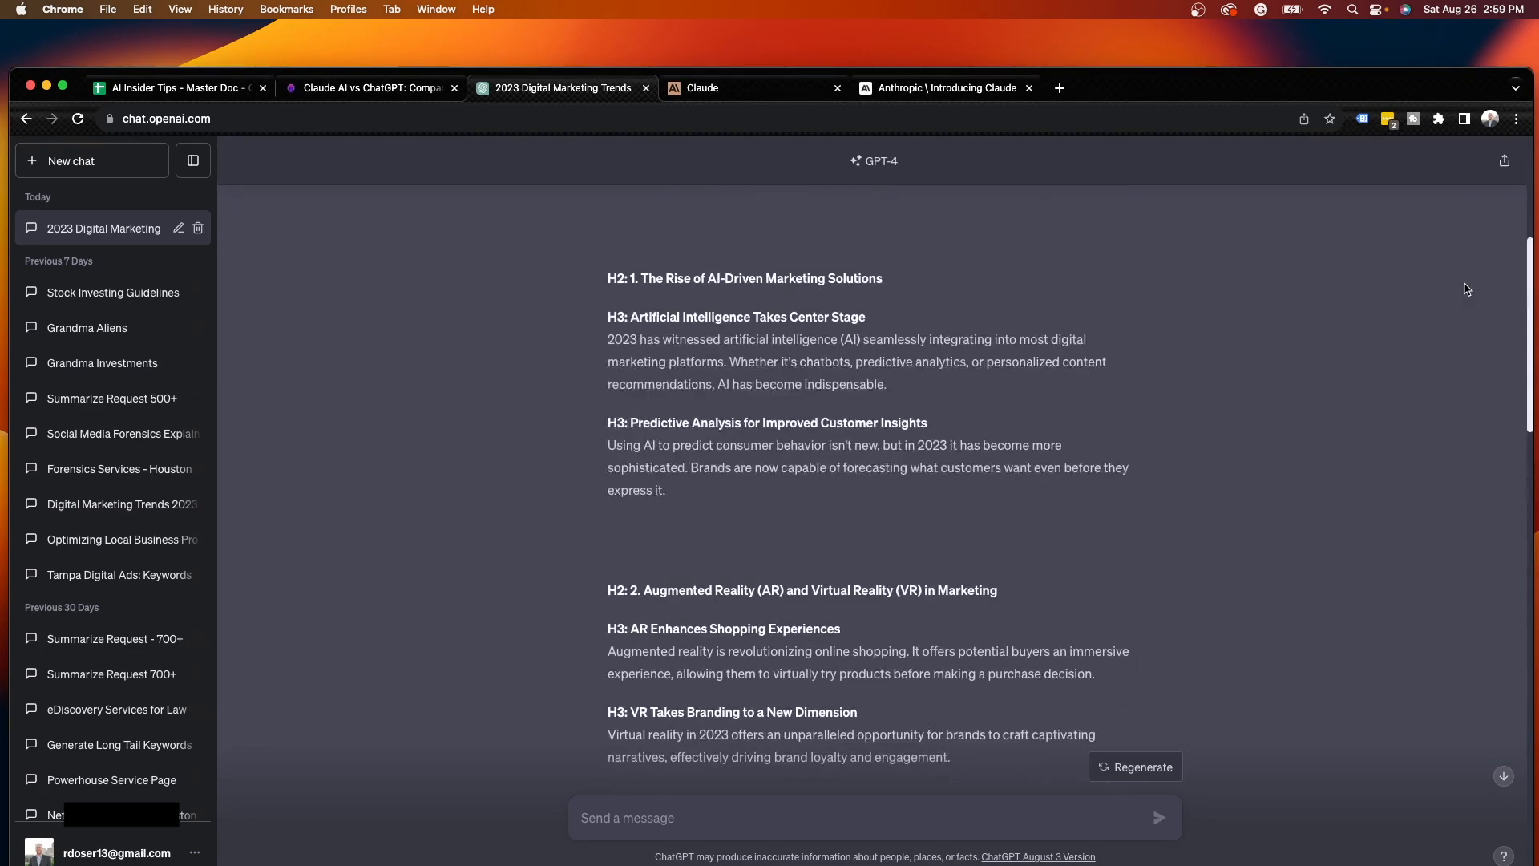
scroll(up, 3)
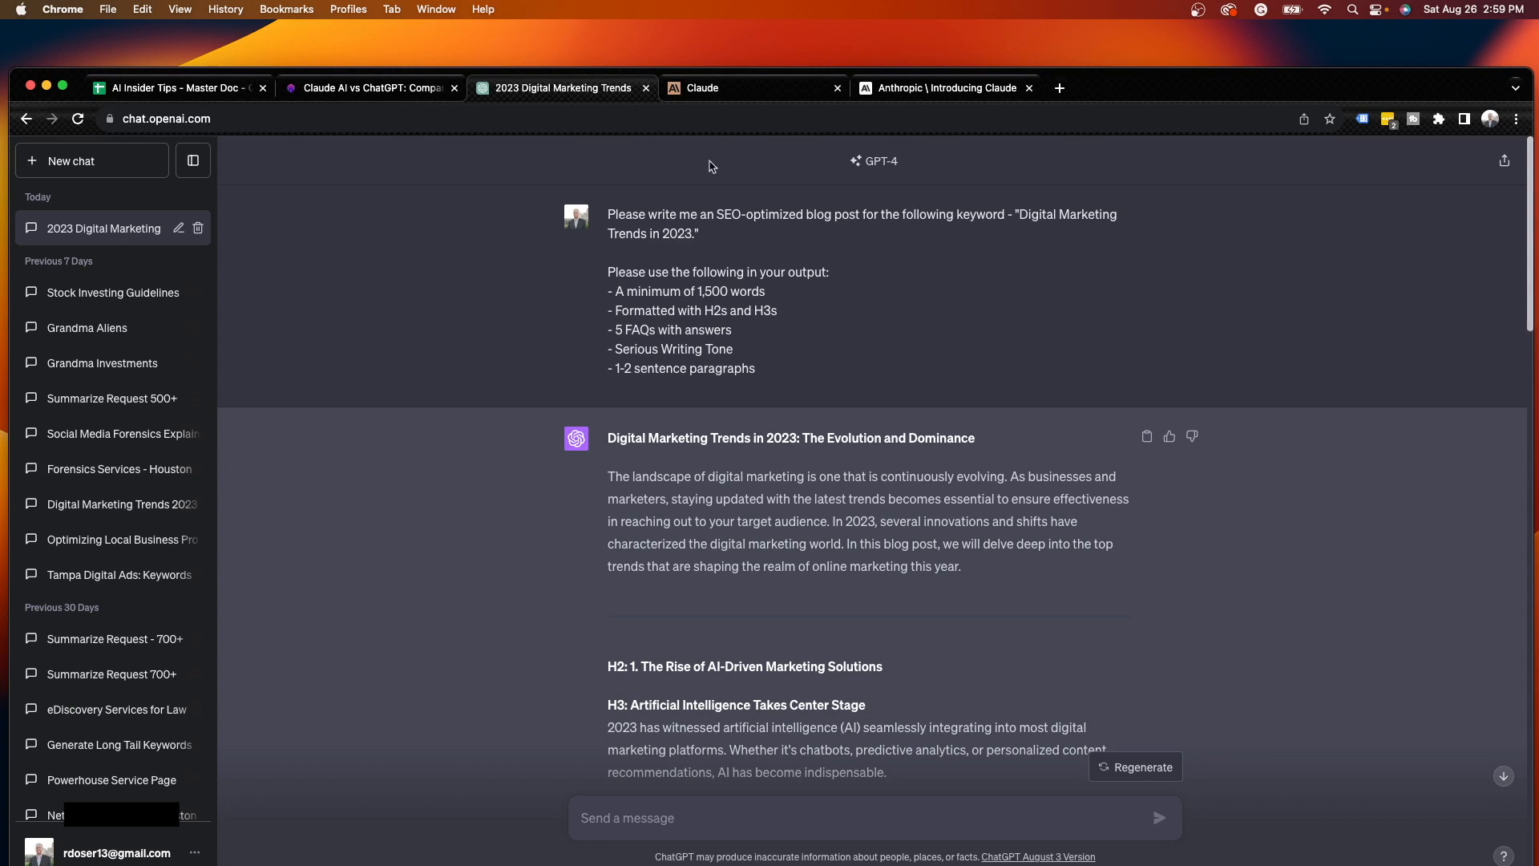
mouse_move(721, 159)
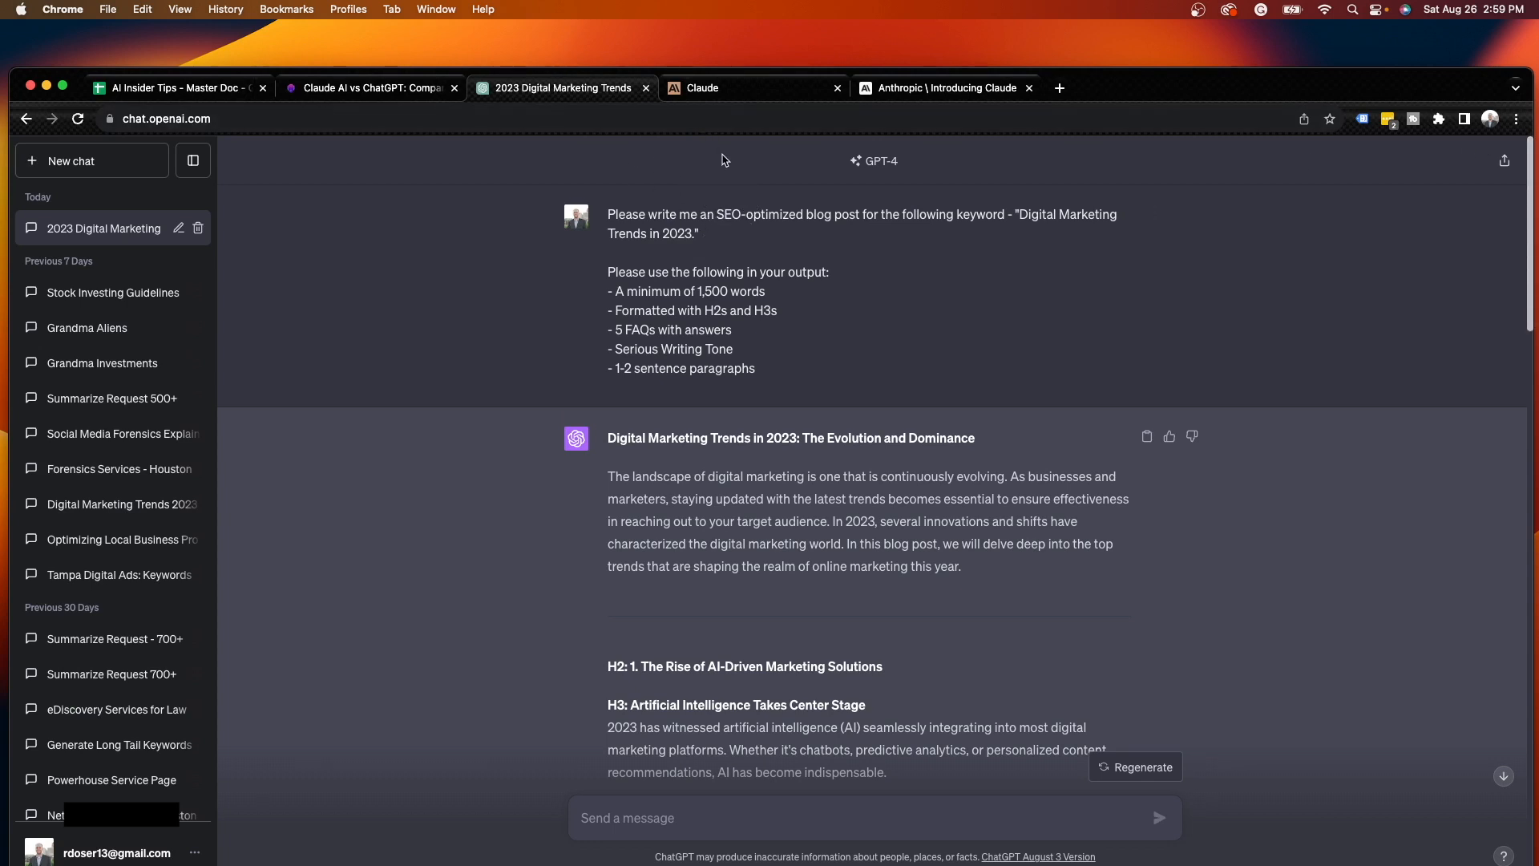
Show Claude's reply to the Digital Marketing Trends prompt, highlighting its 1,570-word opening sentence
click(702, 87)
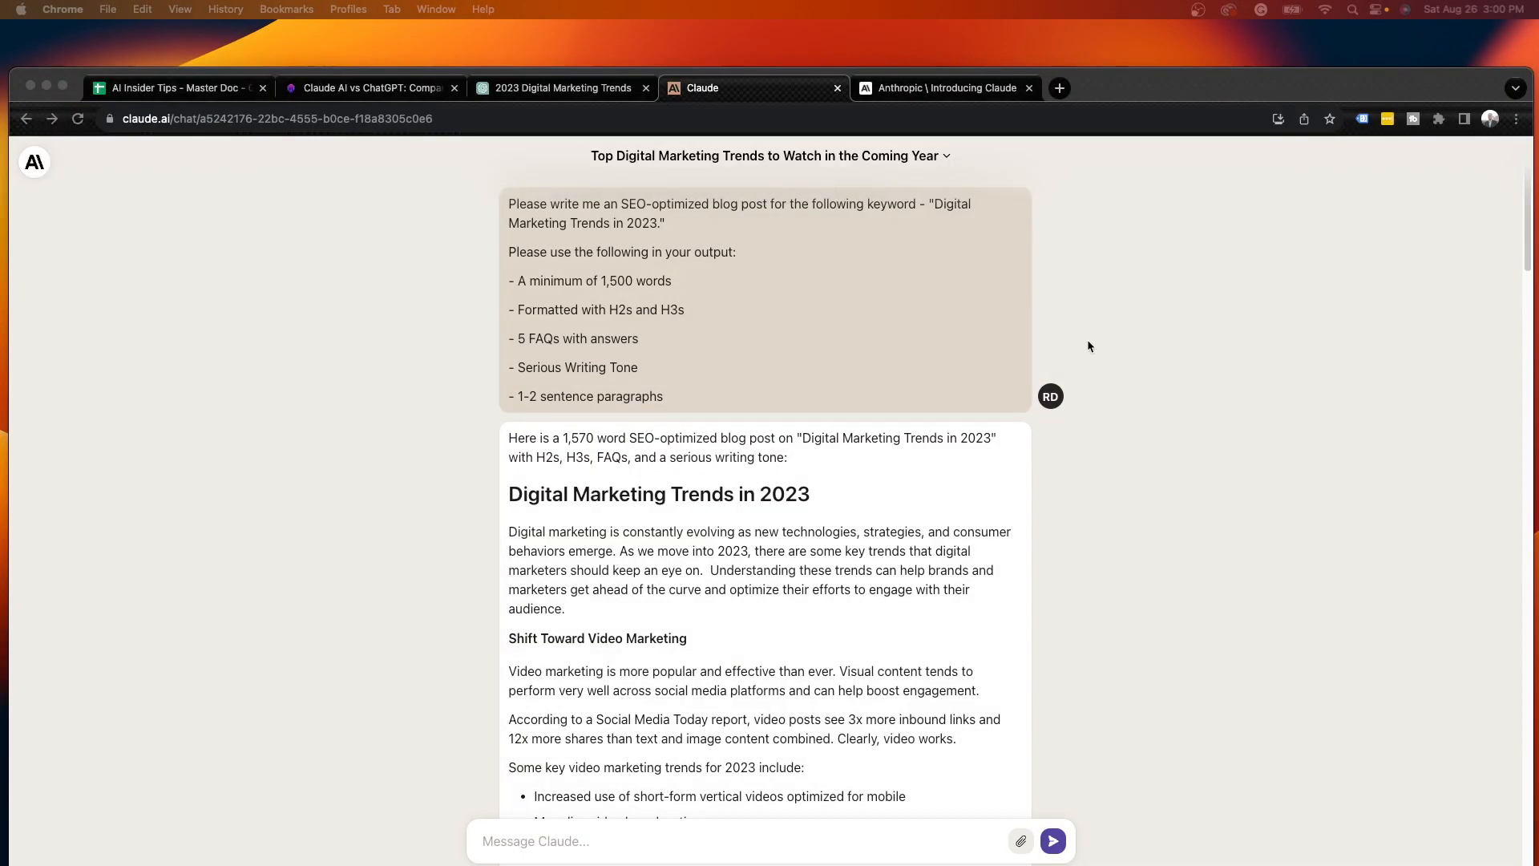
mouse_move(1200, 341)
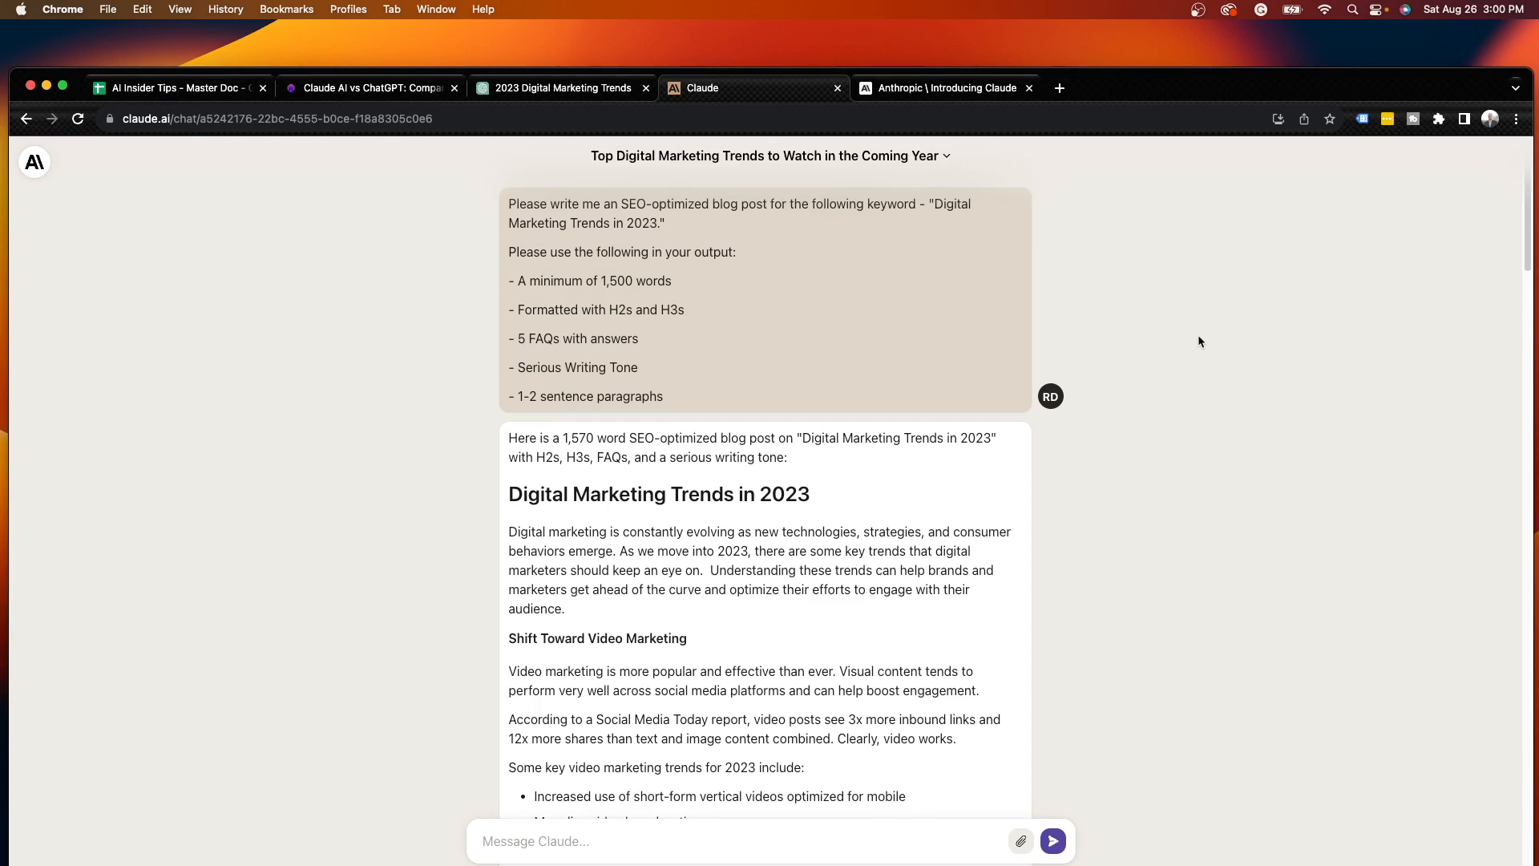
mouse_move(671, 404)
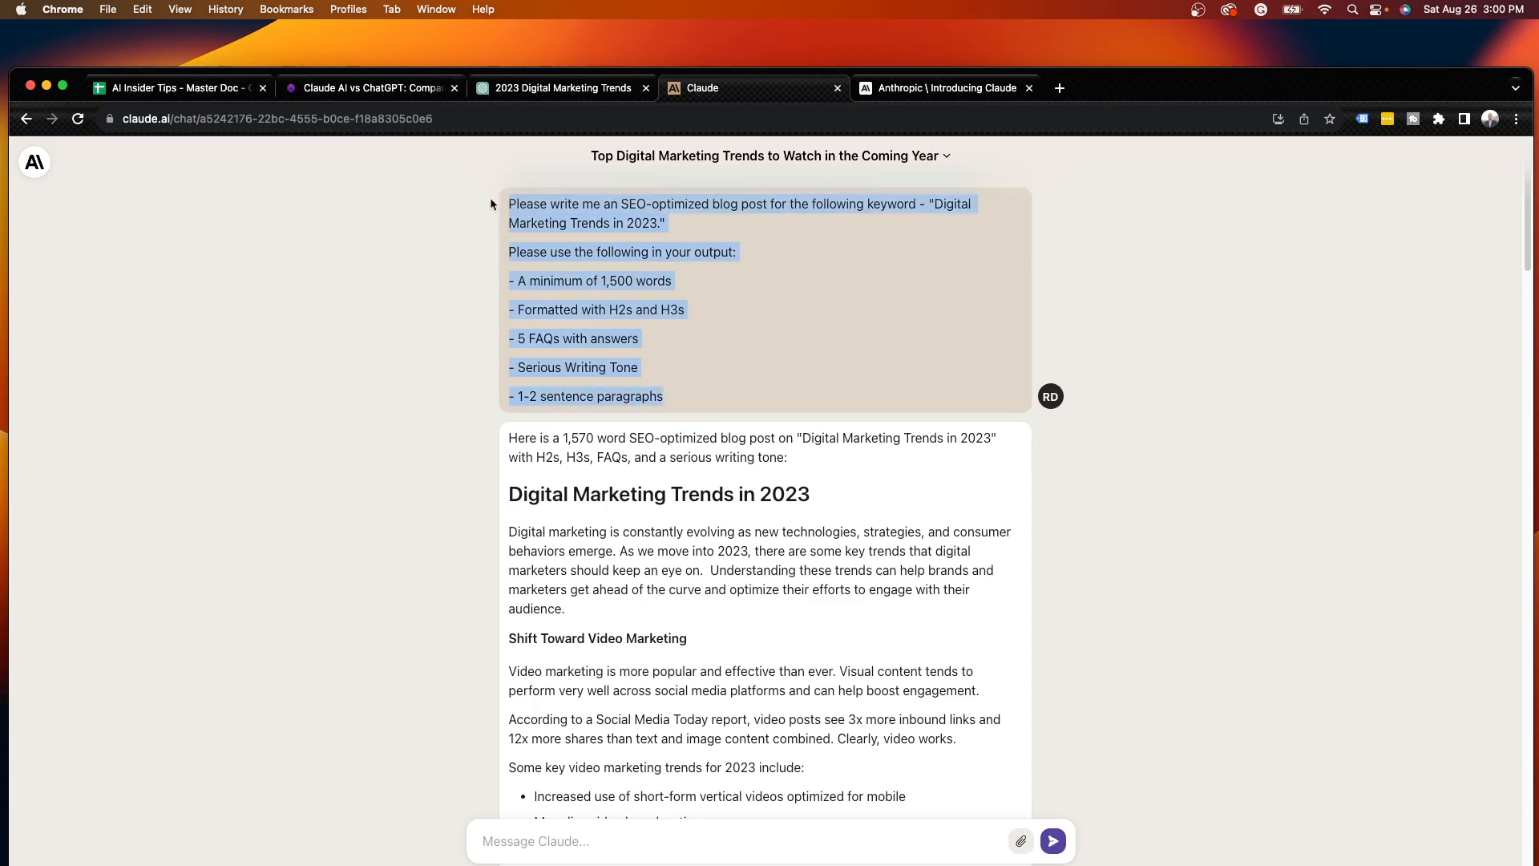
click(1310, 339)
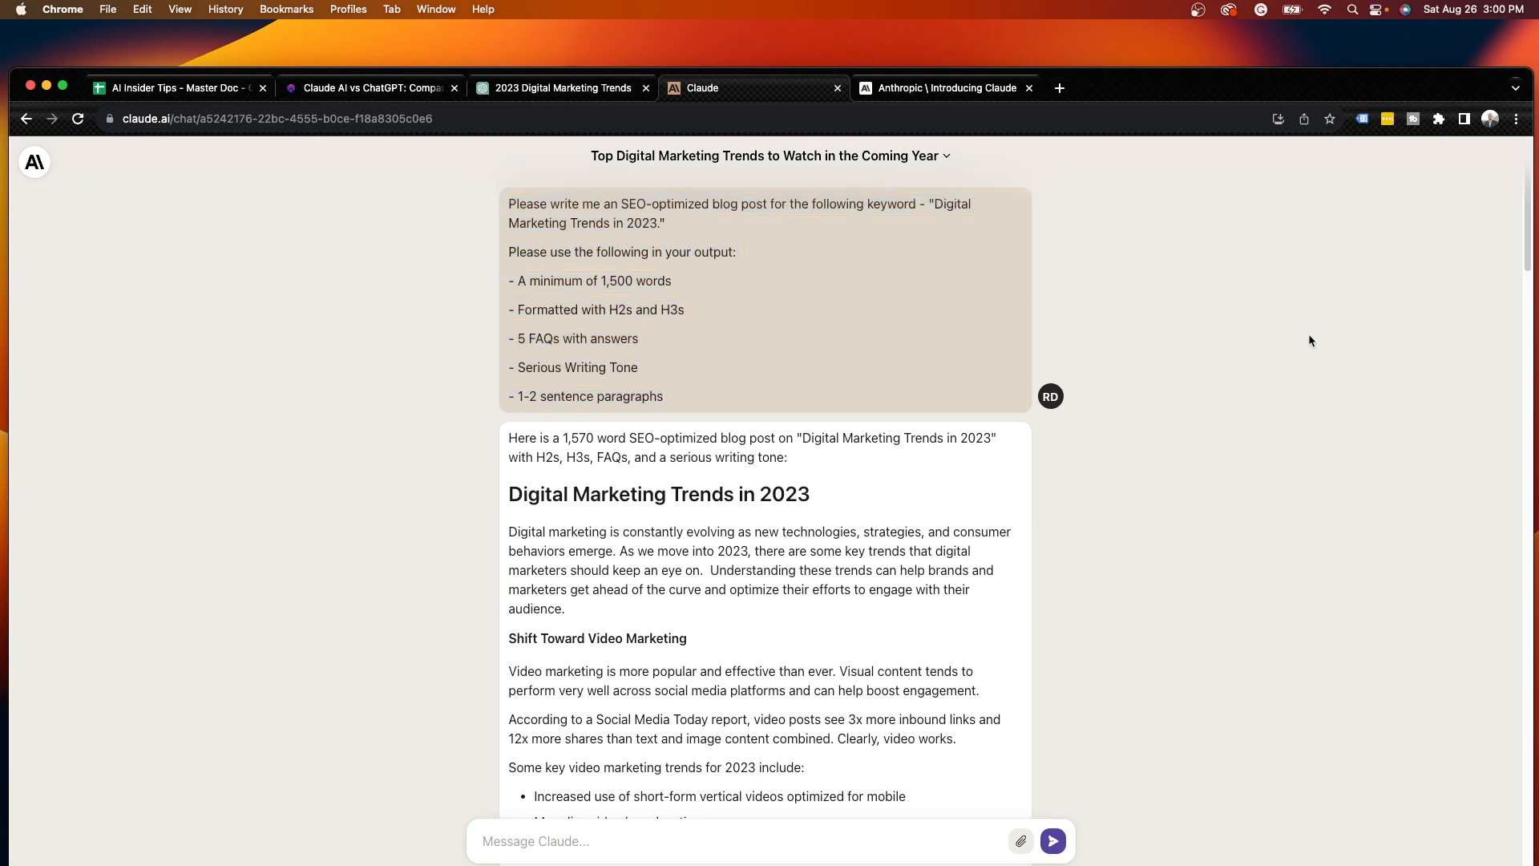
mouse_move(793, 476)
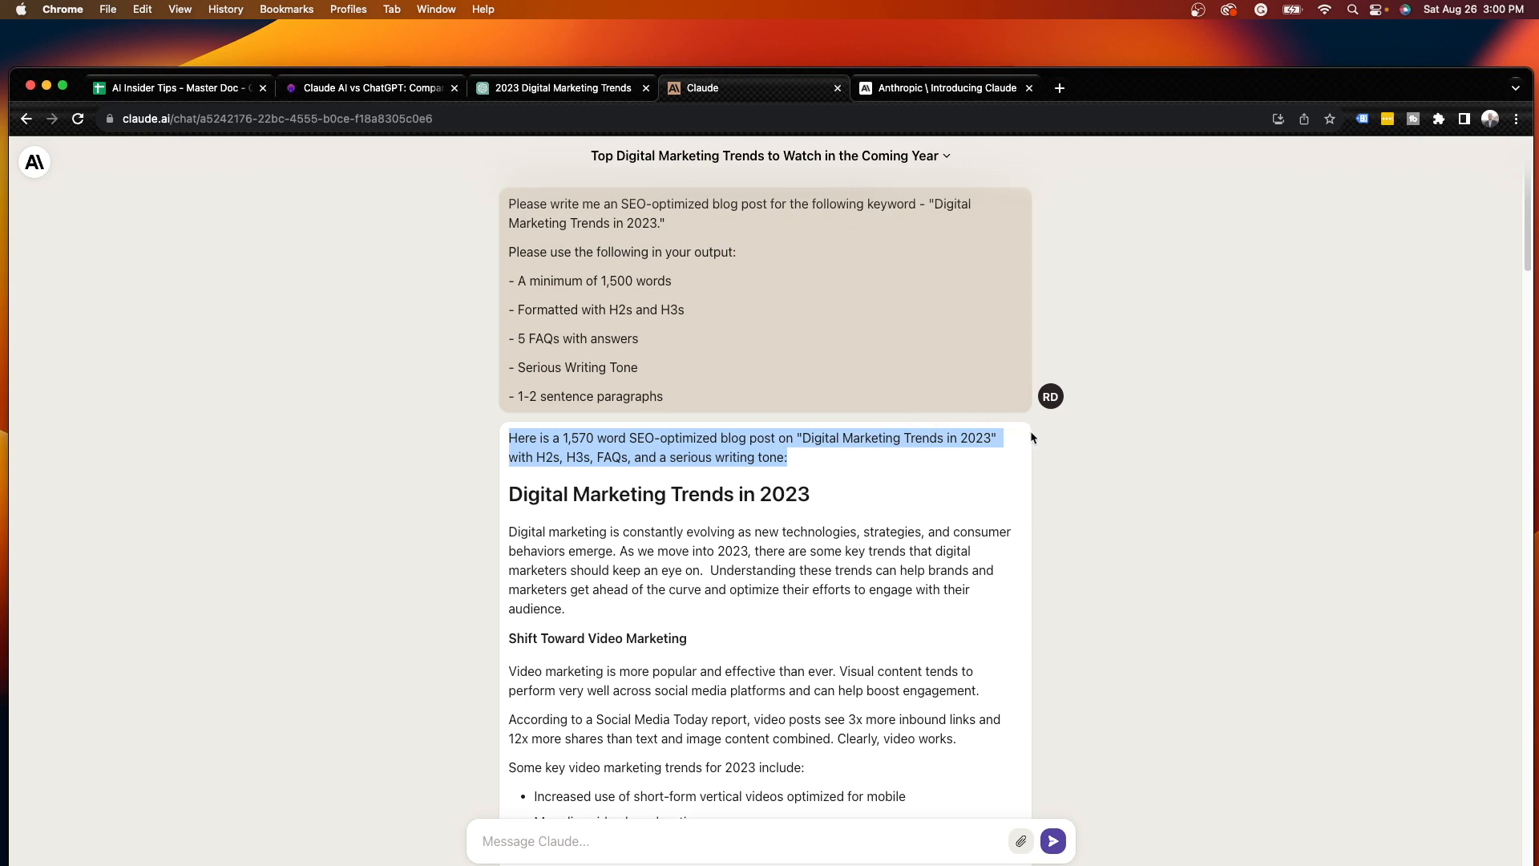
click(599, 457)
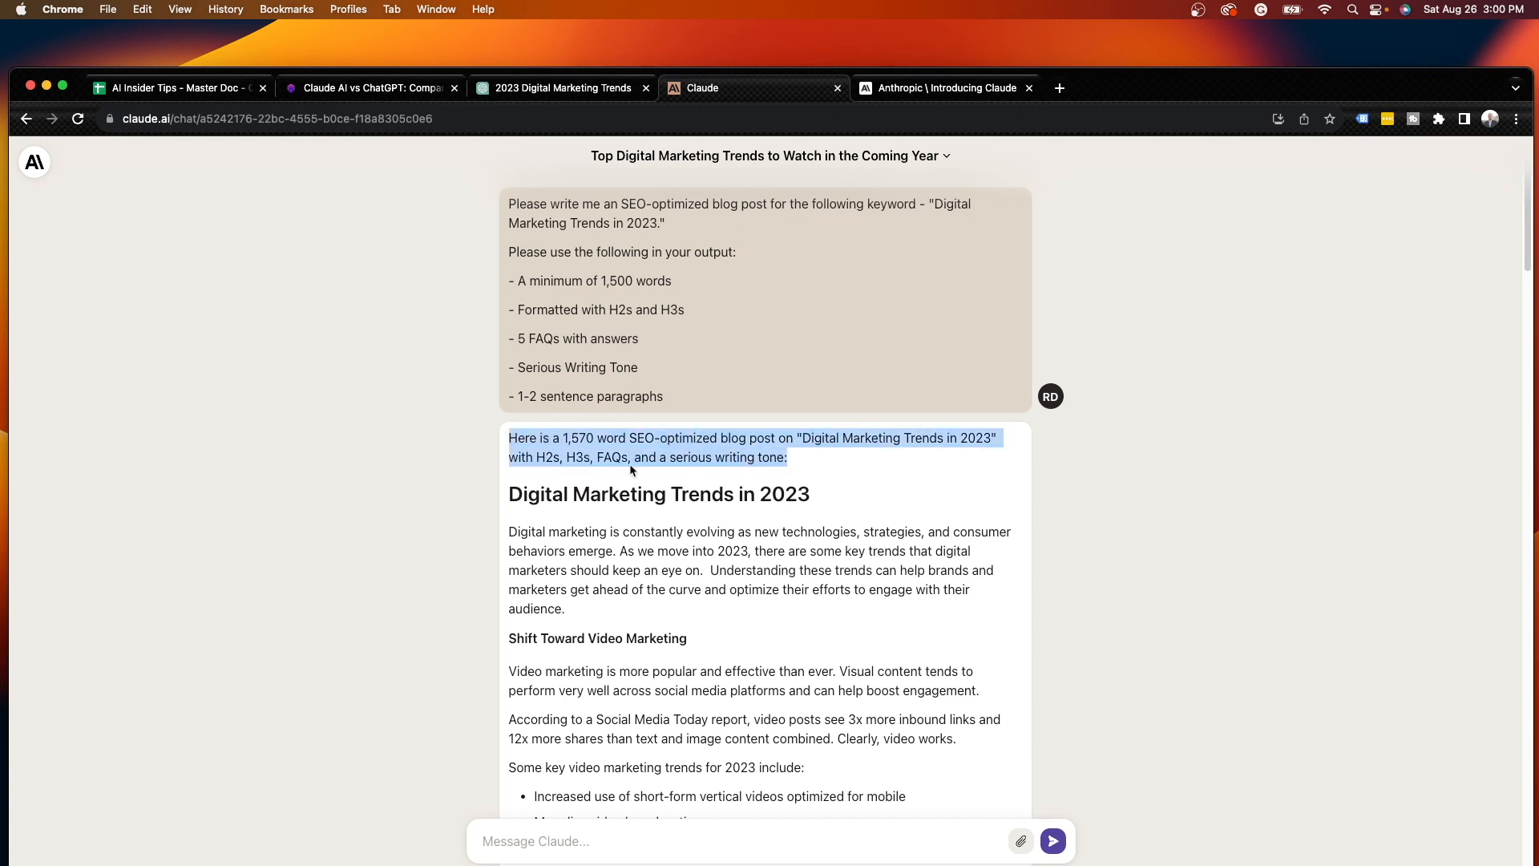
mouse_move(853, 436)
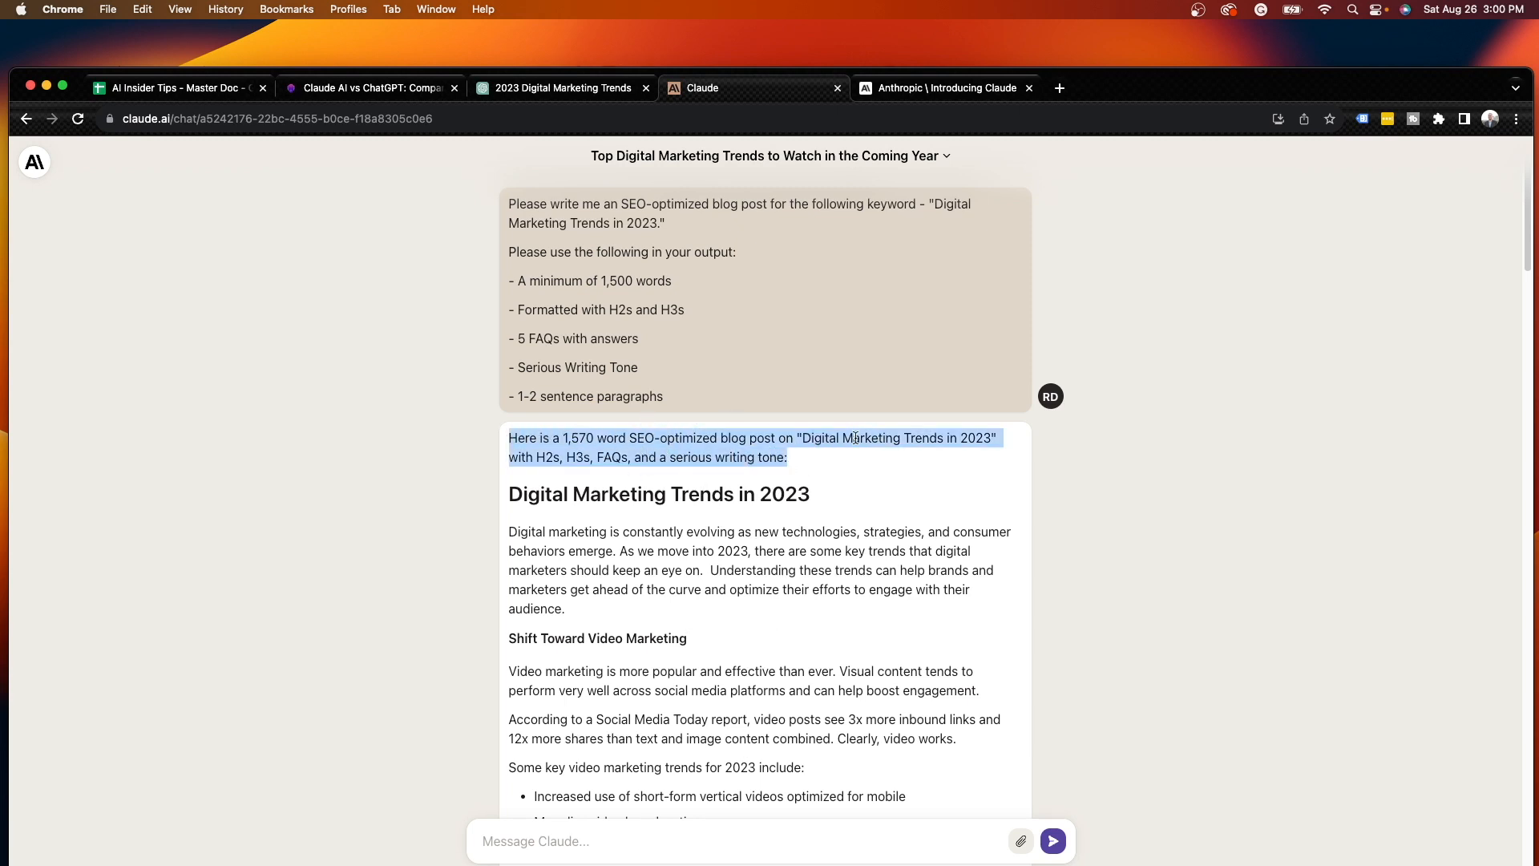
click(577, 448)
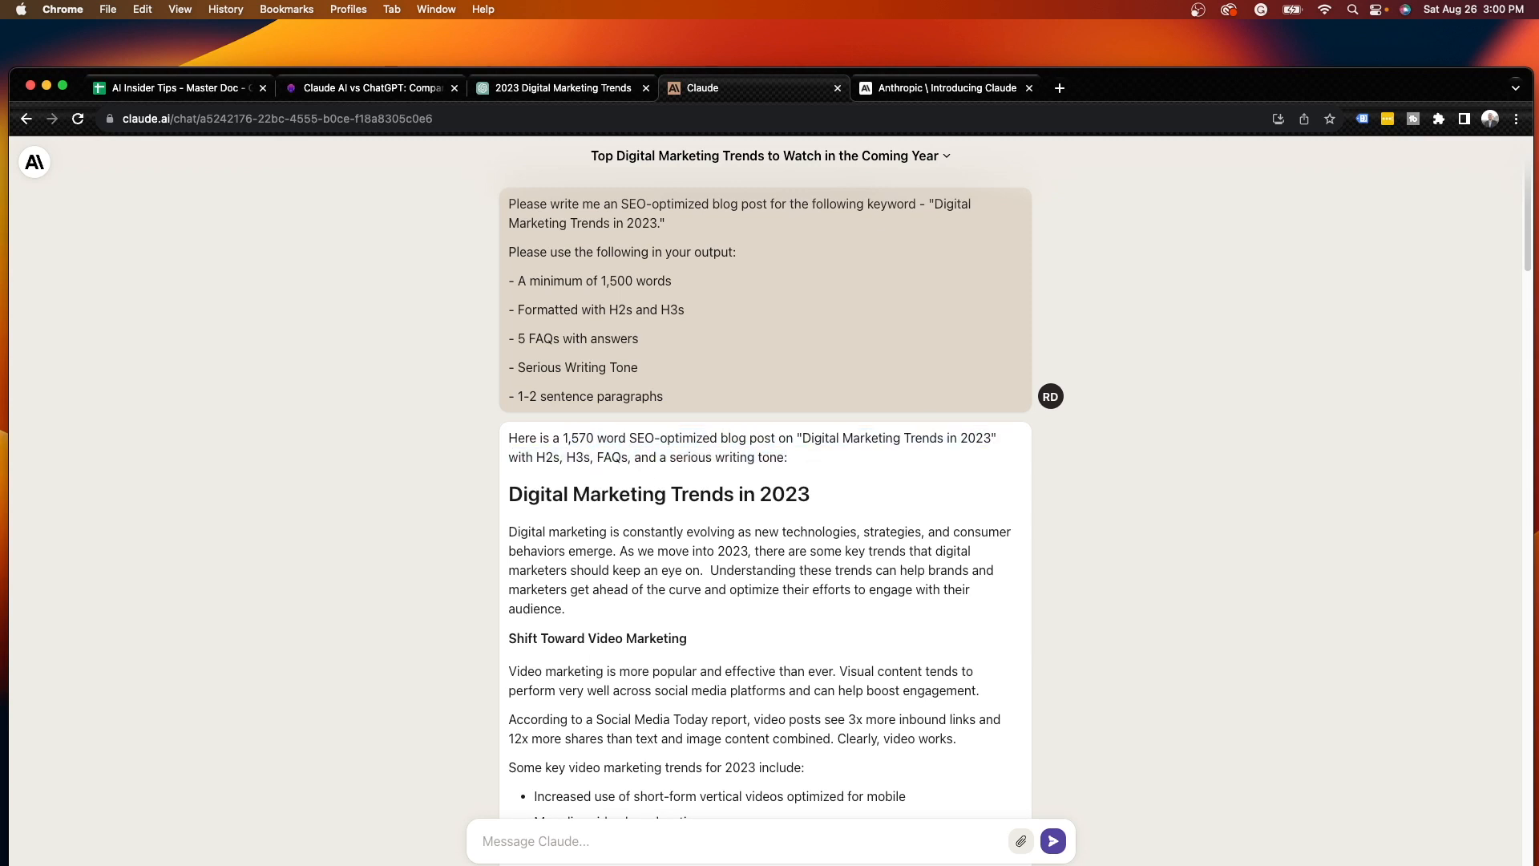
scroll(down, 3)
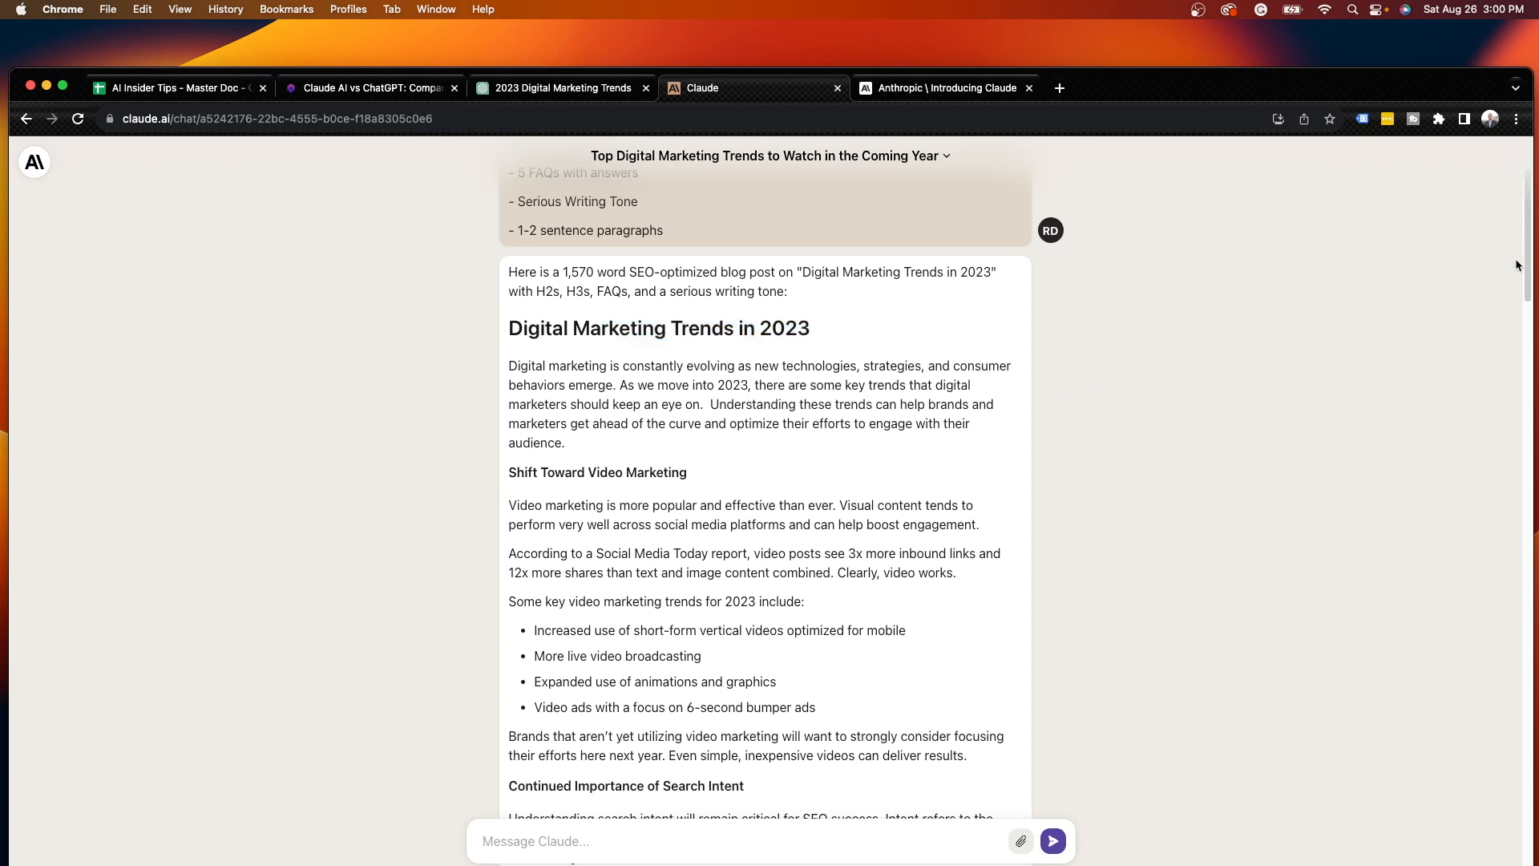
scroll(down, 3)
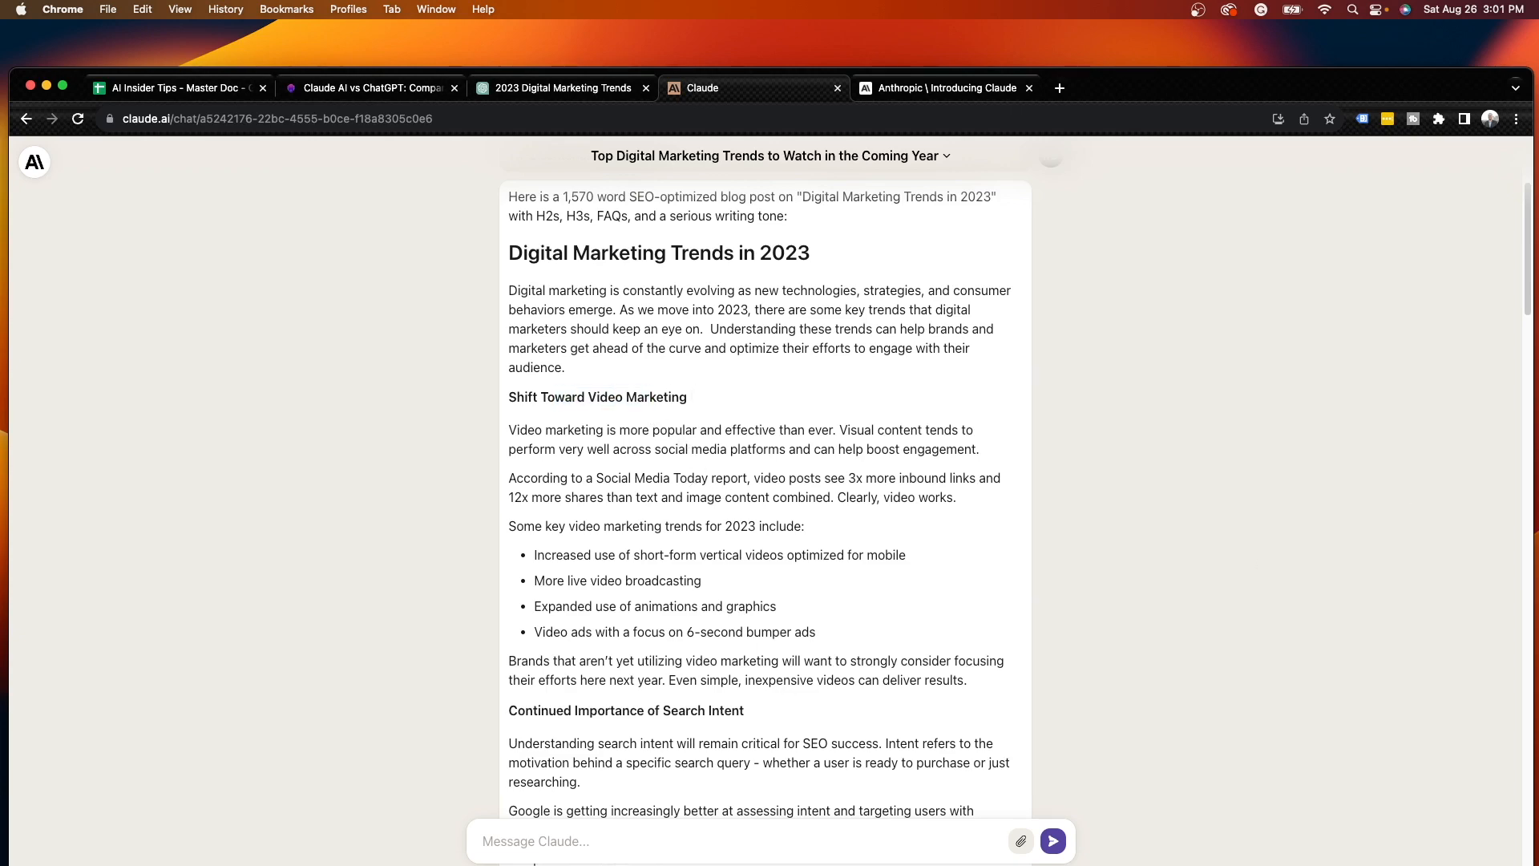
scroll(down, 3)
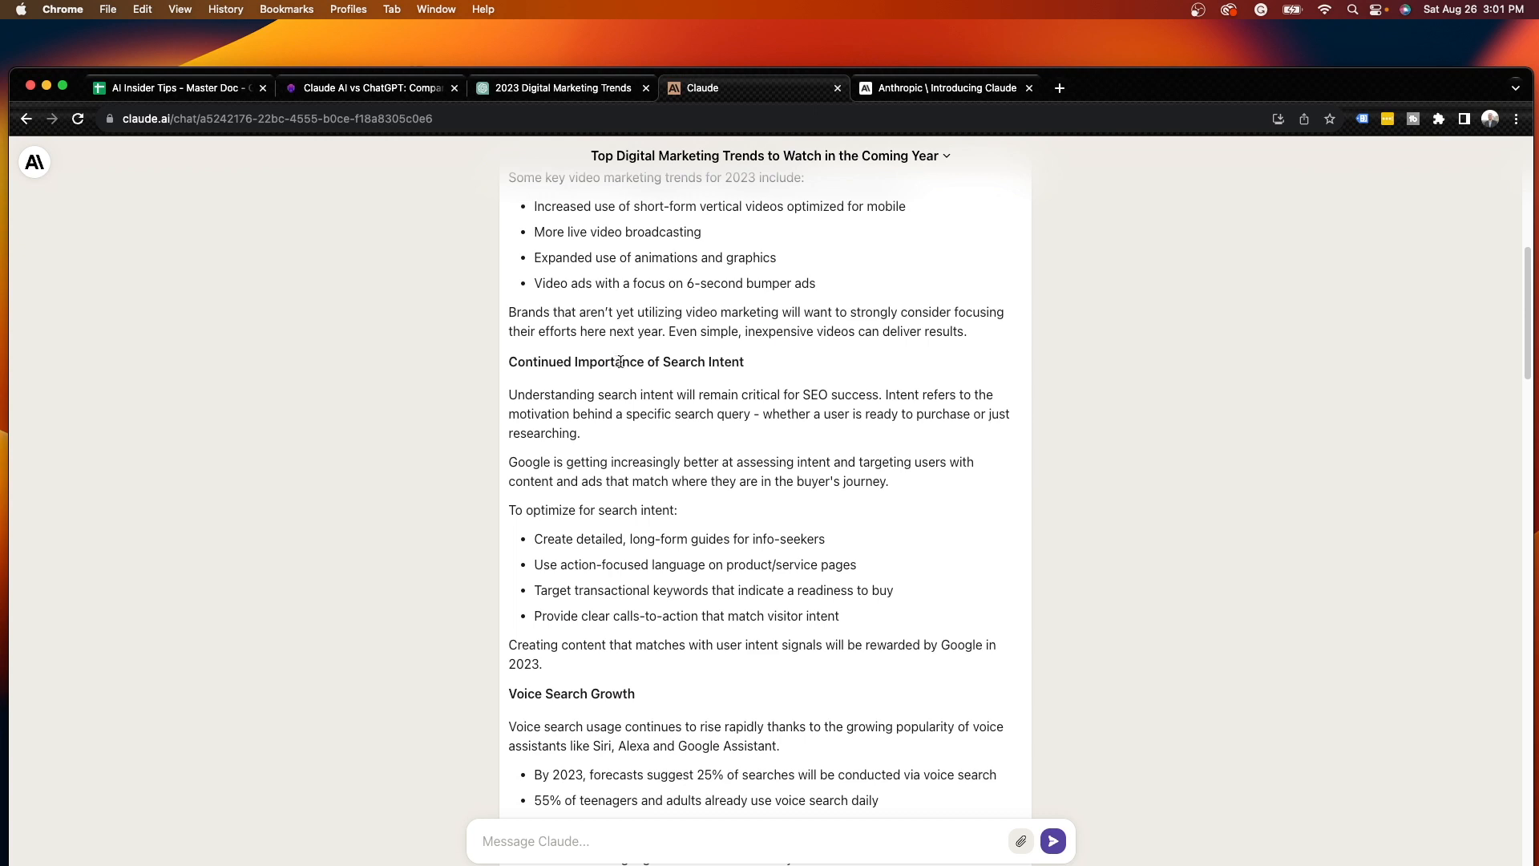
mouse_move(714, 434)
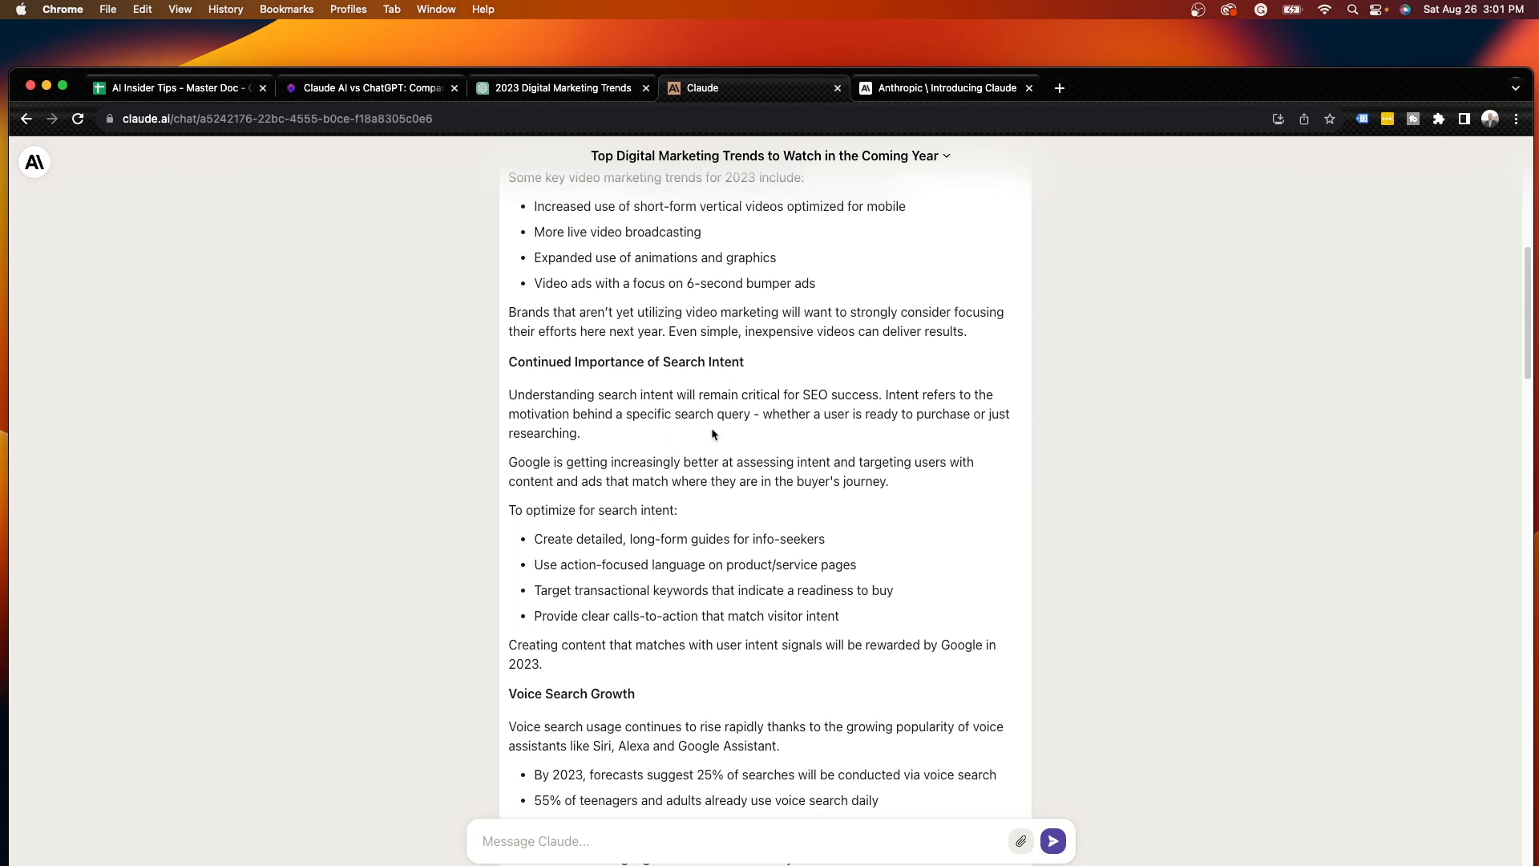
mouse_move(811, 426)
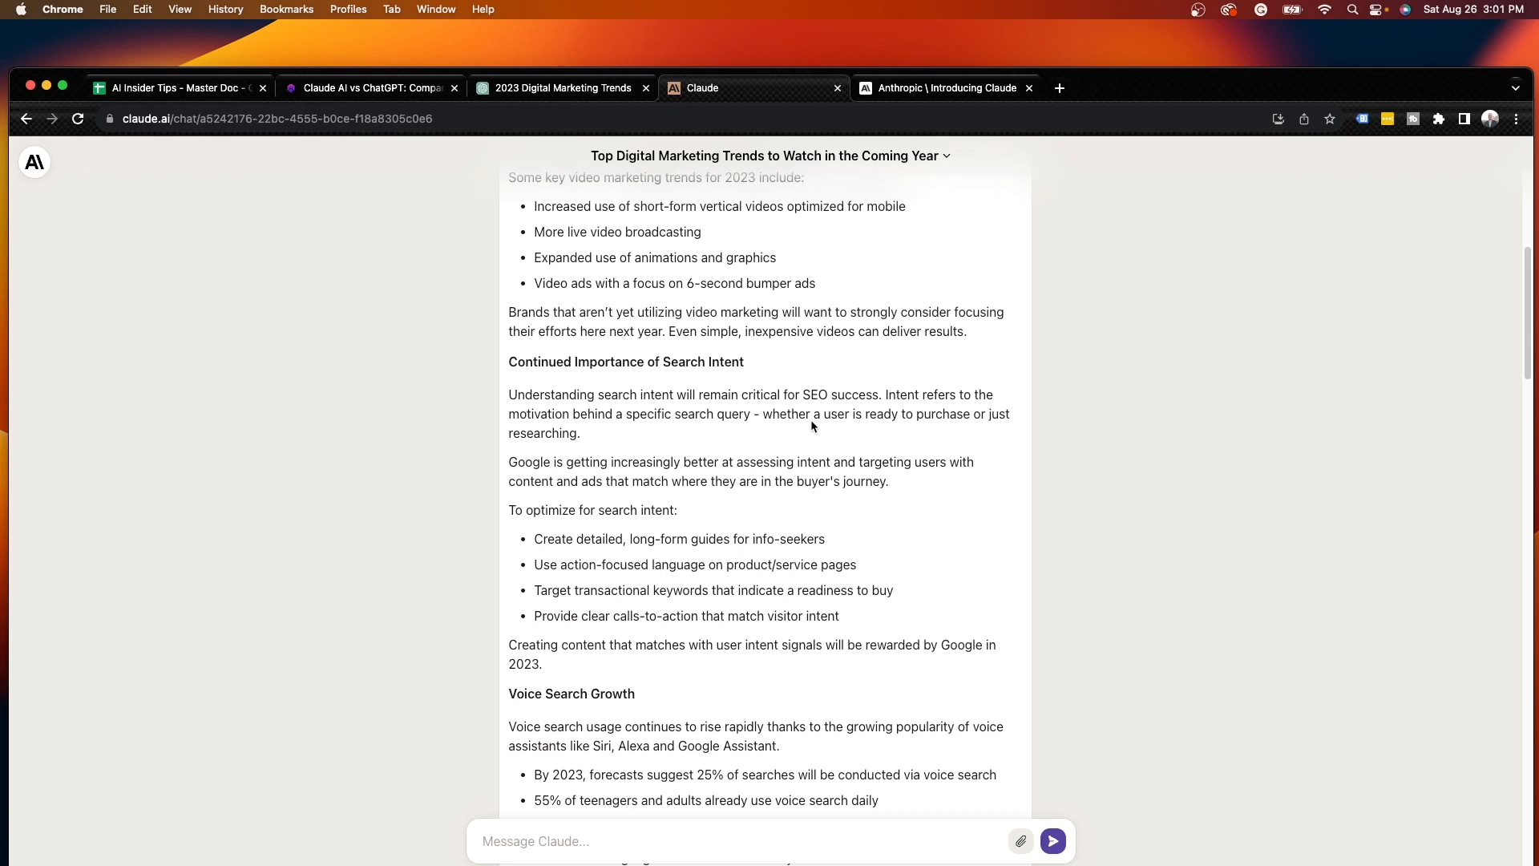
mouse_move(758, 372)
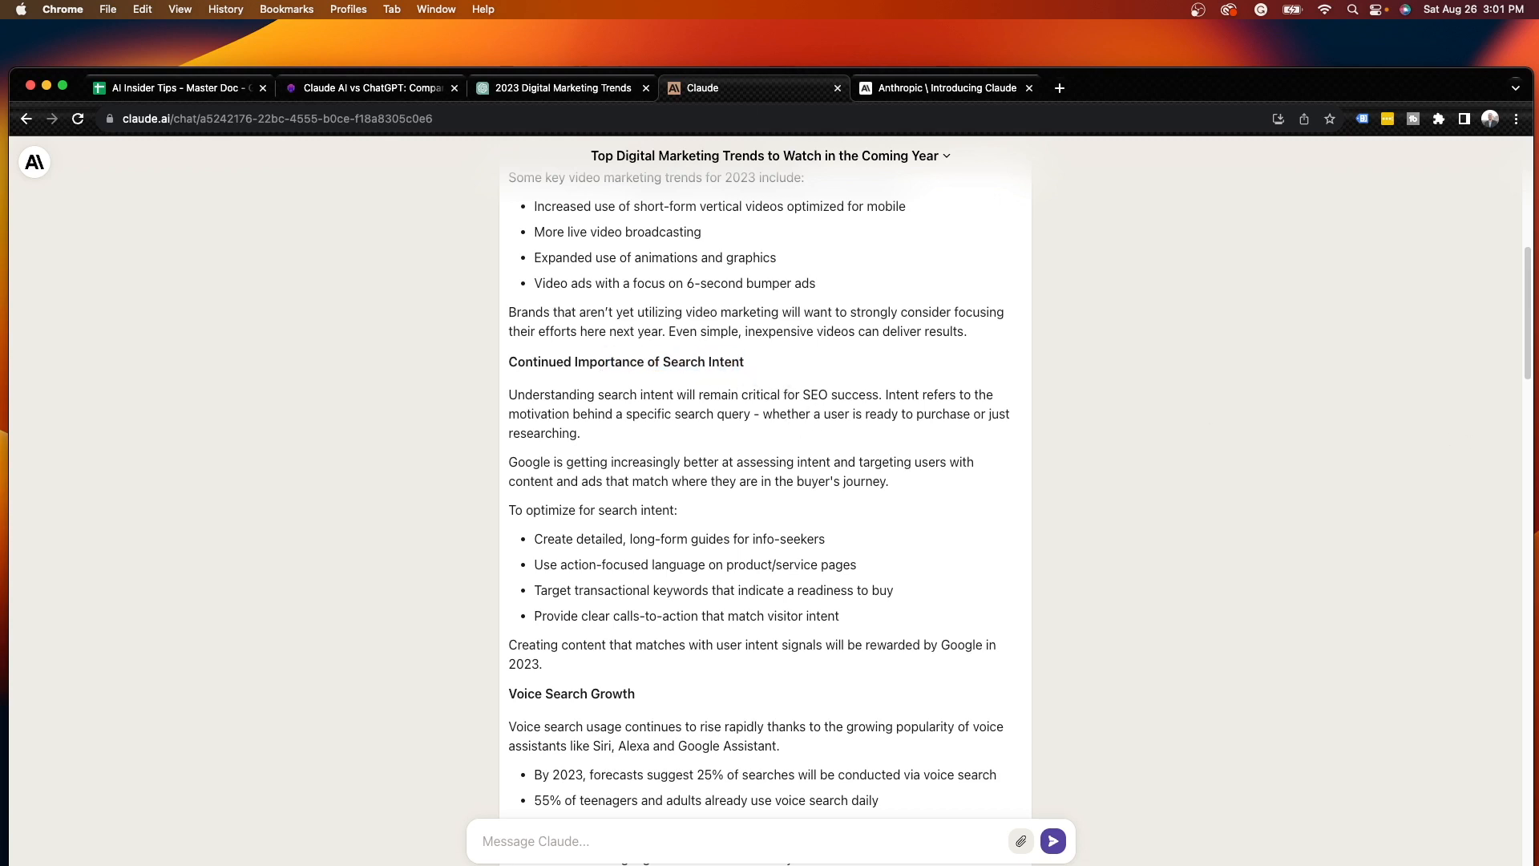
scroll(down, 3)
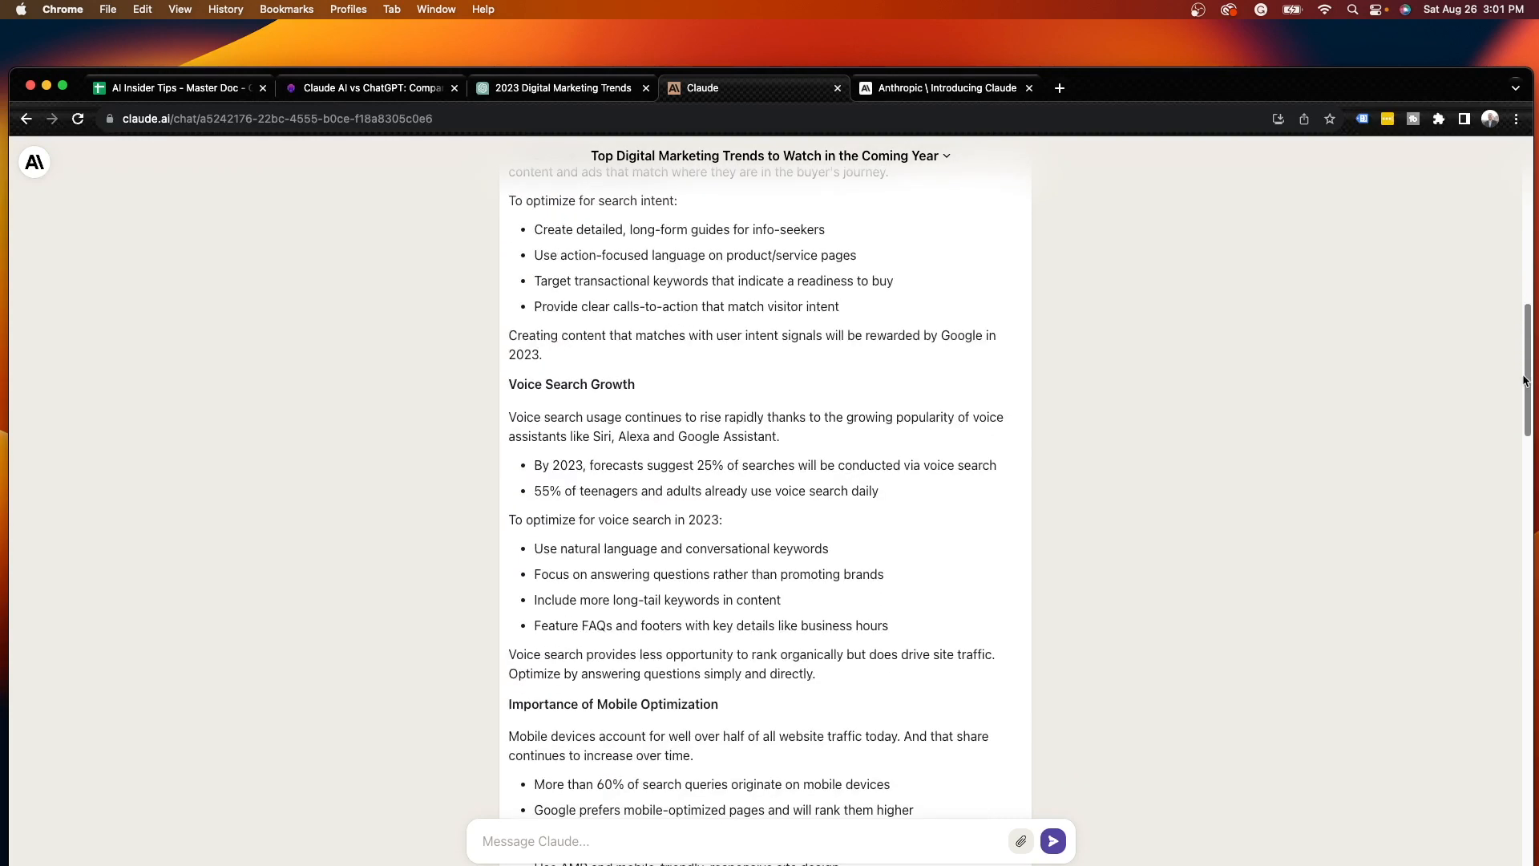
mouse_move(1520, 421)
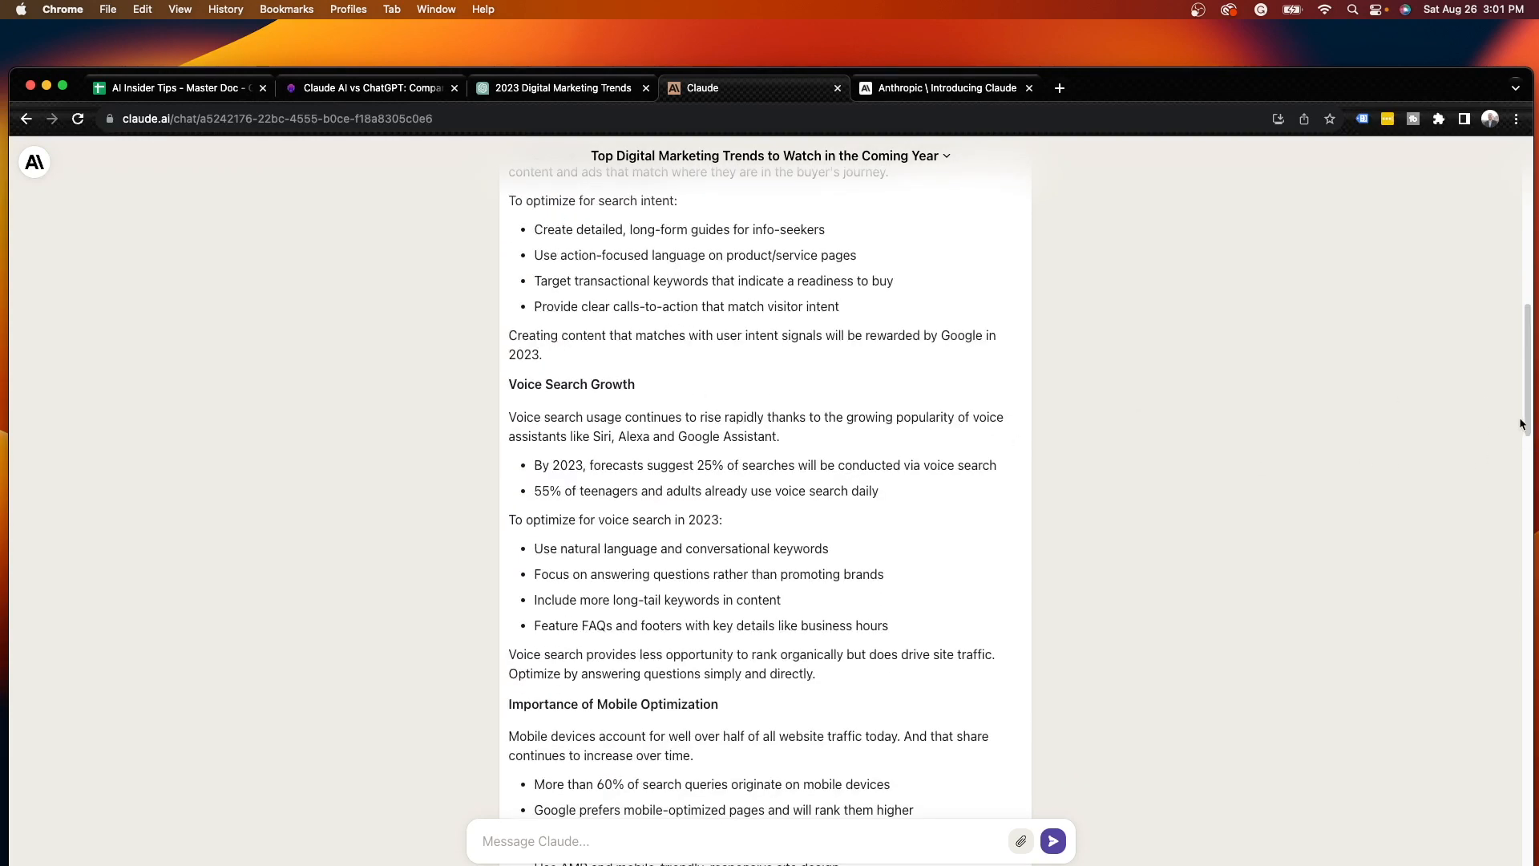
scroll(down, 3)
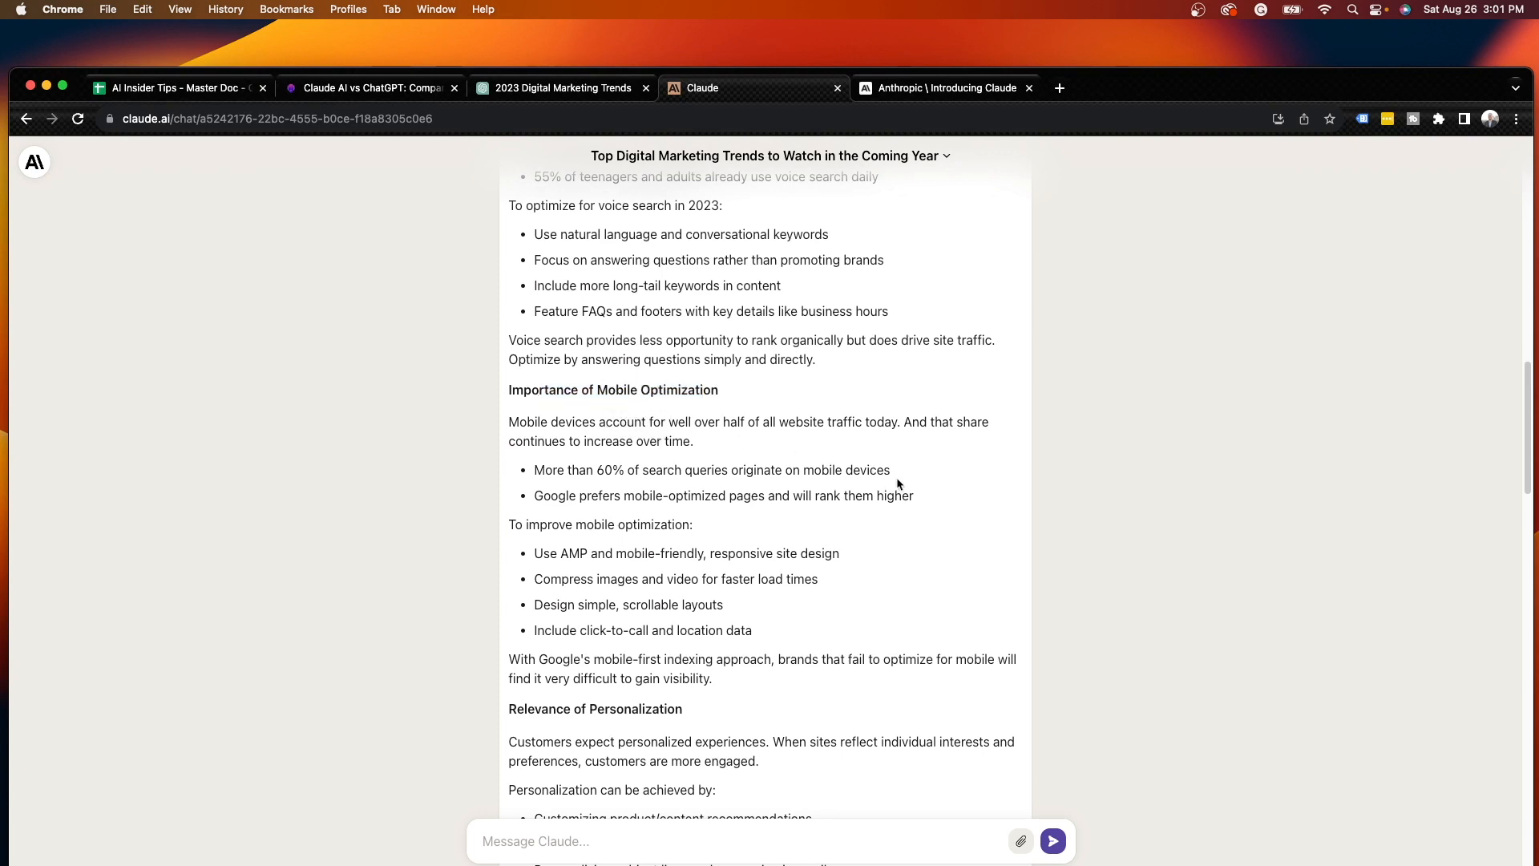
mouse_move(1393, 555)
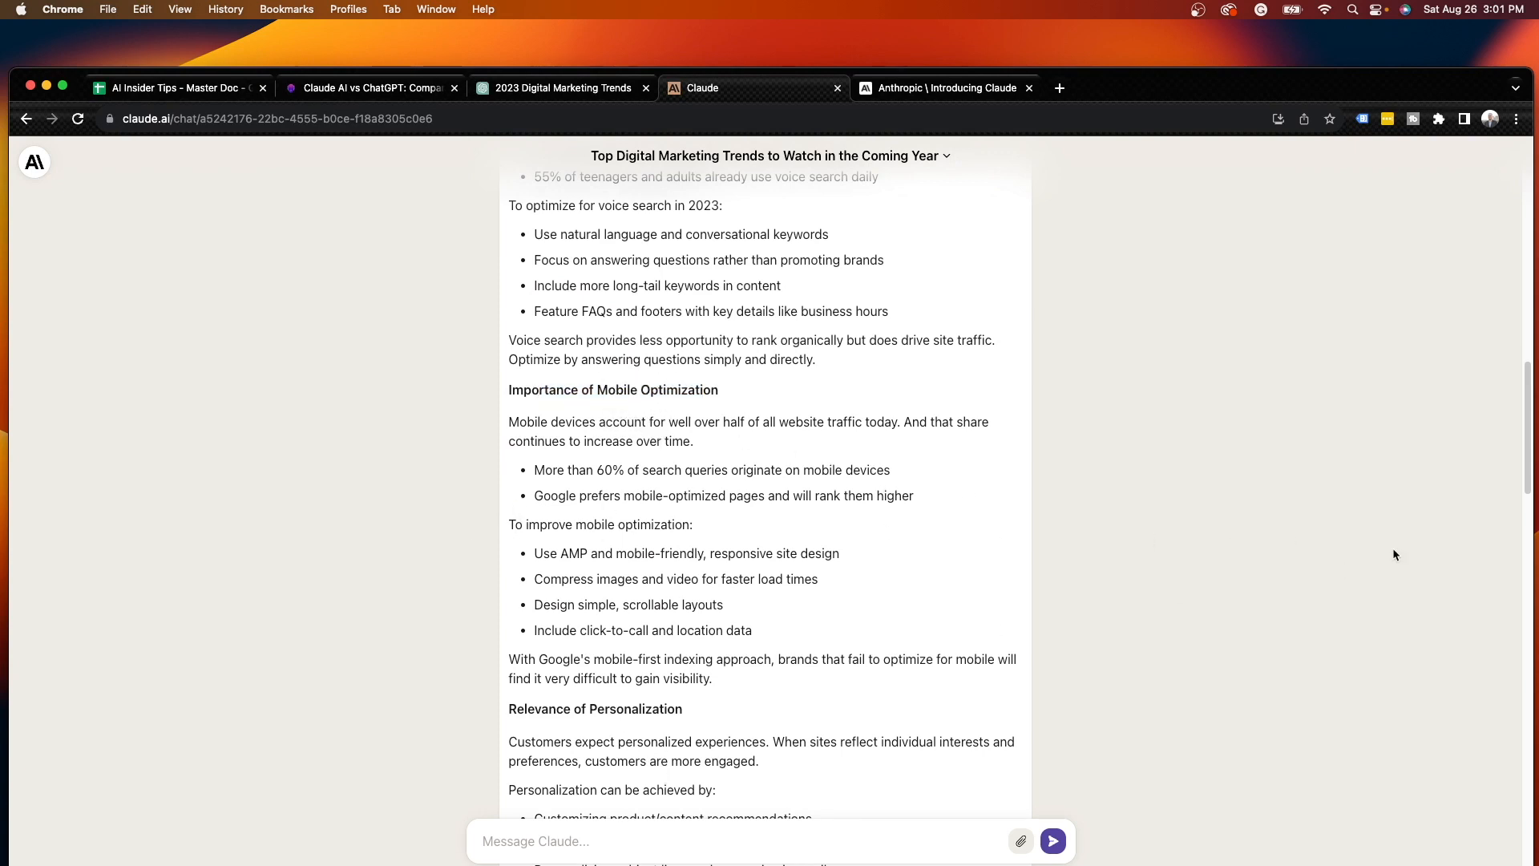
scroll(down, 3)
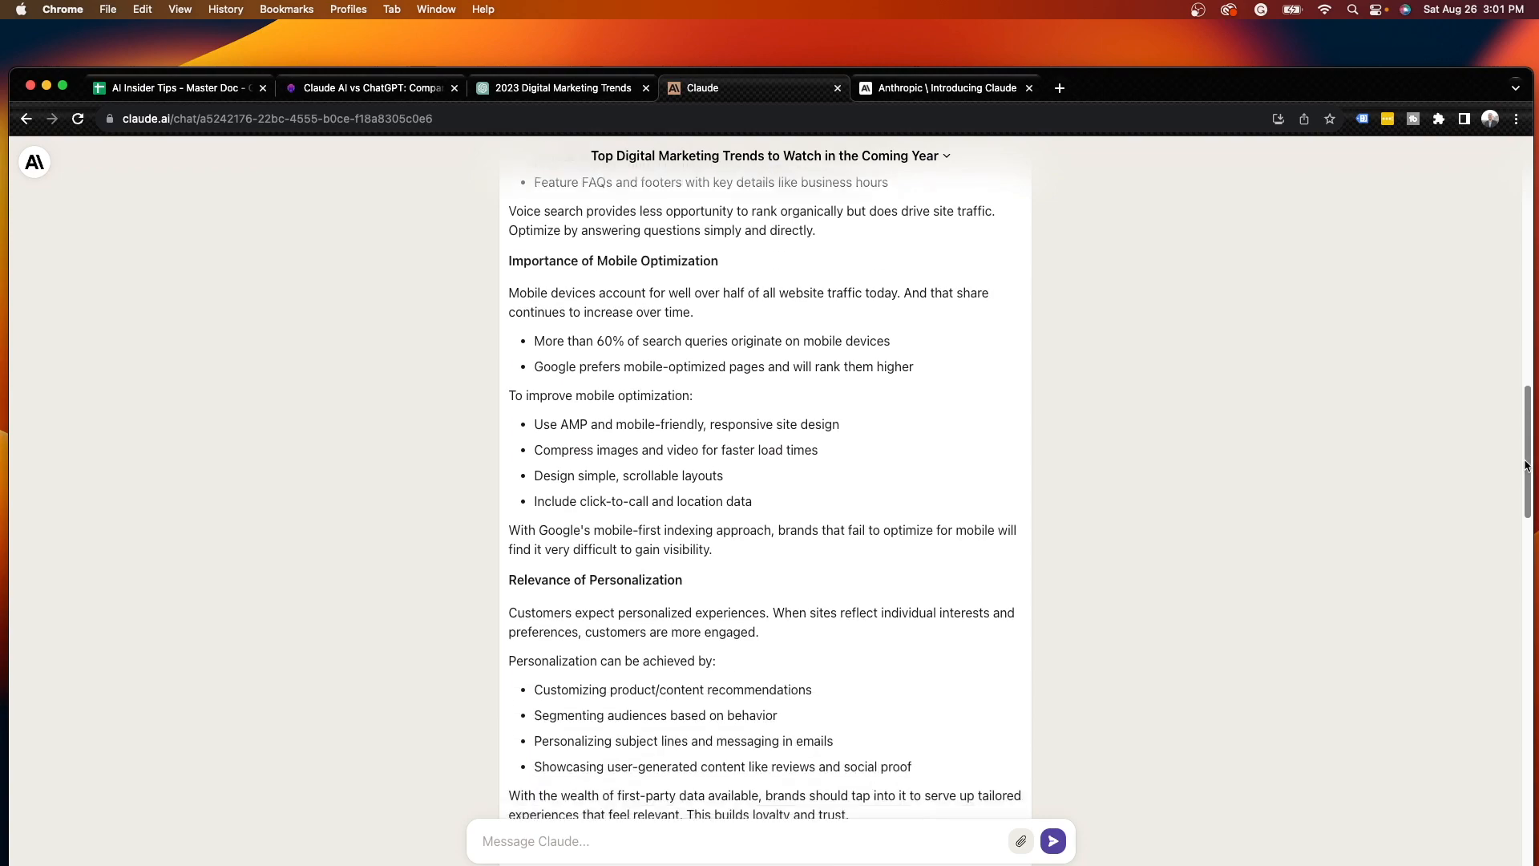
scroll(down, 3)
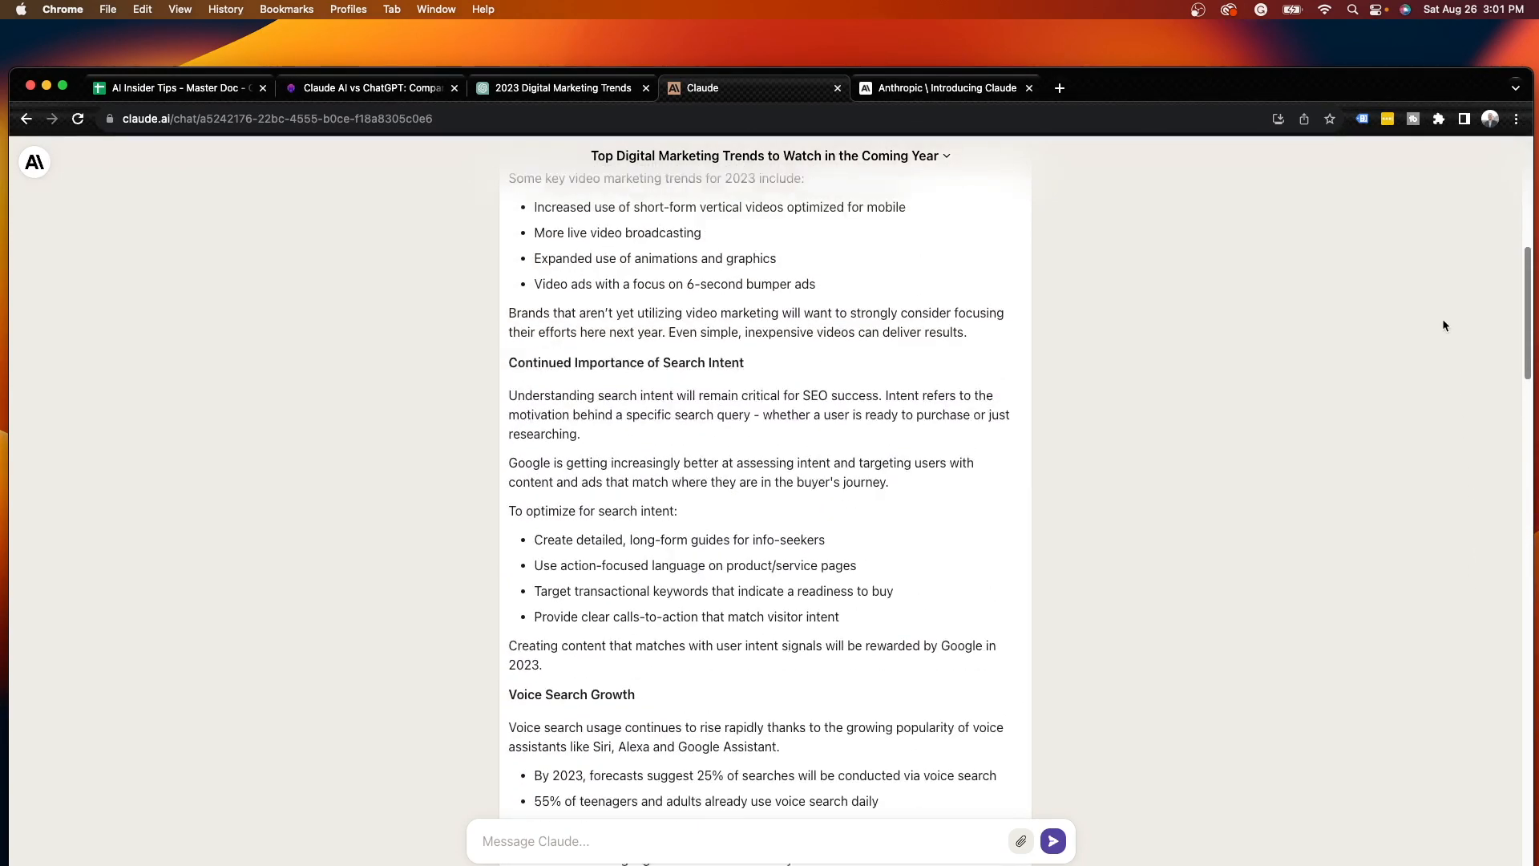
scroll(up, 3)
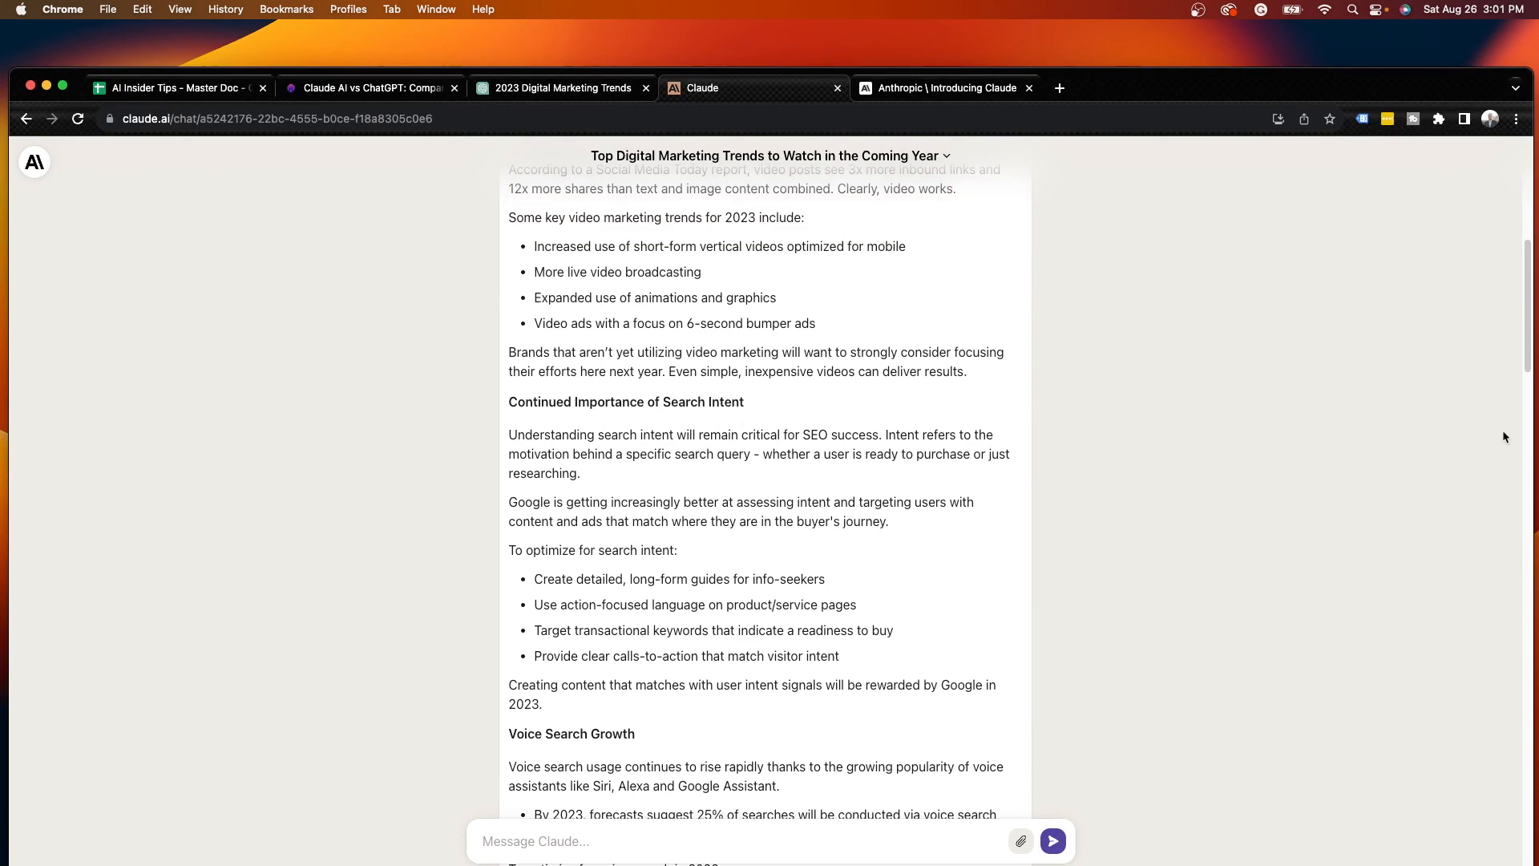
scroll(up, 3)
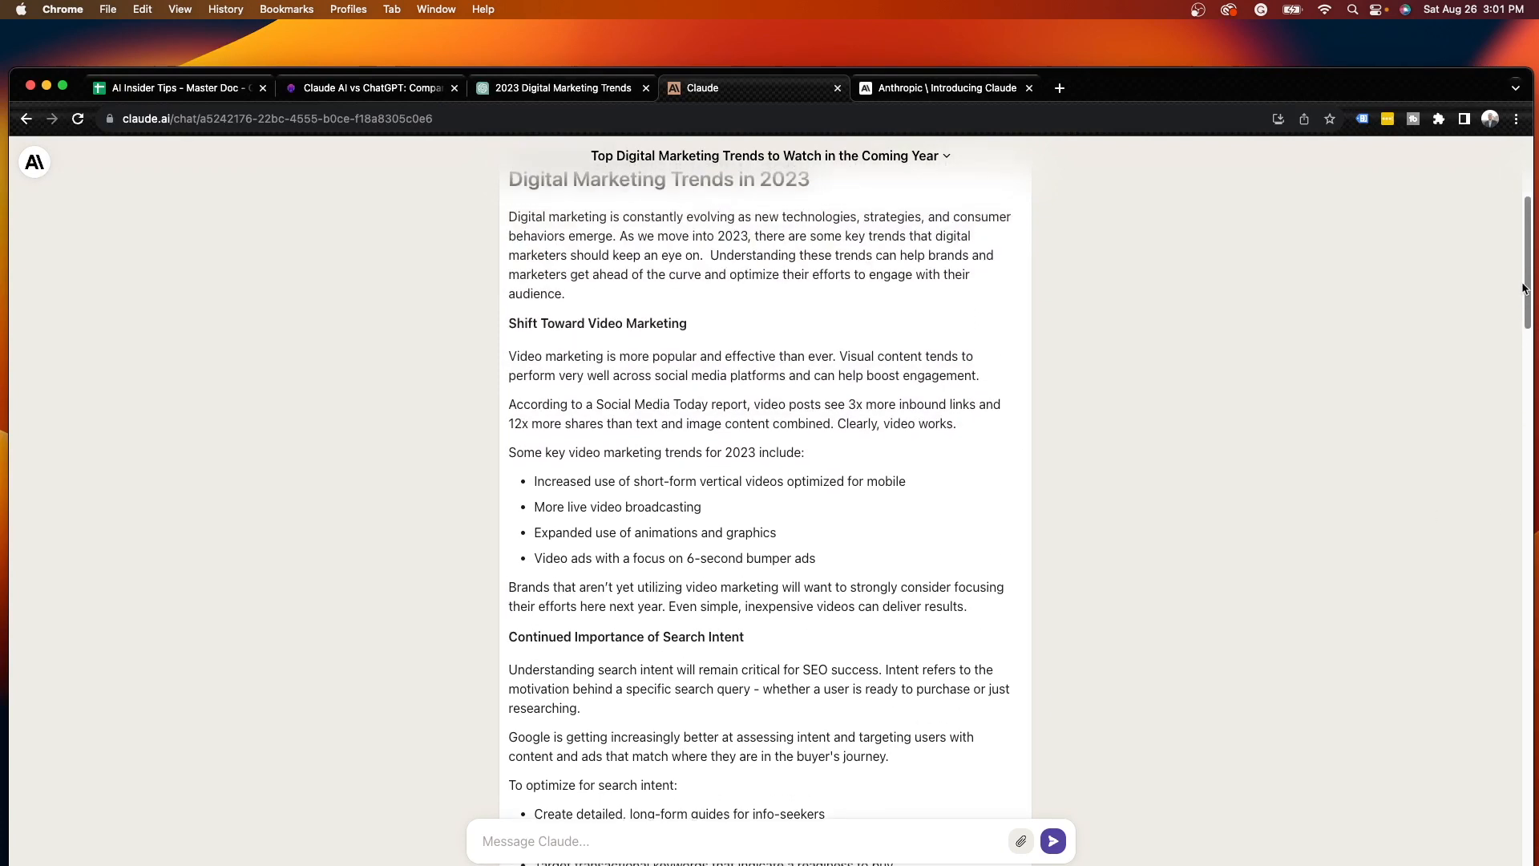
scroll(down, 3)
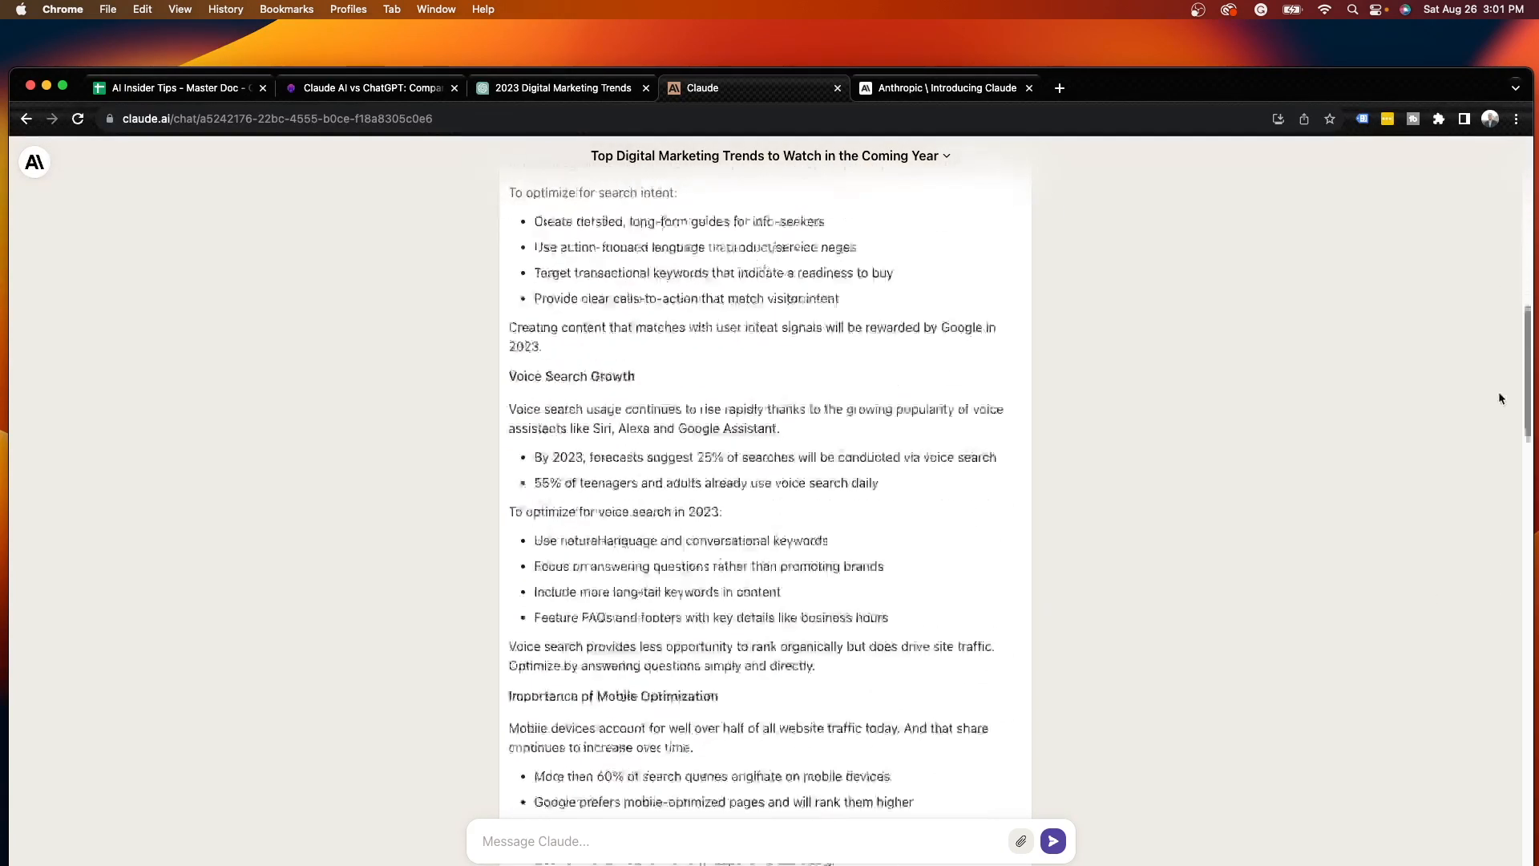
scroll(down, 3)
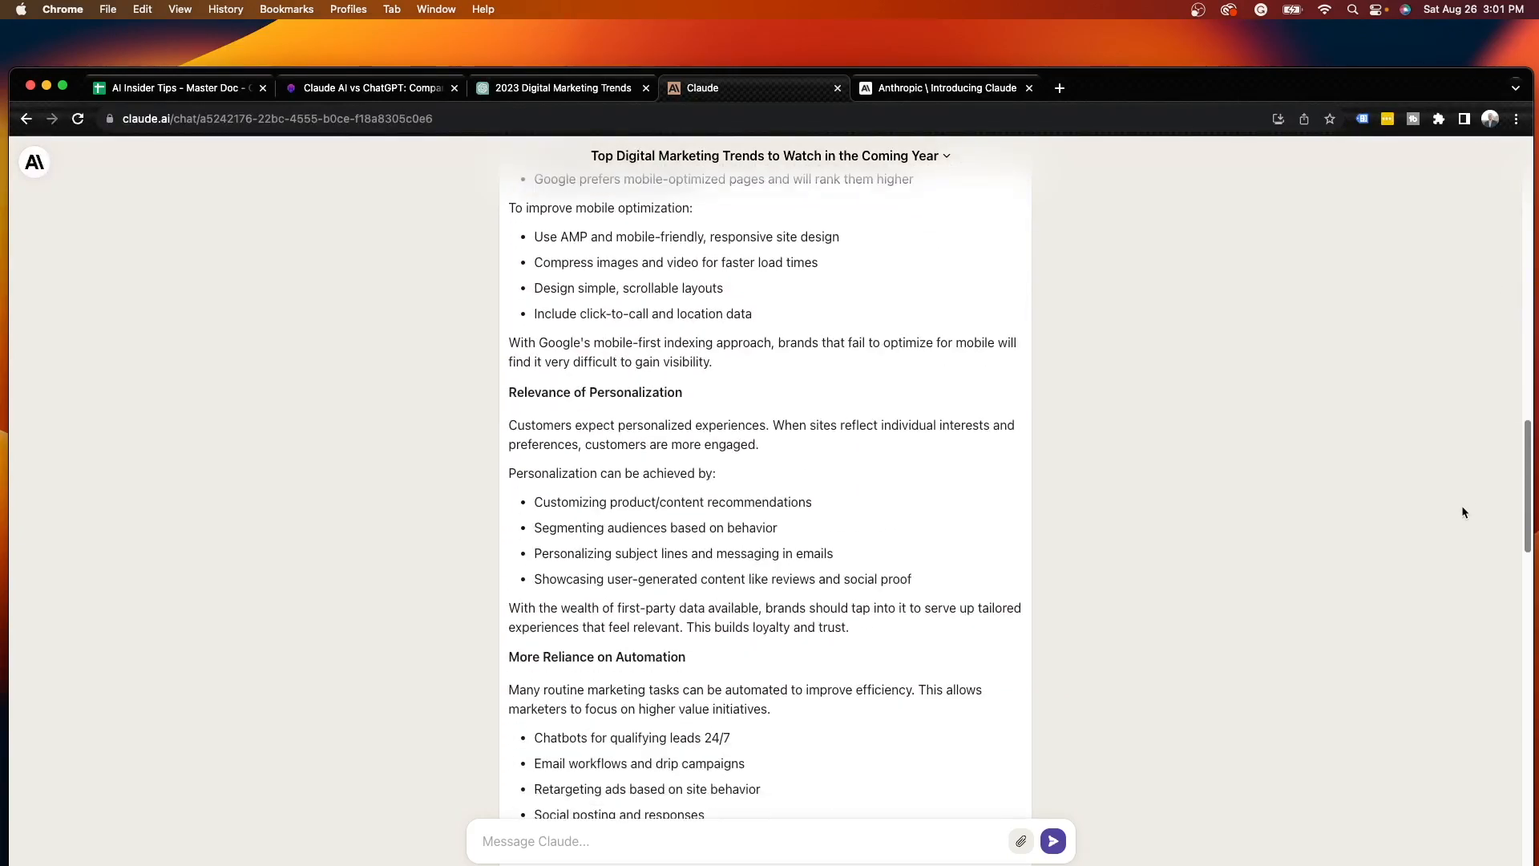
scroll(down, 3)
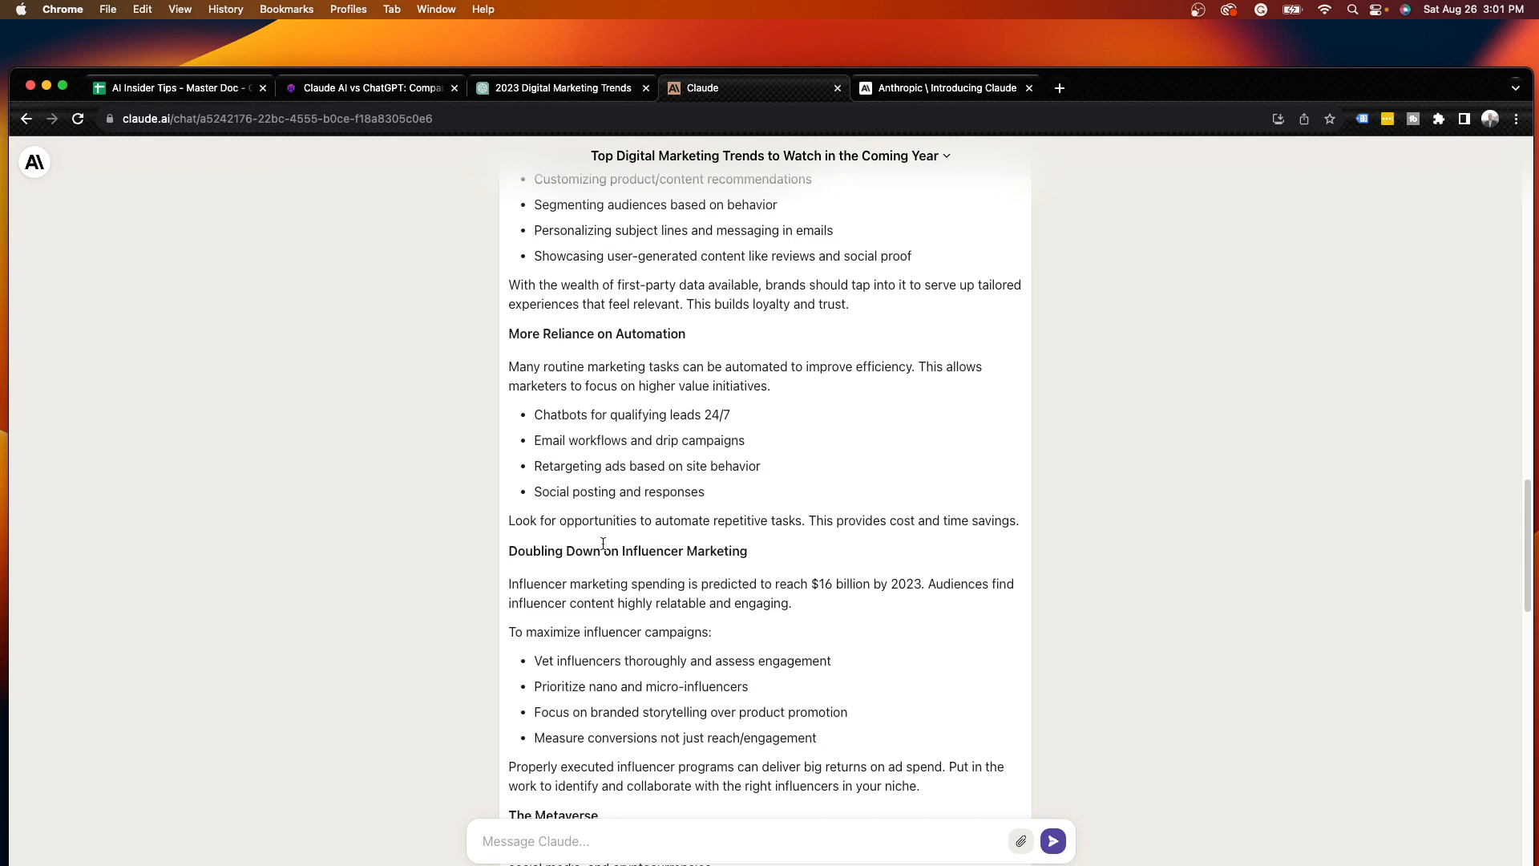
scroll(down, 3)
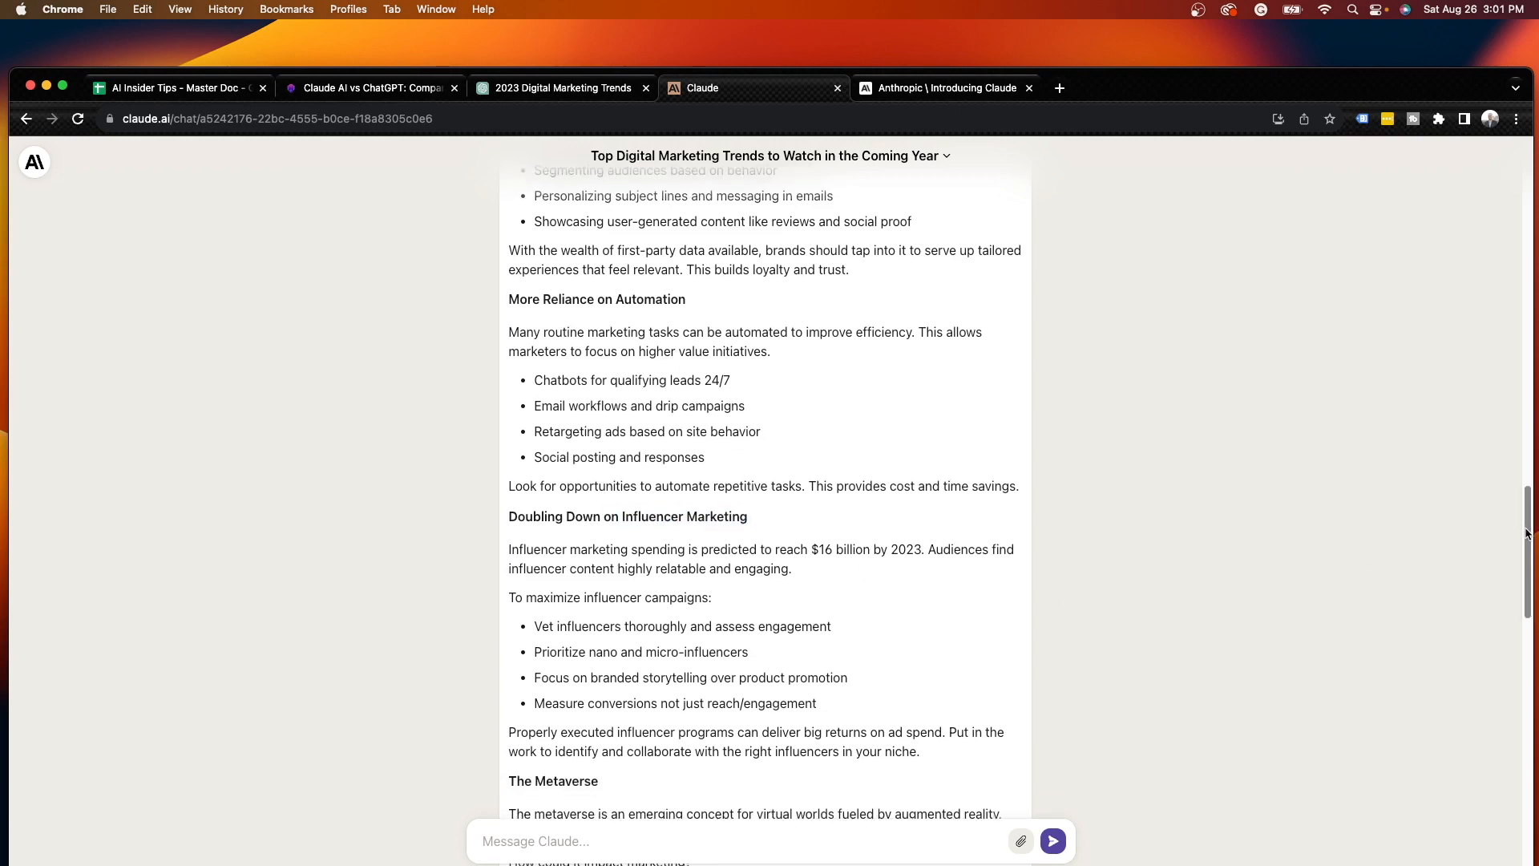
scroll(down, 3)
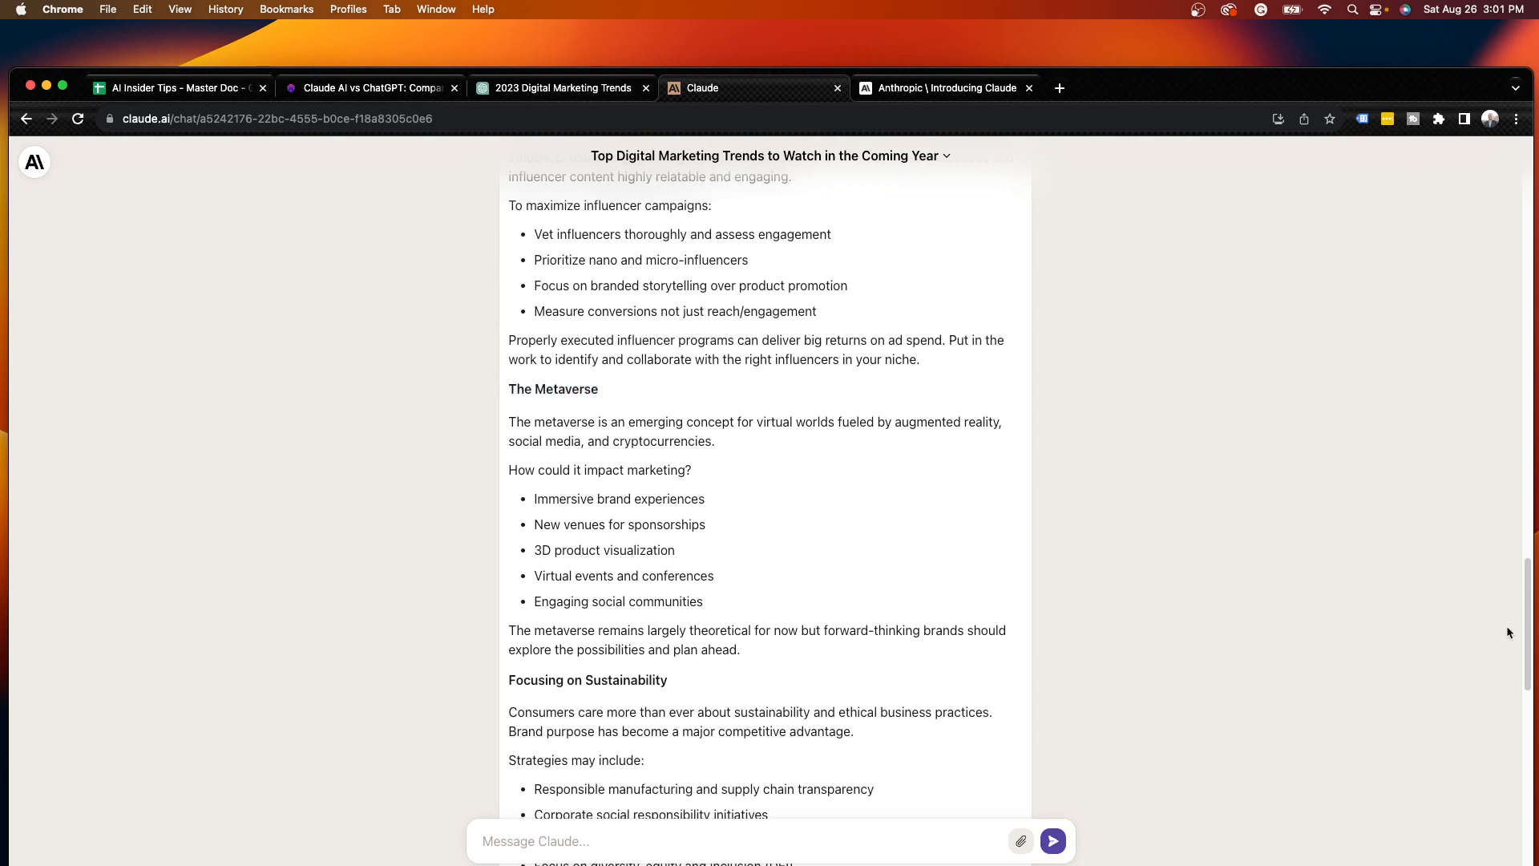
scroll(down, 3)
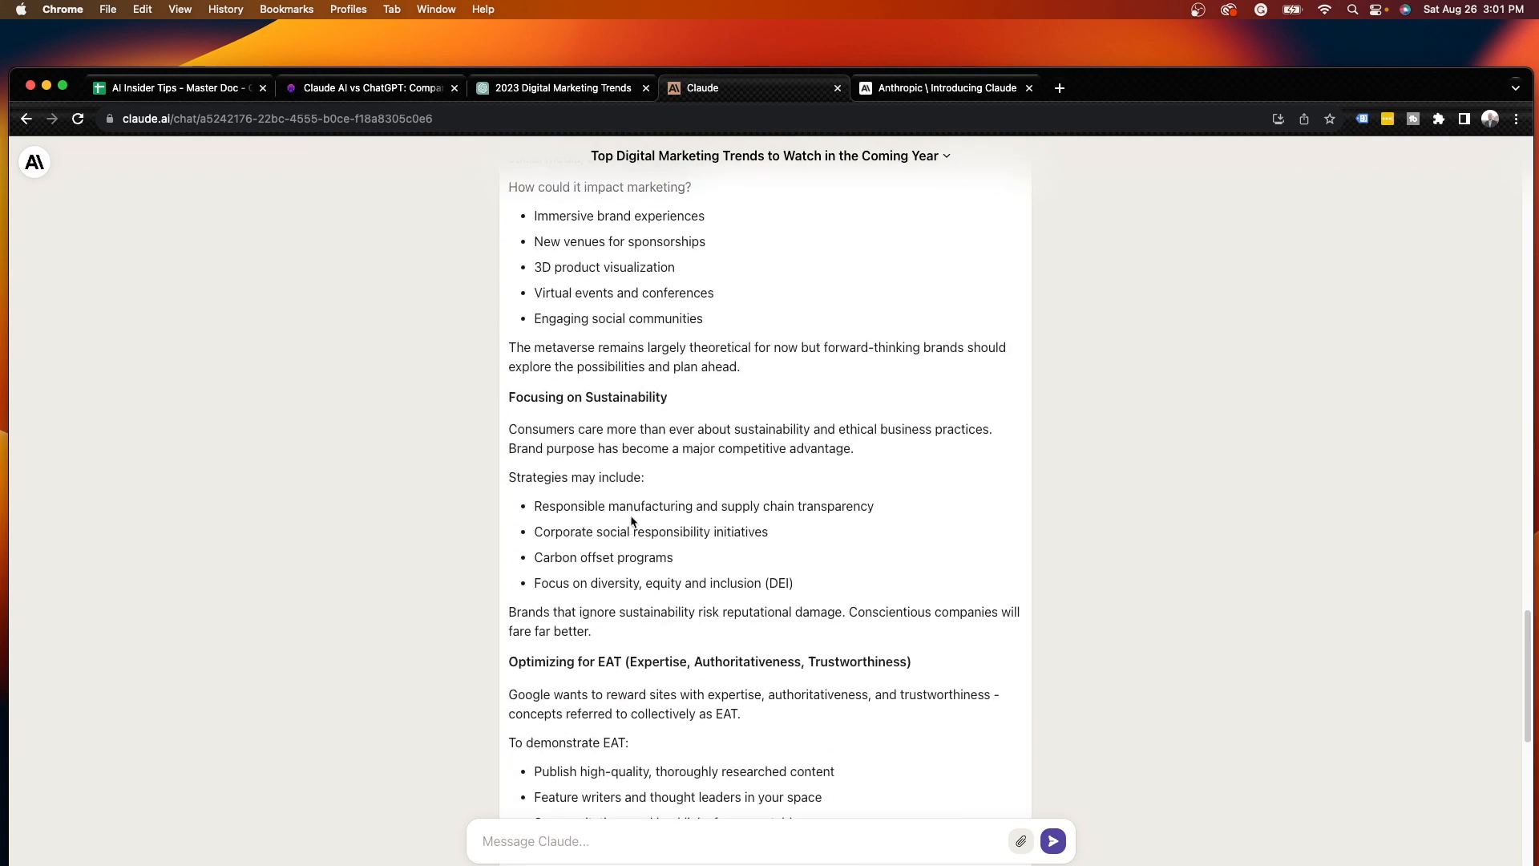
mouse_move(1156, 574)
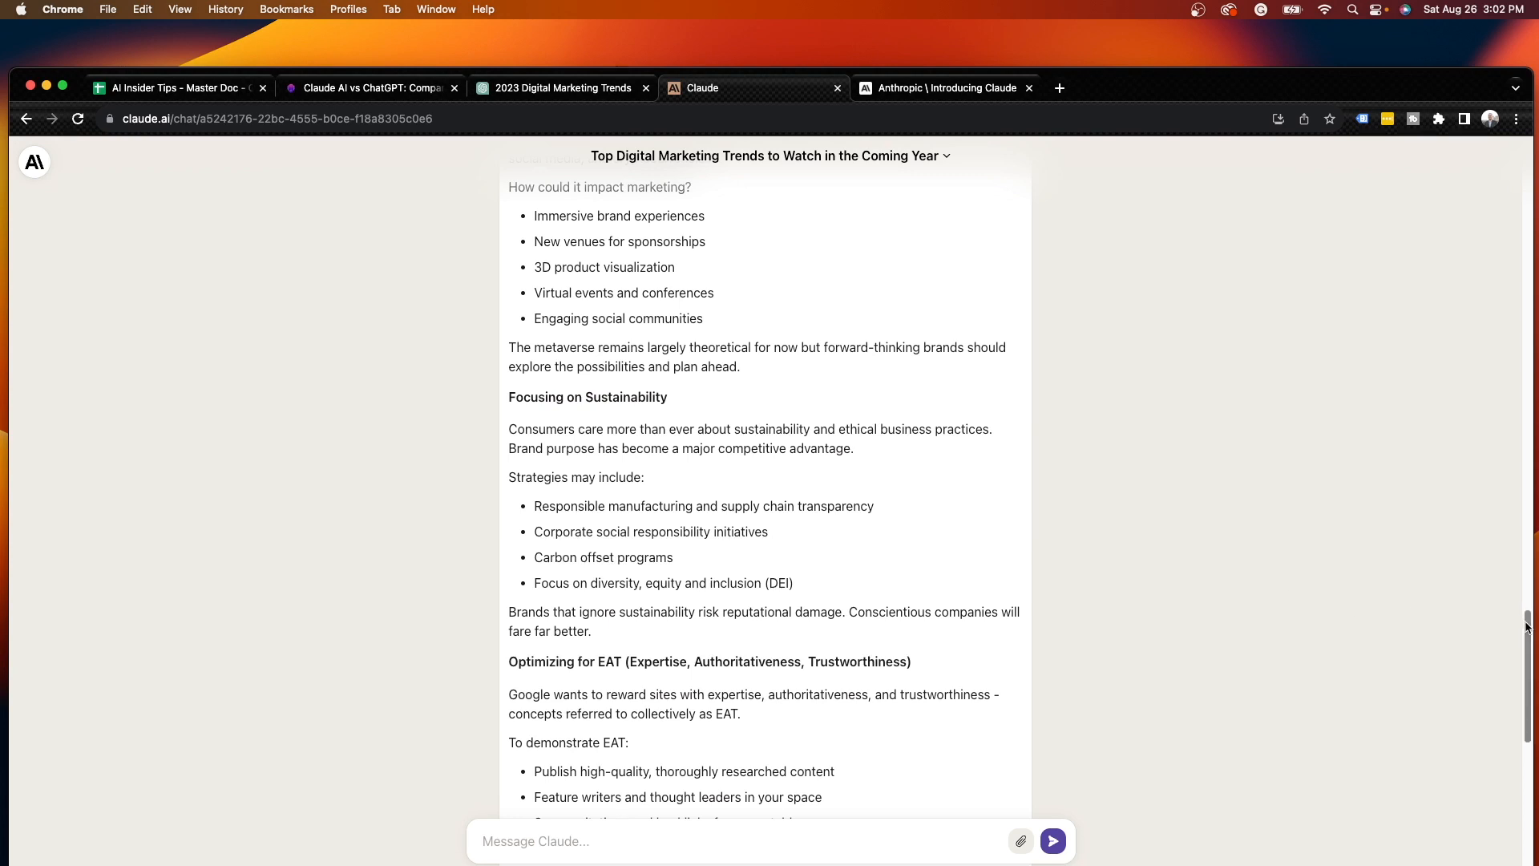
scroll(down, 3)
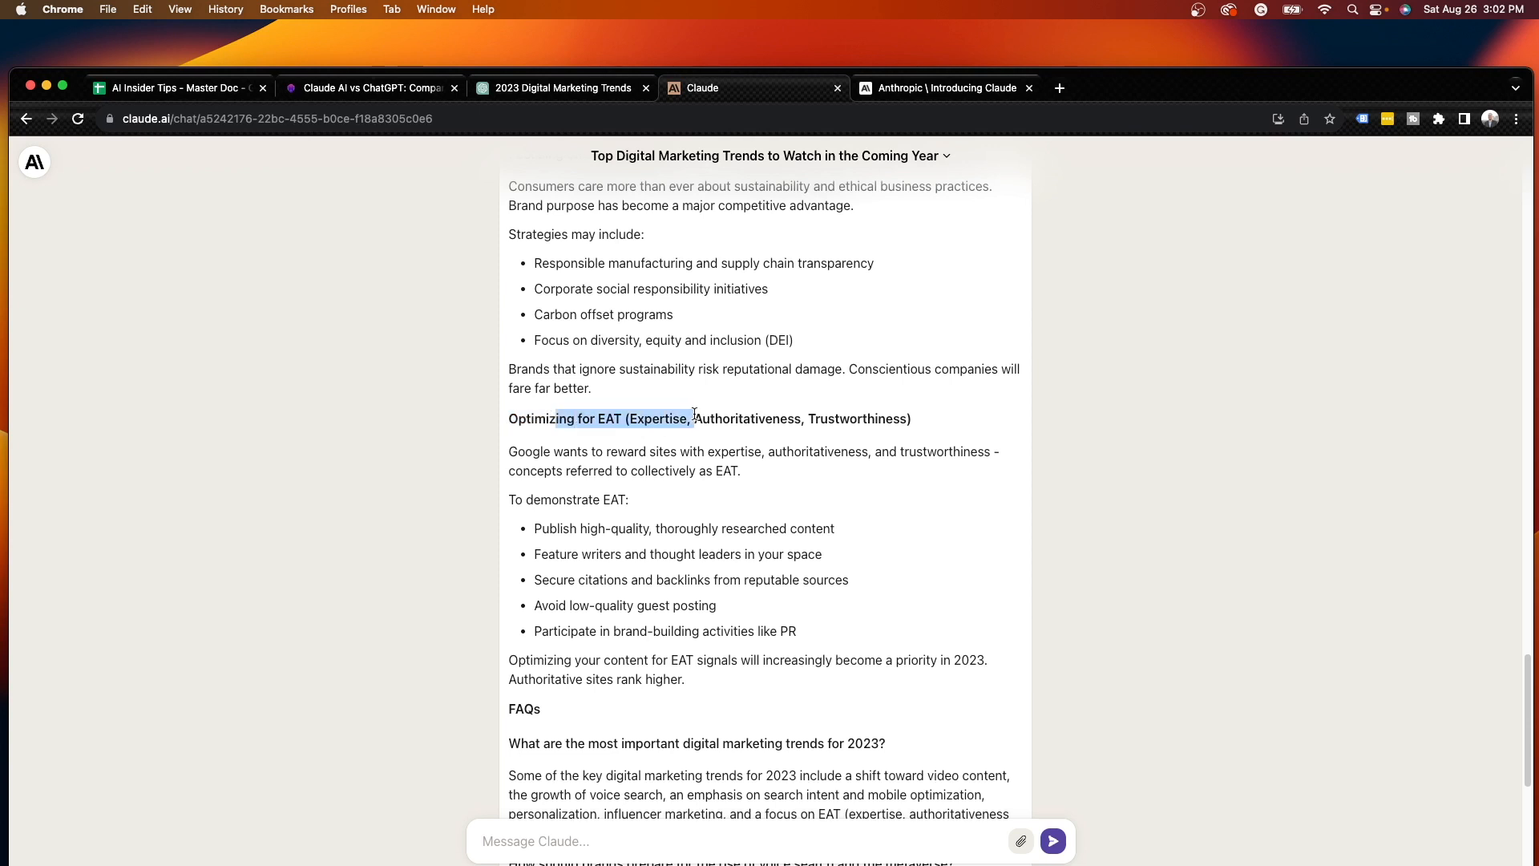
click(646, 418)
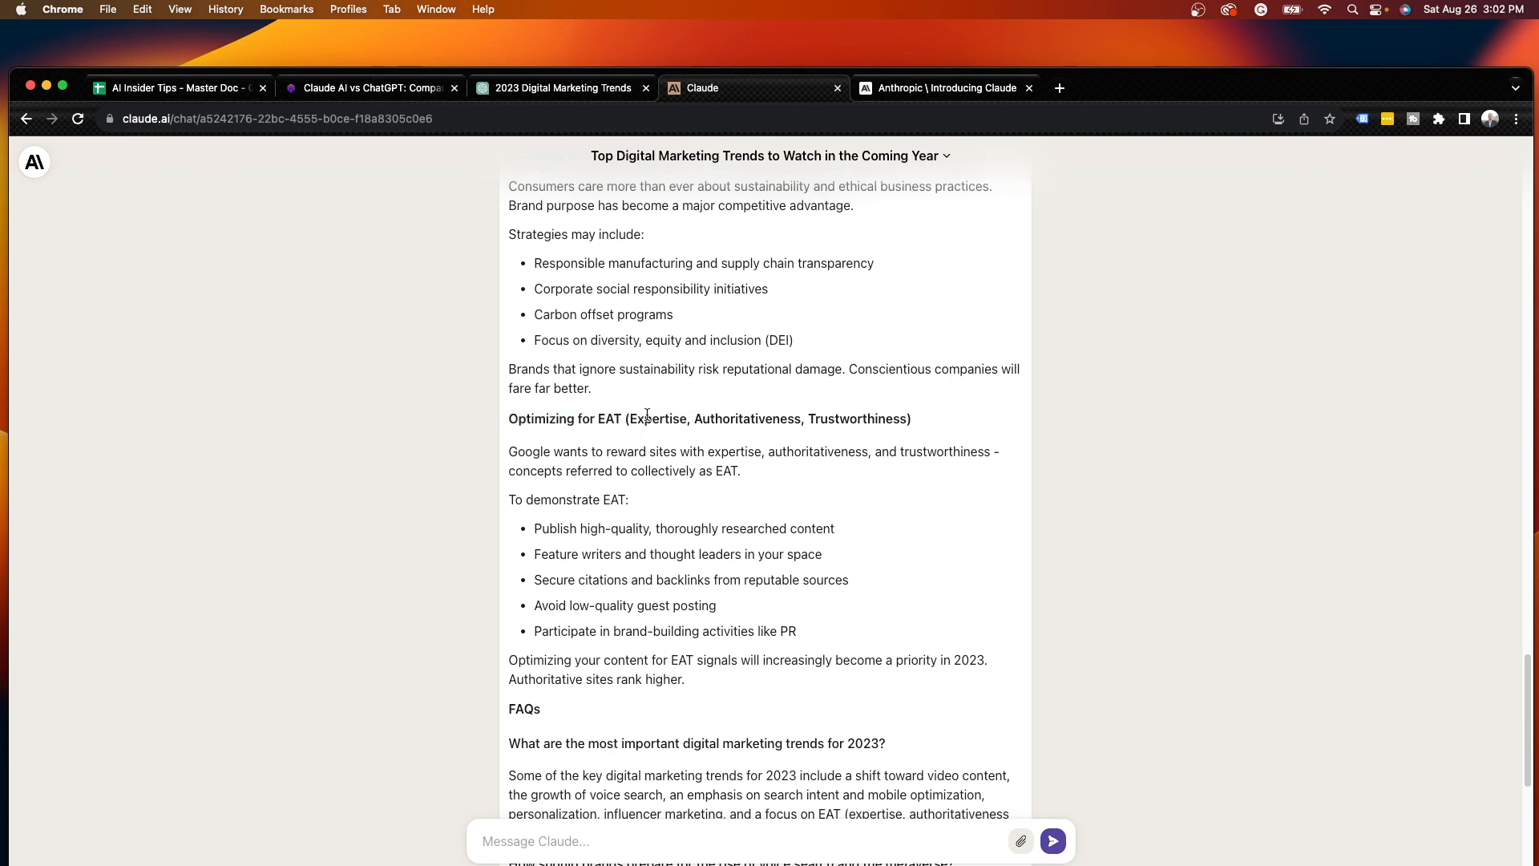
mouse_move(672, 412)
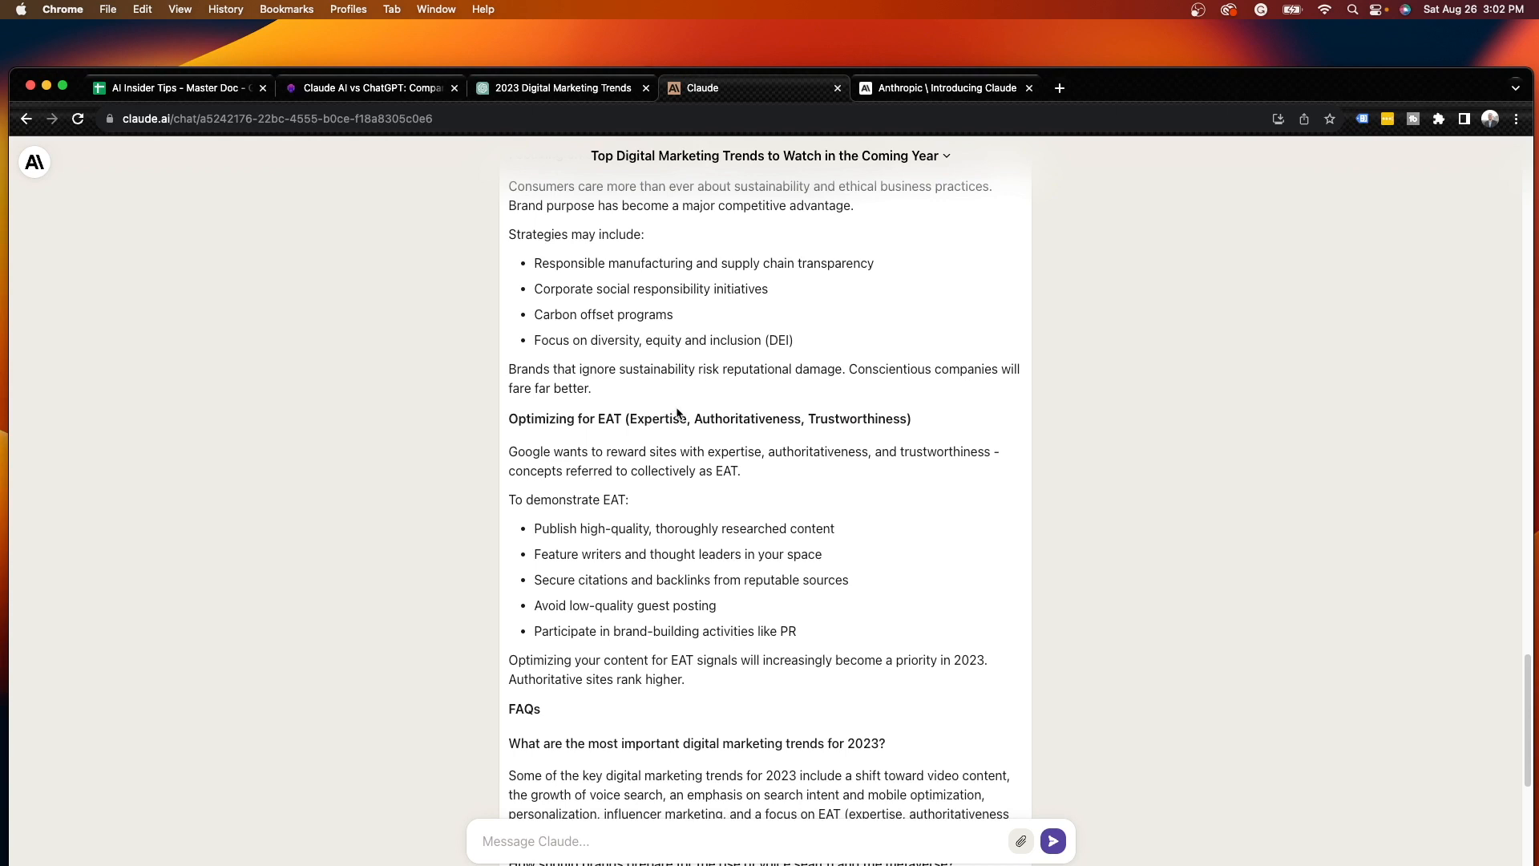
mouse_move(680, 412)
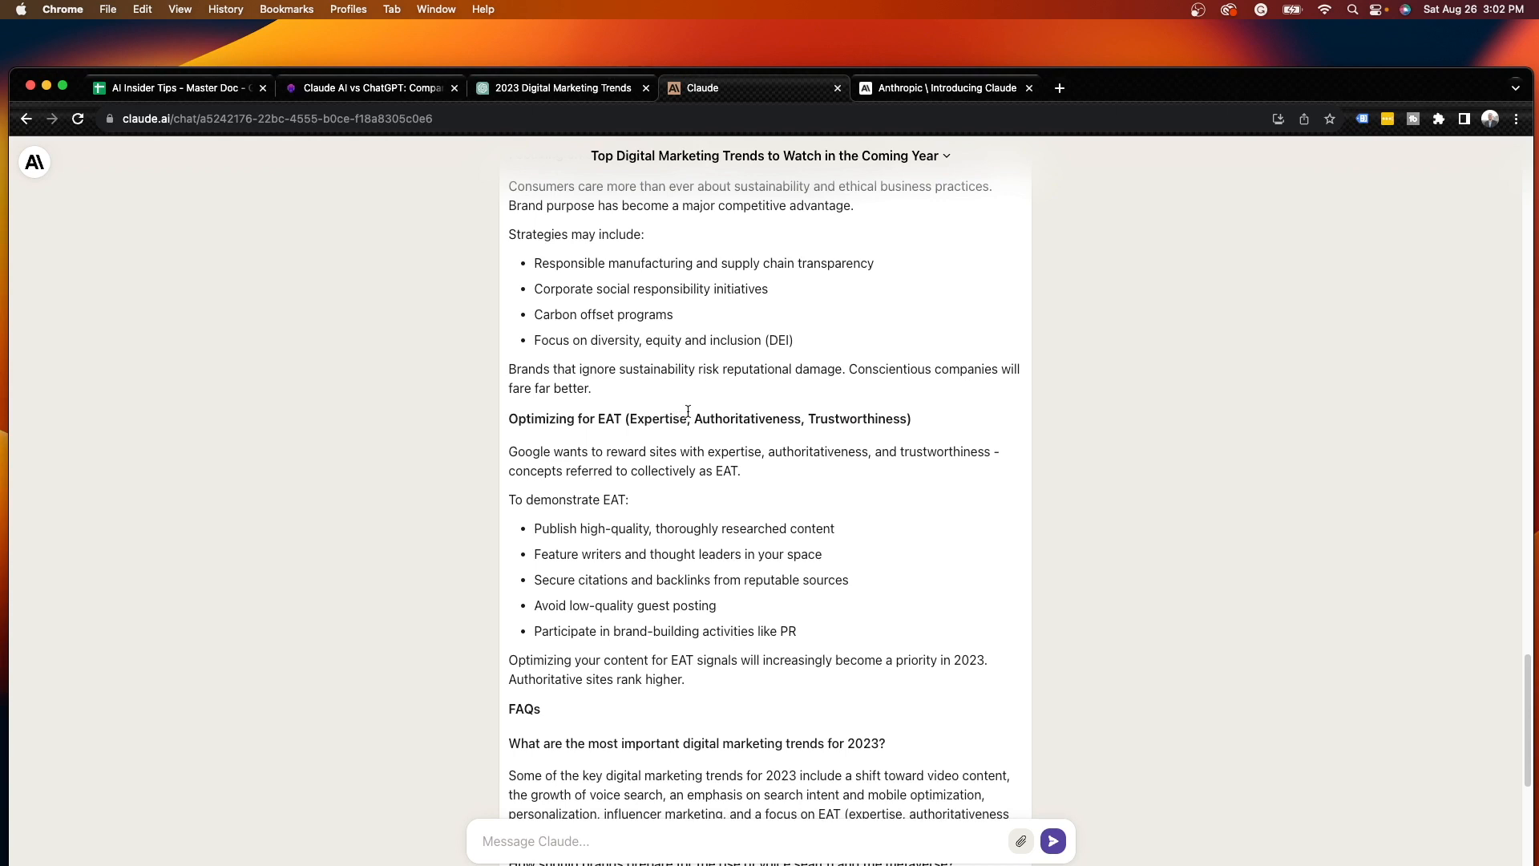
mouse_move(541, 413)
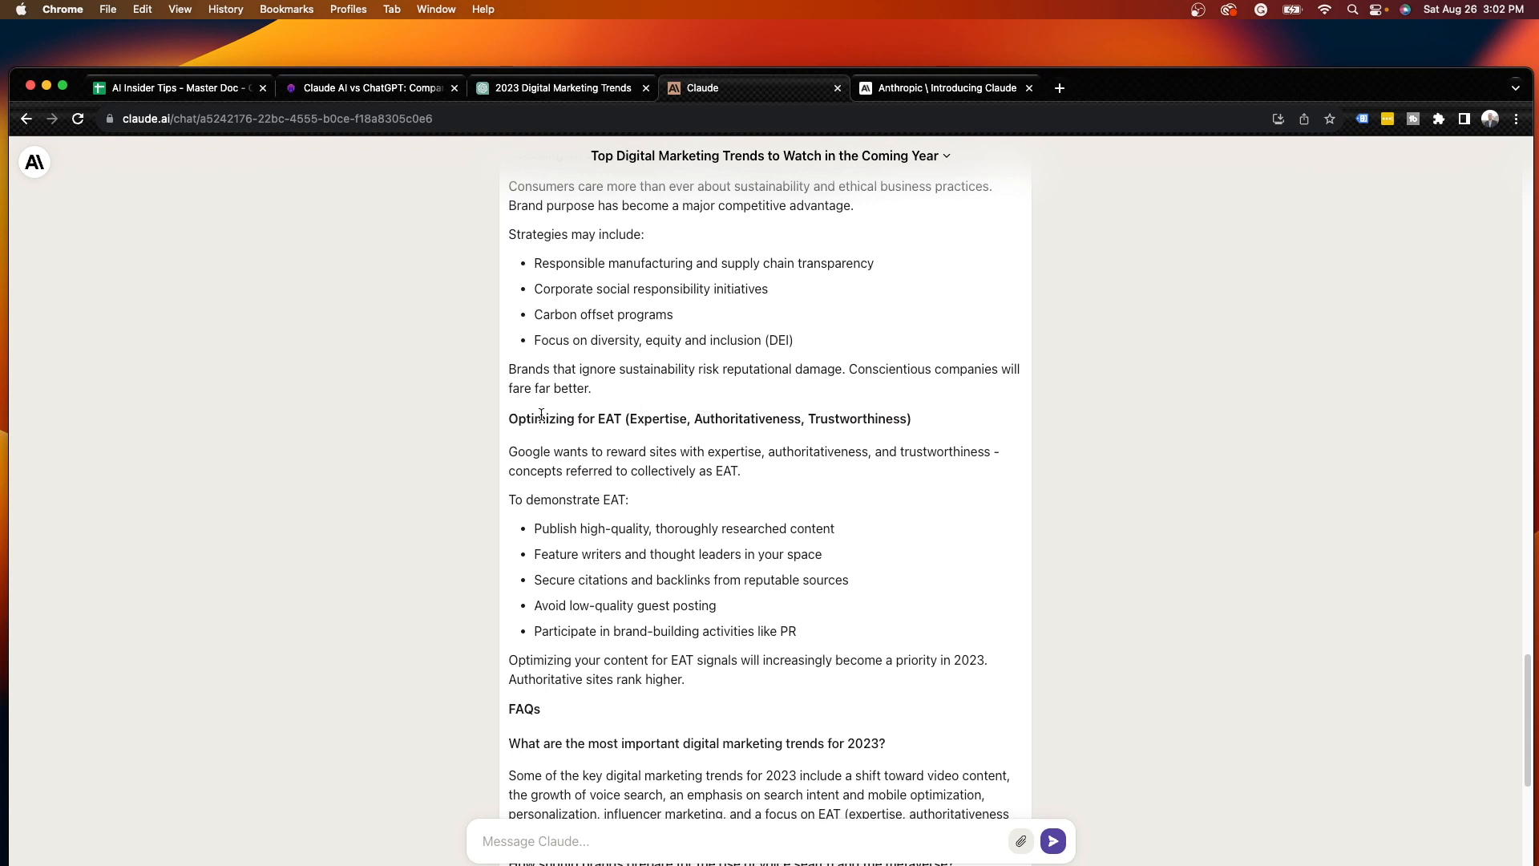
mouse_move(1515, 479)
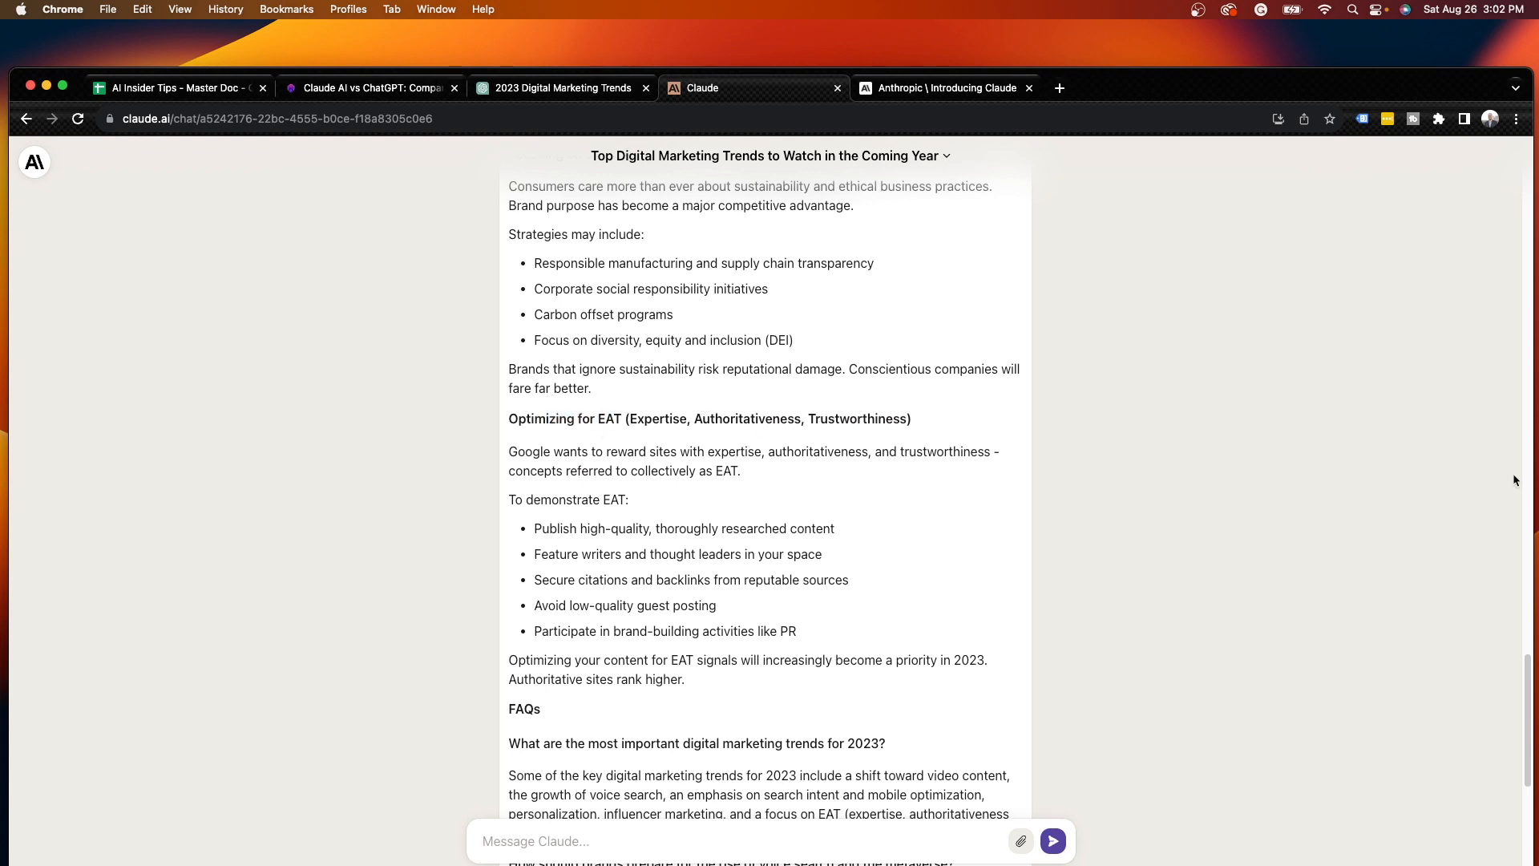
scroll(down, 3)
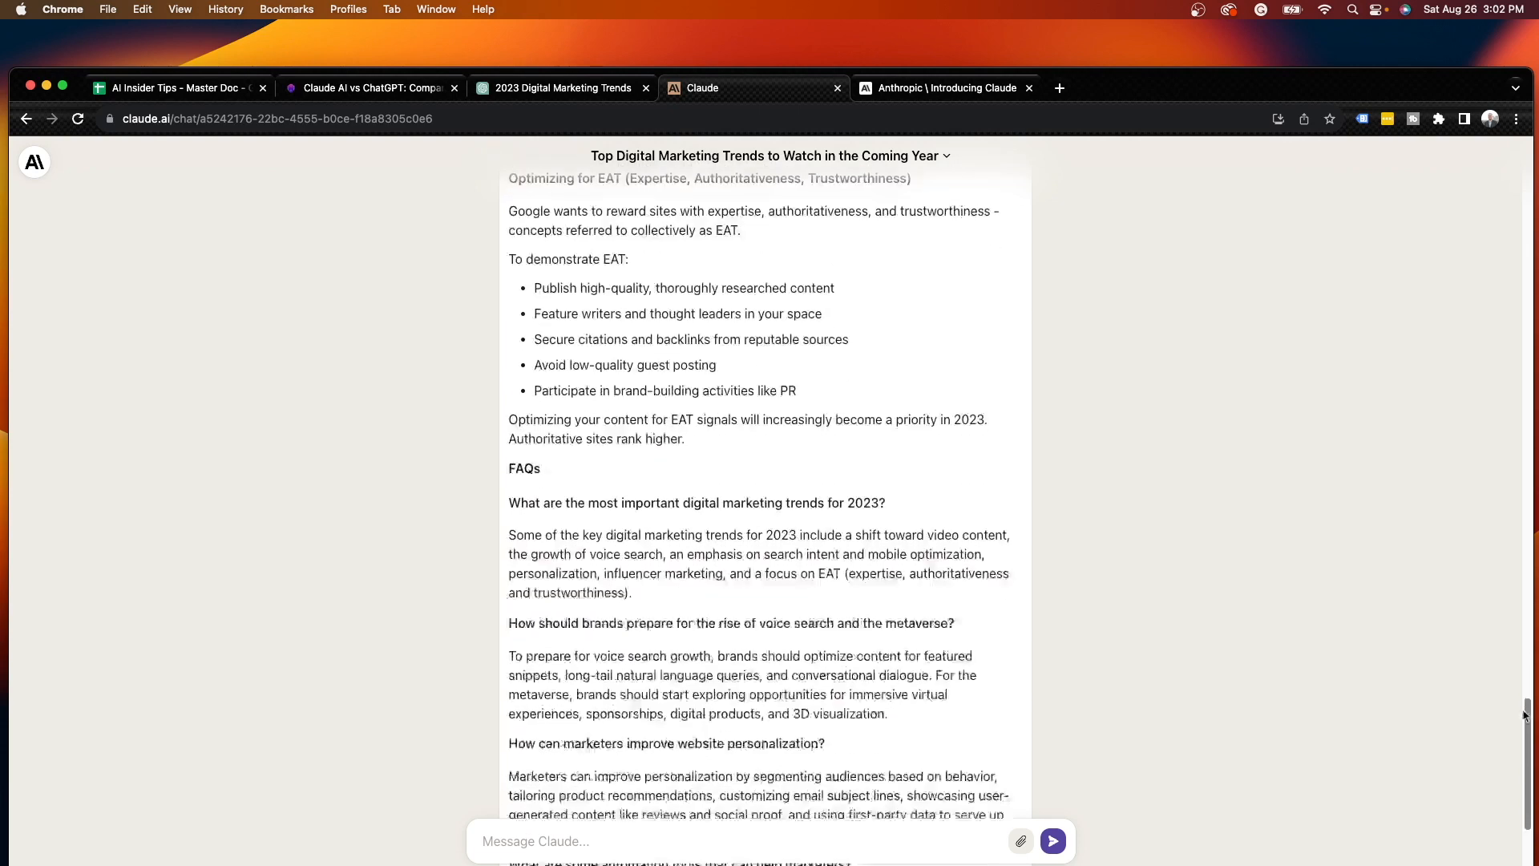
scroll(down, 3)
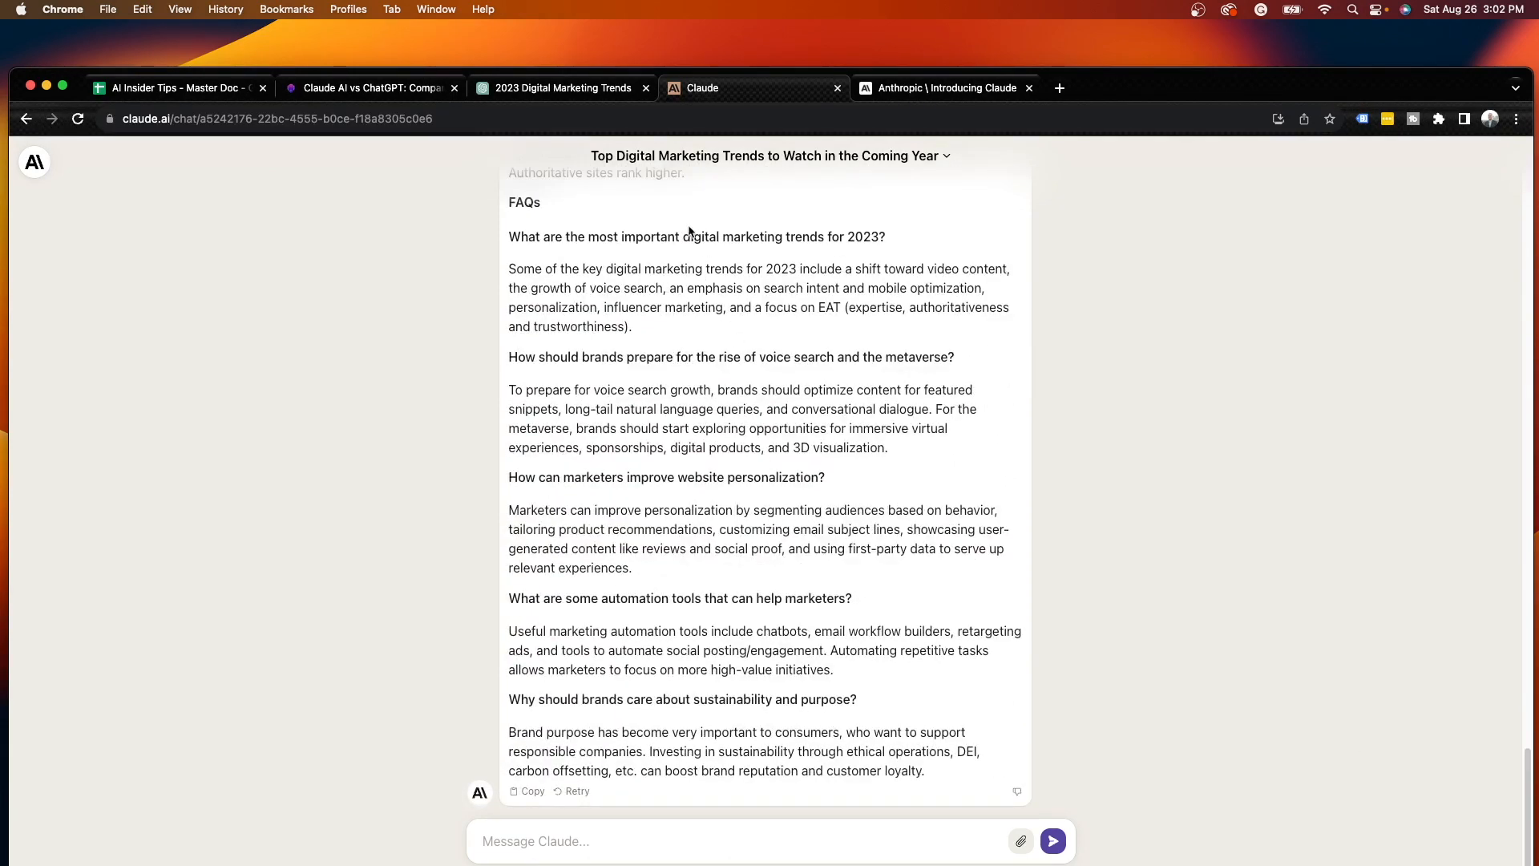
mouse_move(1499, 763)
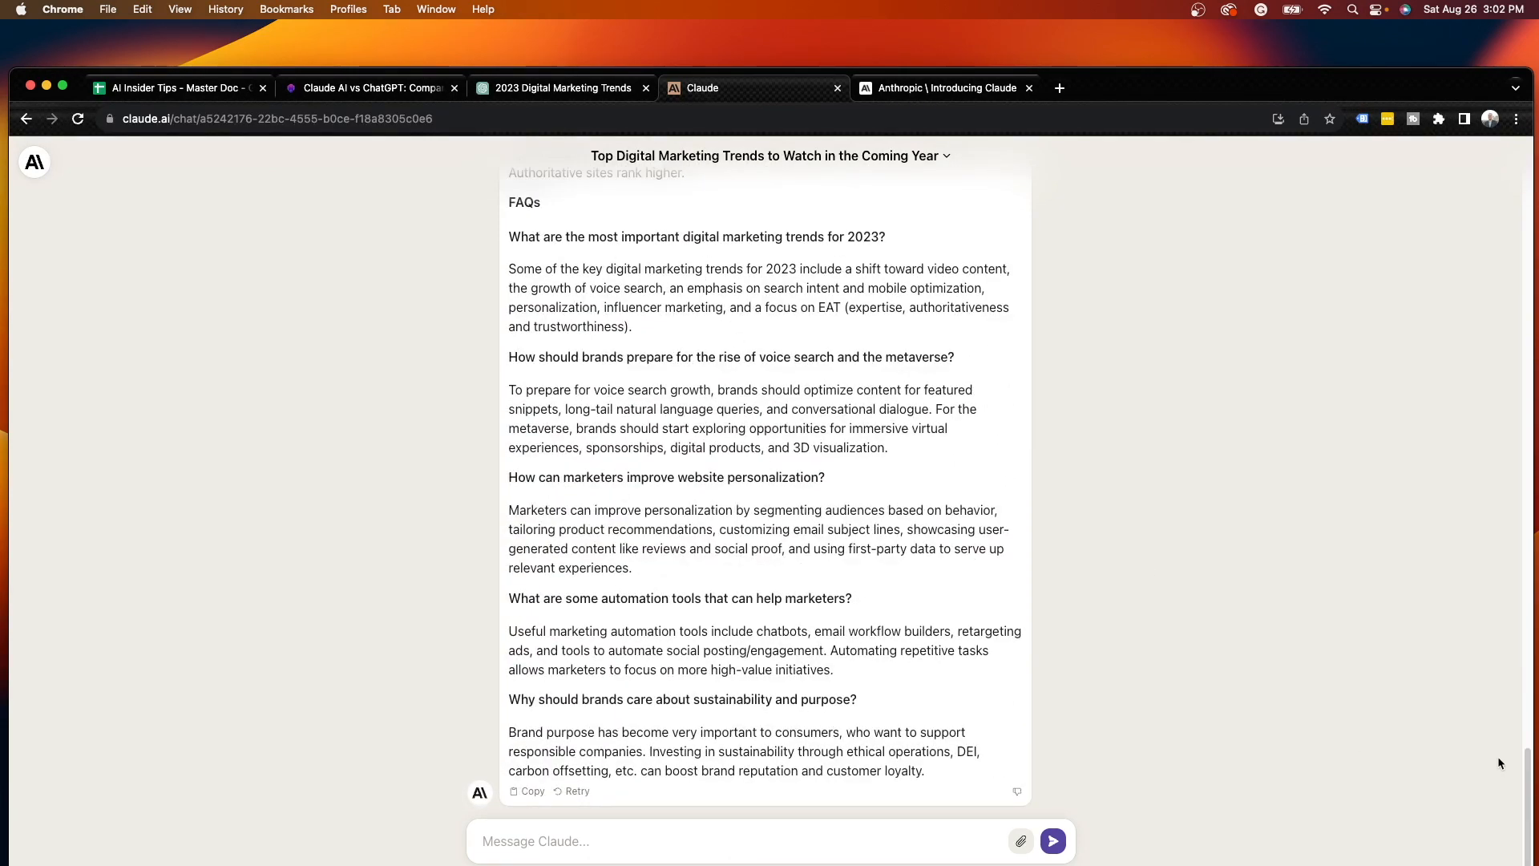
scroll(up, 3)
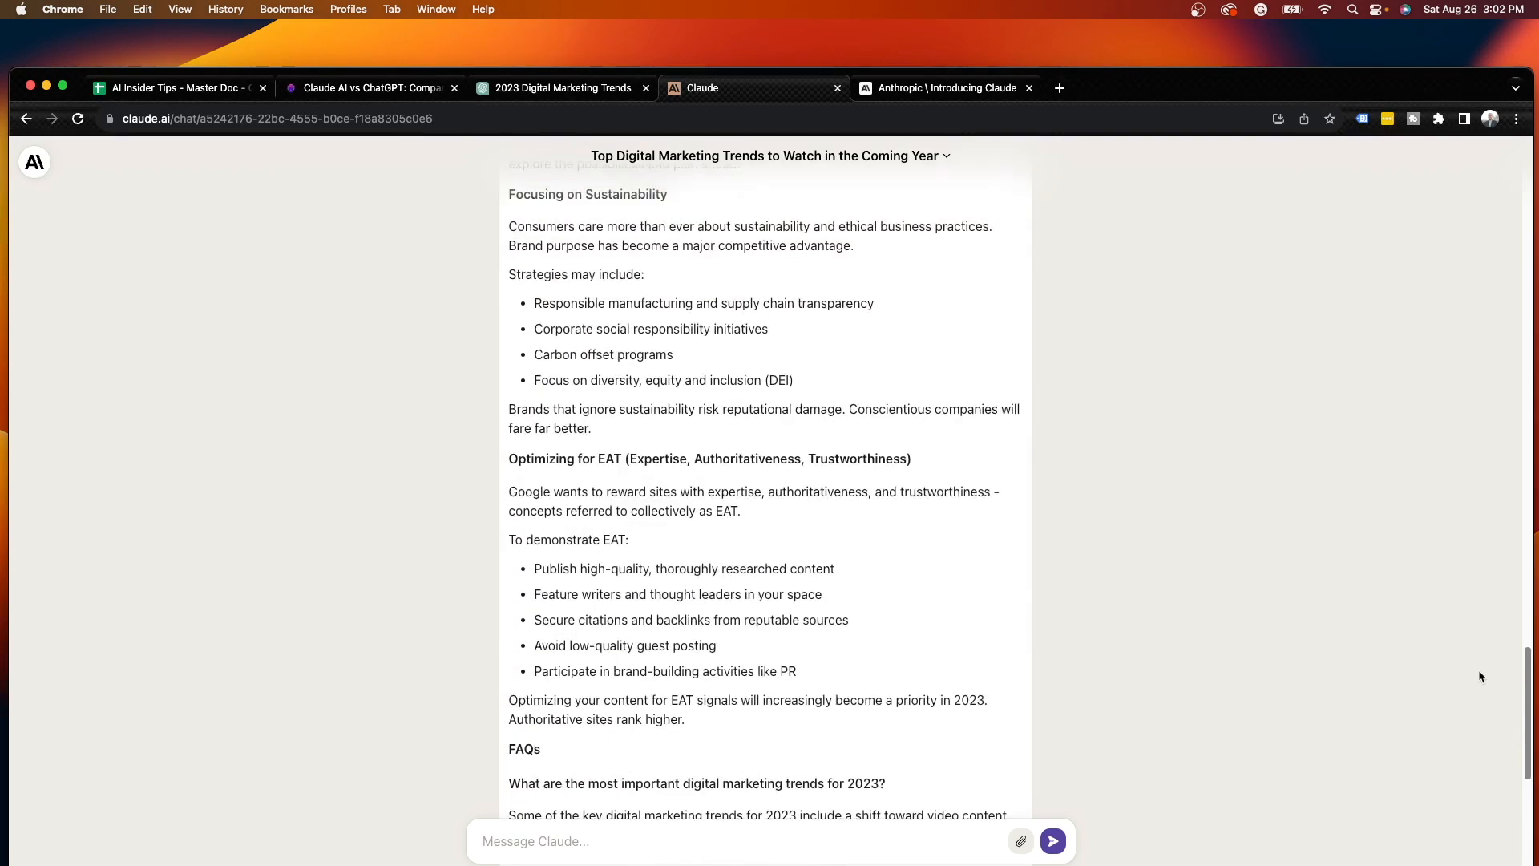
scroll(down, 3)
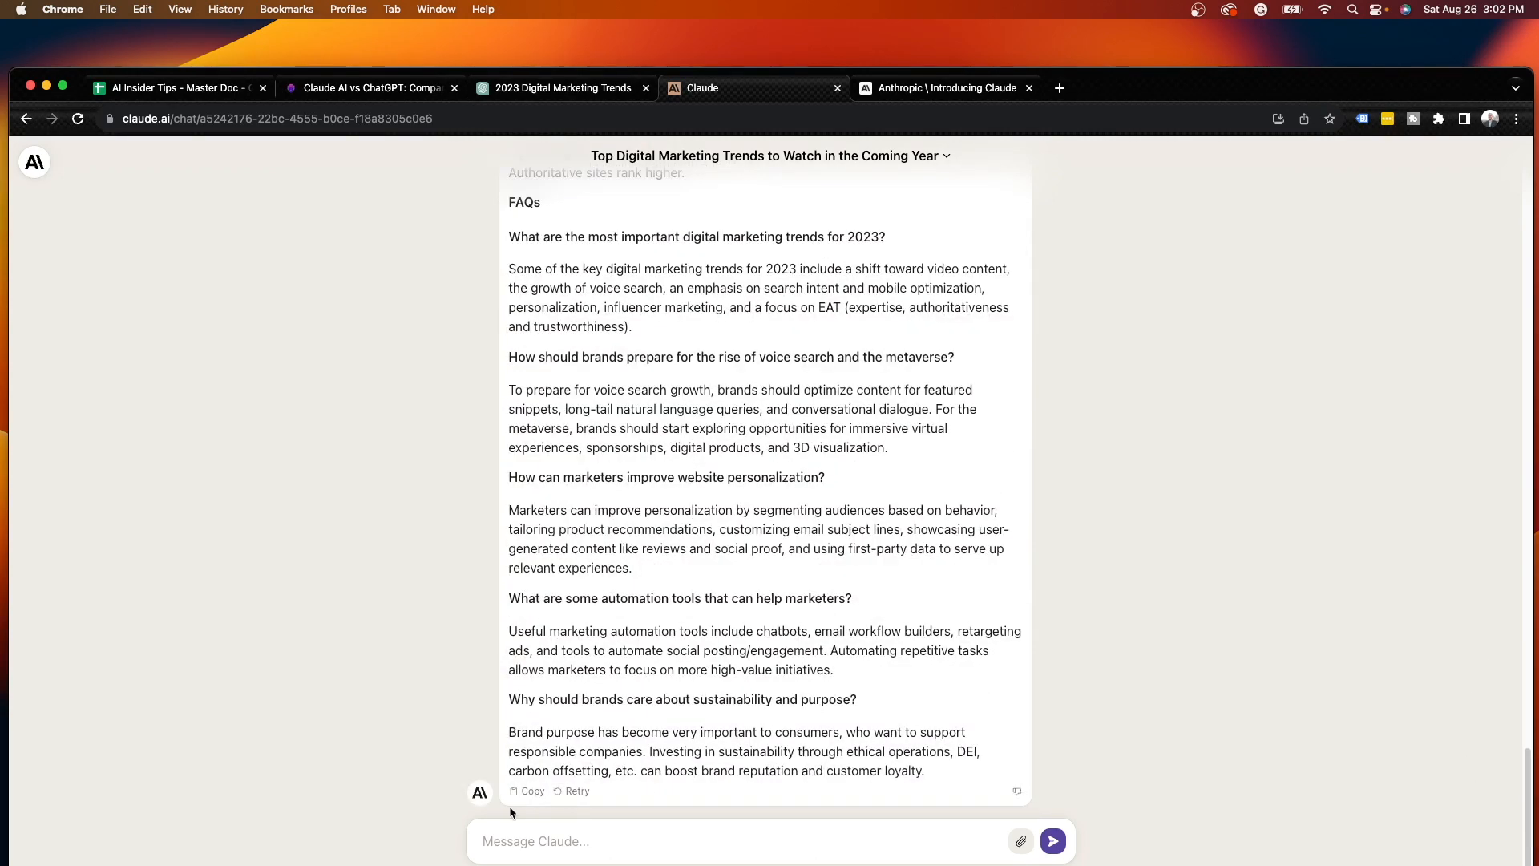
mouse_move(812, 755)
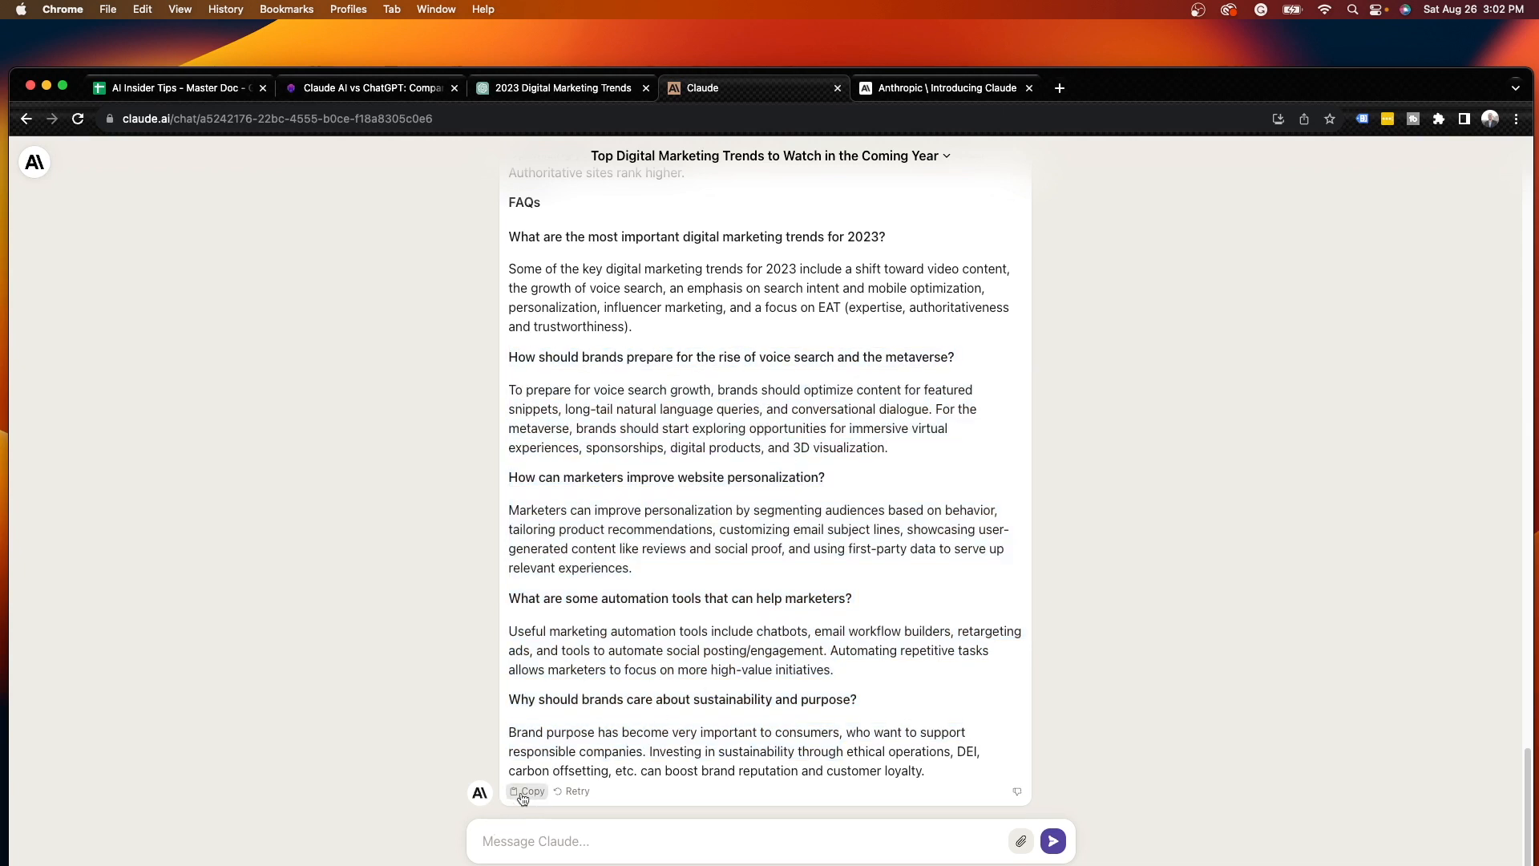
mouse_move(579, 791)
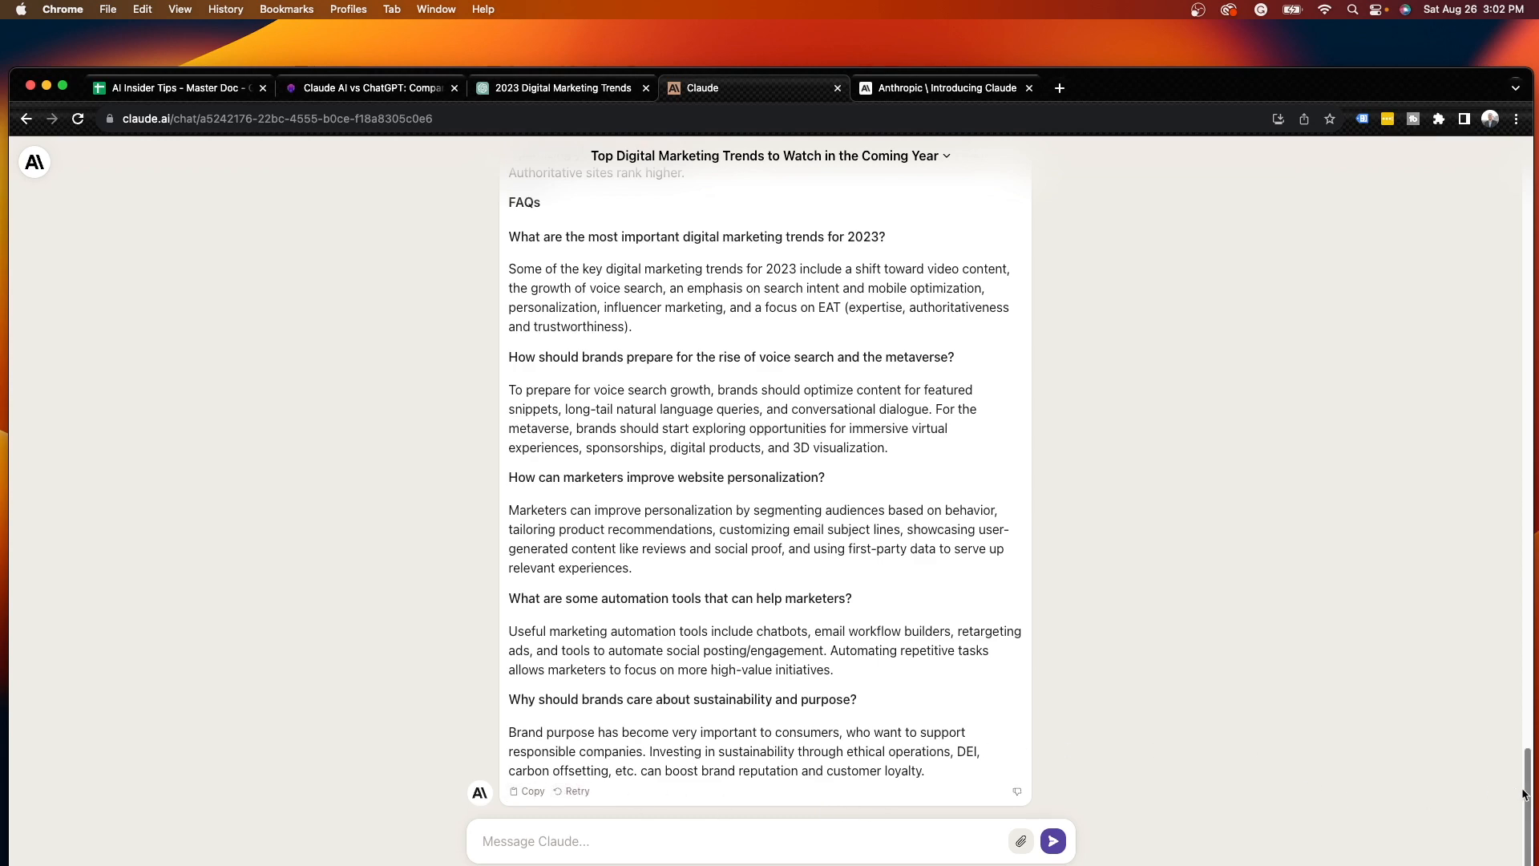
scroll(up, 3)
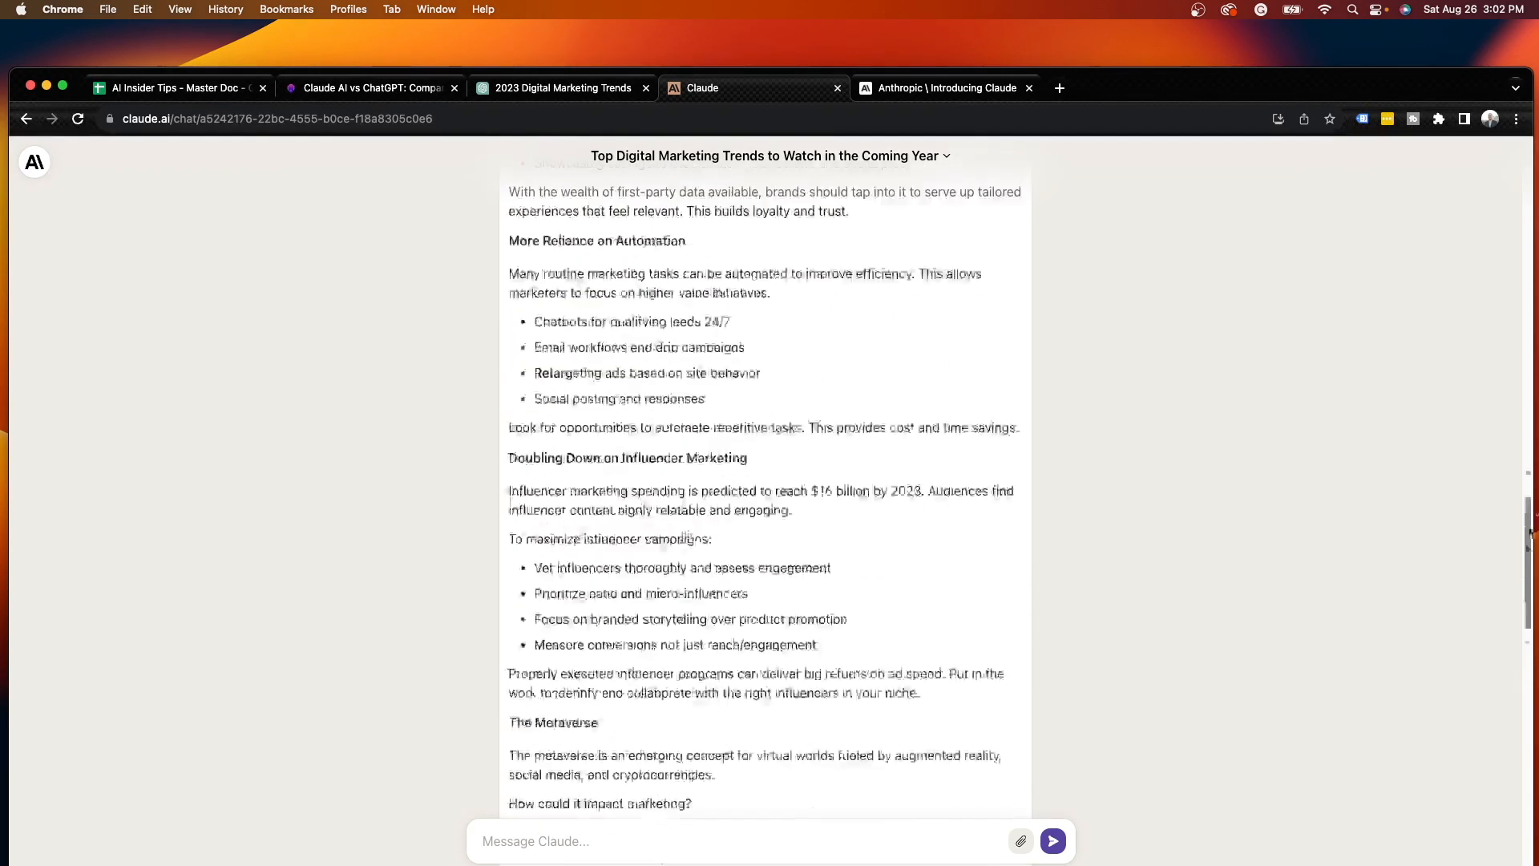
scroll(up, 3)
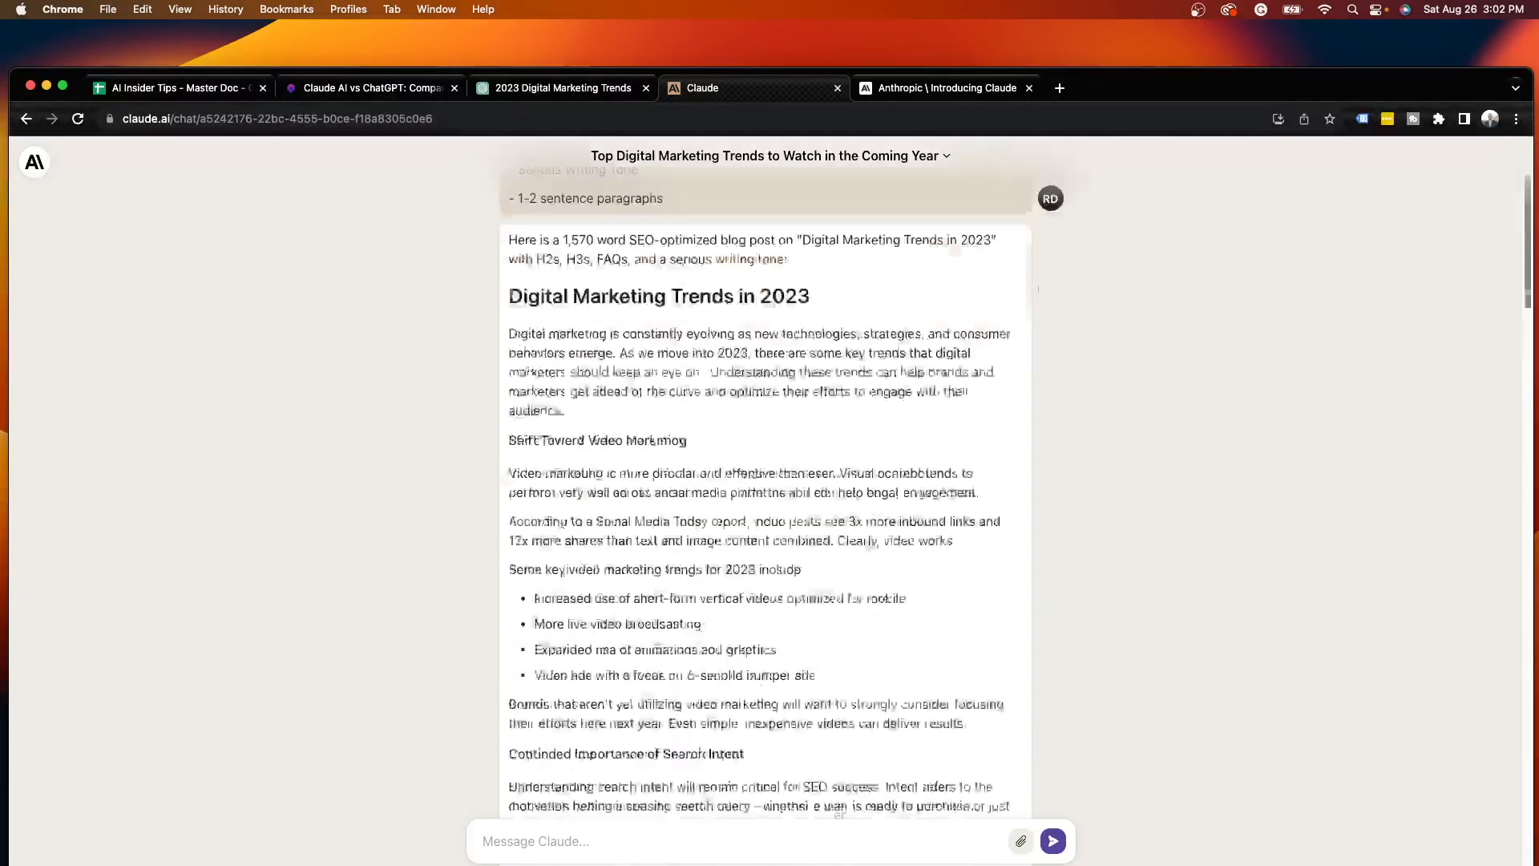
scroll(up, 3)
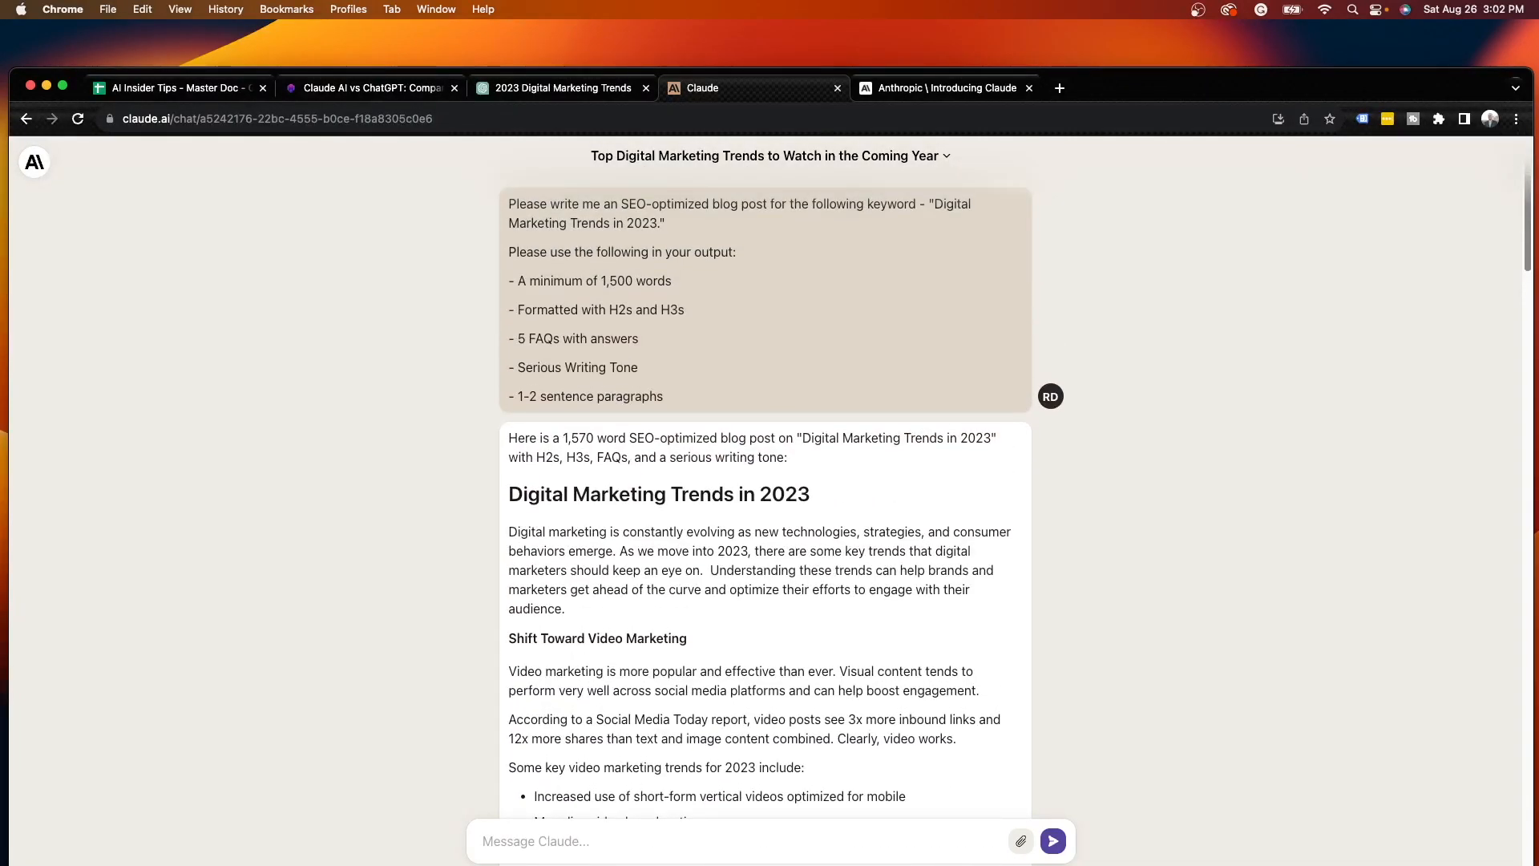
scroll(down, 3)
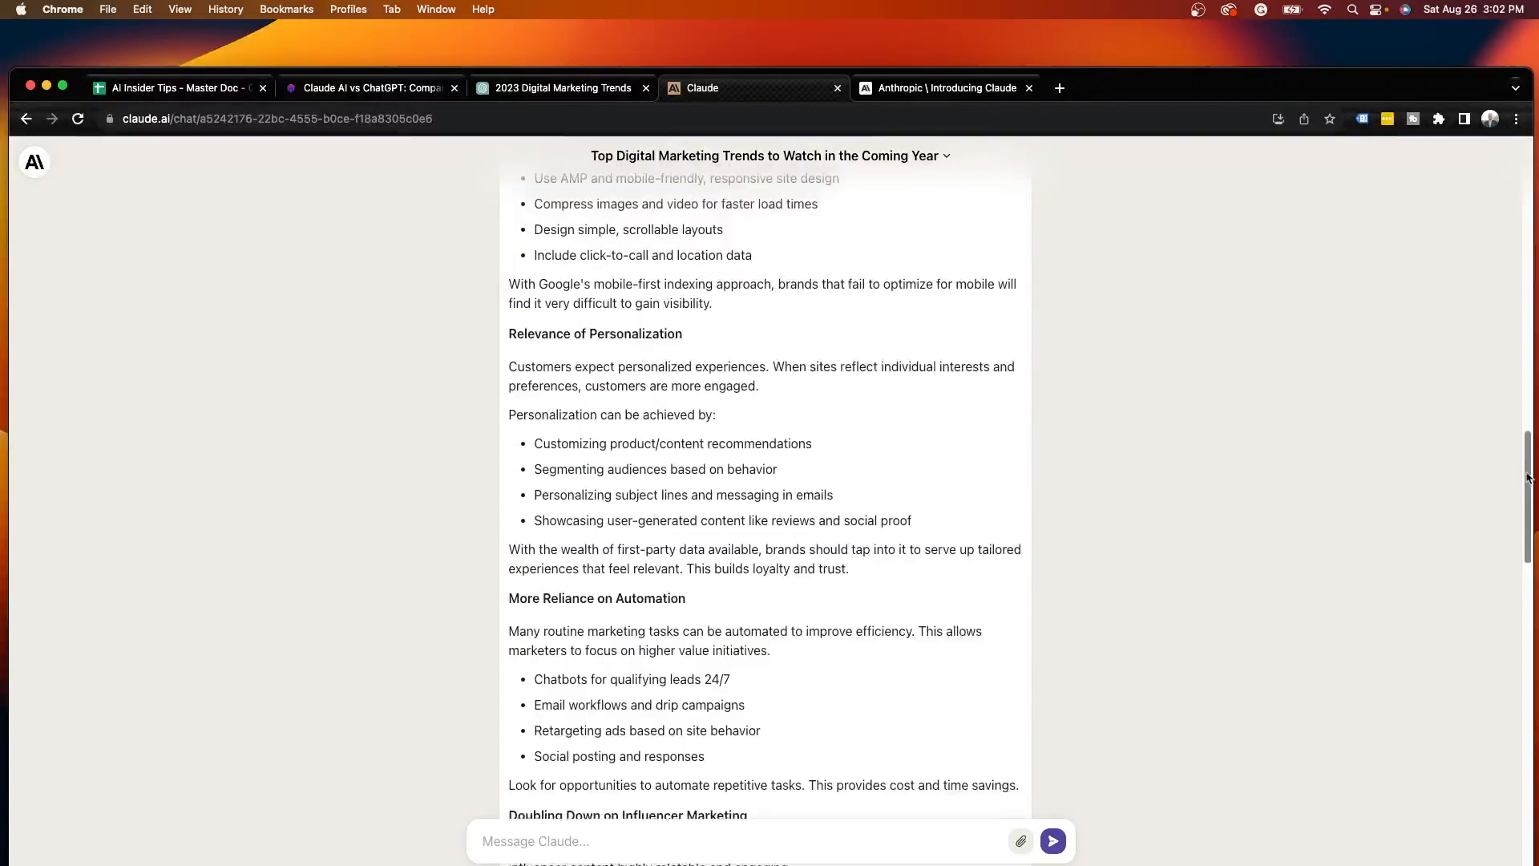
scroll(down, 3)
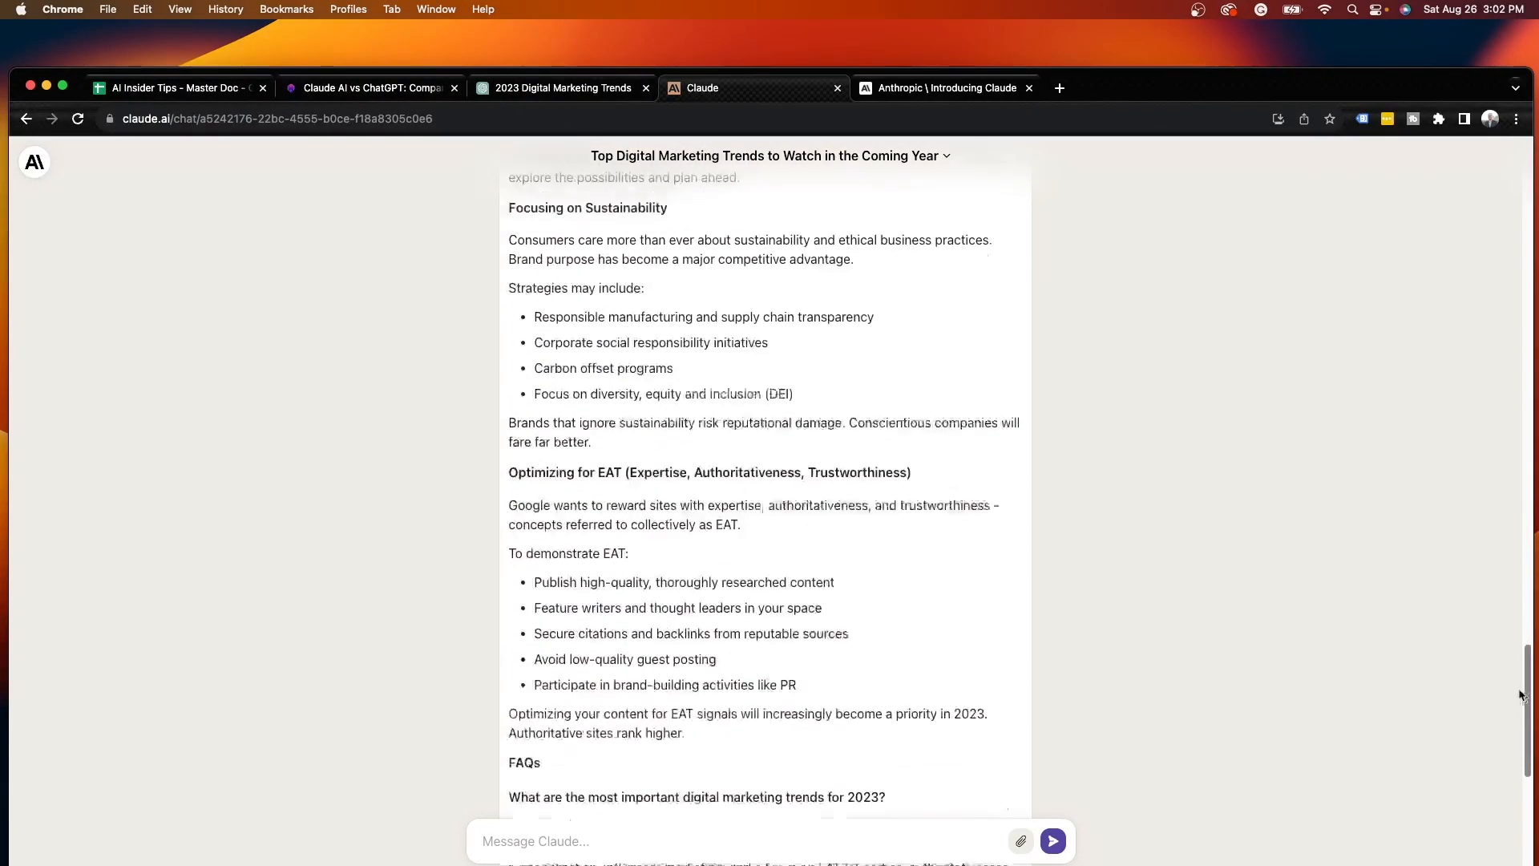
scroll(down, 3)
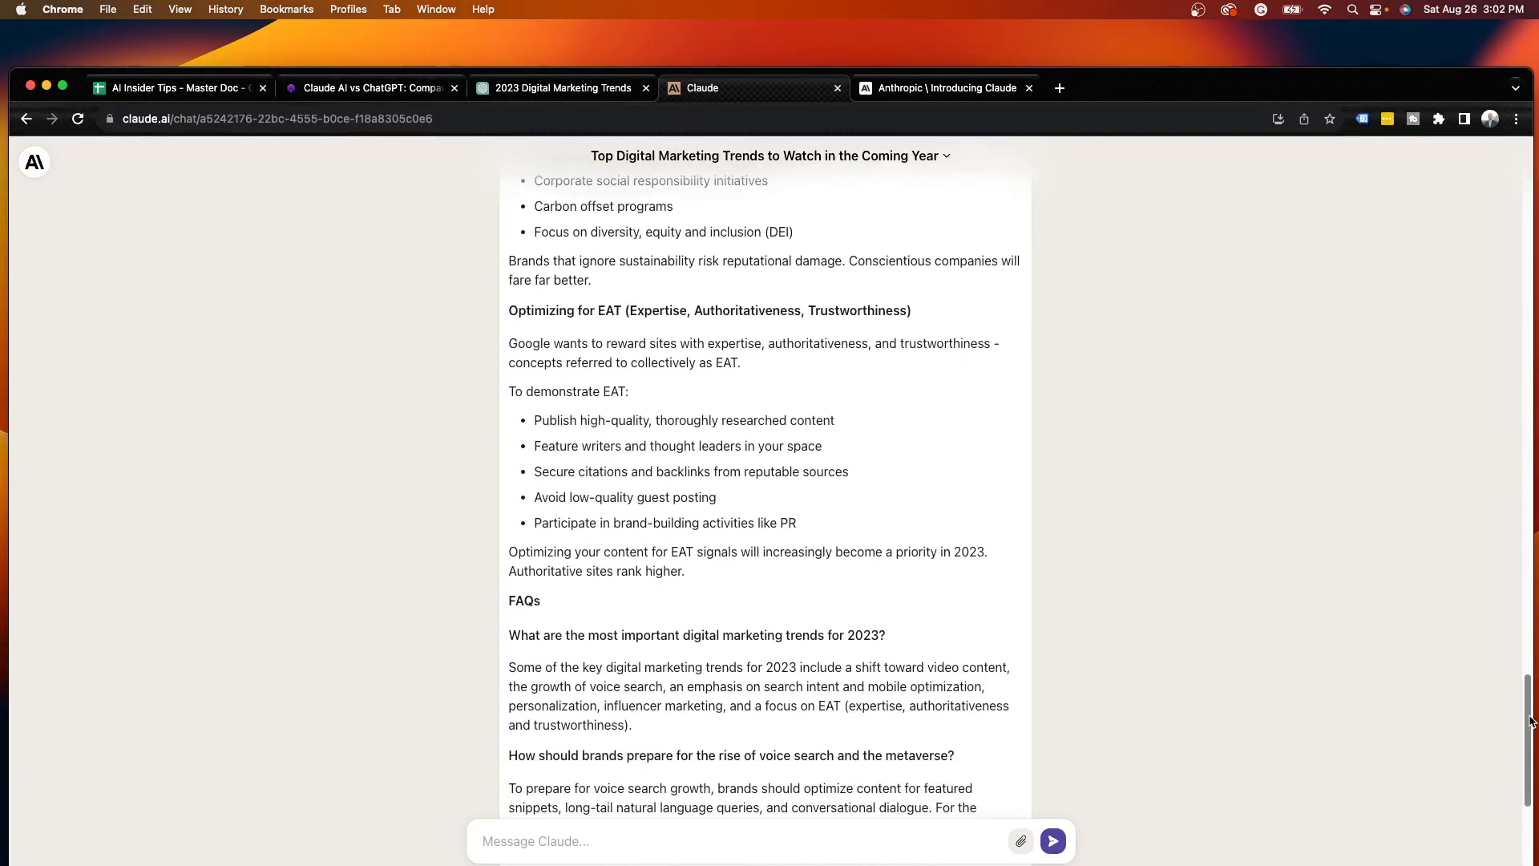
scroll(up, 3)
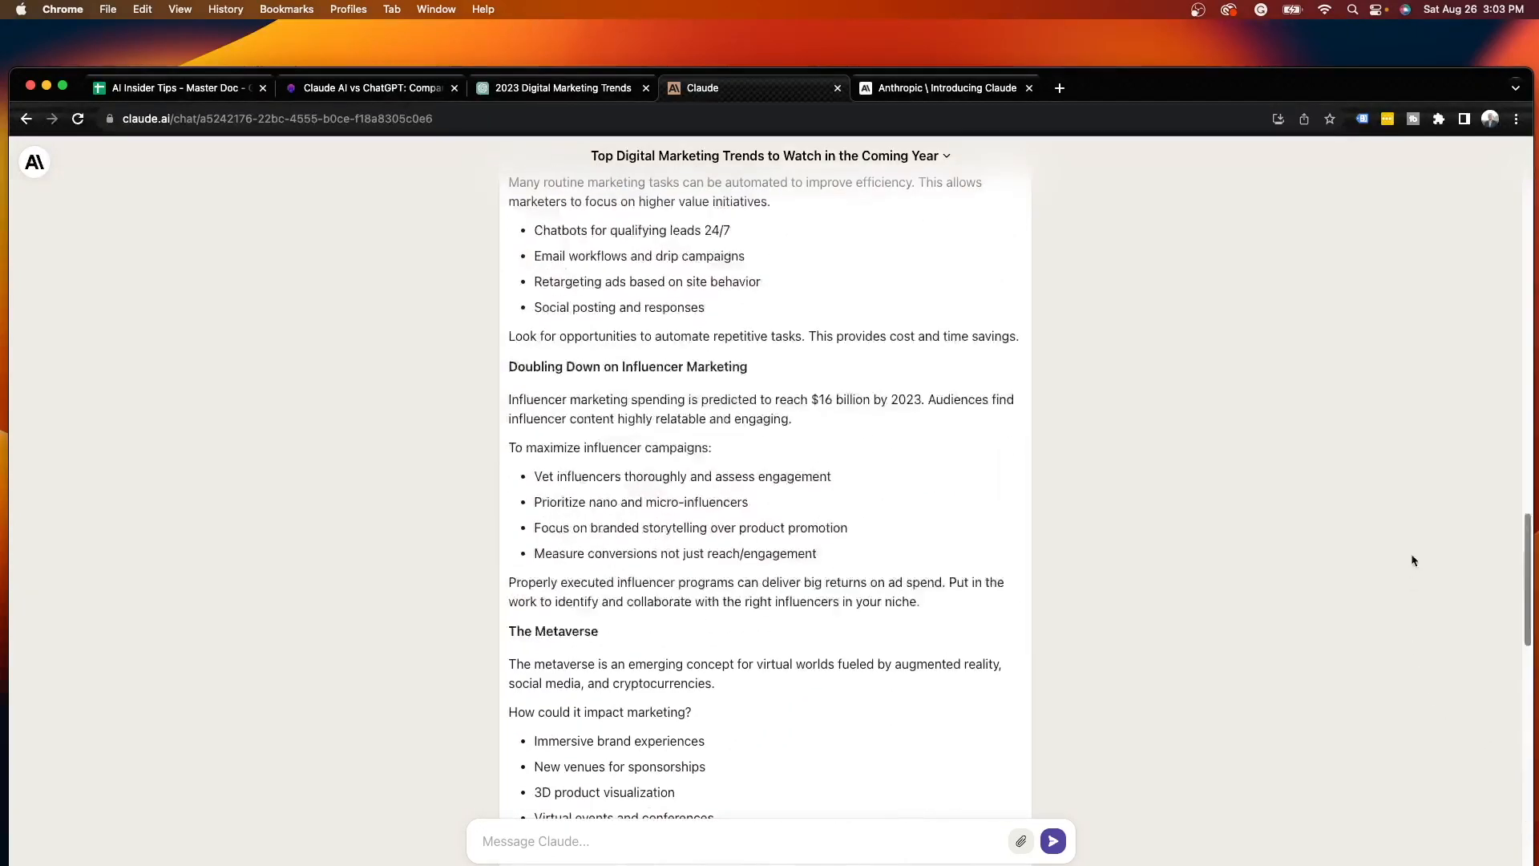
scroll(up, 3)
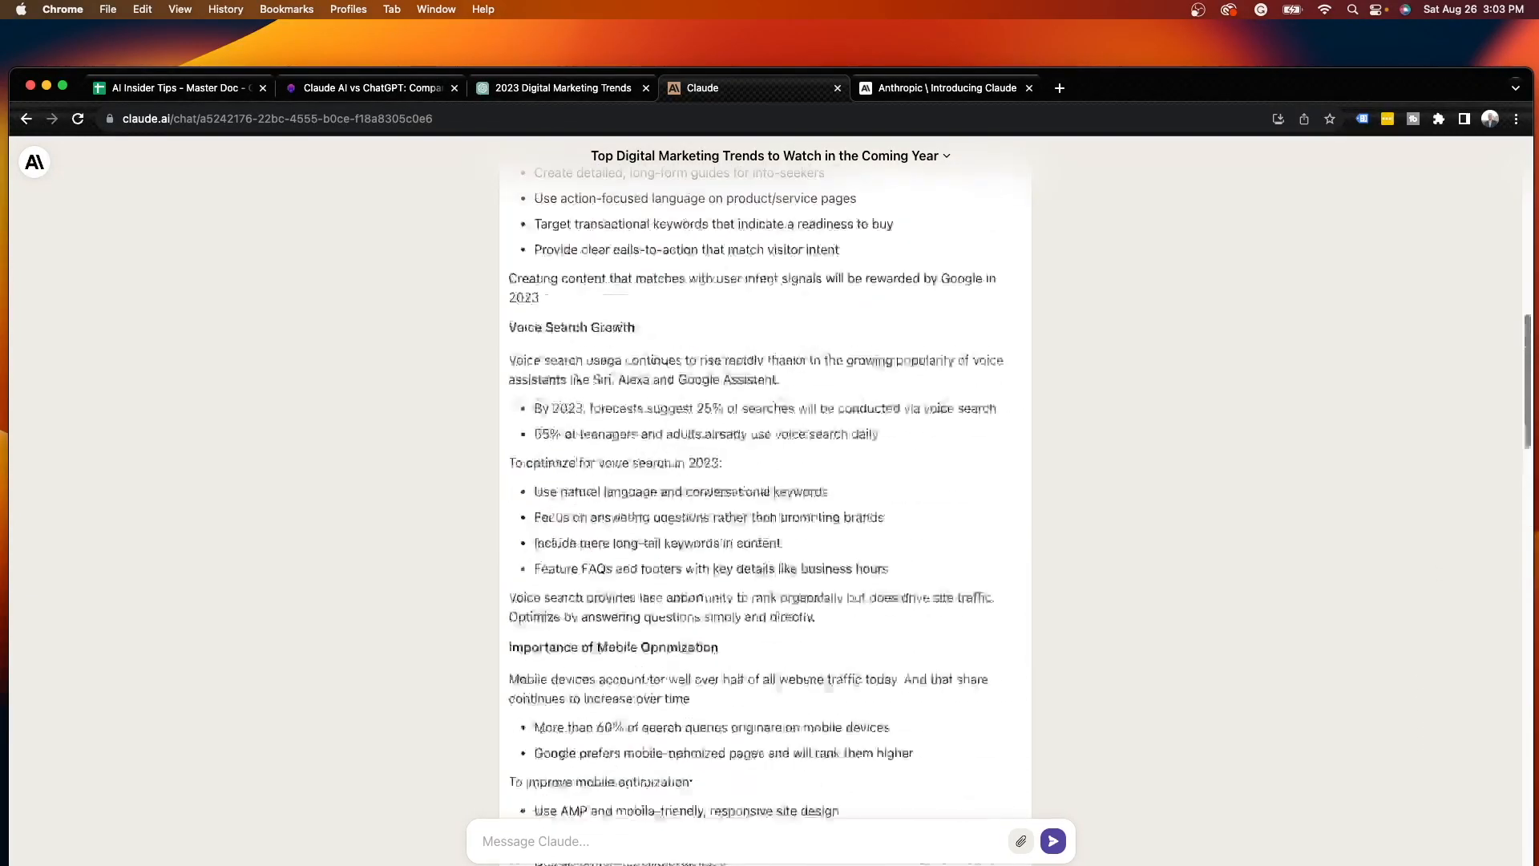
scroll(up, 3)
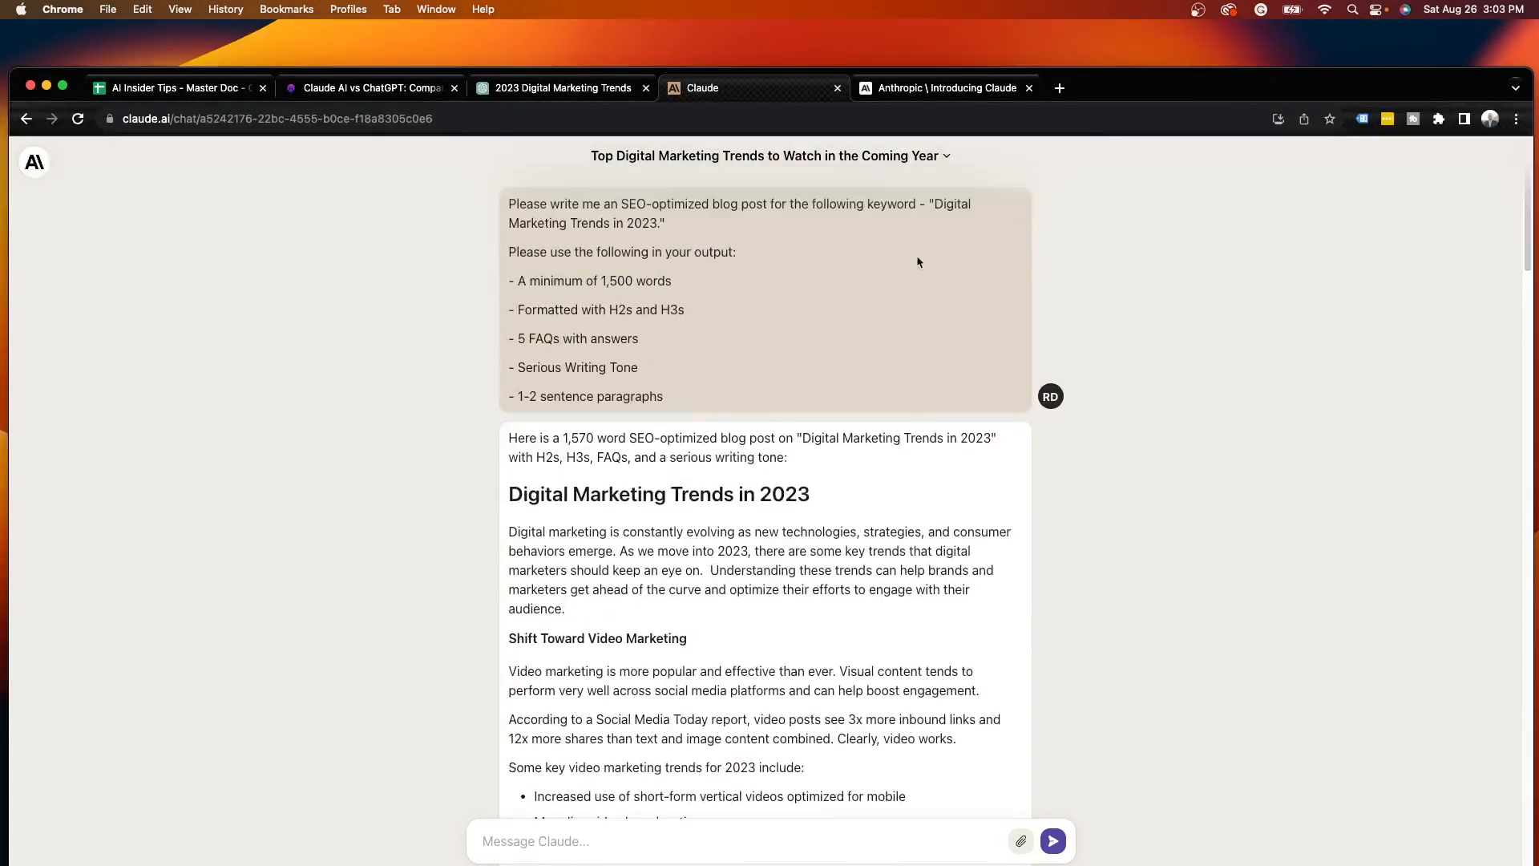
mouse_move(1251, 300)
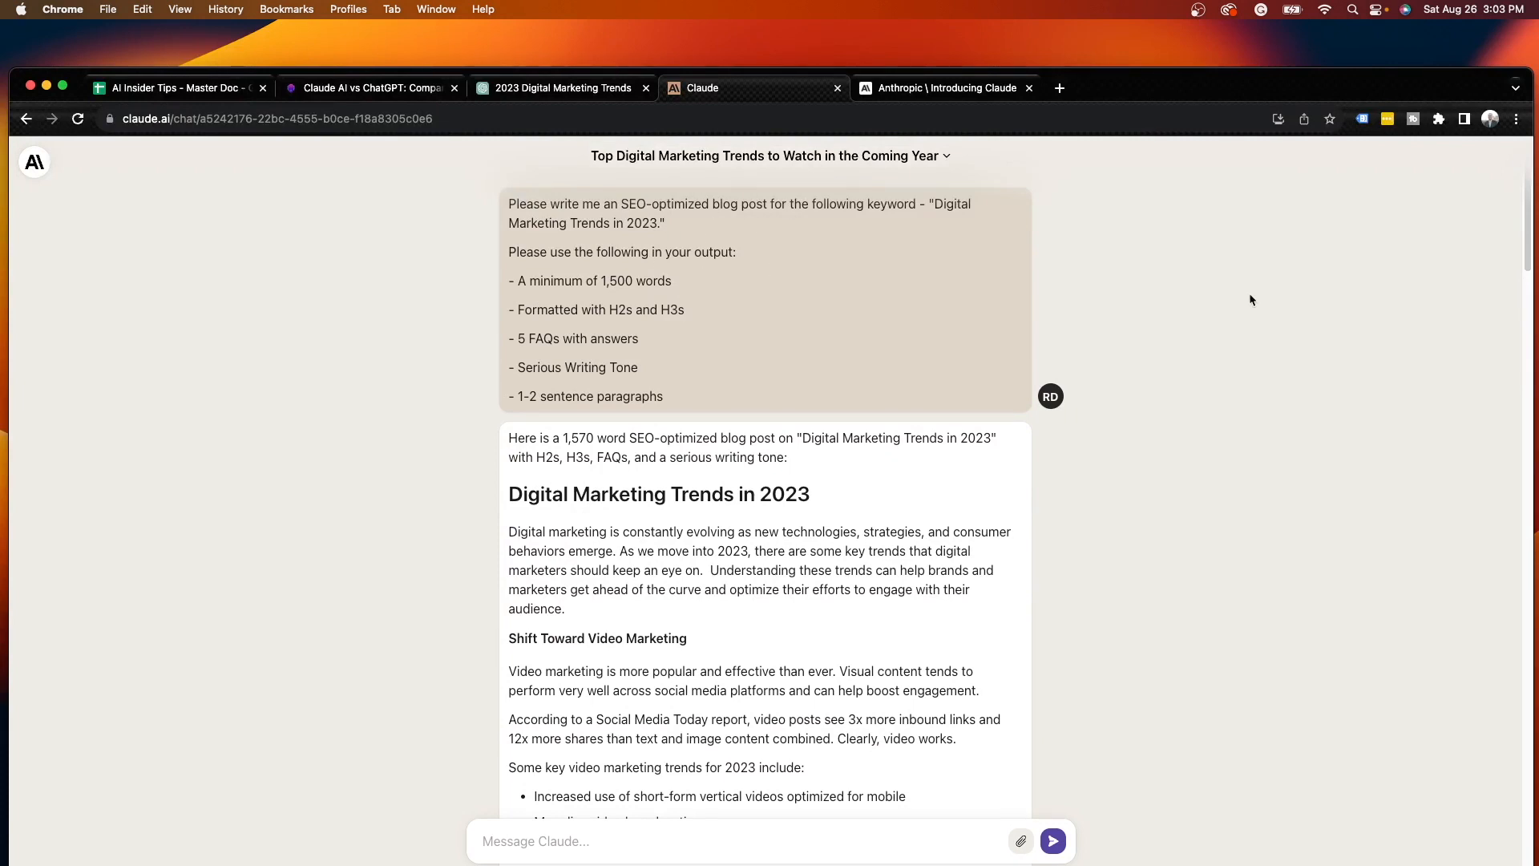
mouse_move(964, 285)
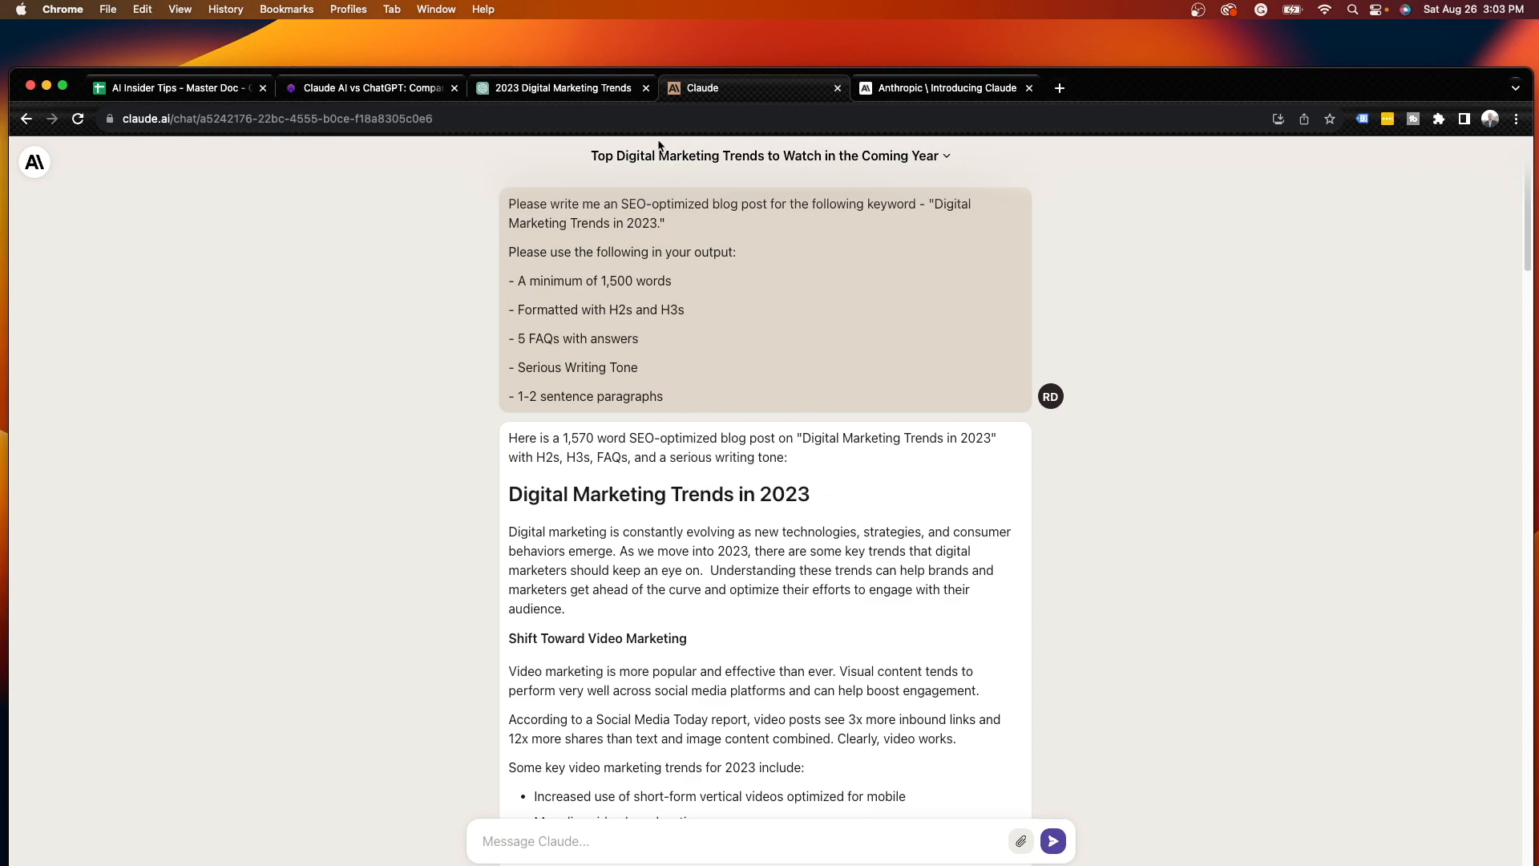
click(562, 87)
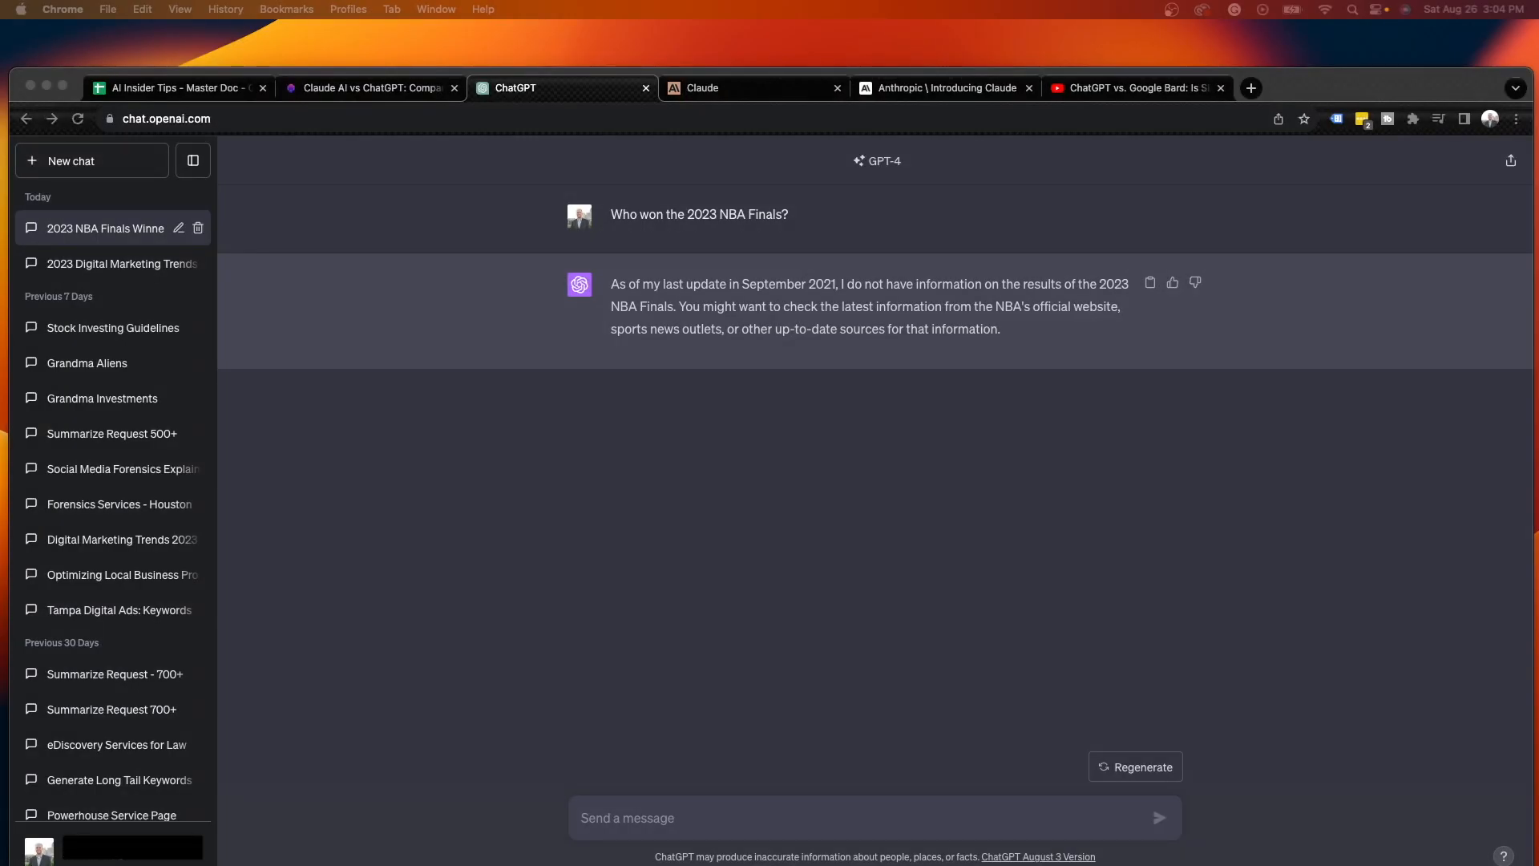
mouse_move(1007, 299)
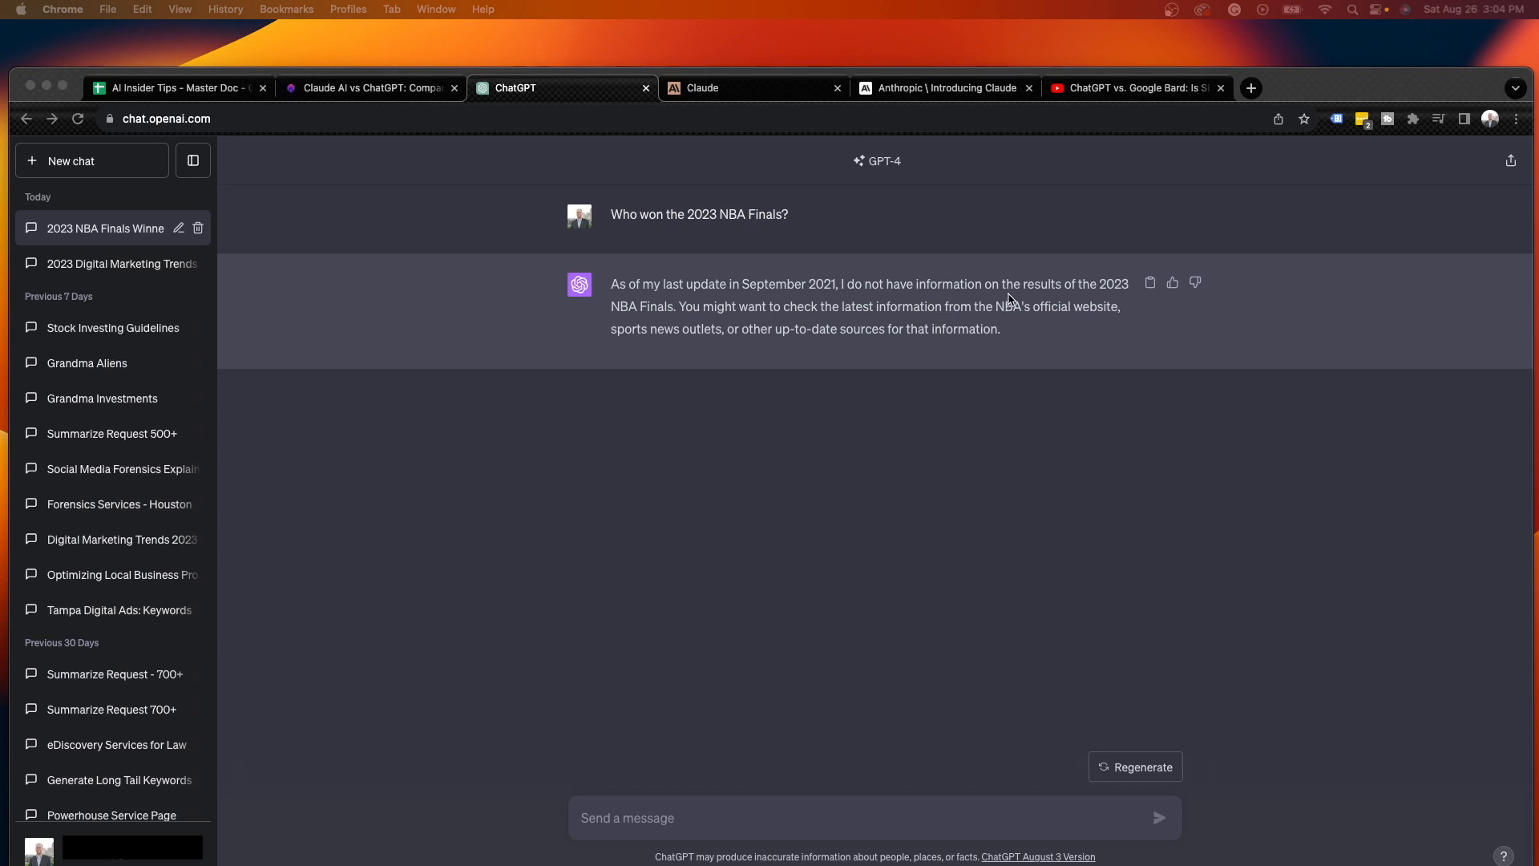
mouse_move(801, 223)
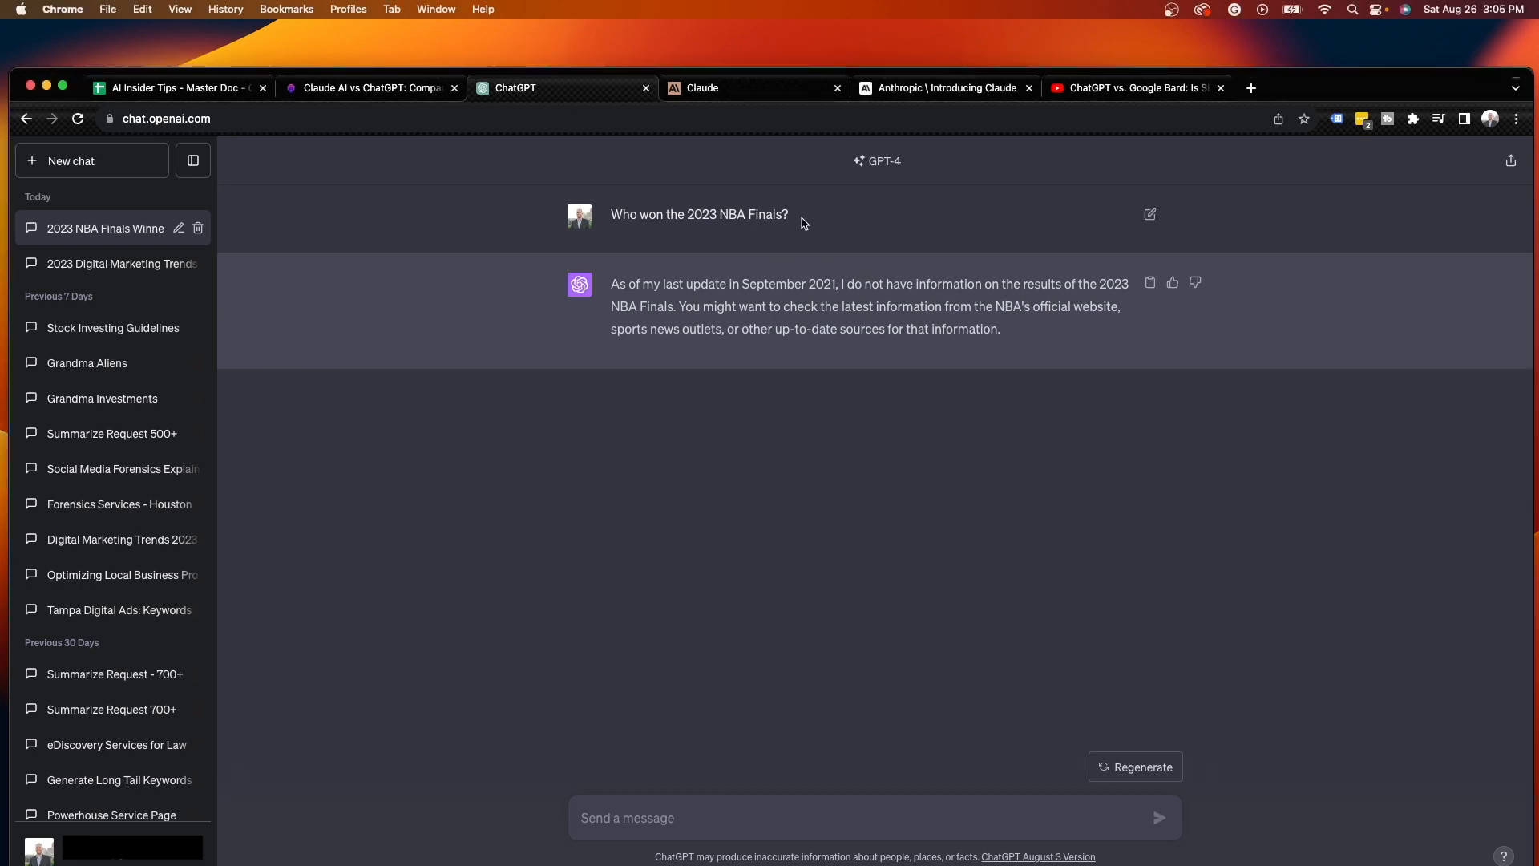
mouse_move(691, 193)
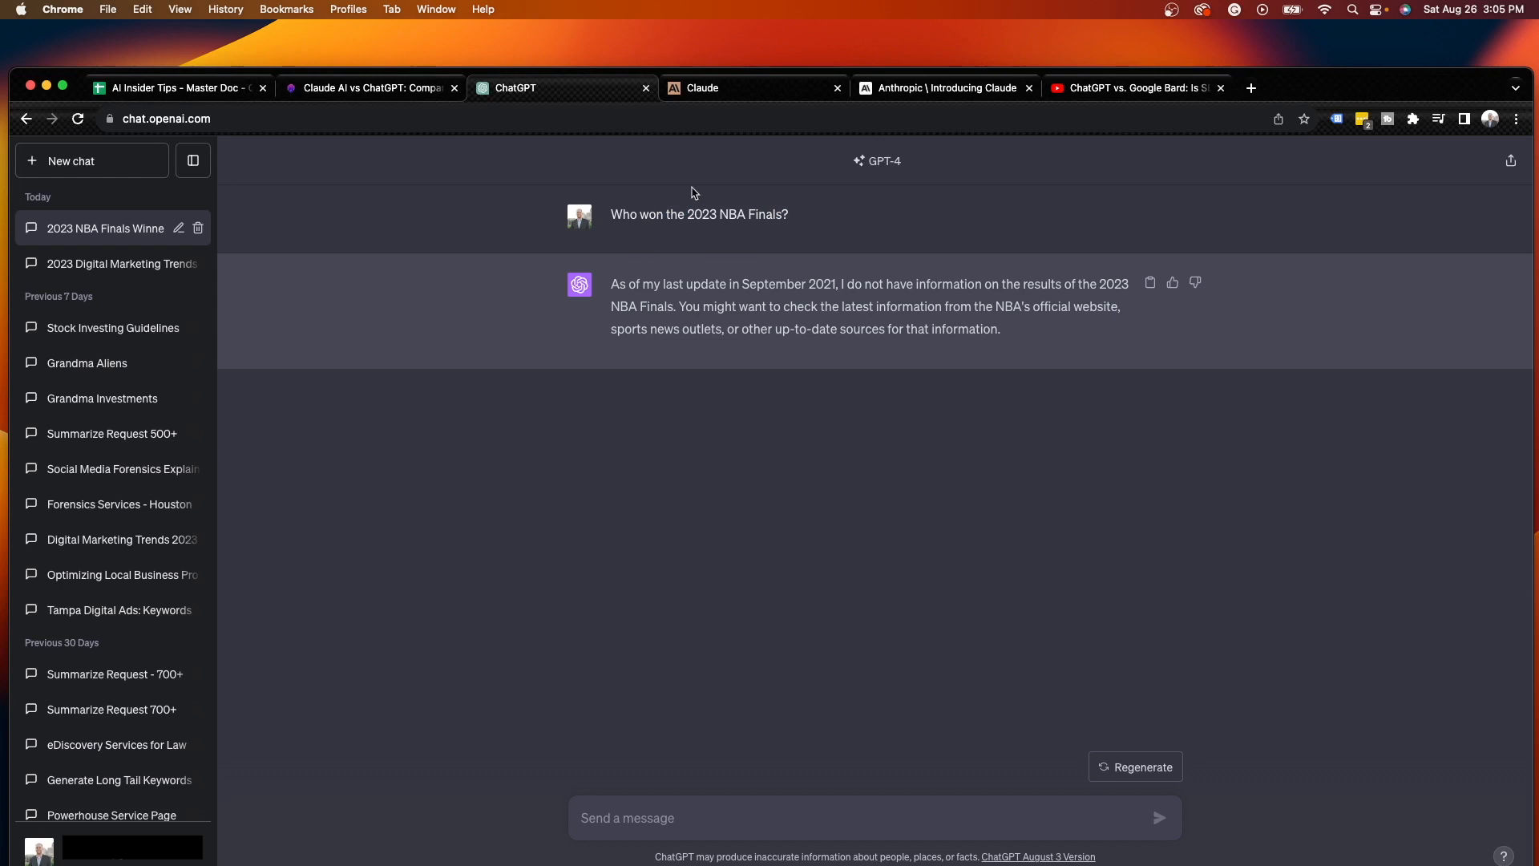
mouse_move(665, 284)
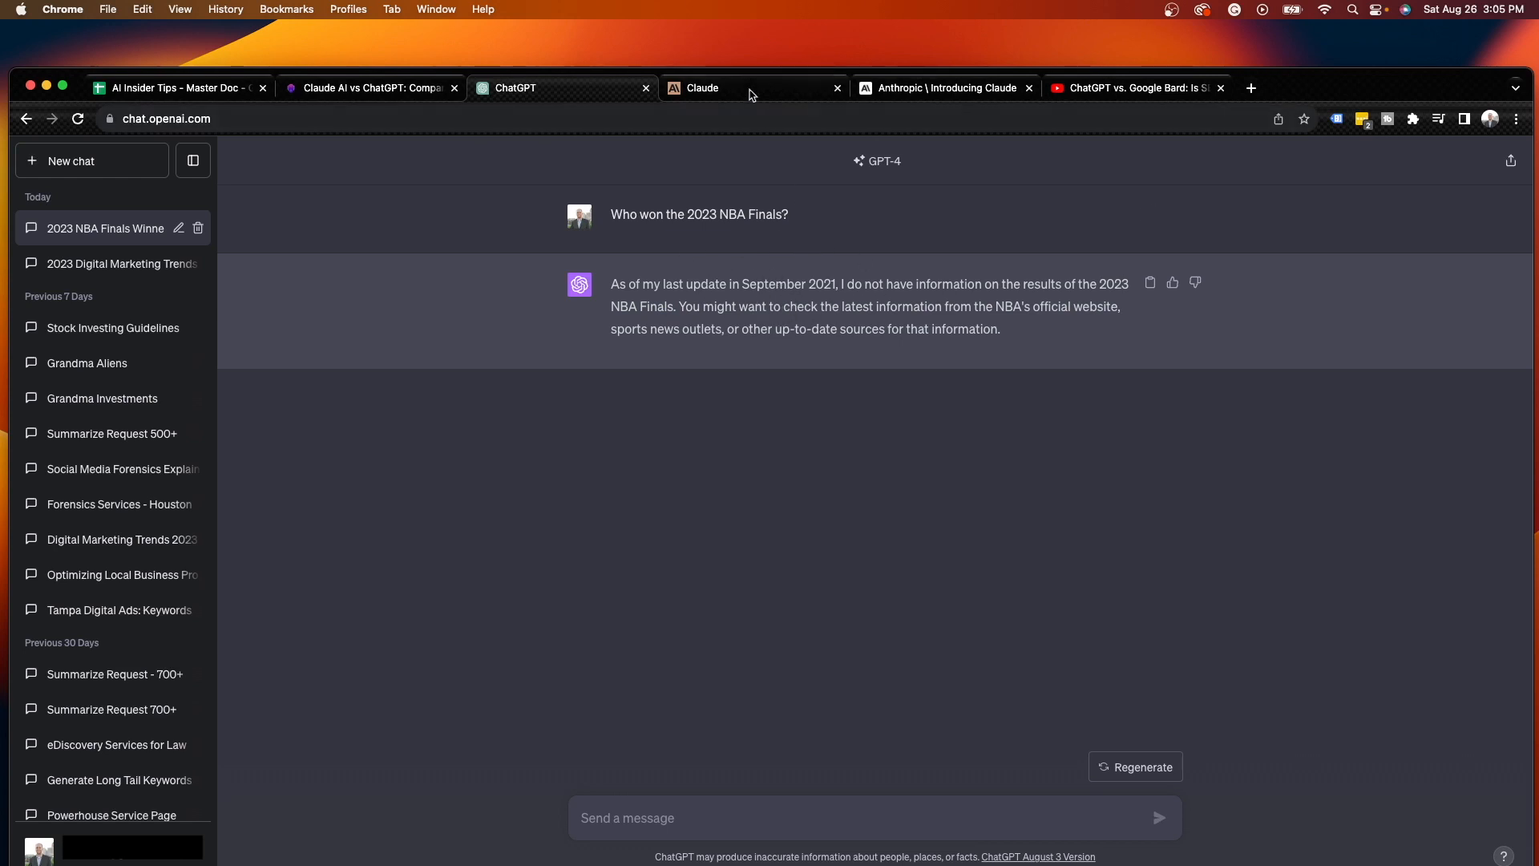
Highlight 'in June 2022' in Claude's NBA Finals answer and compare it against ChatGPT's
click(702, 86)
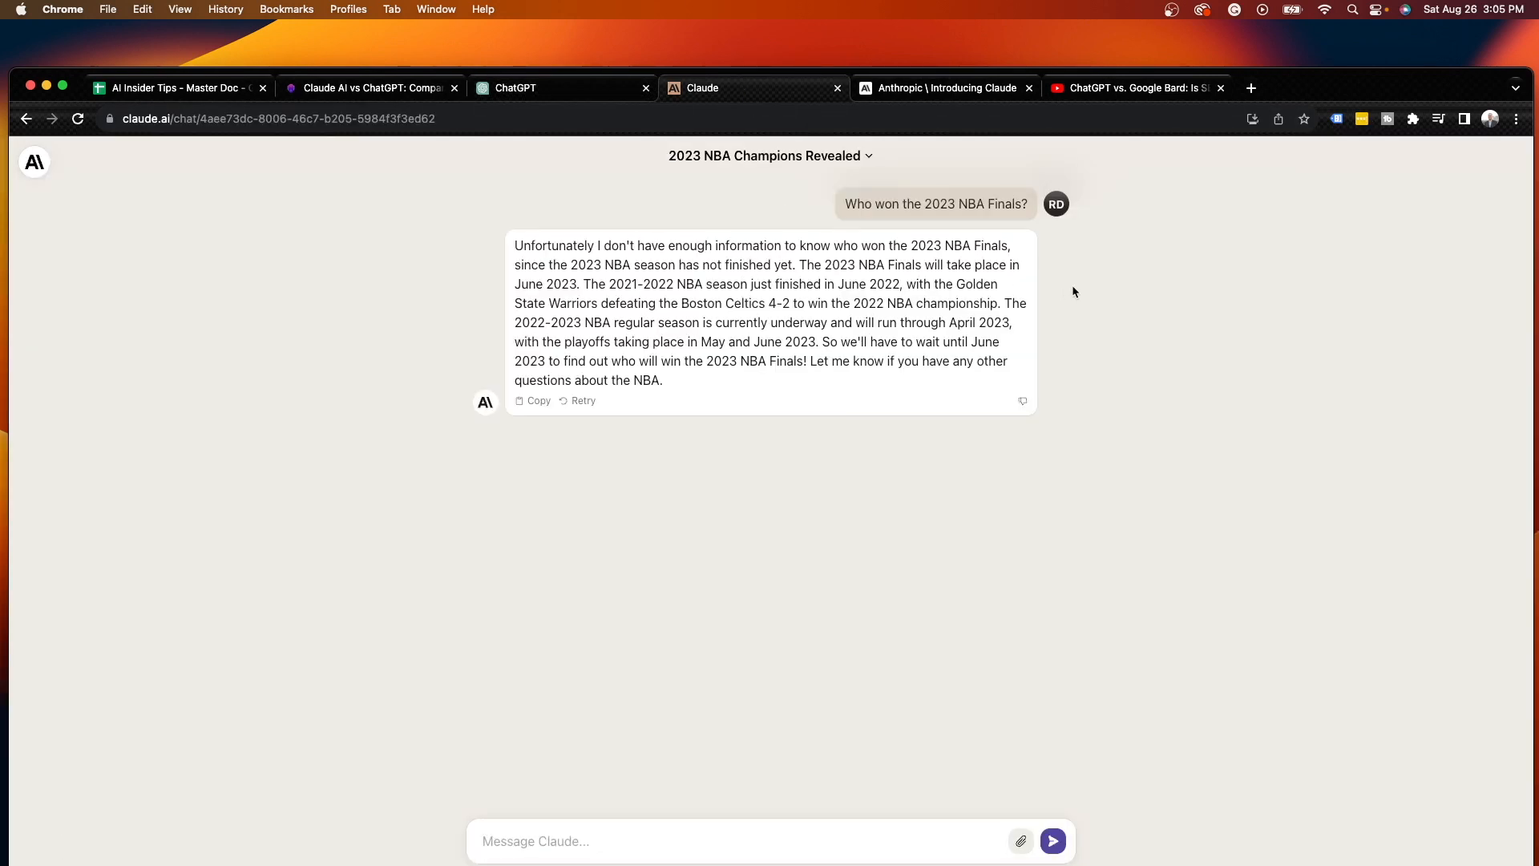
mouse_move(731, 259)
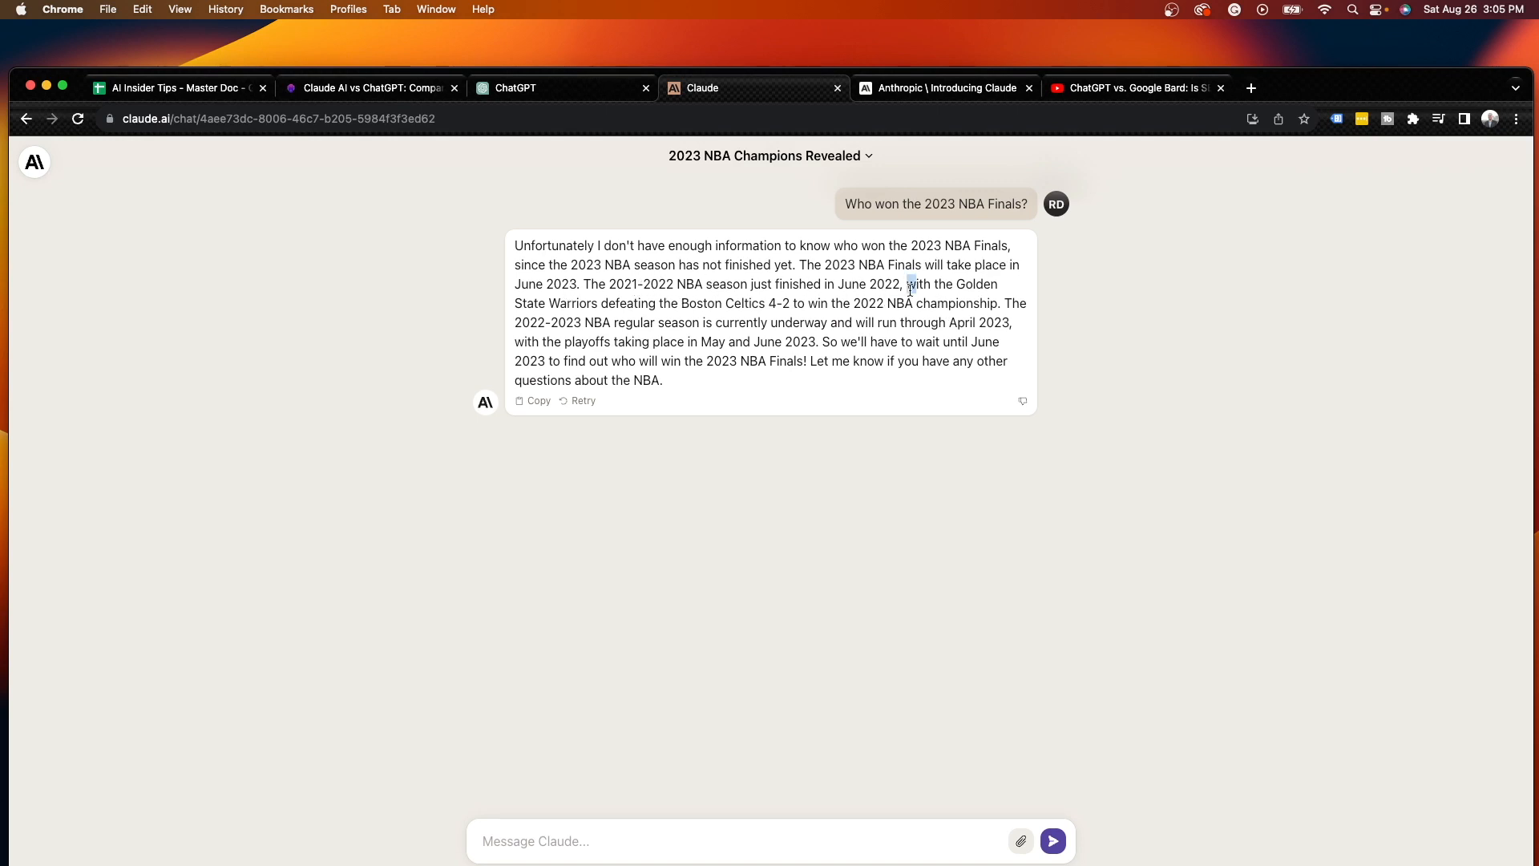
double_click(881, 284)
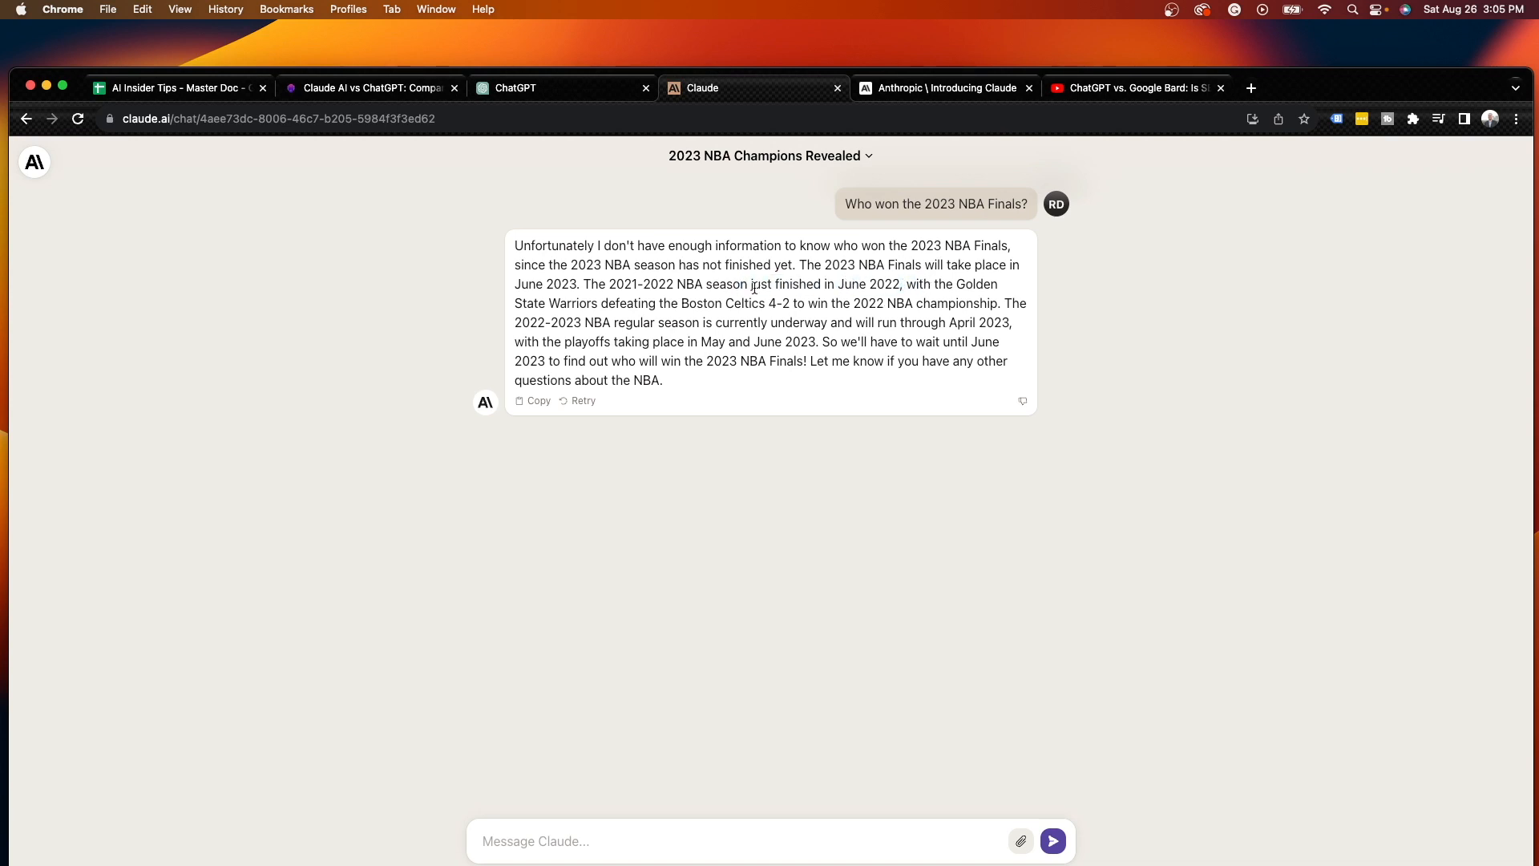
double_click(869, 283)
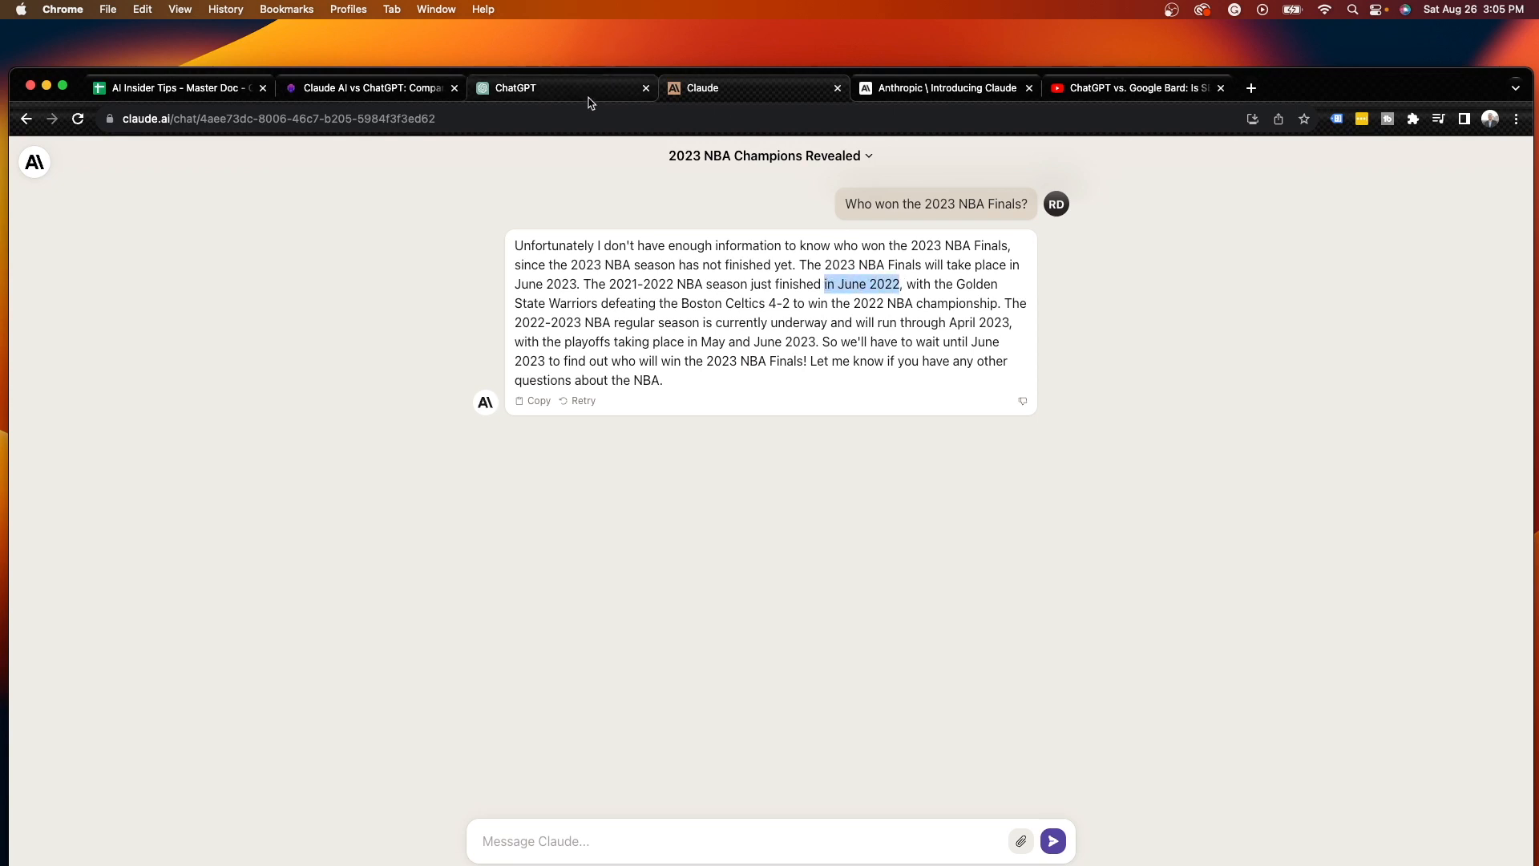
click(515, 86)
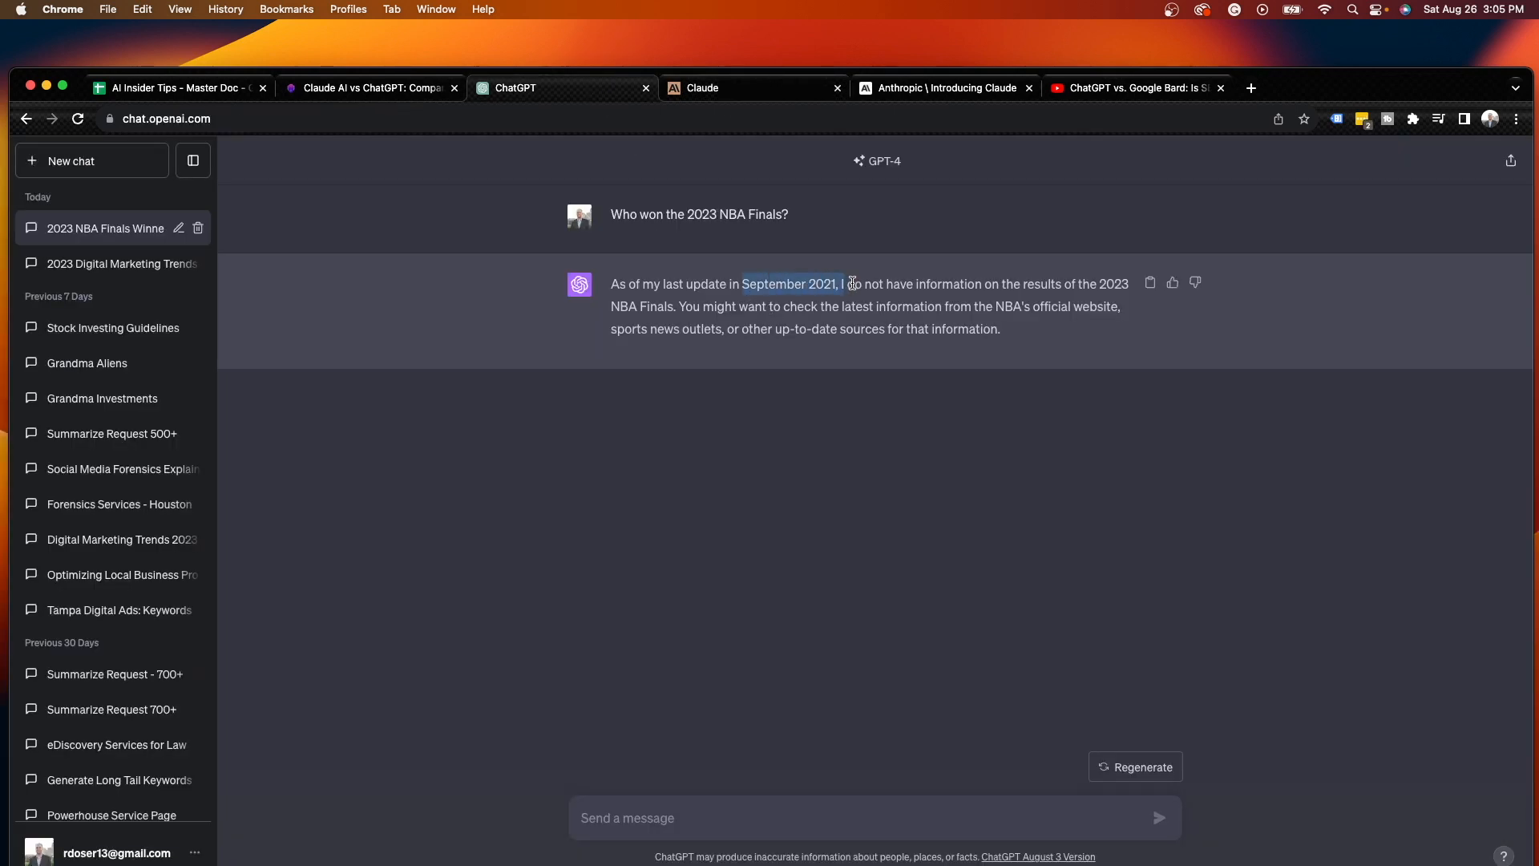
click(700, 86)
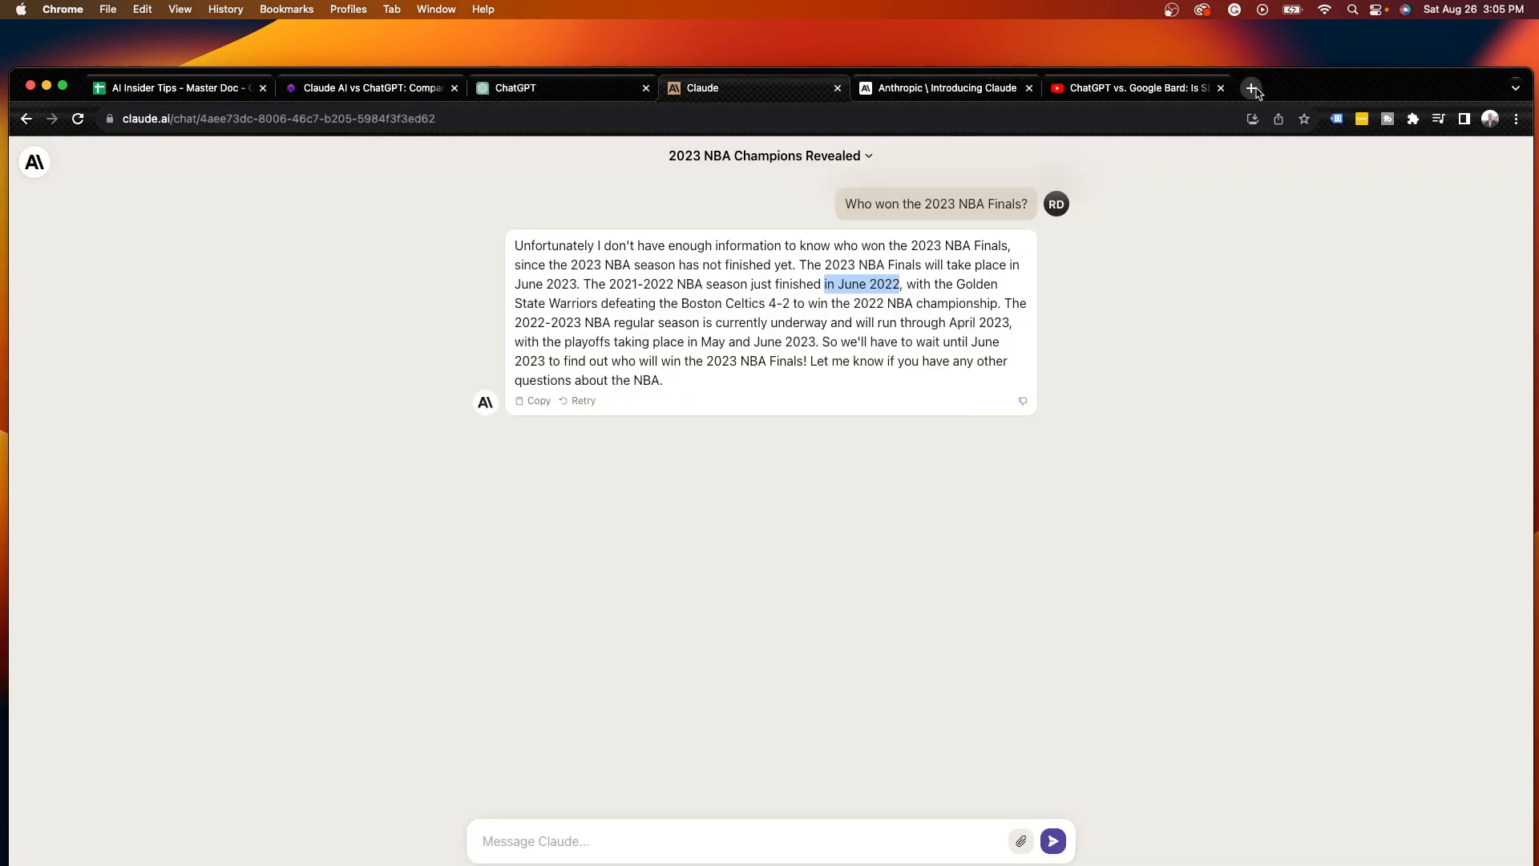
Ask Bard 'Who won the 2023 NBA Finals?' in a new tab, then return to ChatGPT
click(1252, 87)
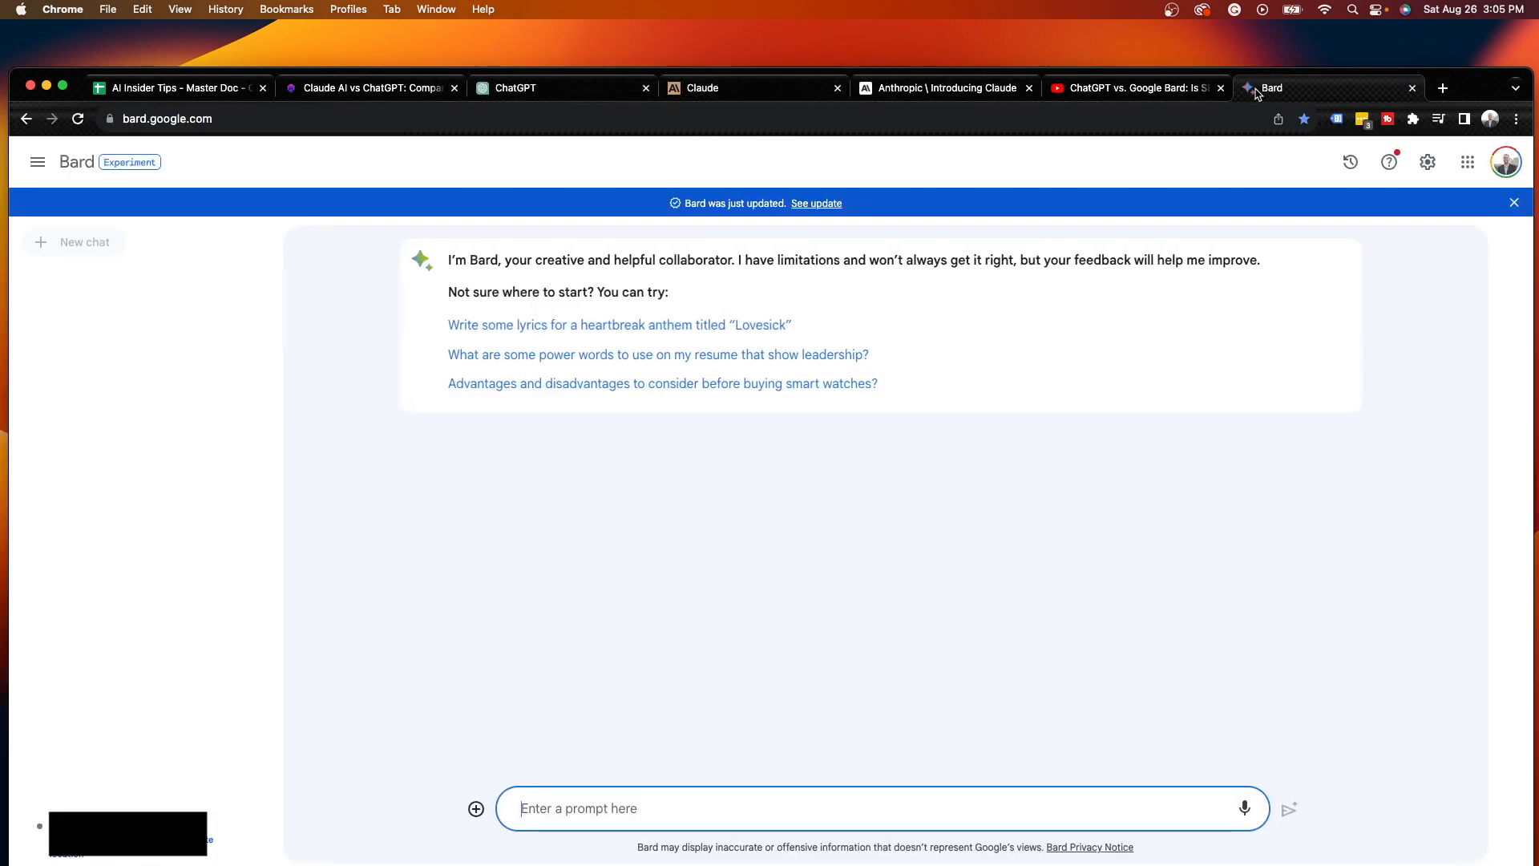
text(Use)
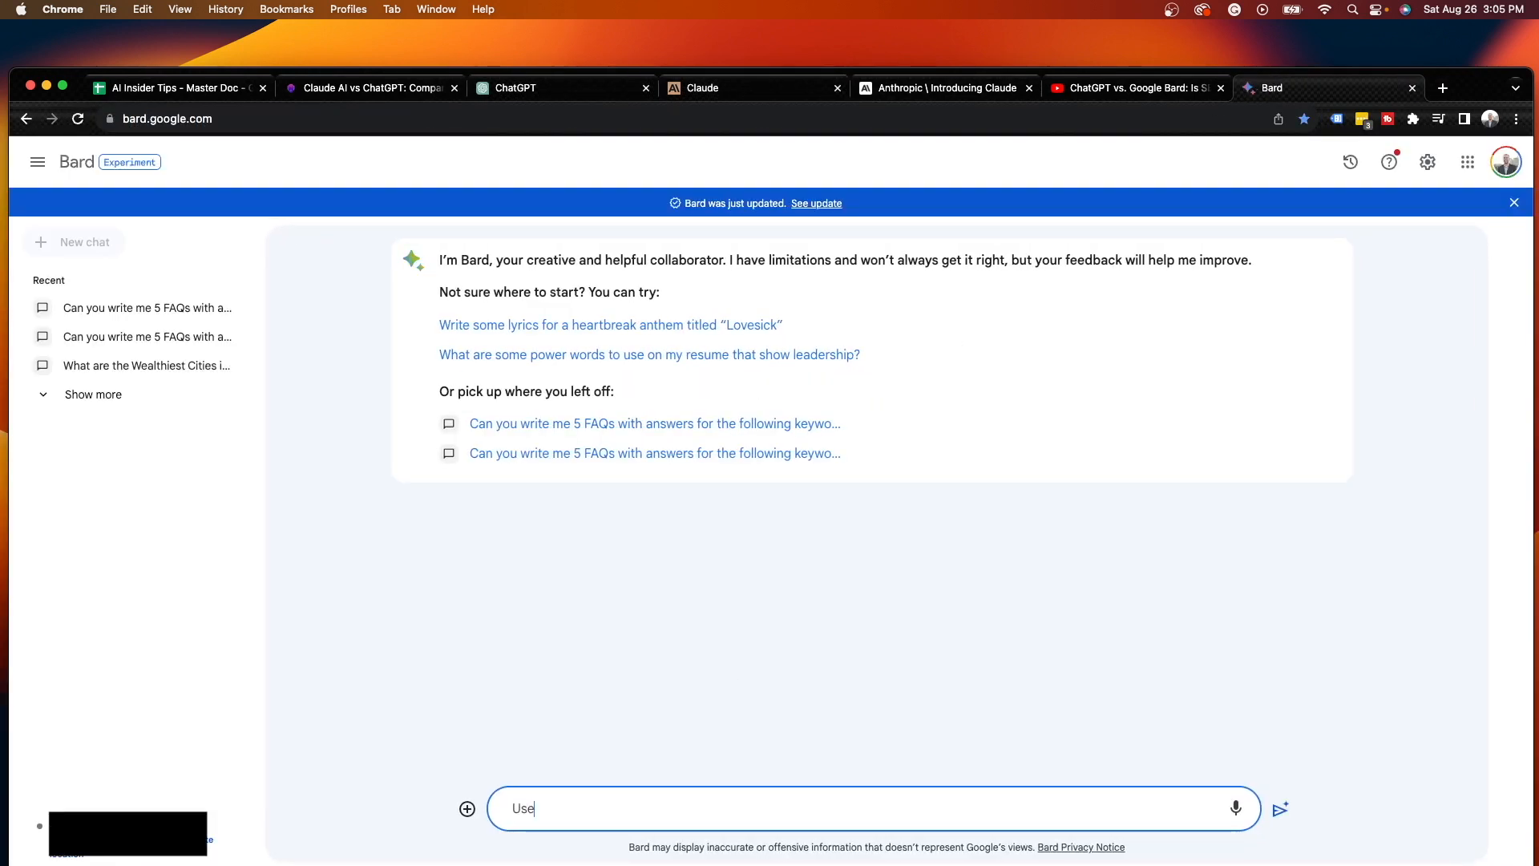
text(Who won t)
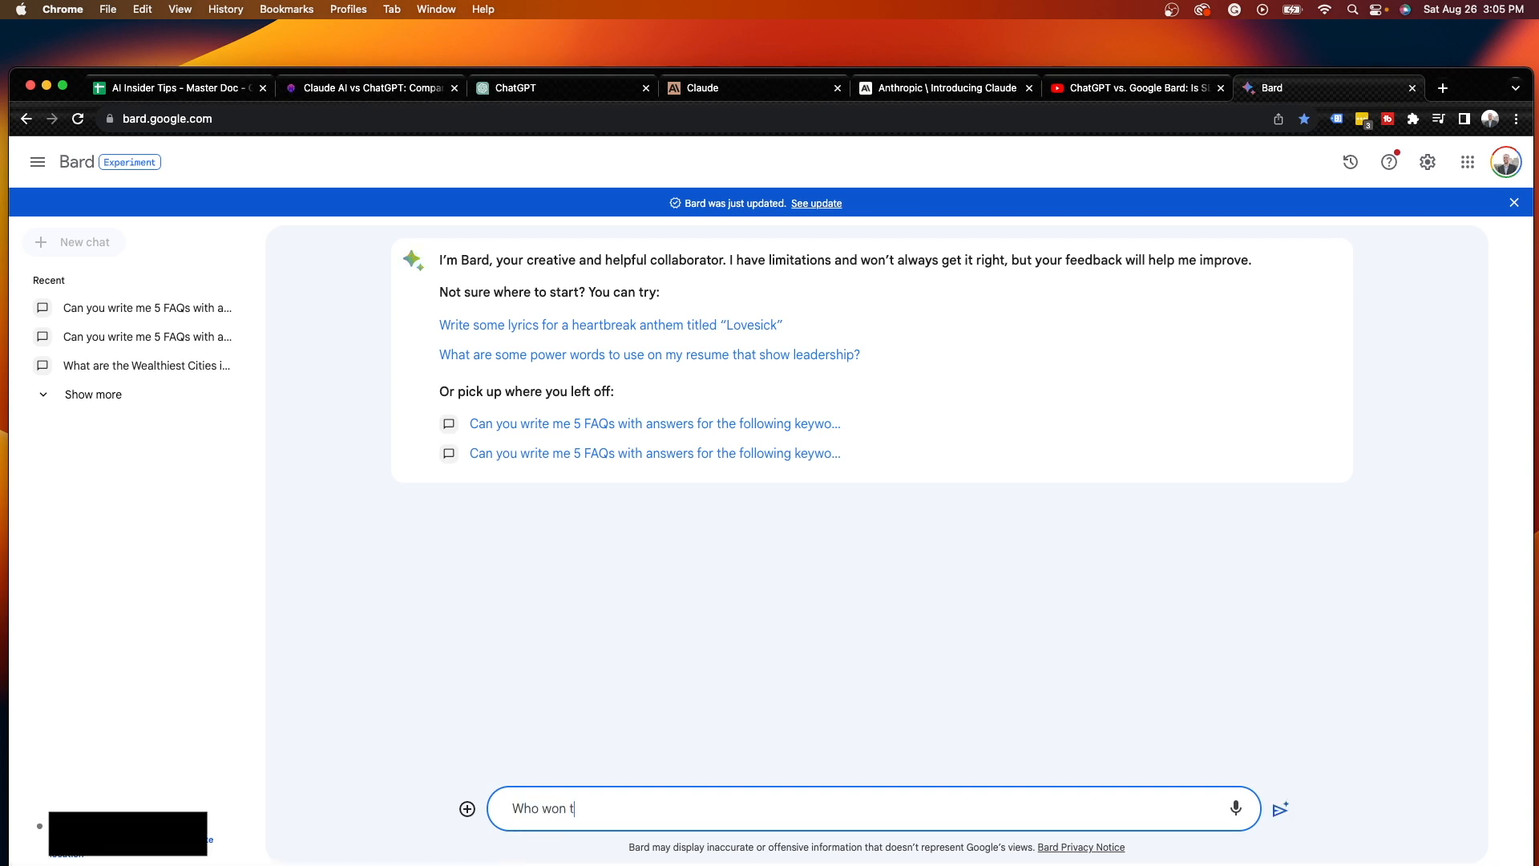
text(he 202)
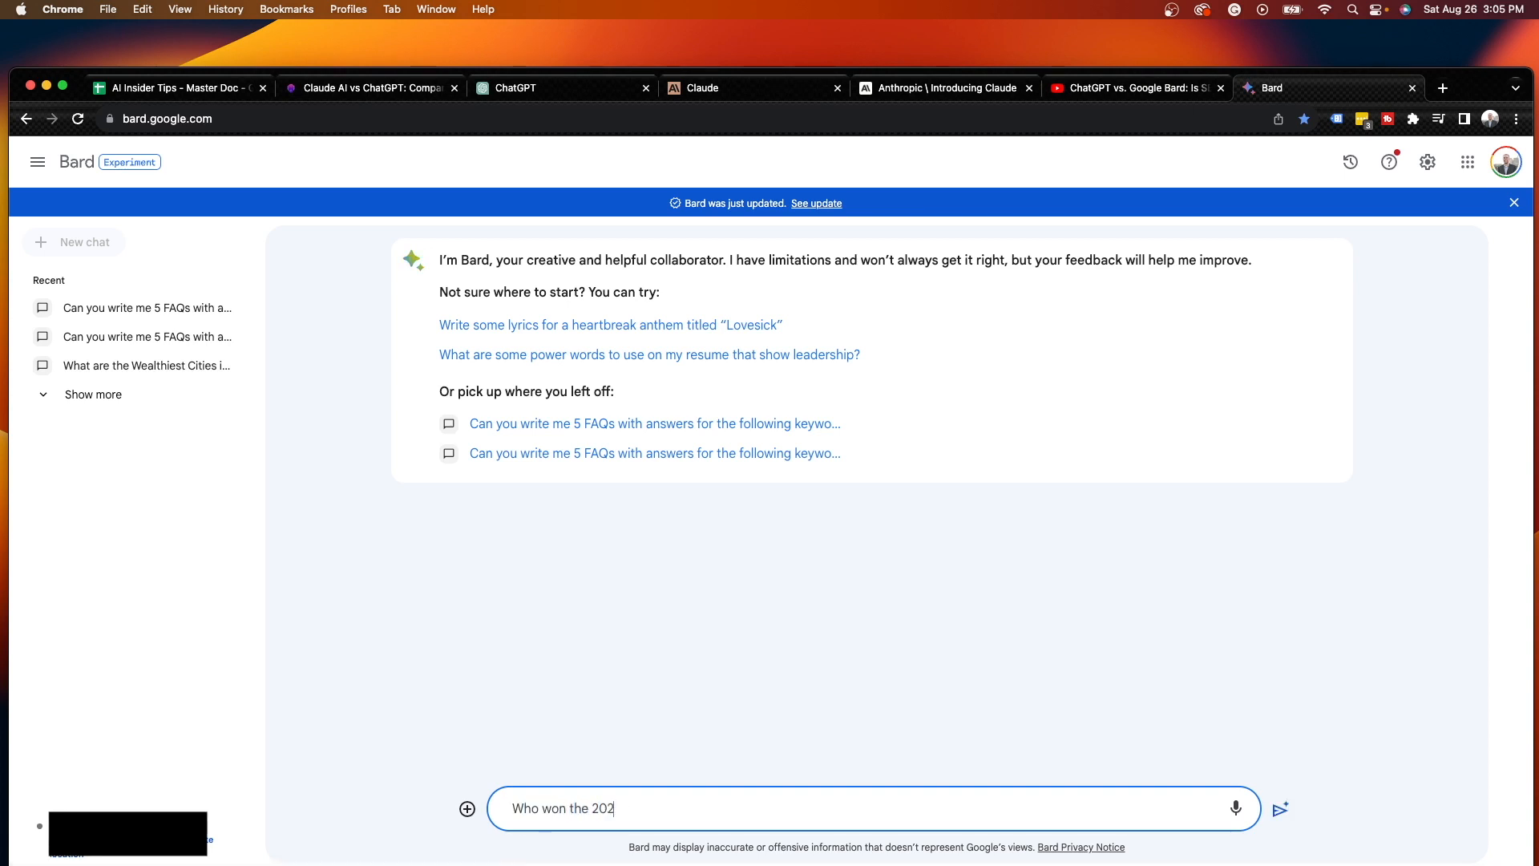
text(3 NBA Final)
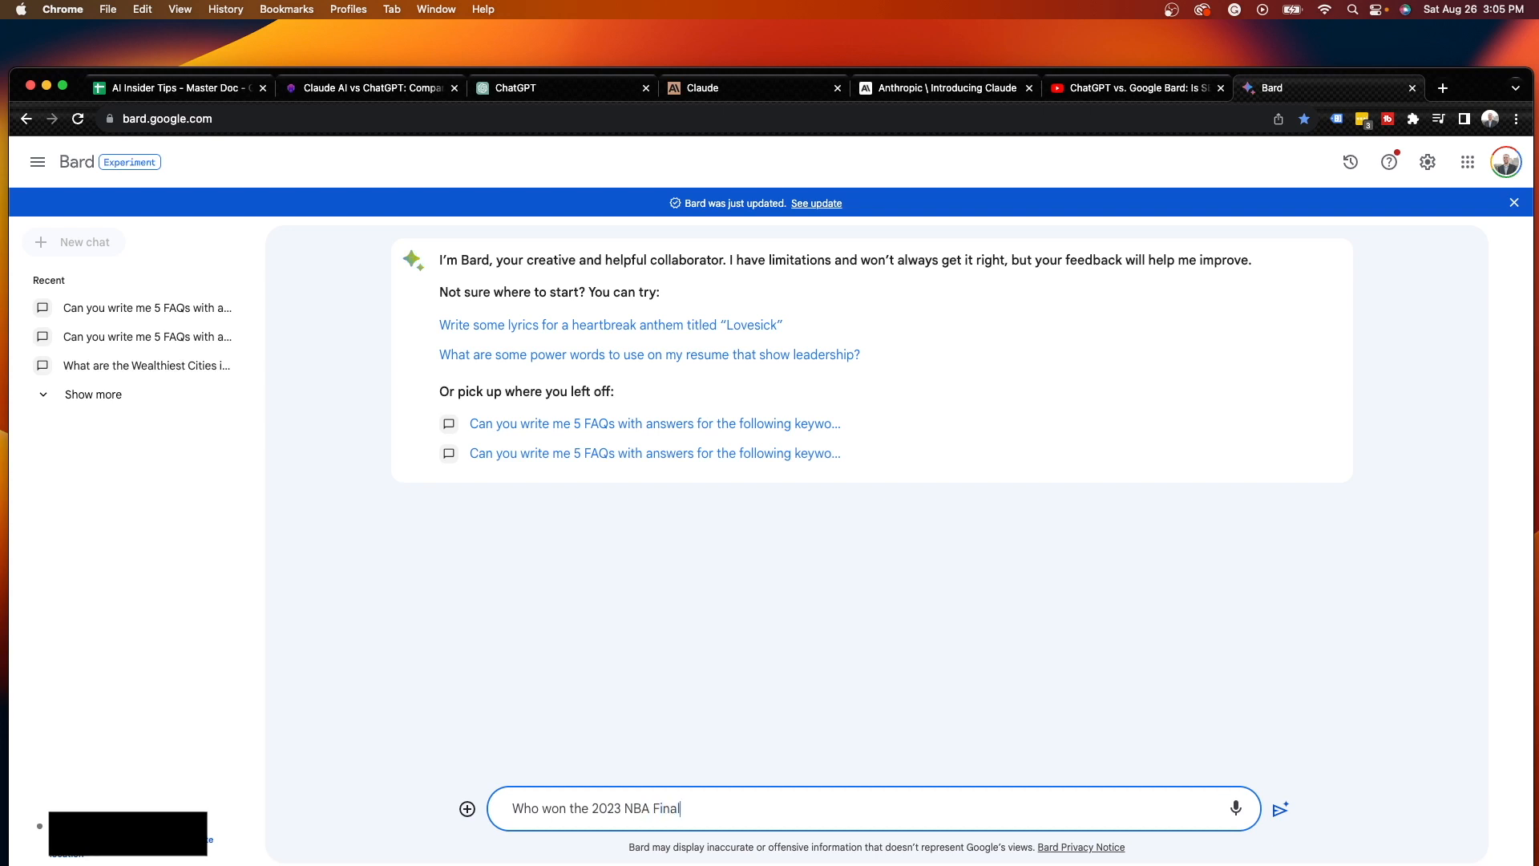
click(1279, 808)
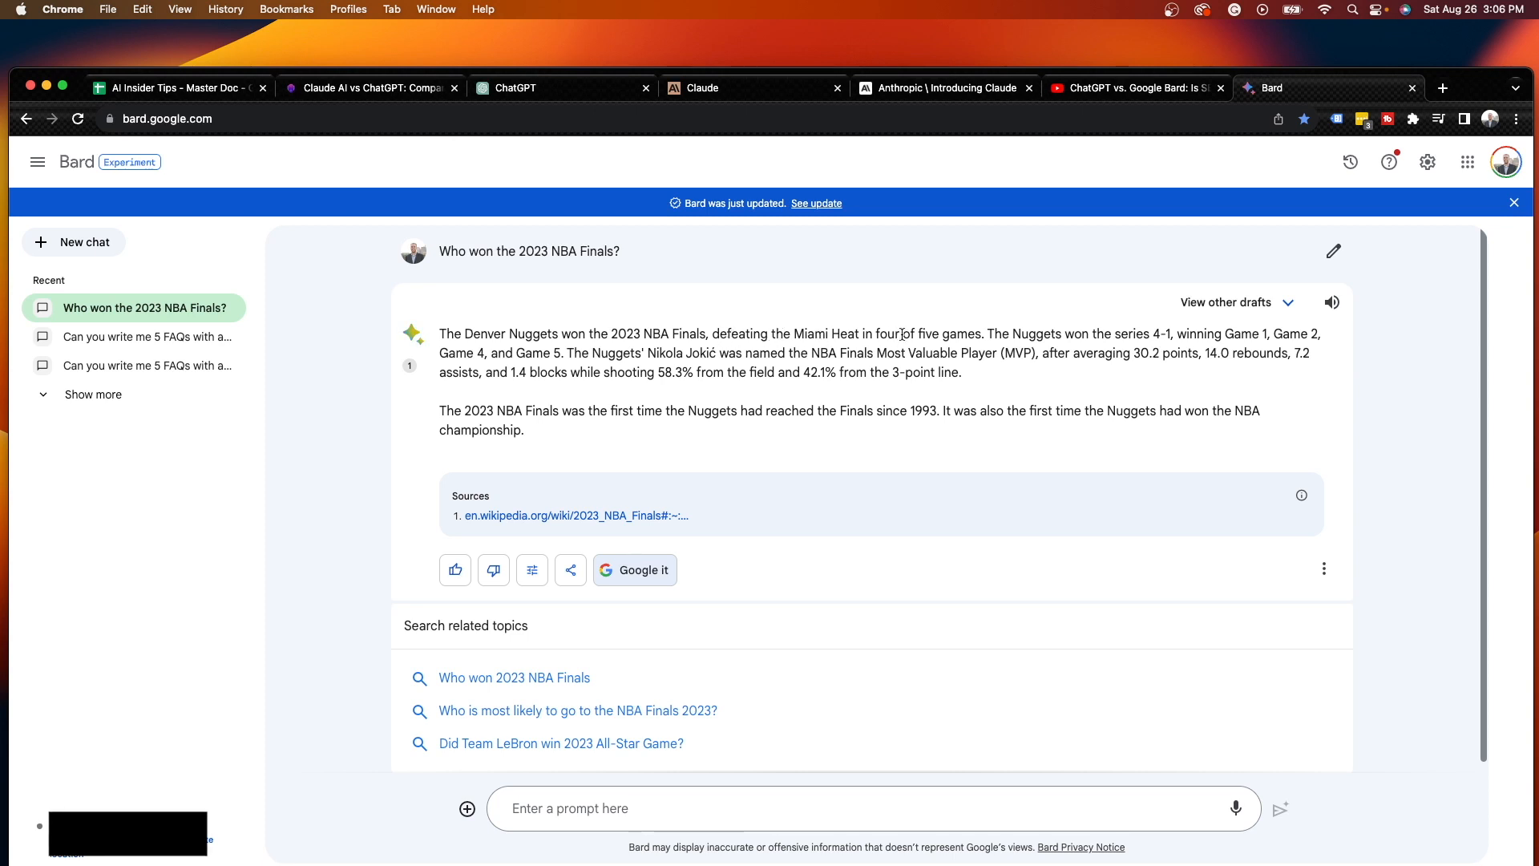
mouse_move(540, 313)
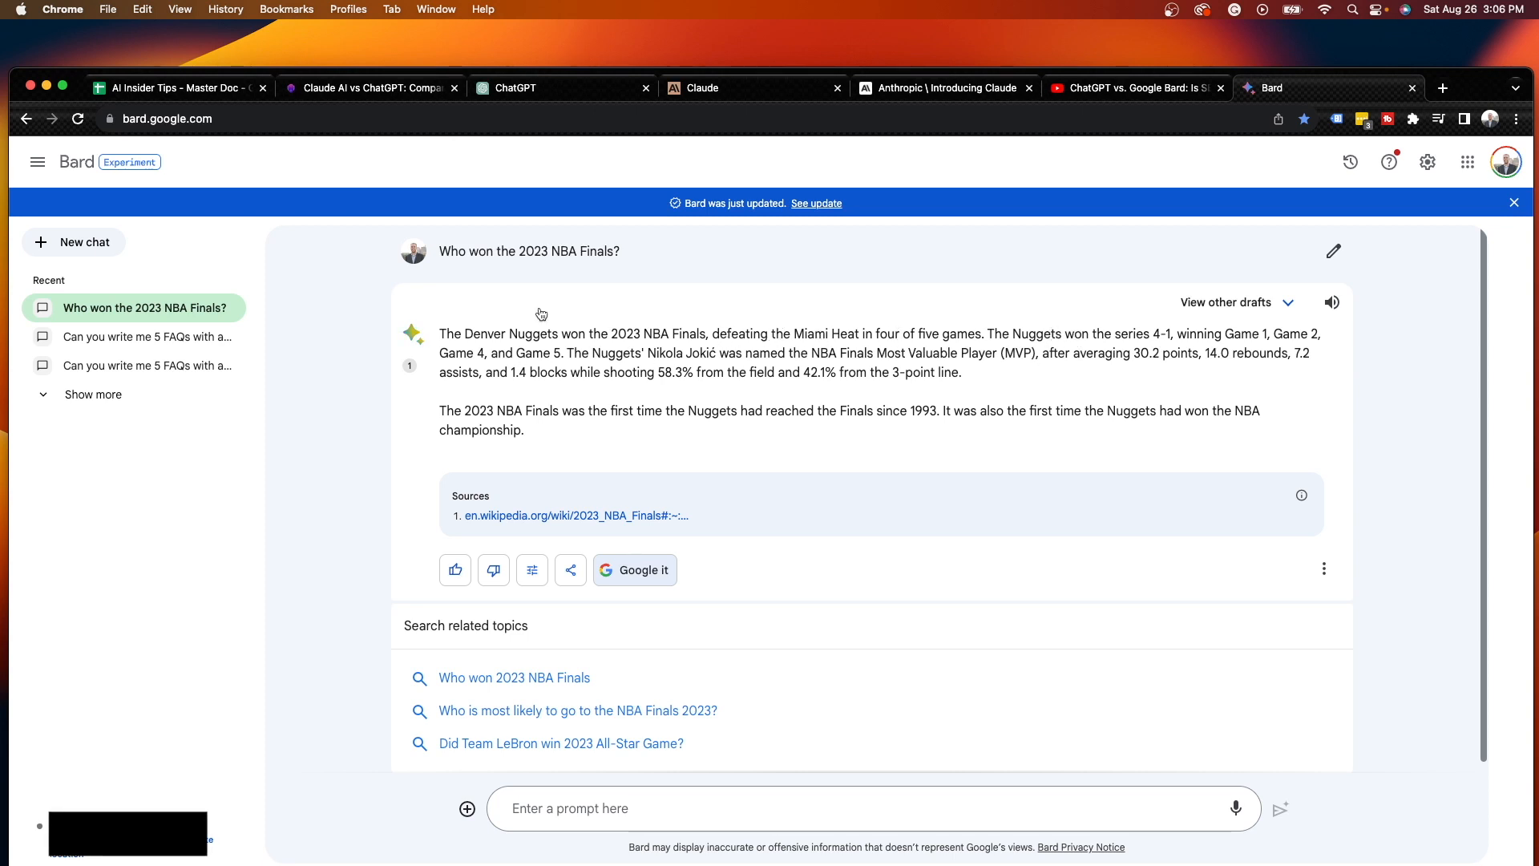
mouse_move(468, 279)
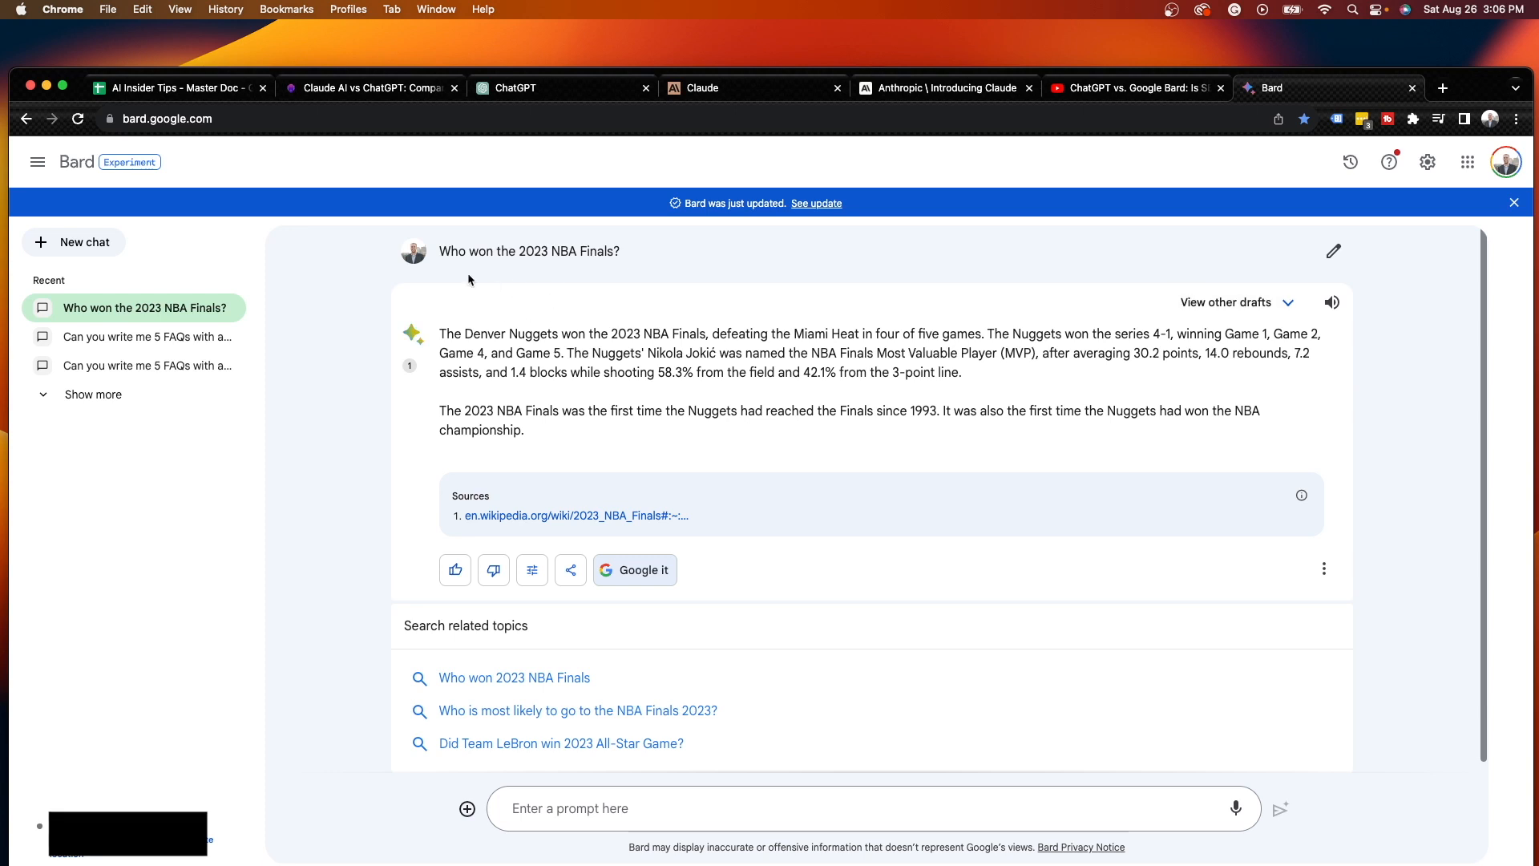
mouse_move(577, 338)
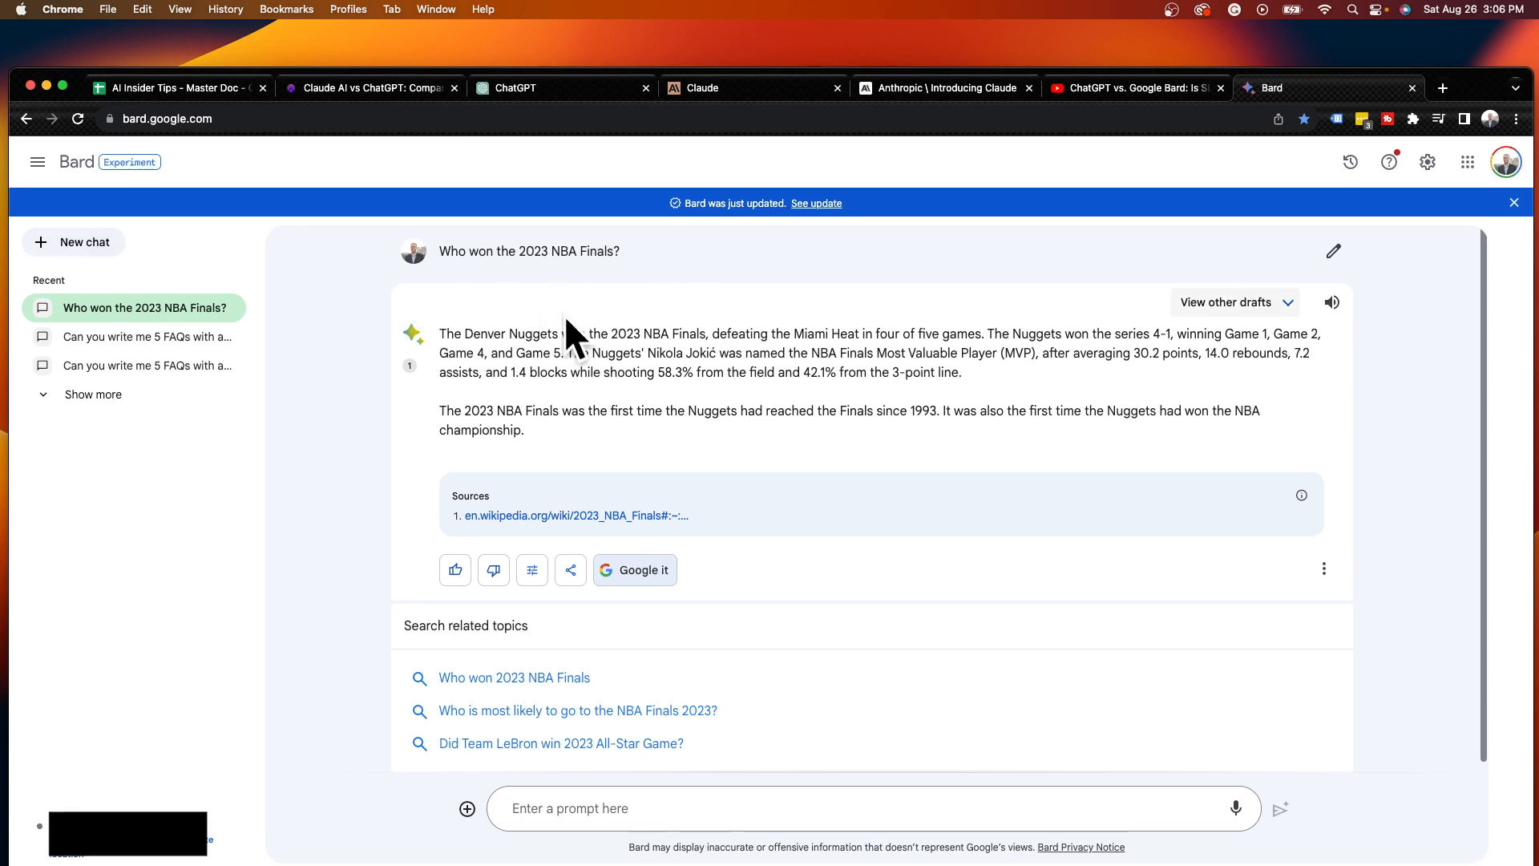
mouse_move(667, 356)
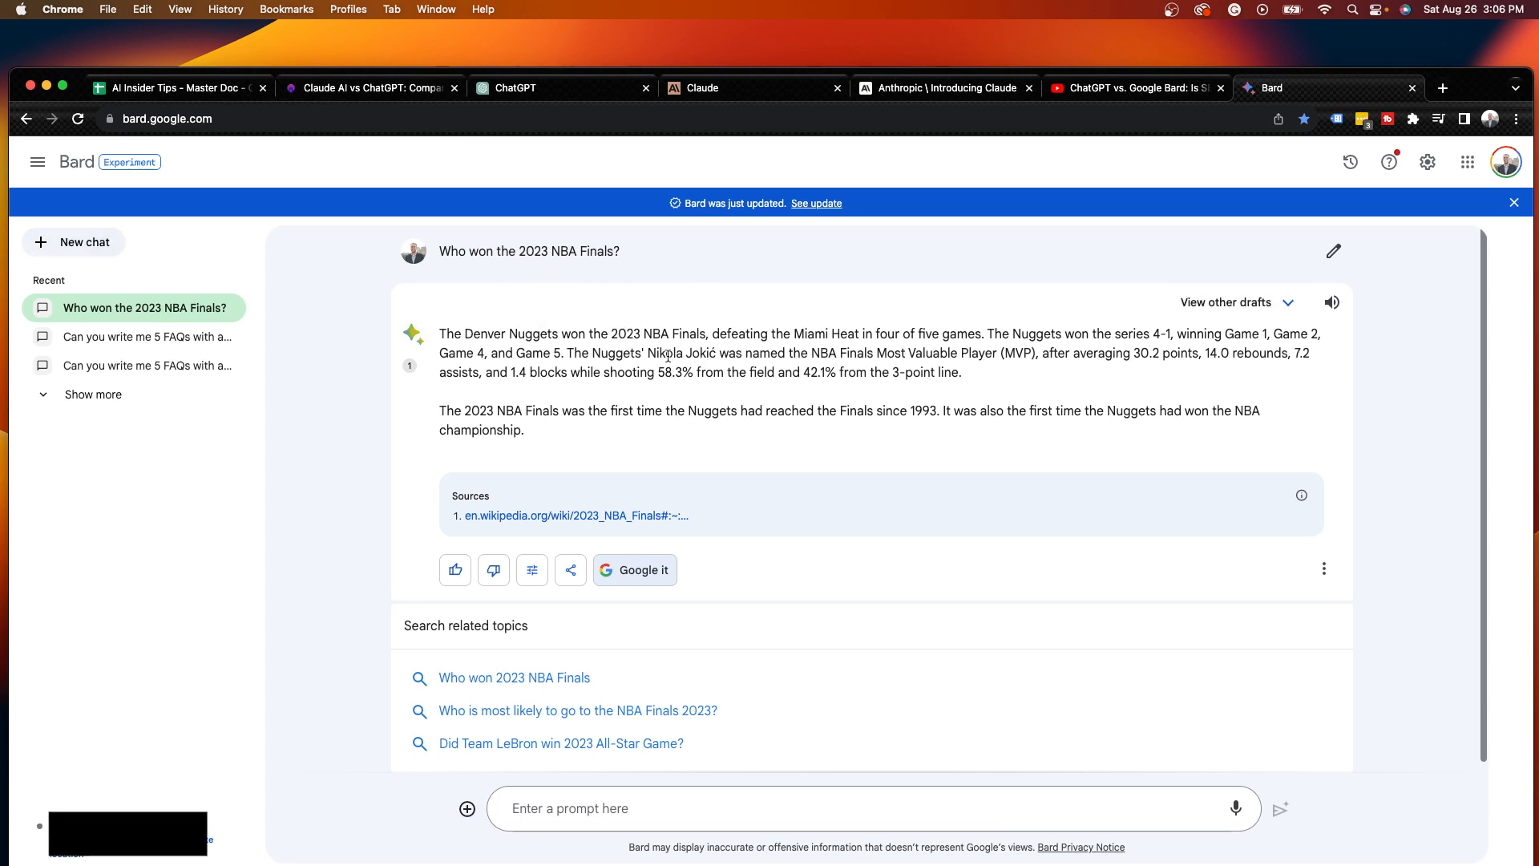
click(515, 86)
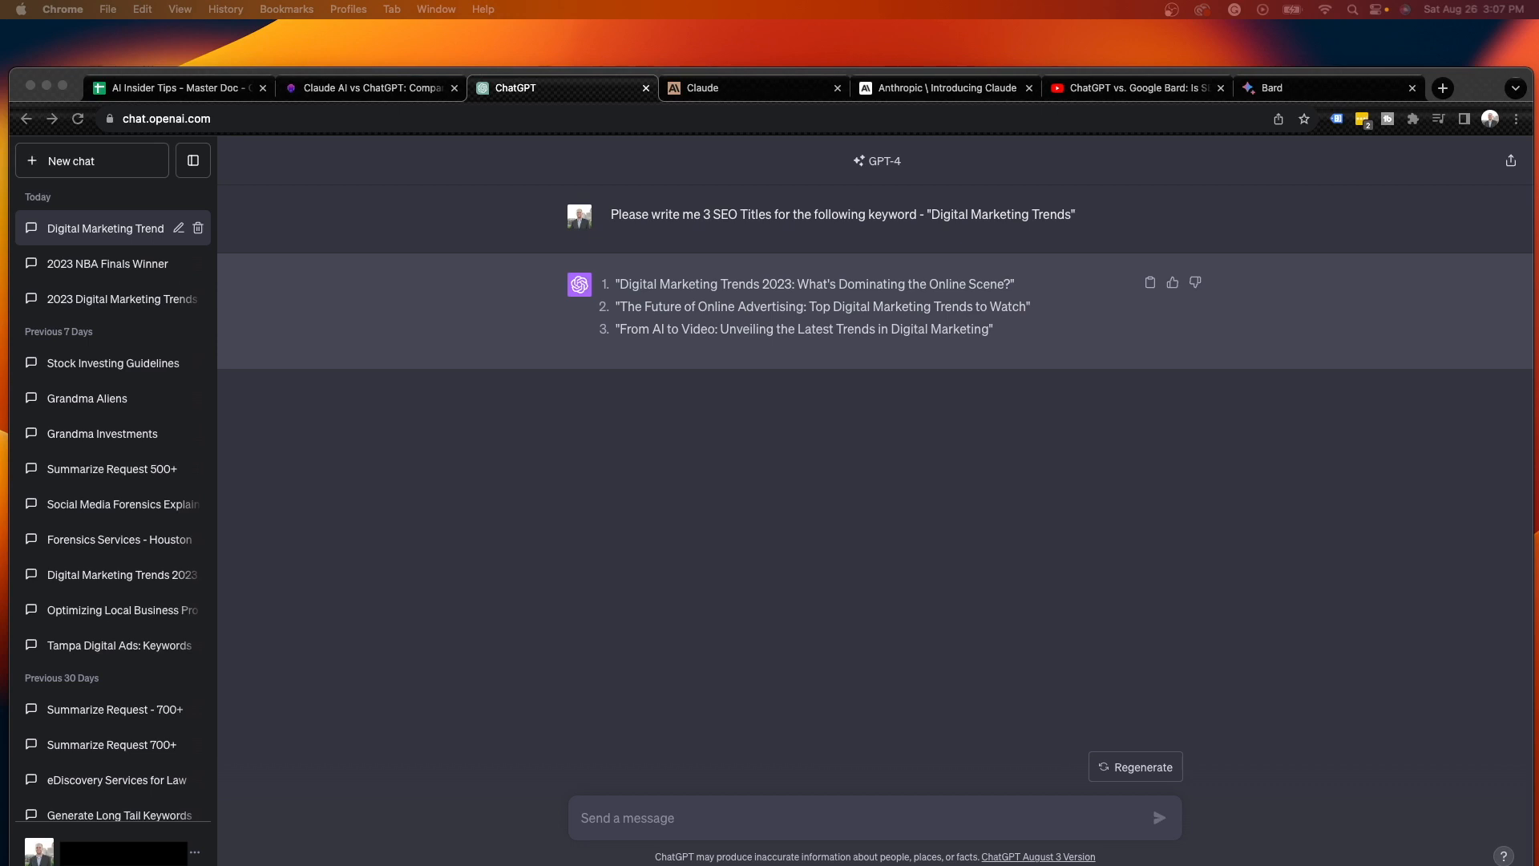
mouse_move(1191, 388)
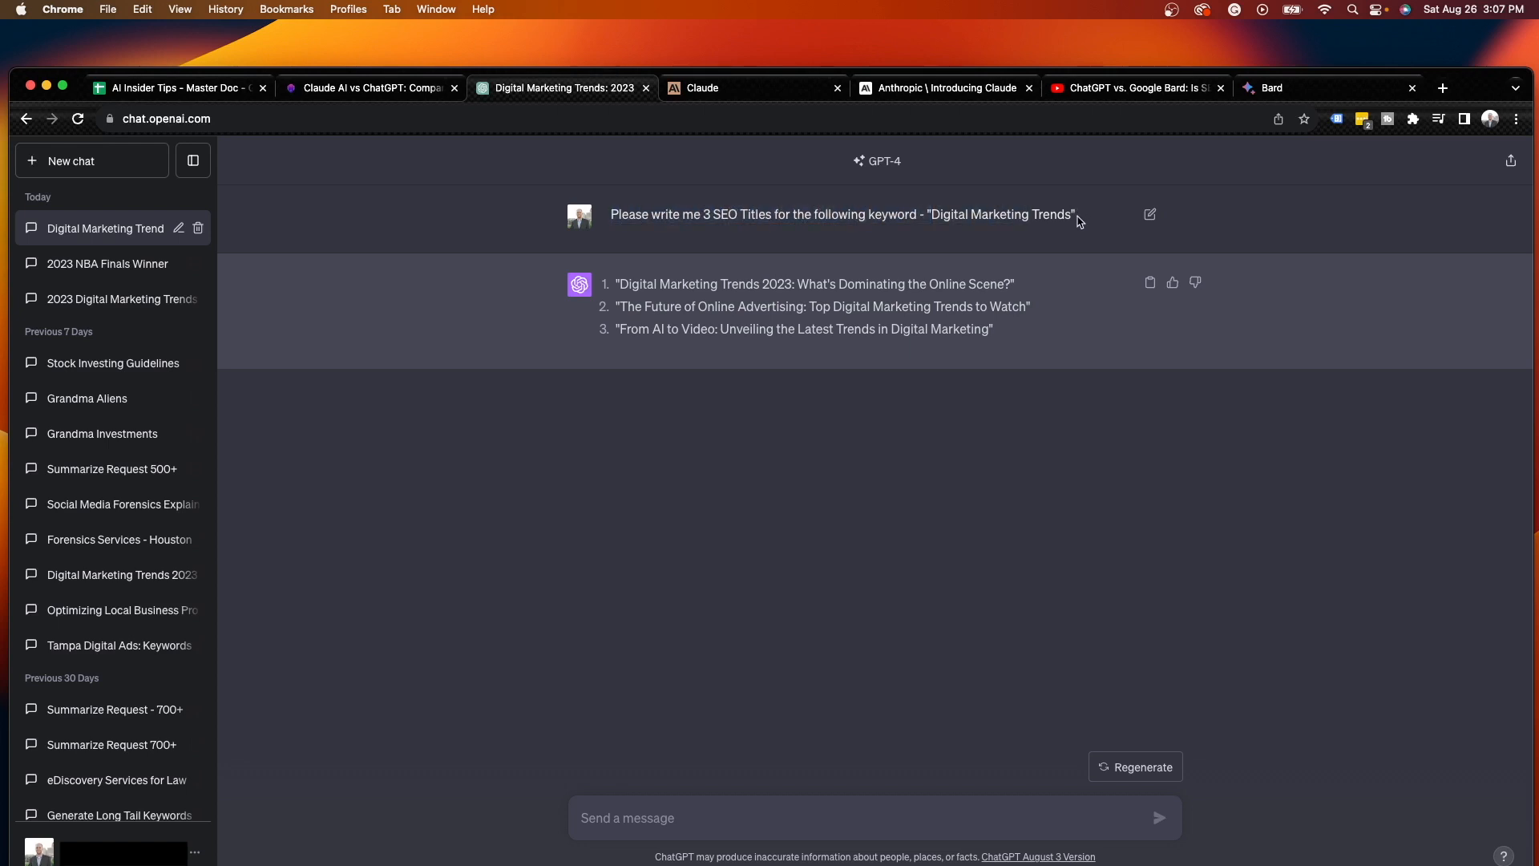
mouse_move(958, 346)
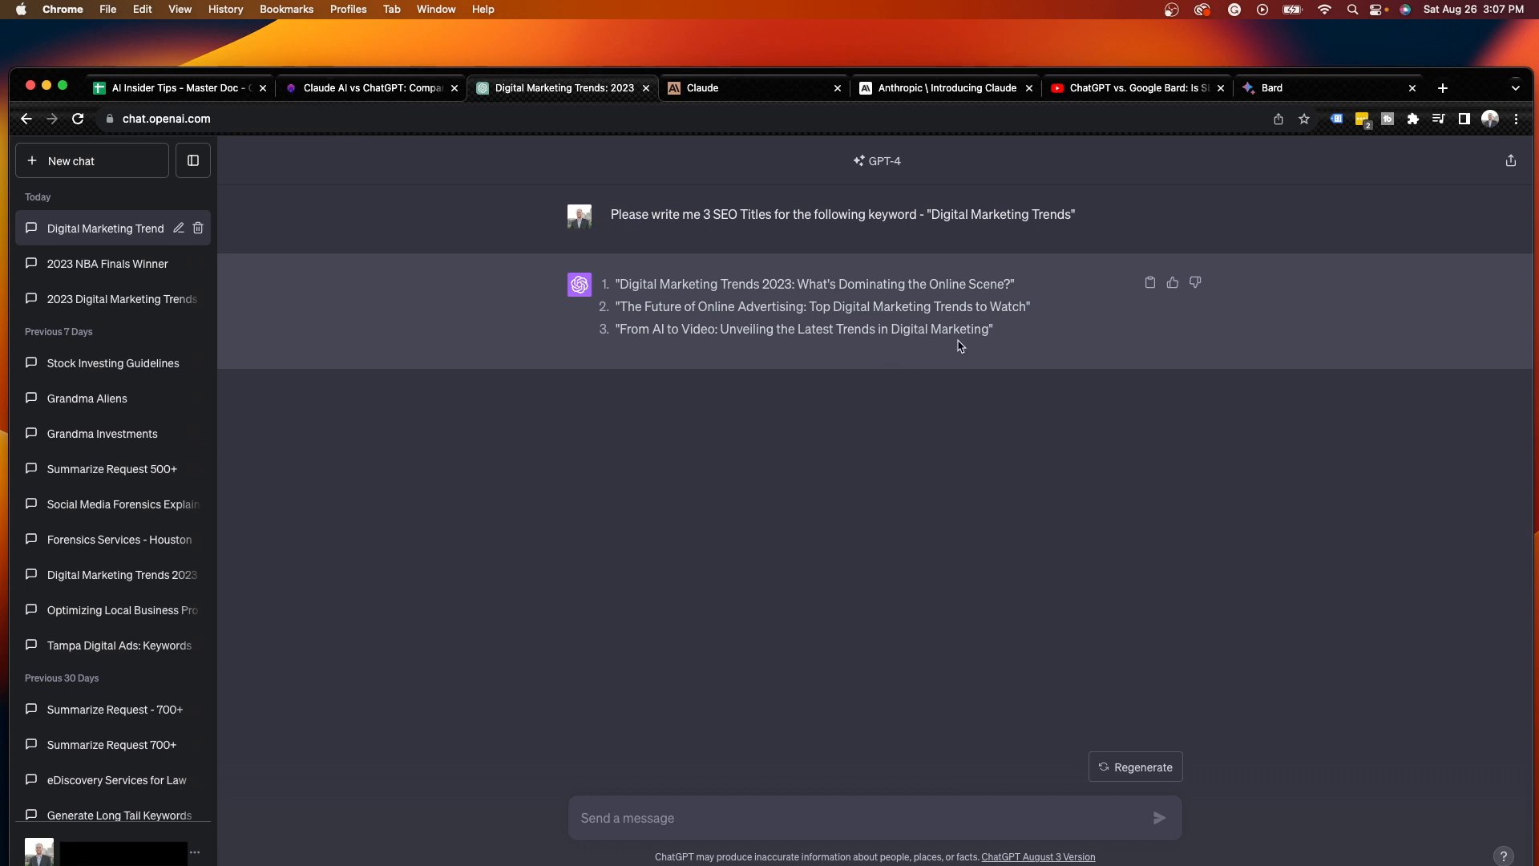
mouse_move(699, 298)
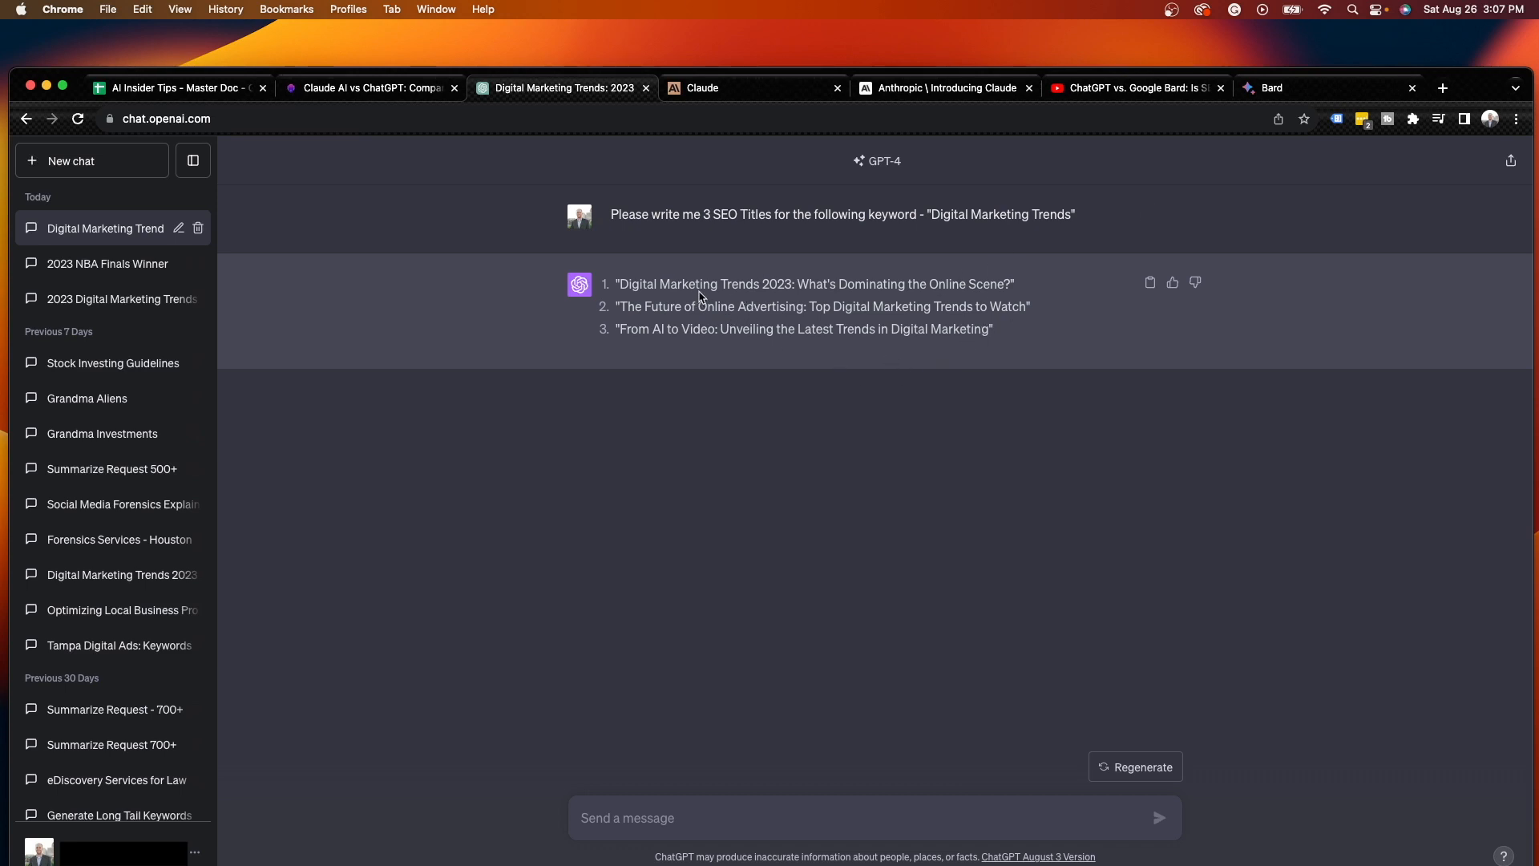
mouse_move(1042, 292)
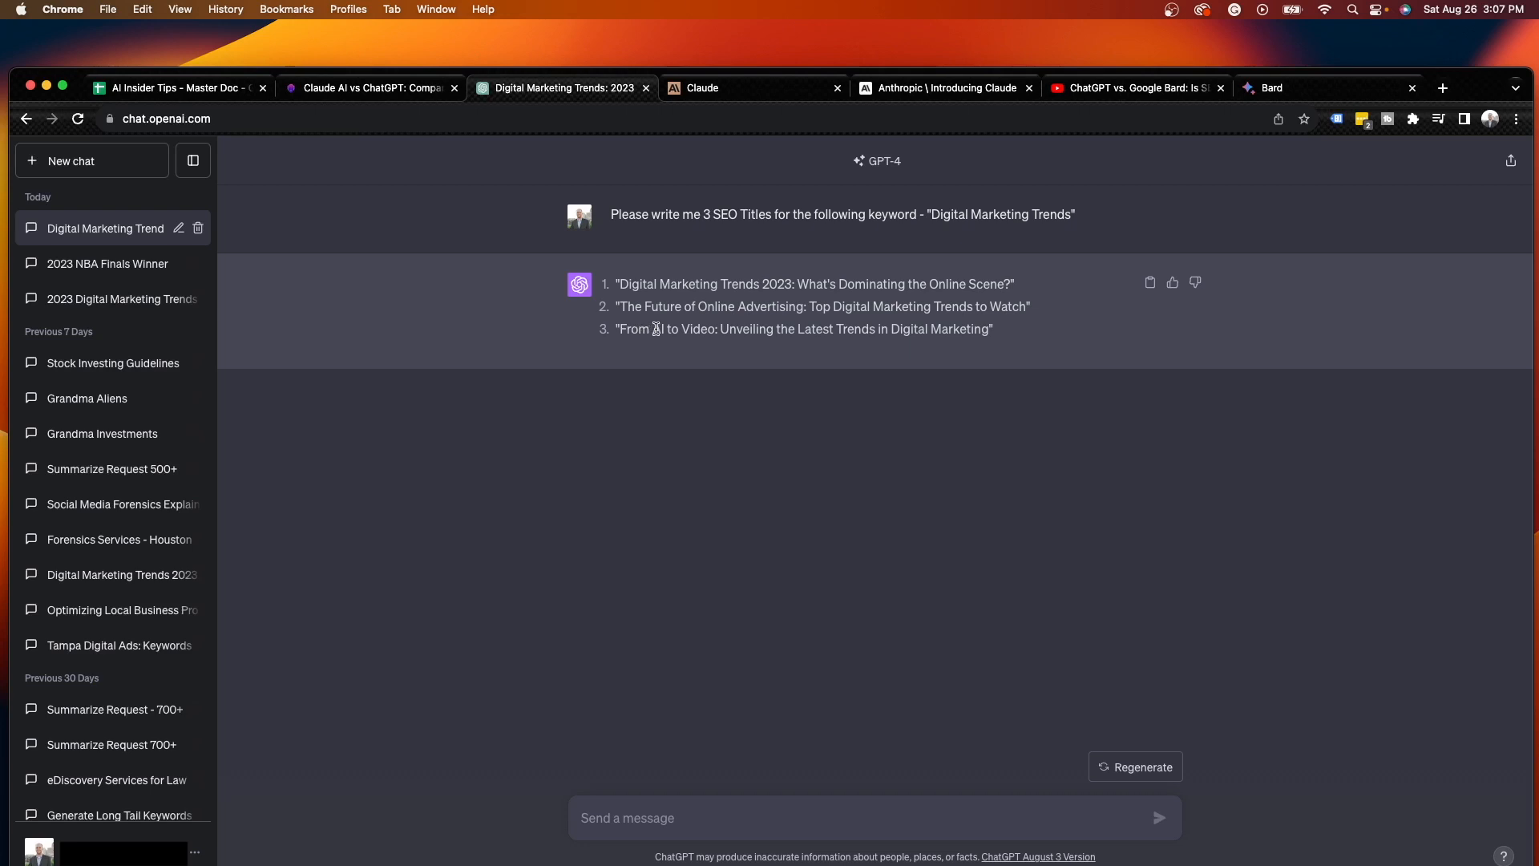
mouse_move(996, 348)
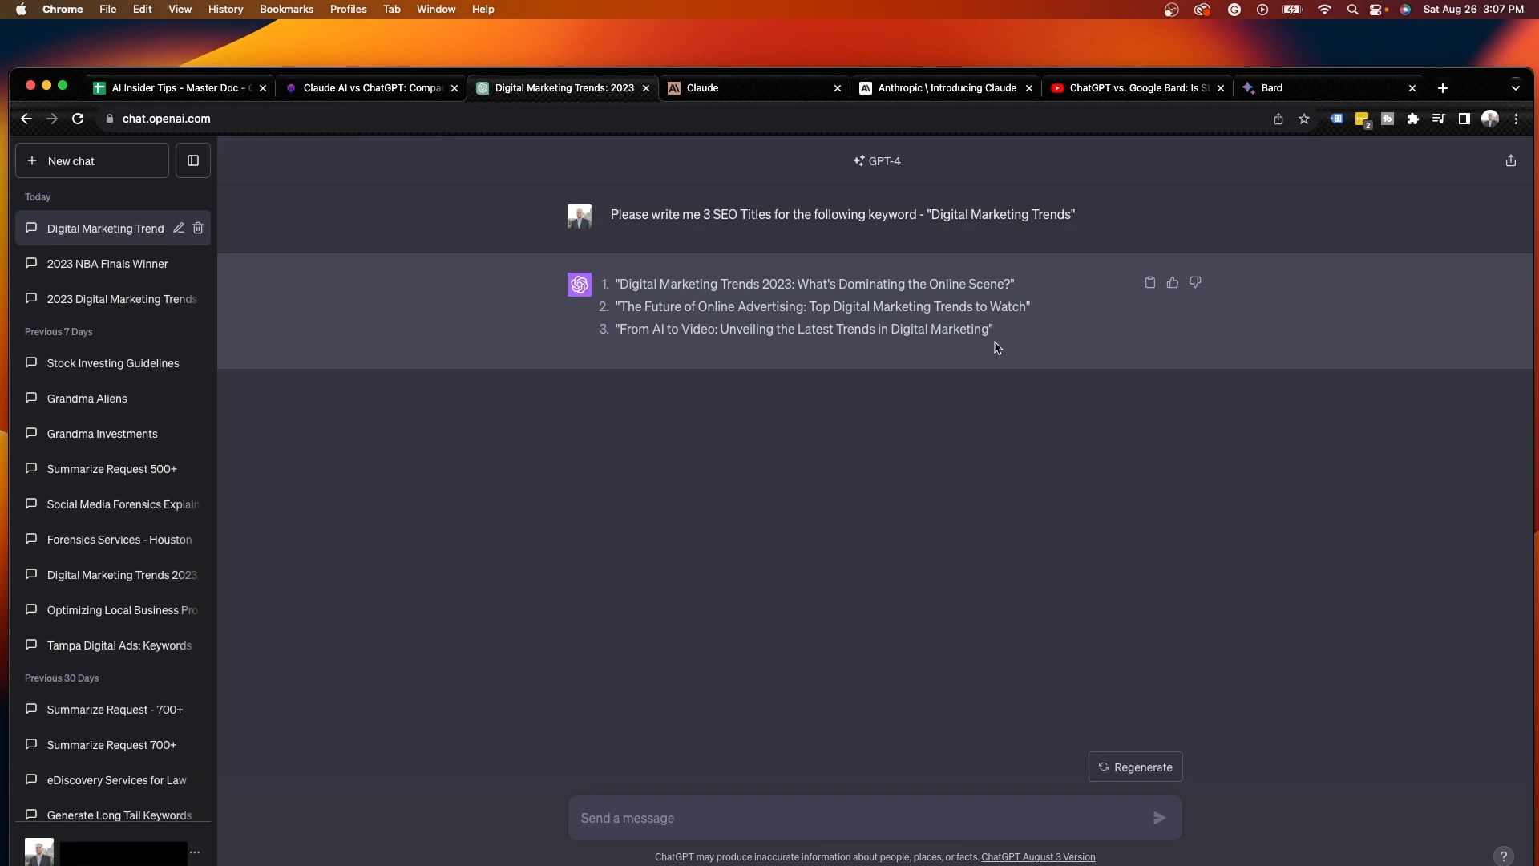
mouse_move(866, 192)
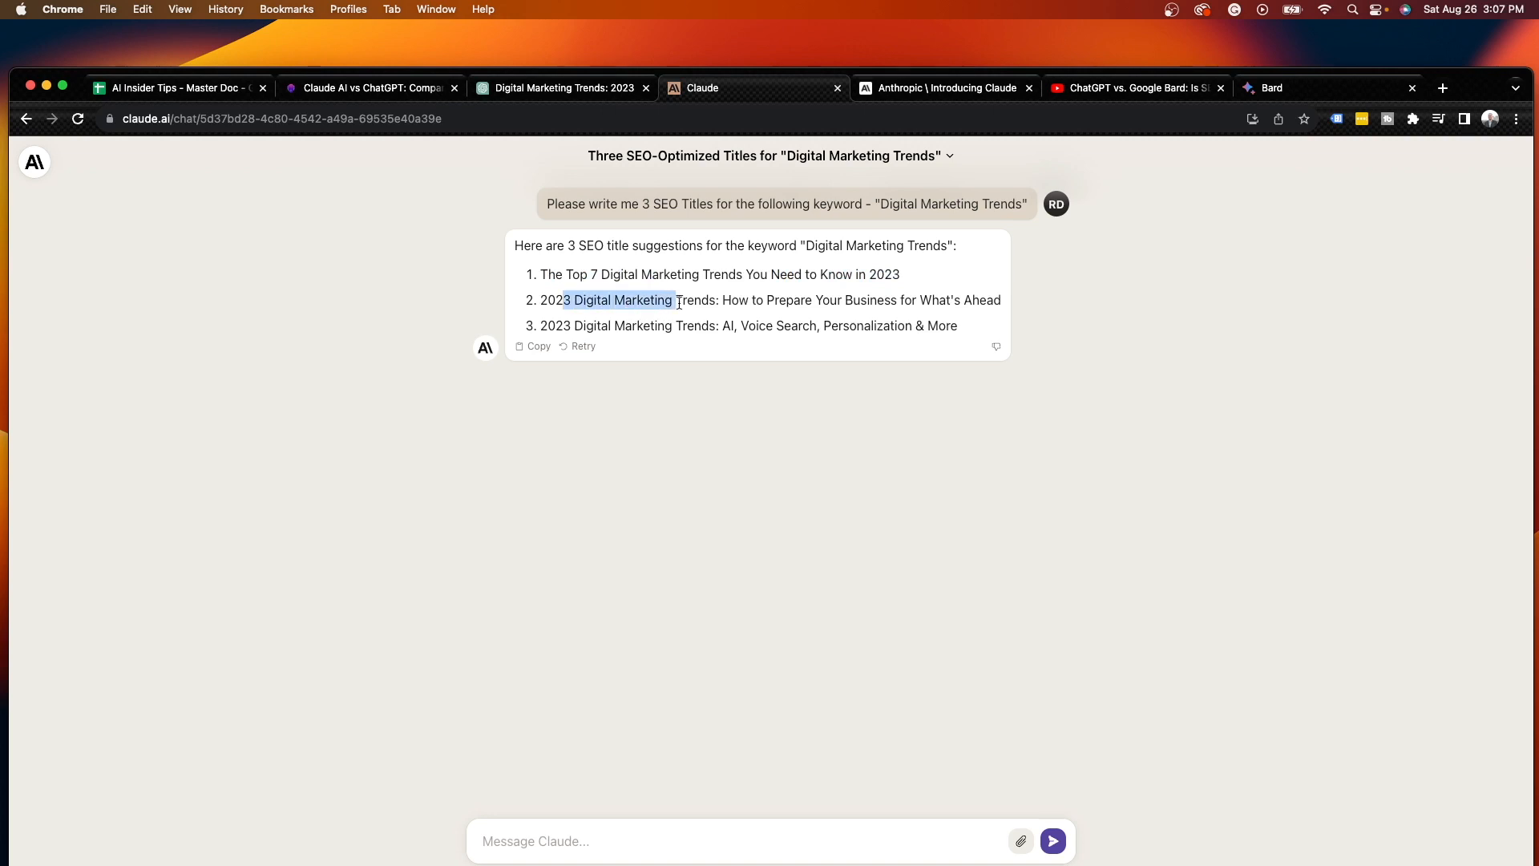
click(994, 313)
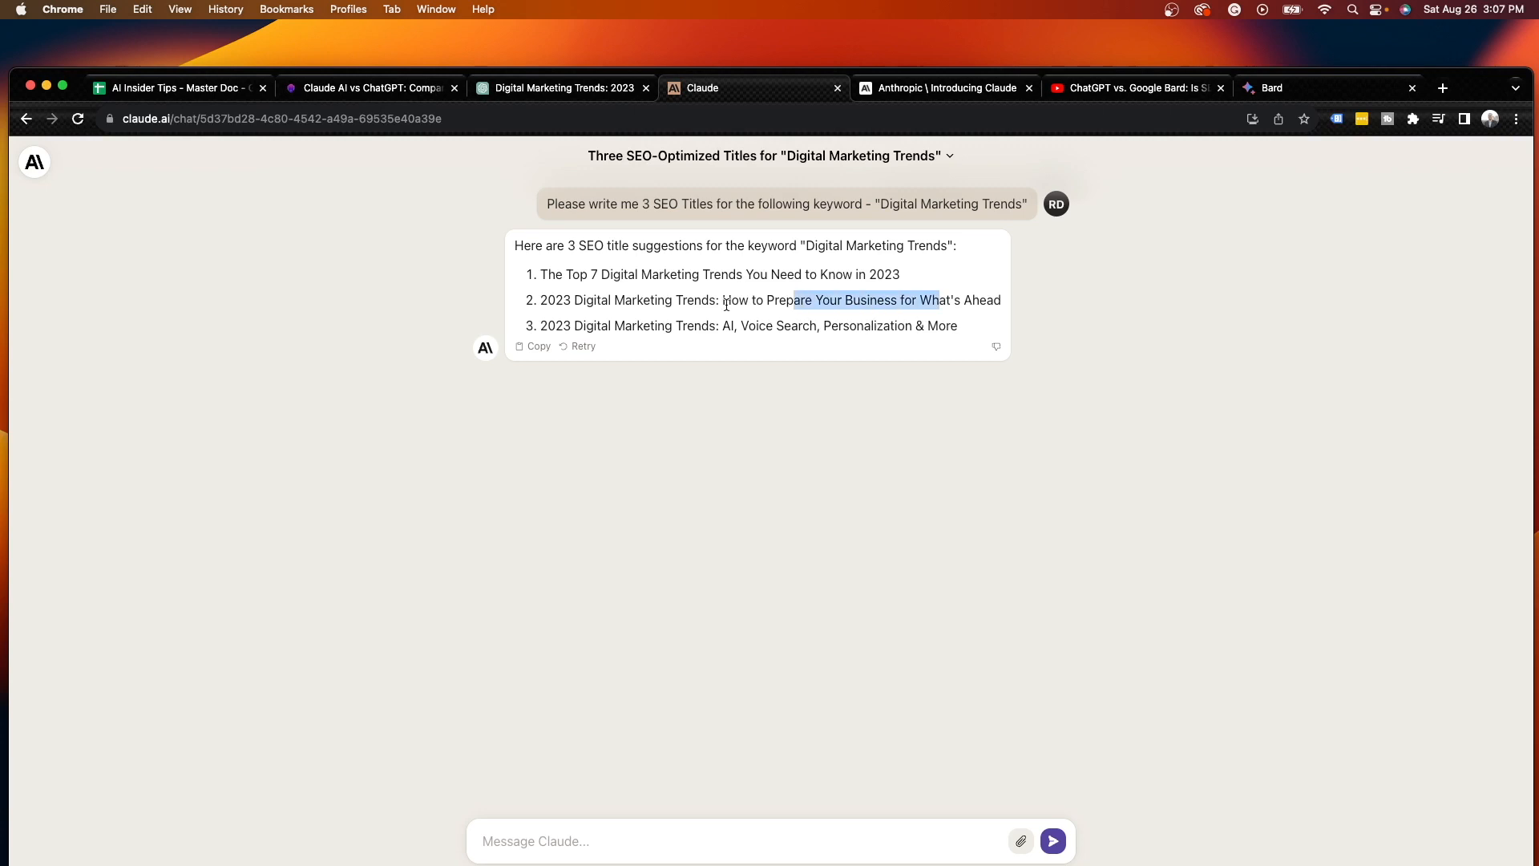
click(731, 326)
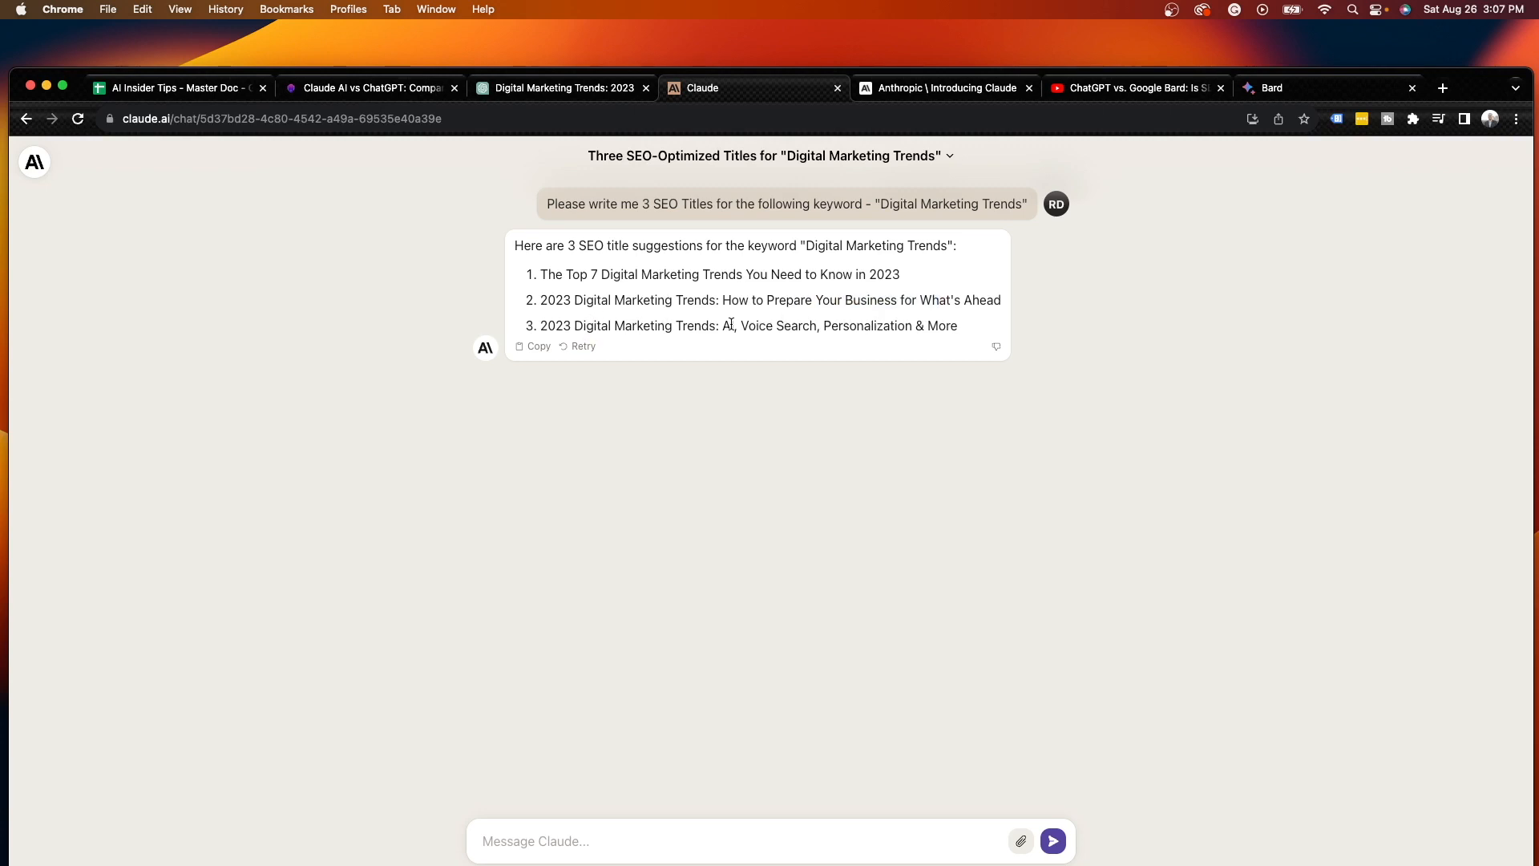
mouse_move(744, 234)
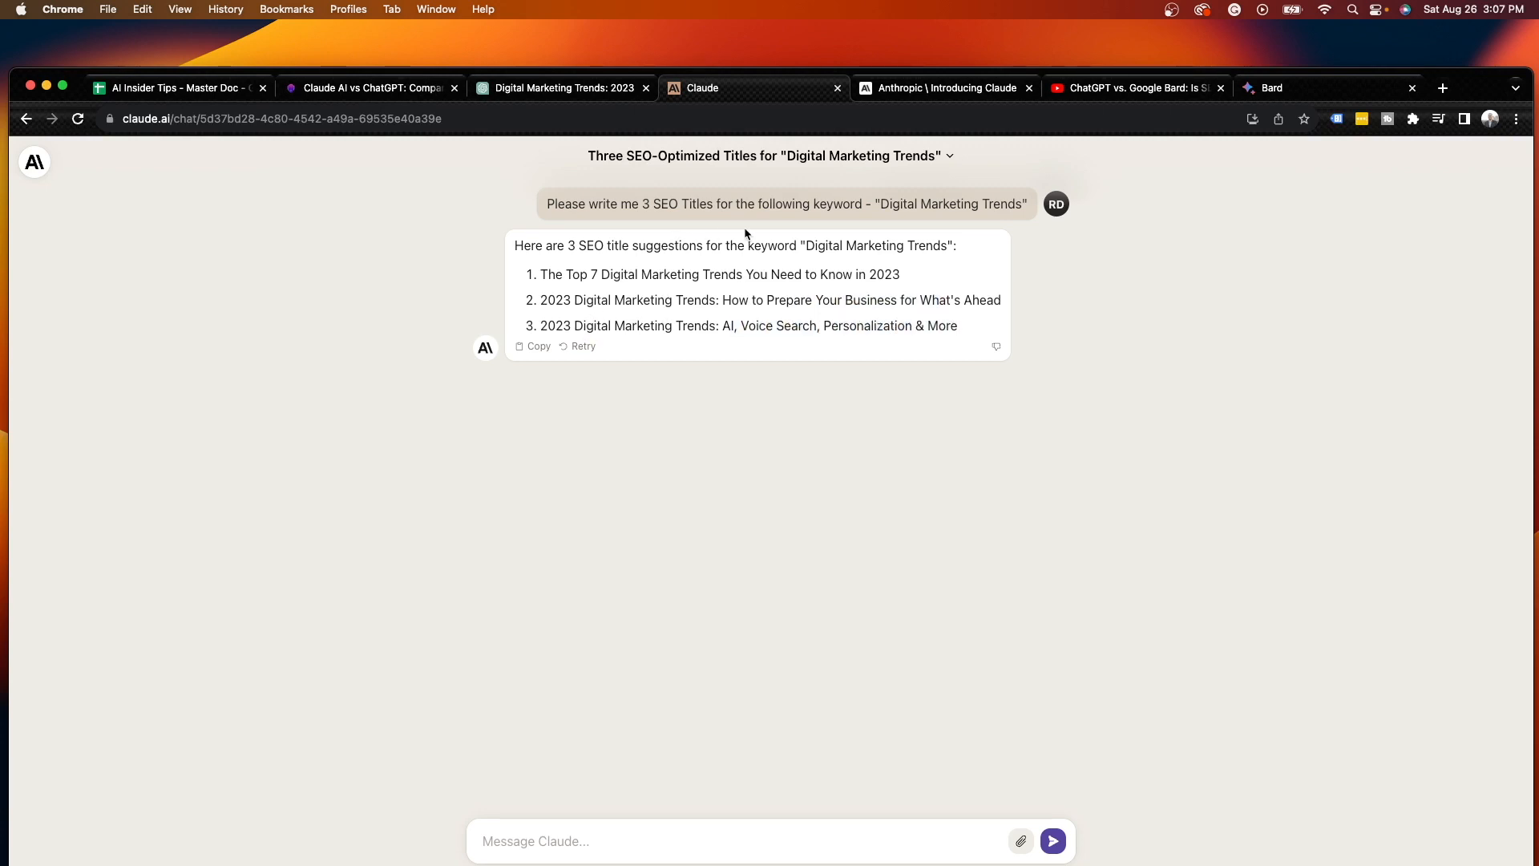
click(702, 86)
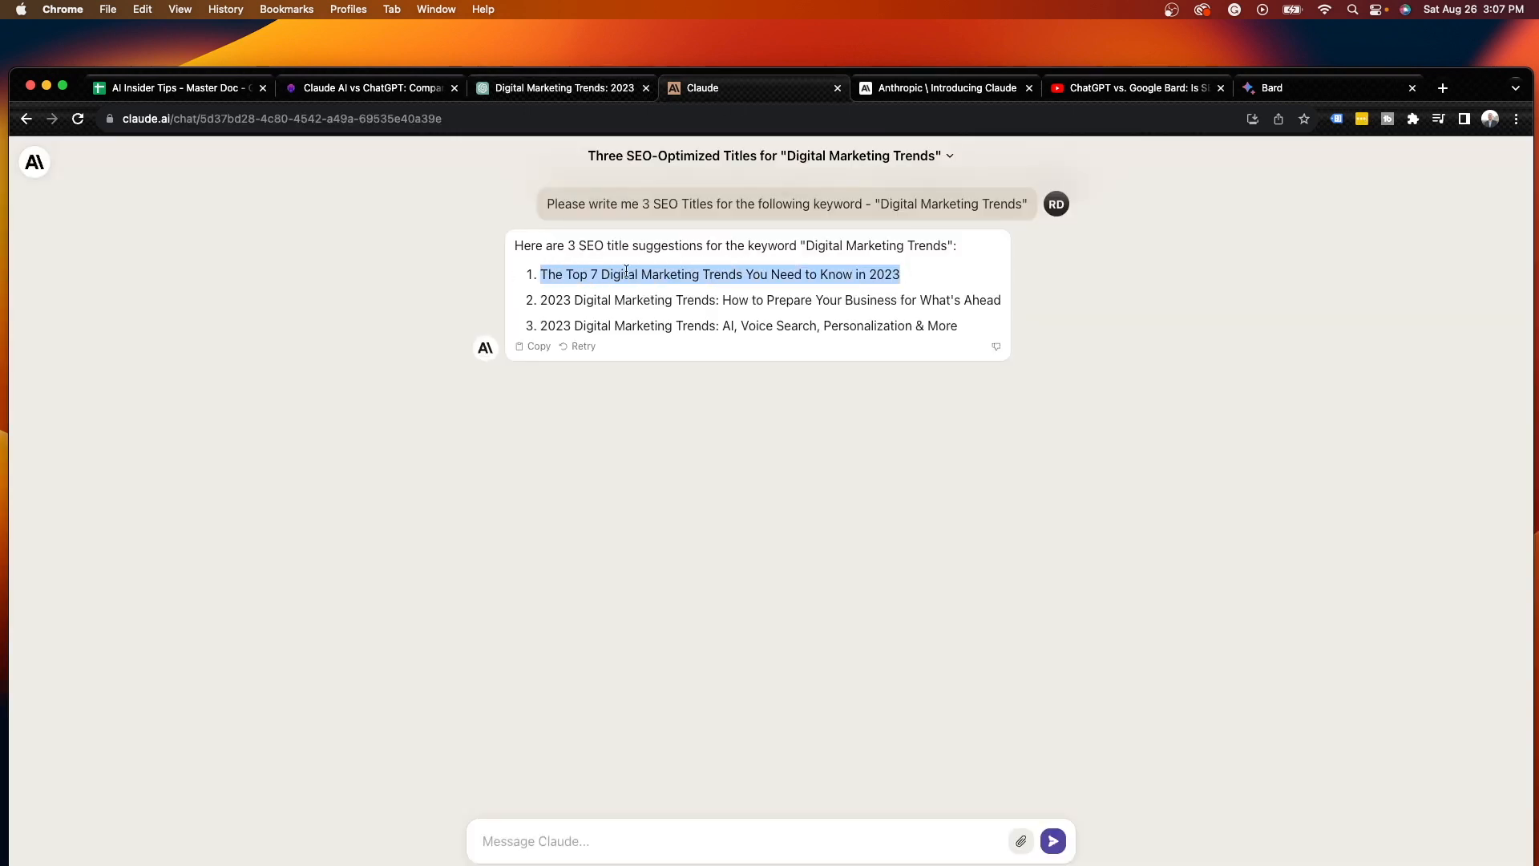
click(754, 282)
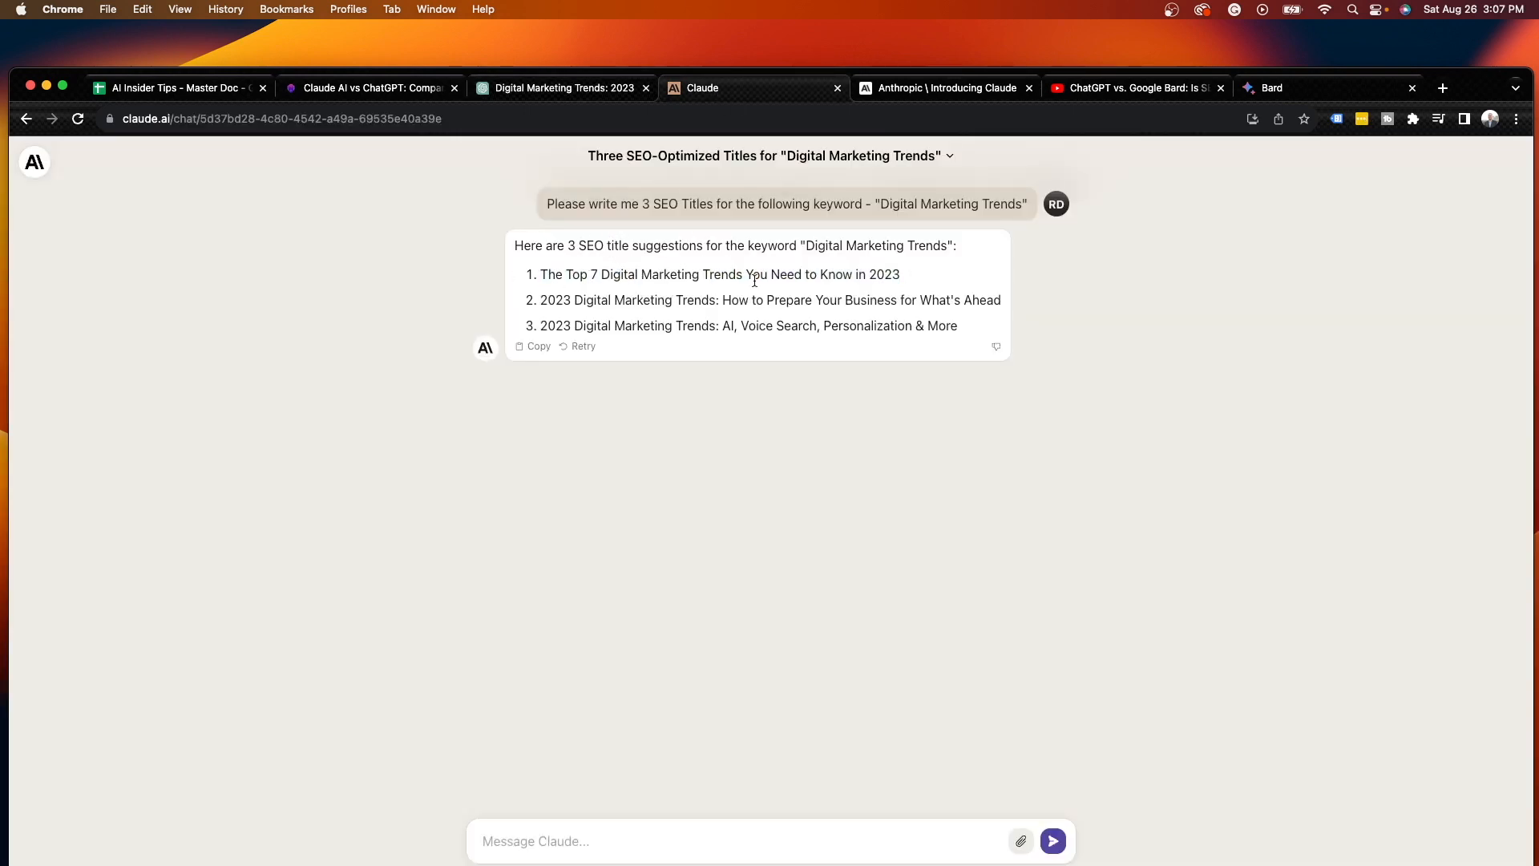
mouse_move(924, 292)
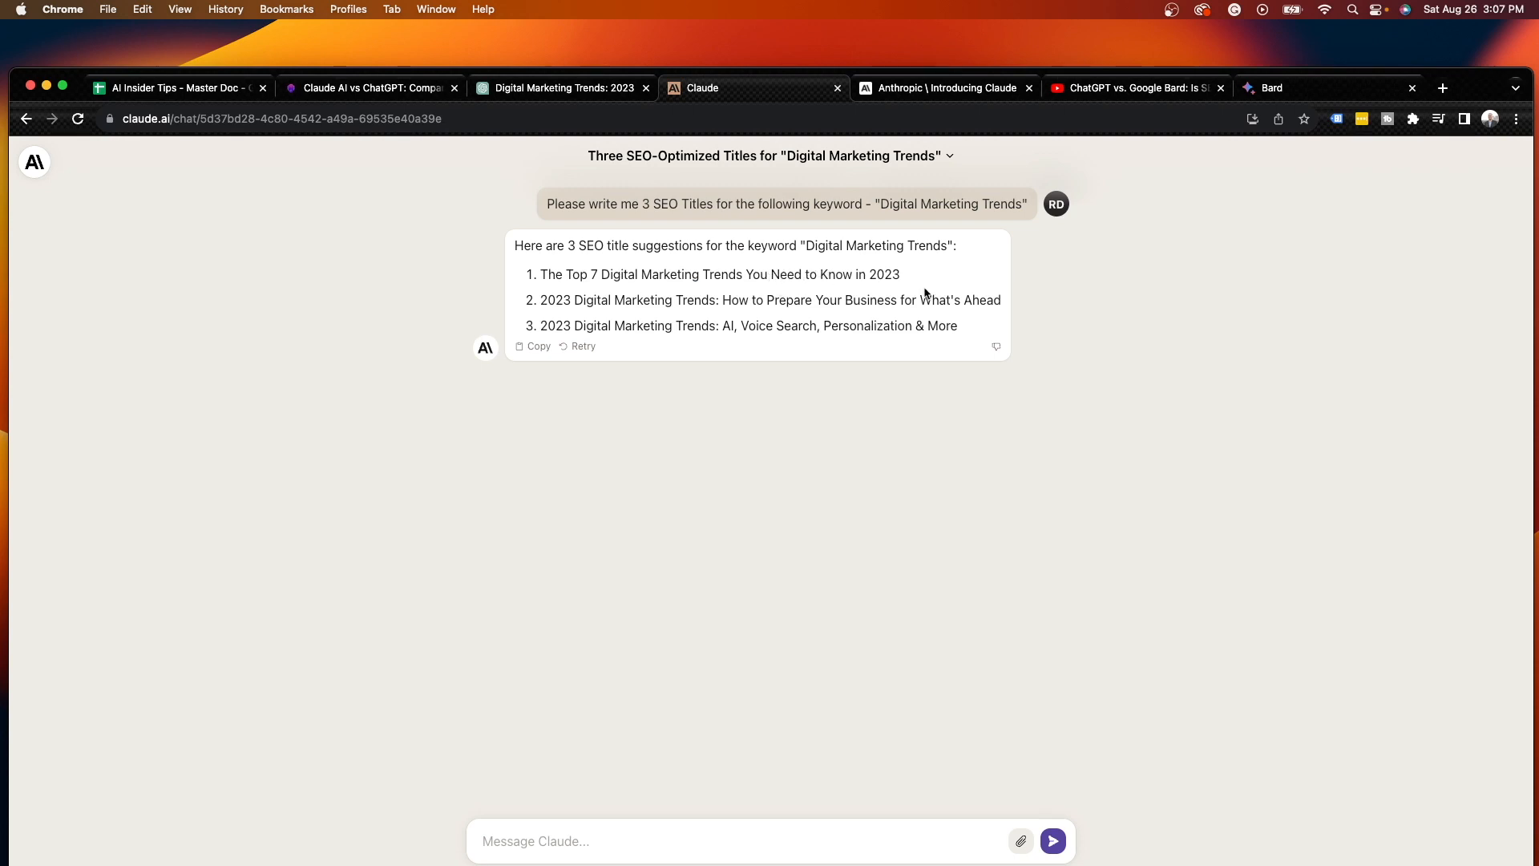
mouse_move(681, 289)
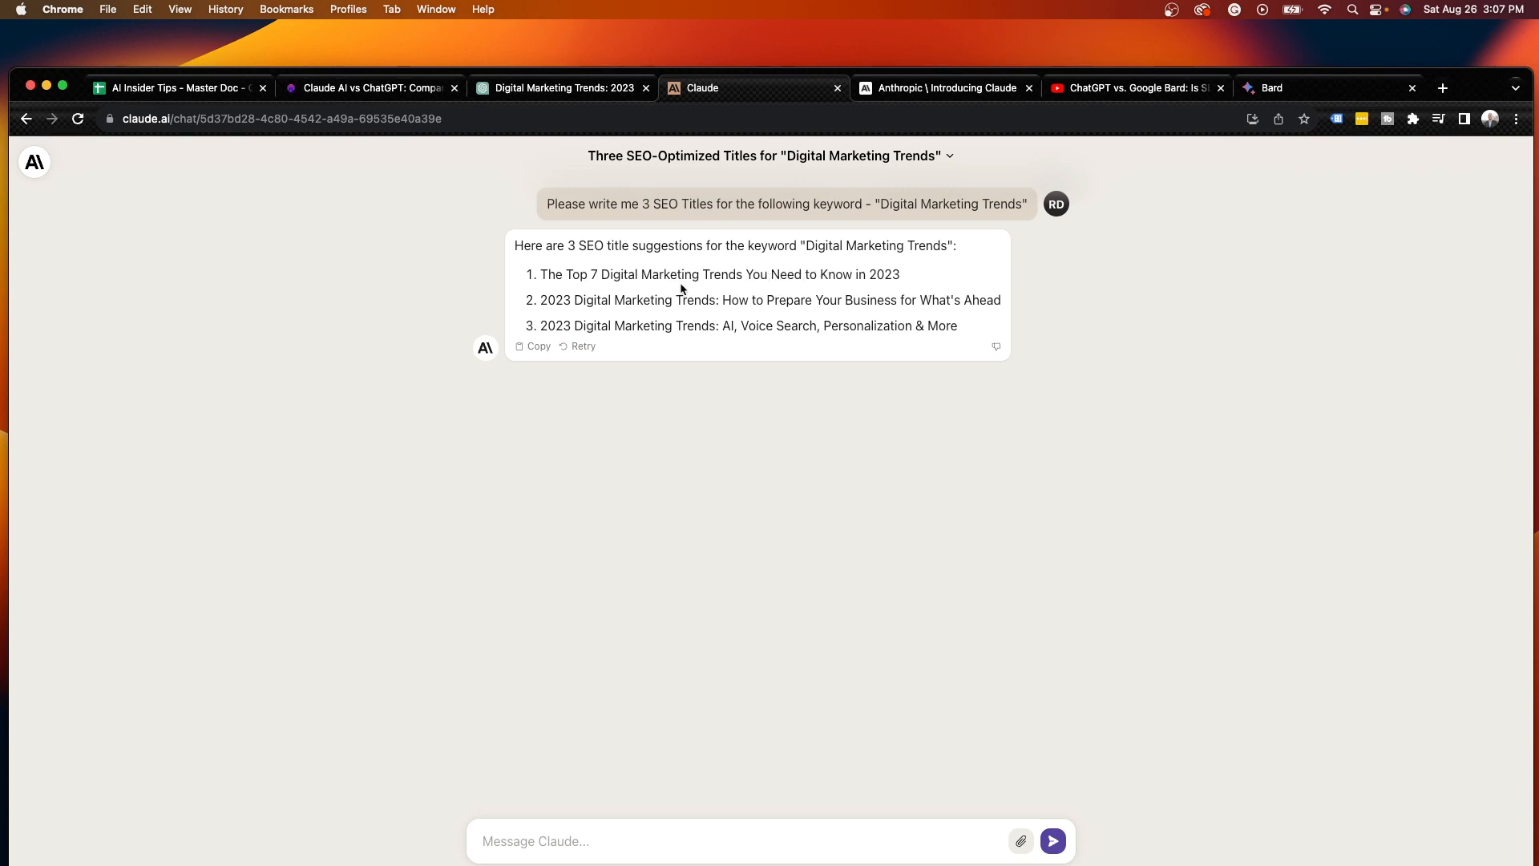
mouse_move(613, 285)
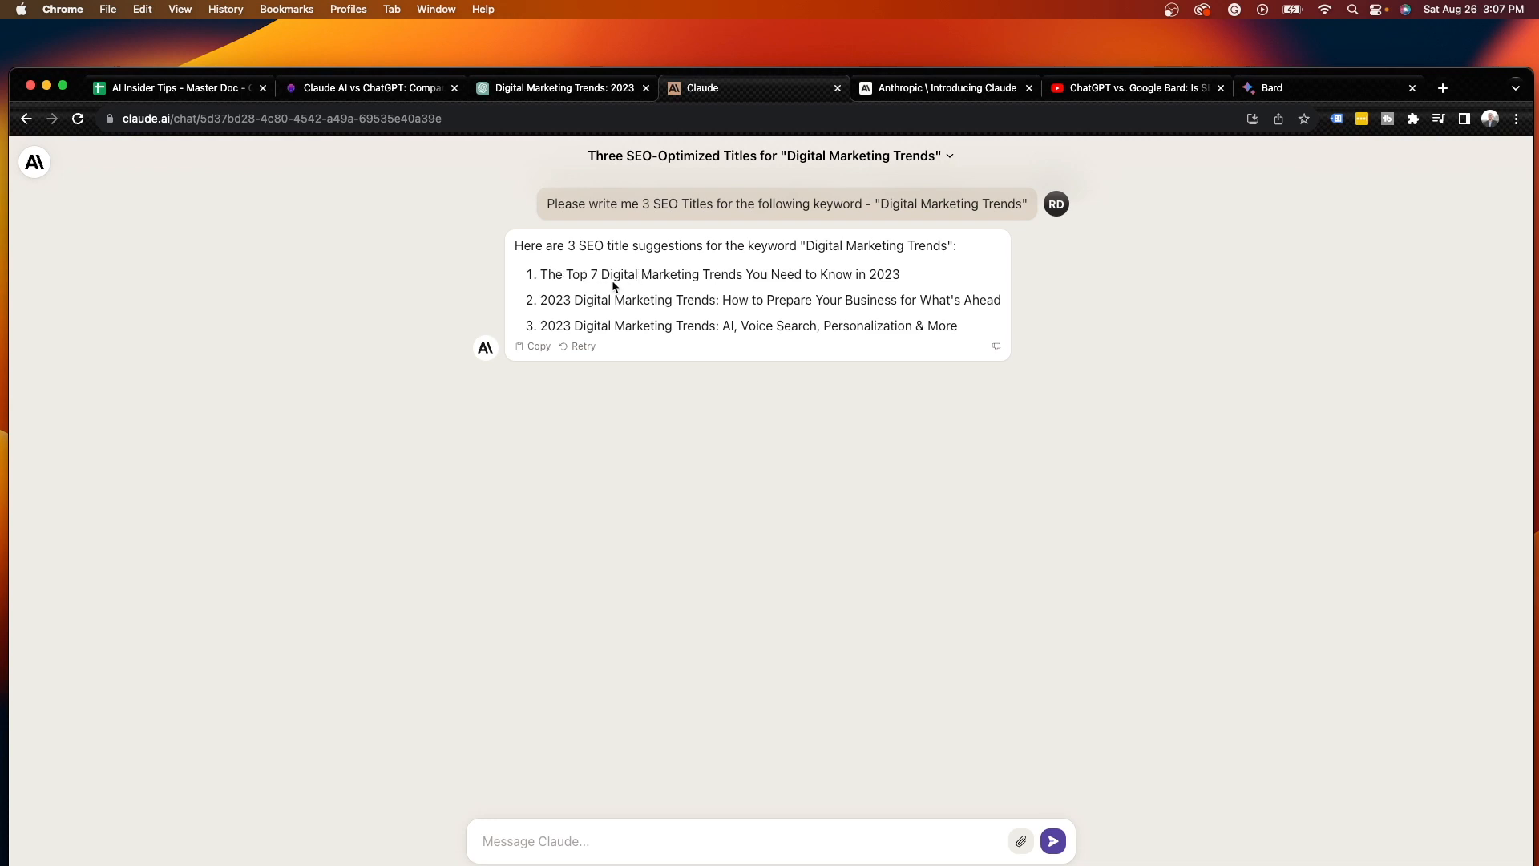
mouse_move(745, 277)
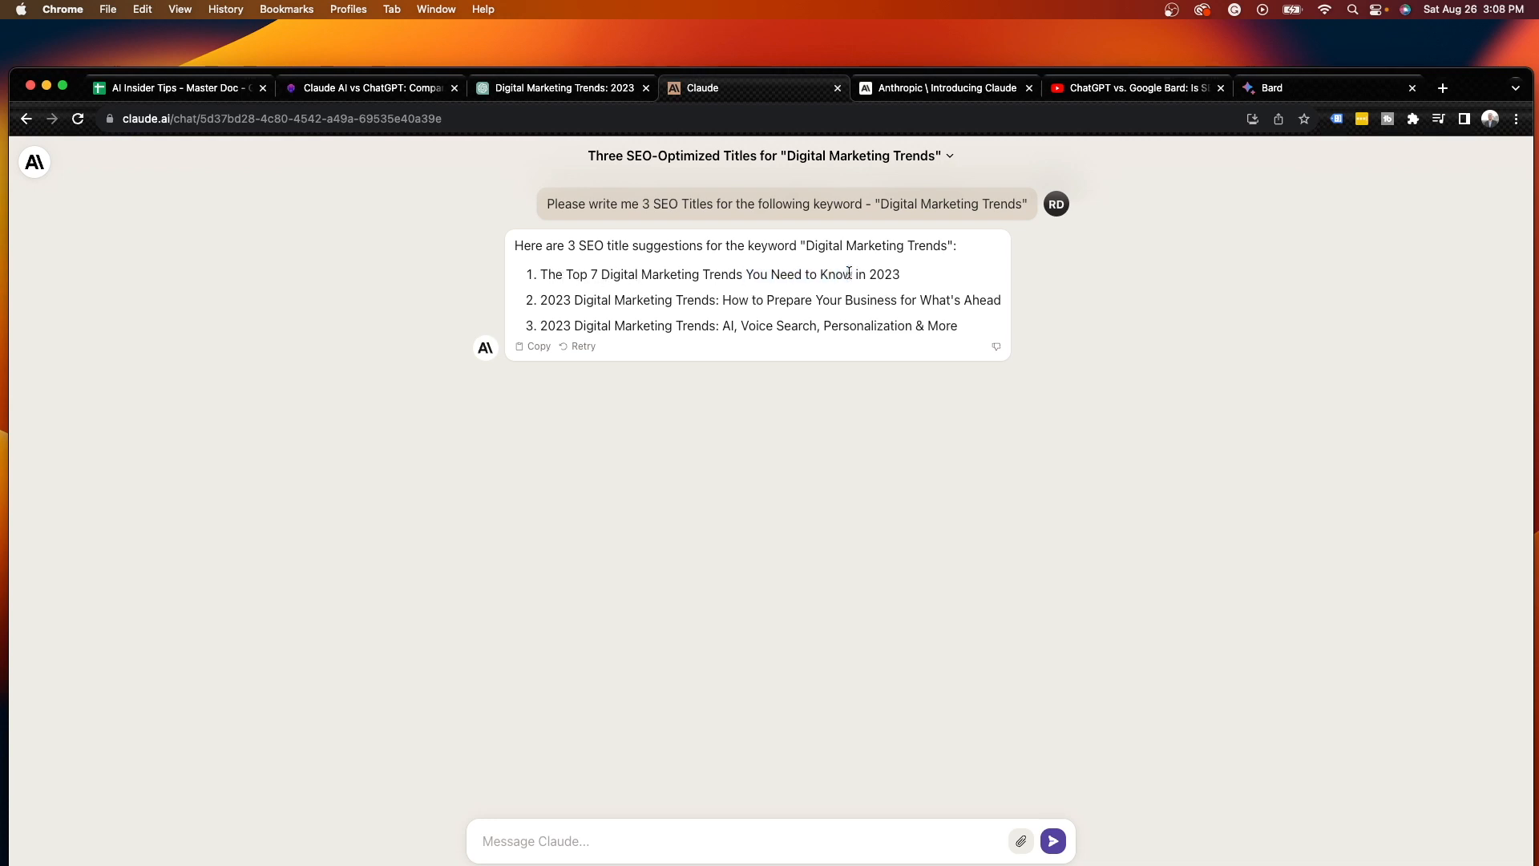
mouse_move(951, 278)
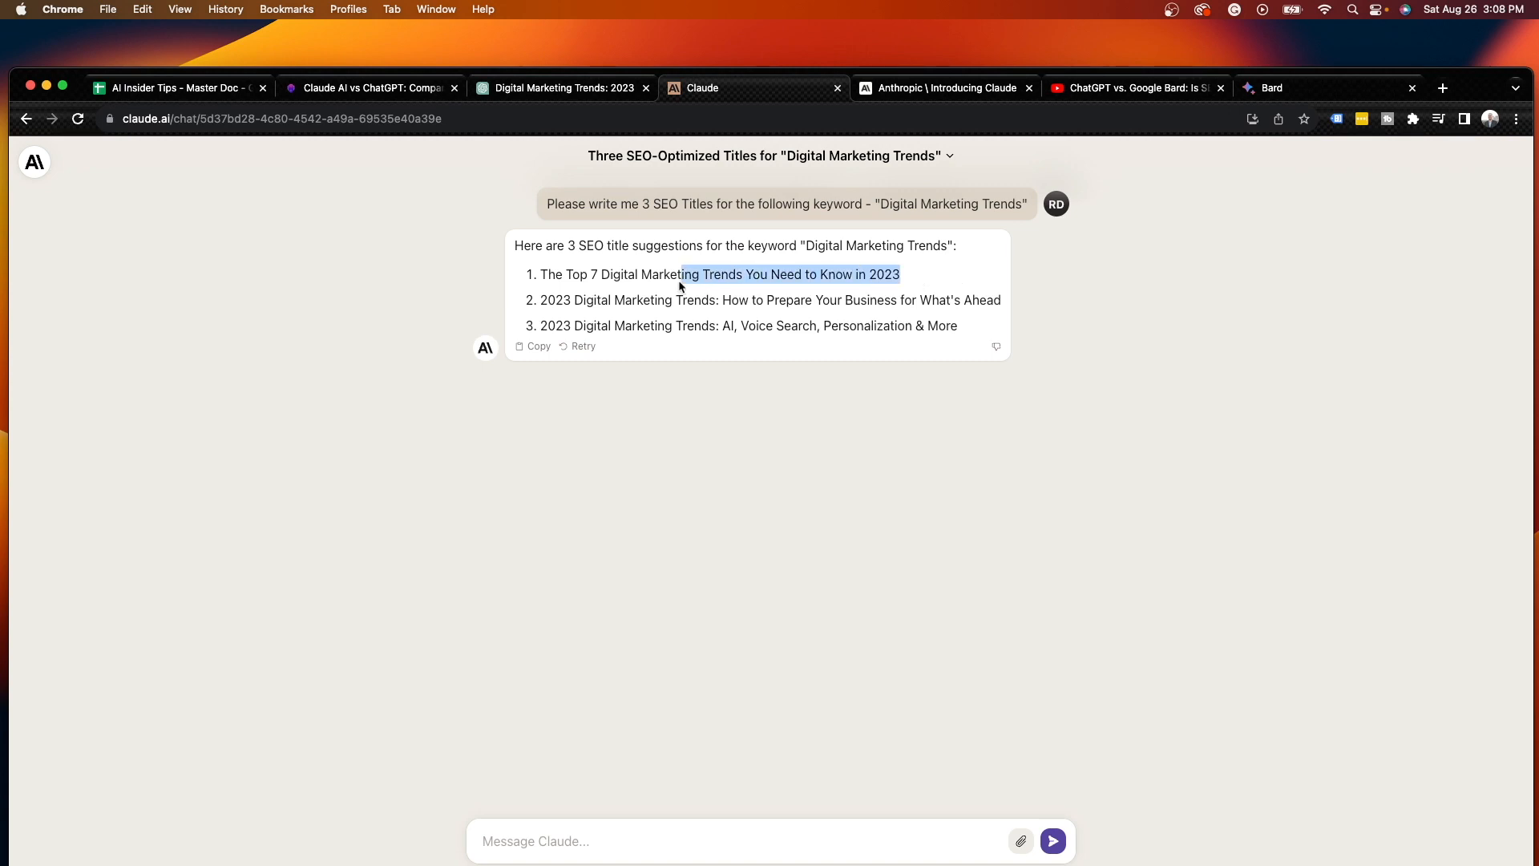
click(688, 285)
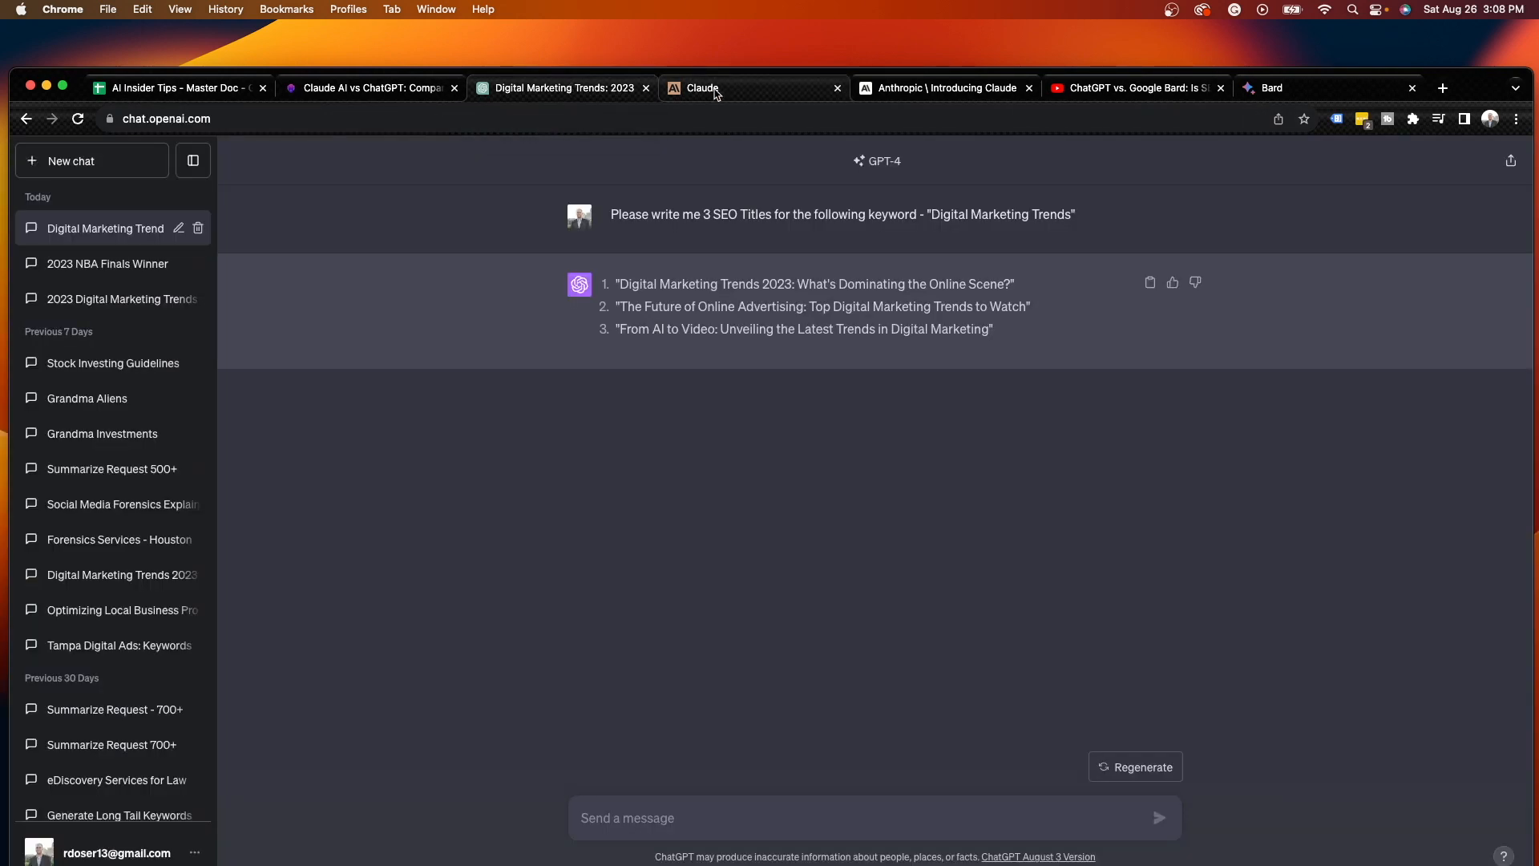
mouse_move(715, 88)
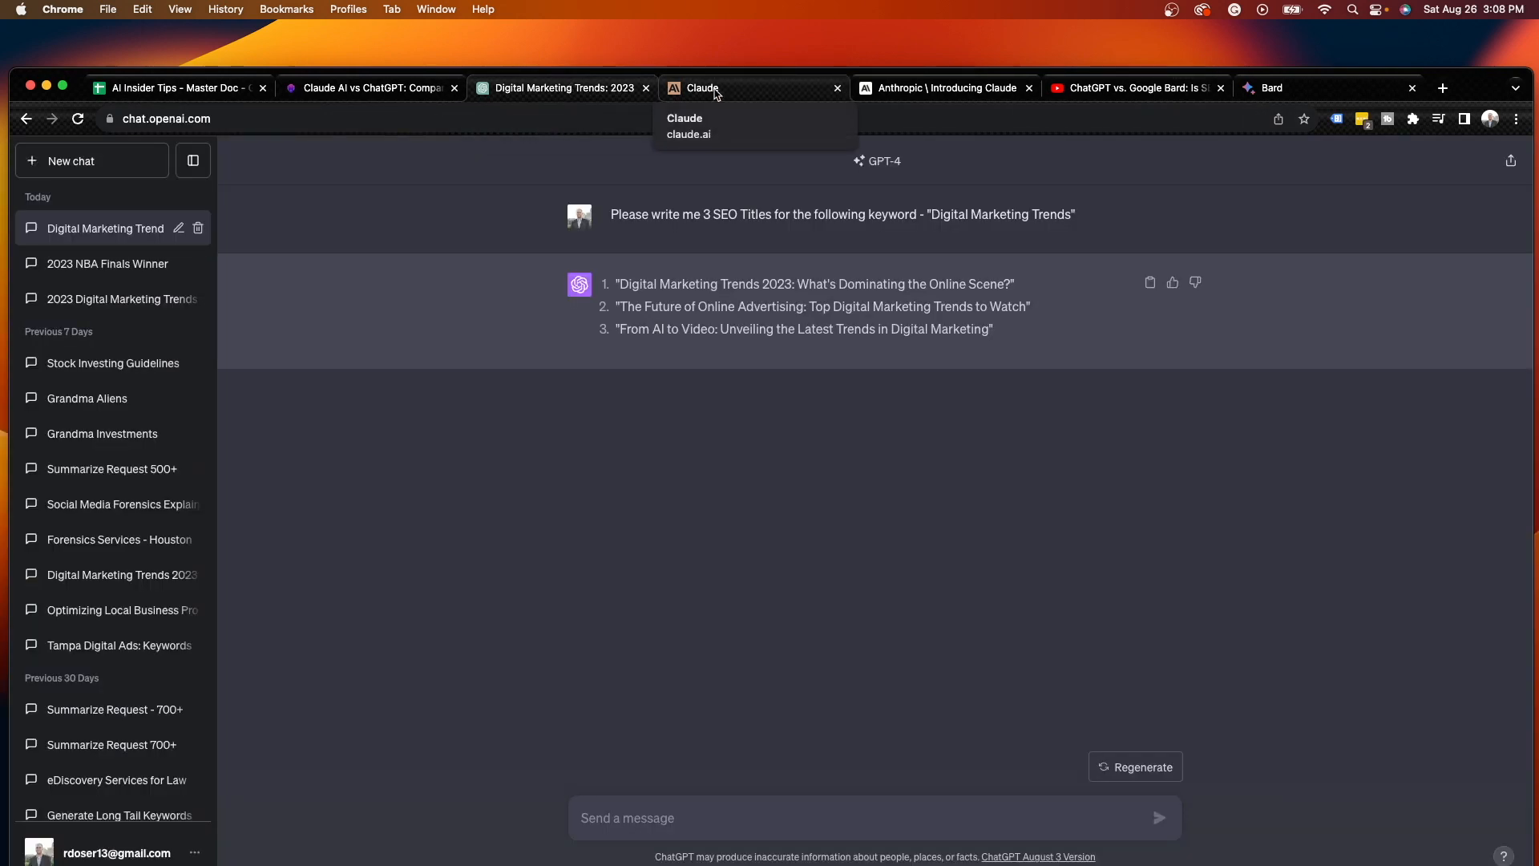
click(370, 86)
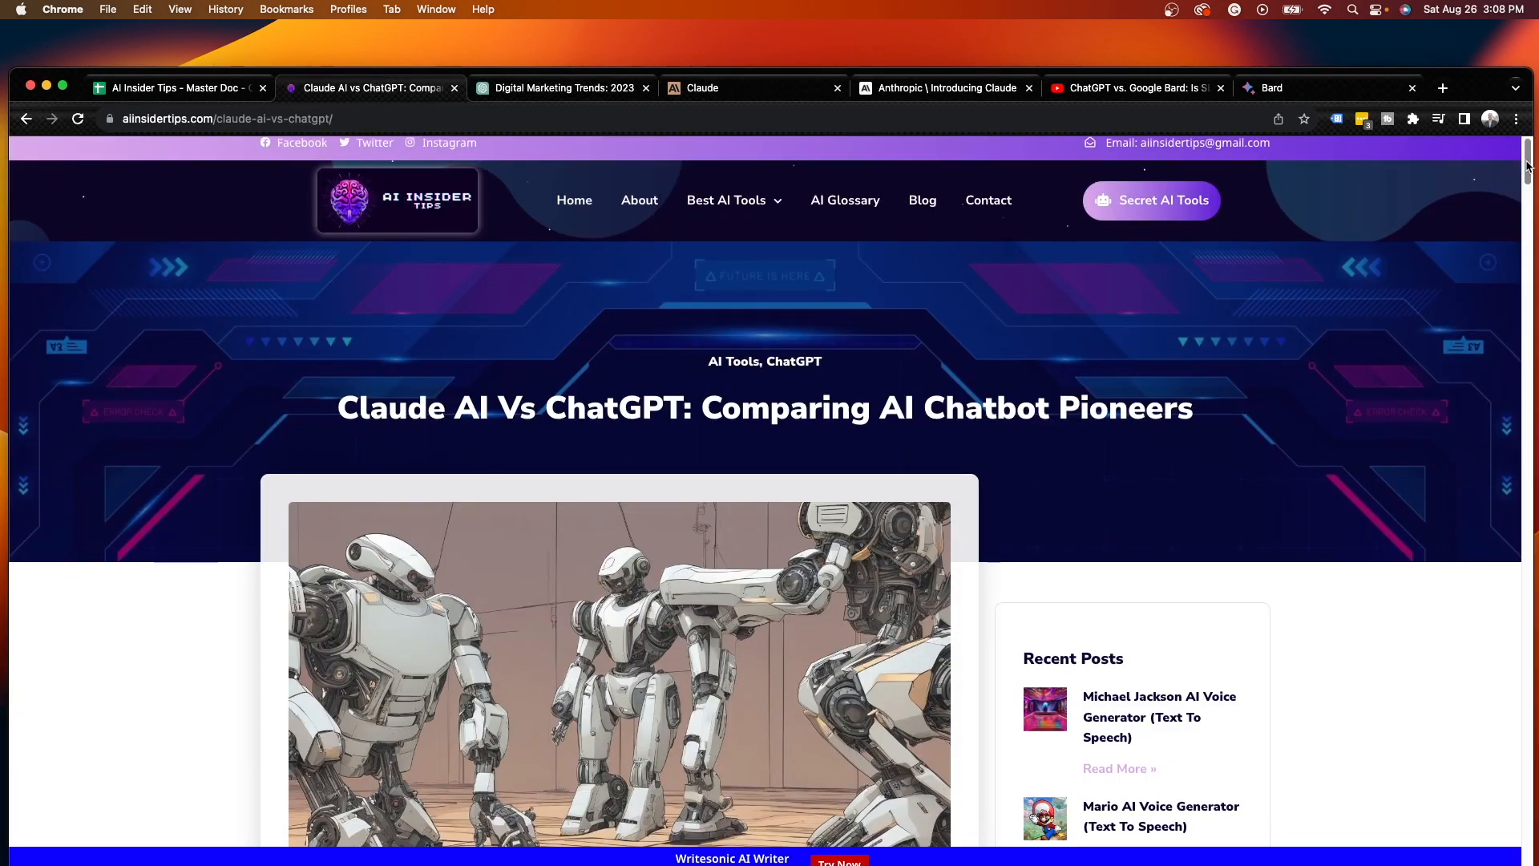
Skim the sections of the Claude AI Vs ChatGPT comparison article and return to its title
scroll(down, 3)
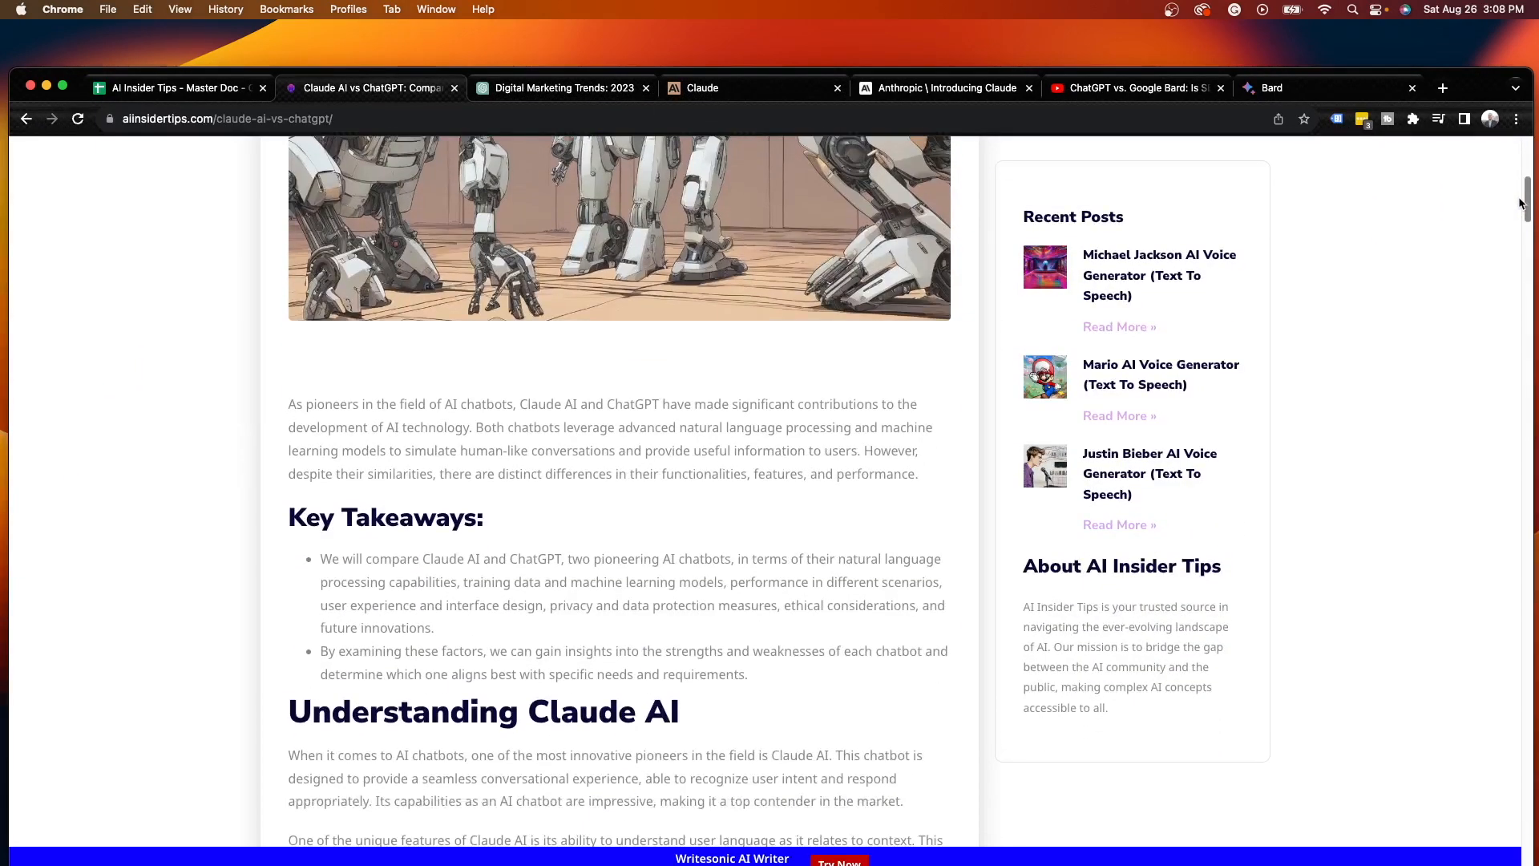
scroll(down, 3)
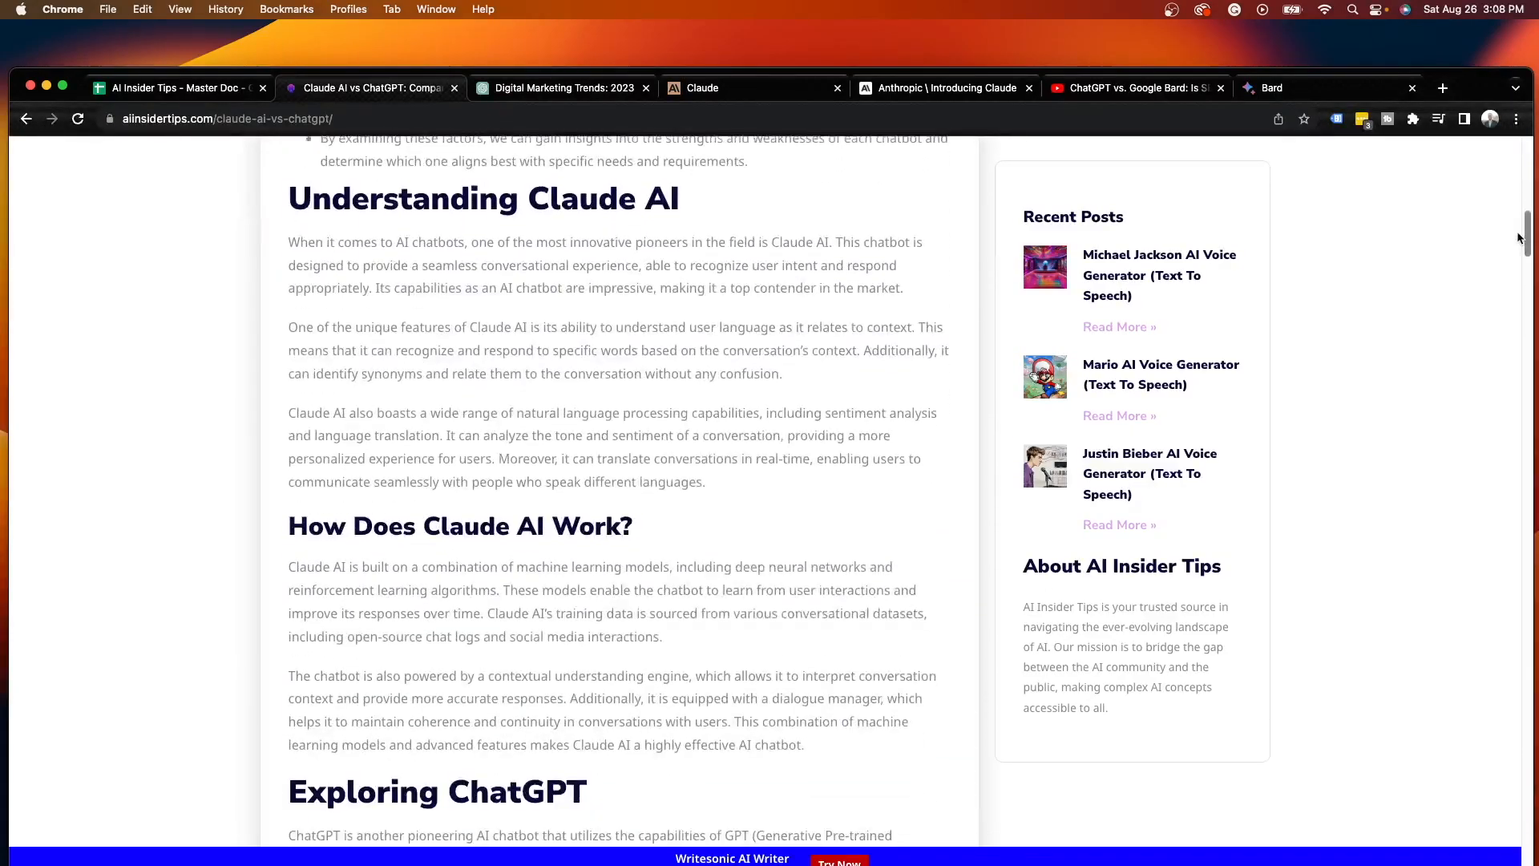
scroll(up, 3)
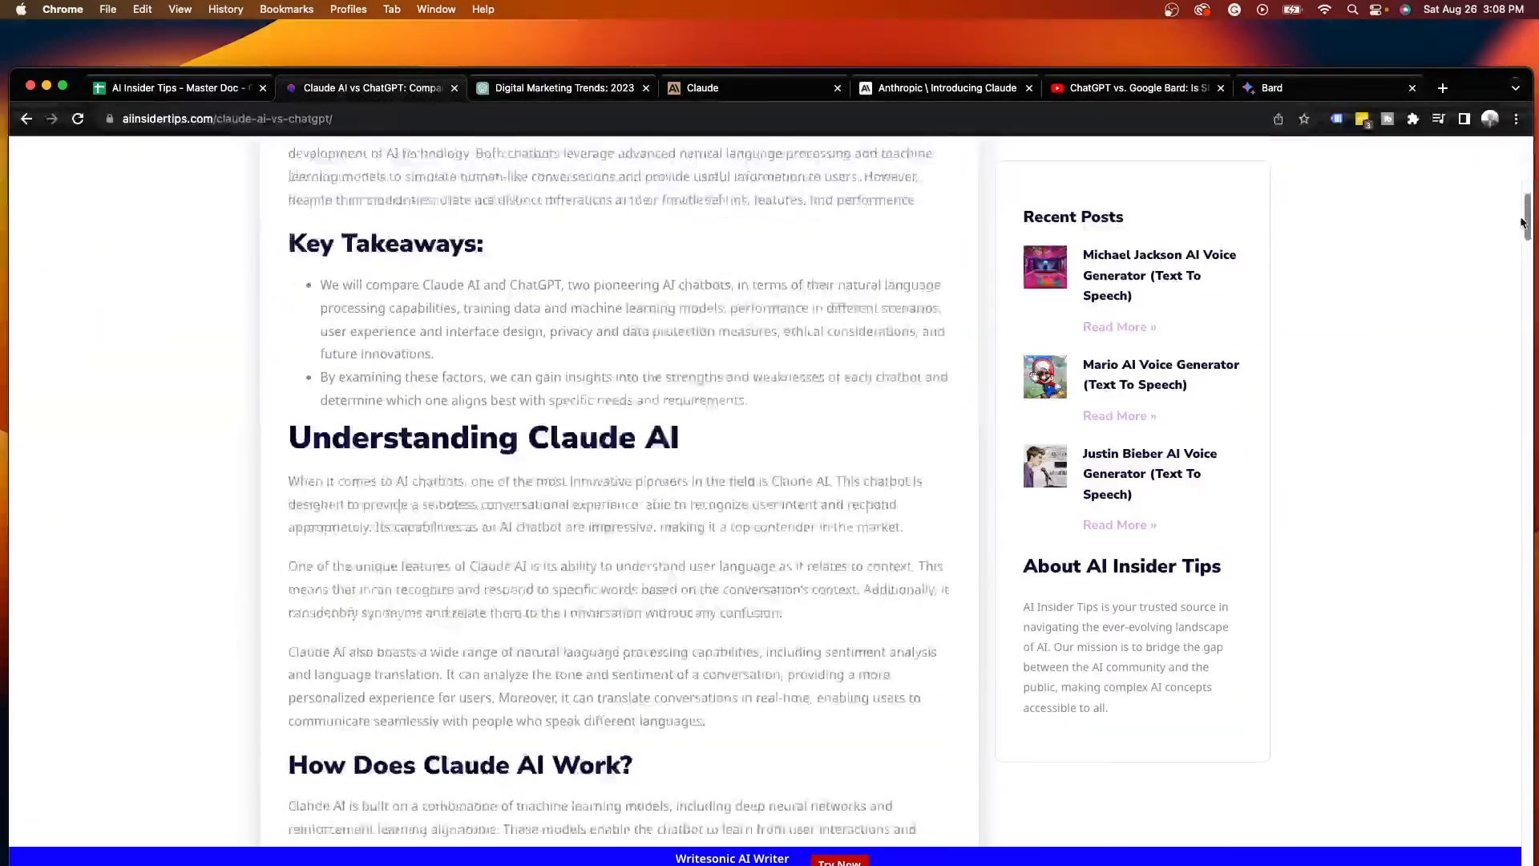
scroll(down, 3)
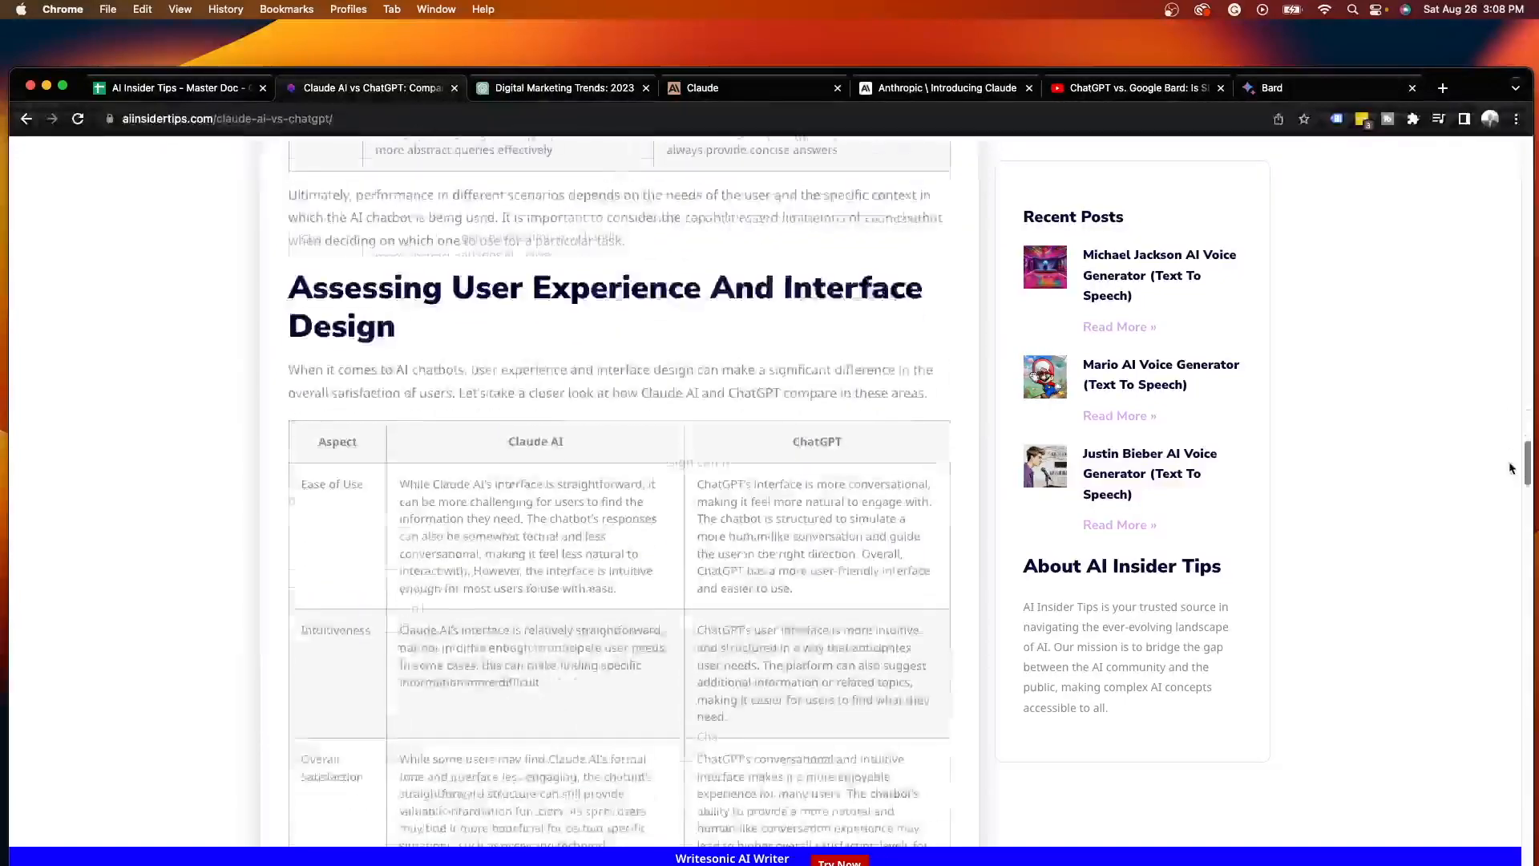
scroll(up, 3)
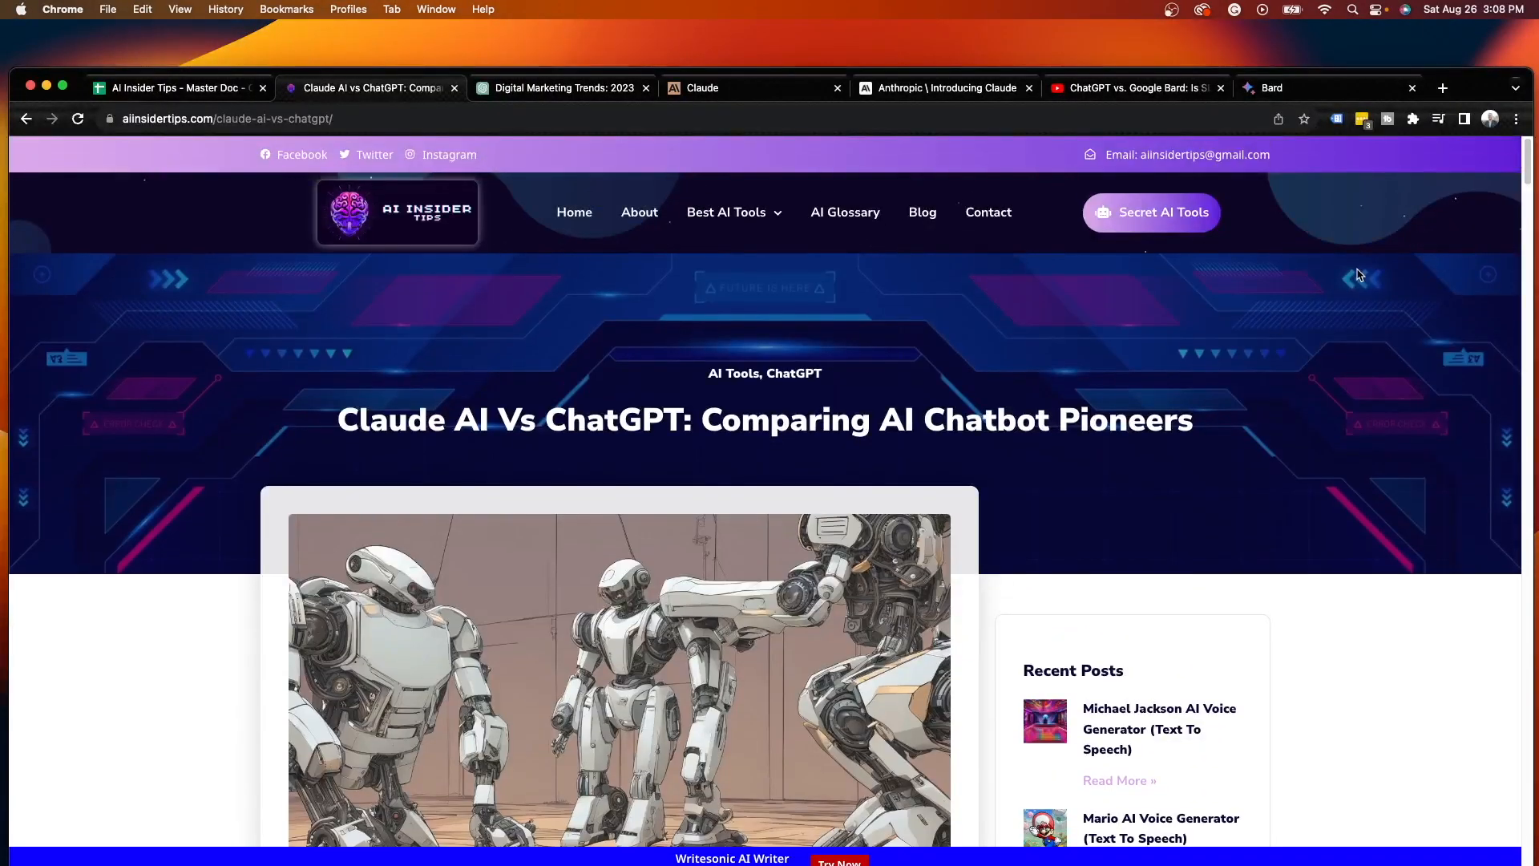
mouse_move(1517, 192)
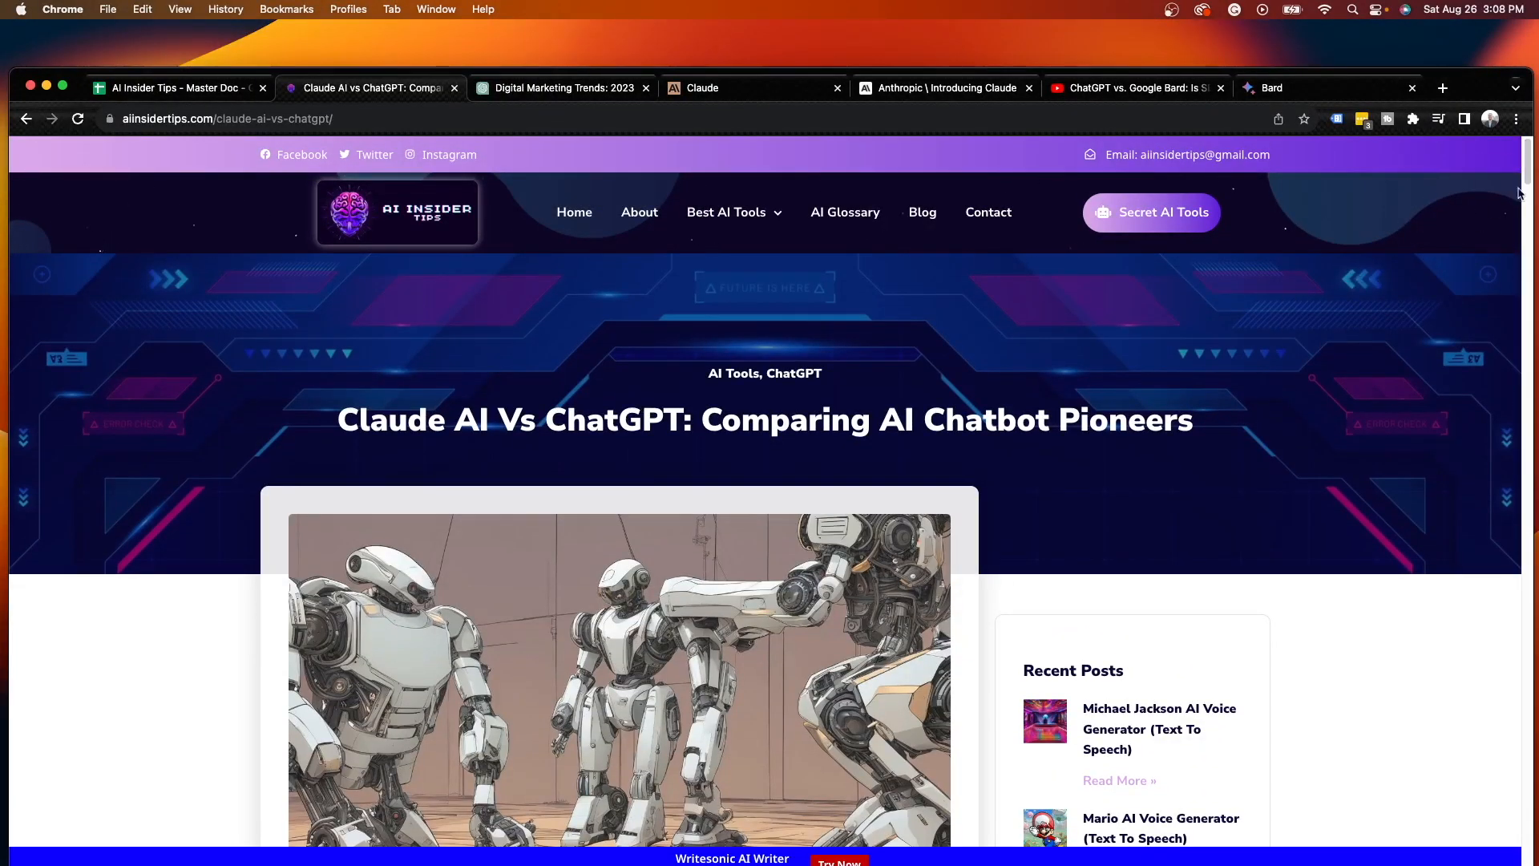
scroll(down, 3)
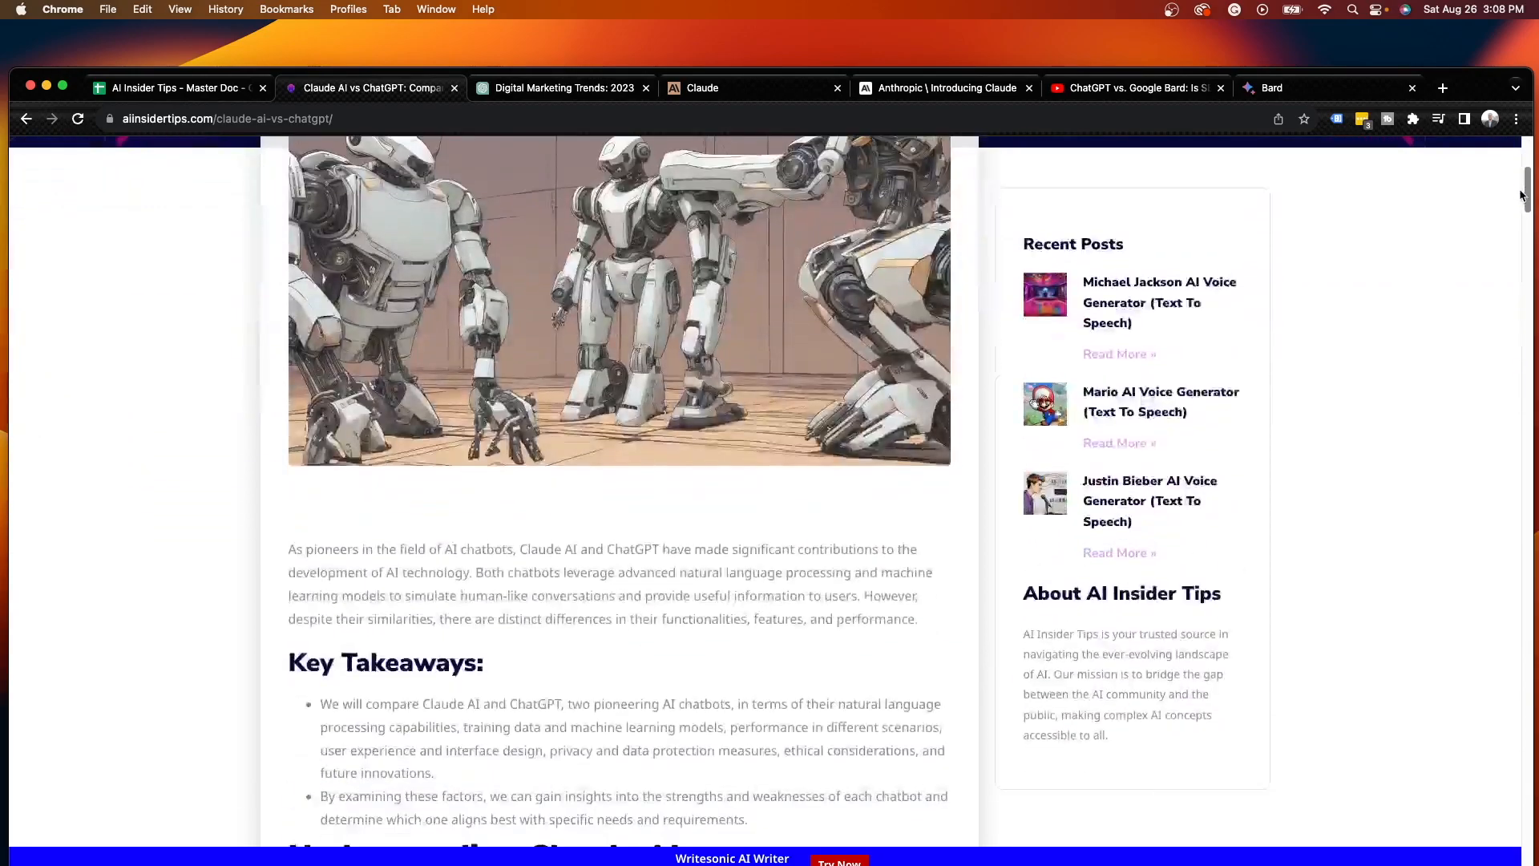
scroll(down, 3)
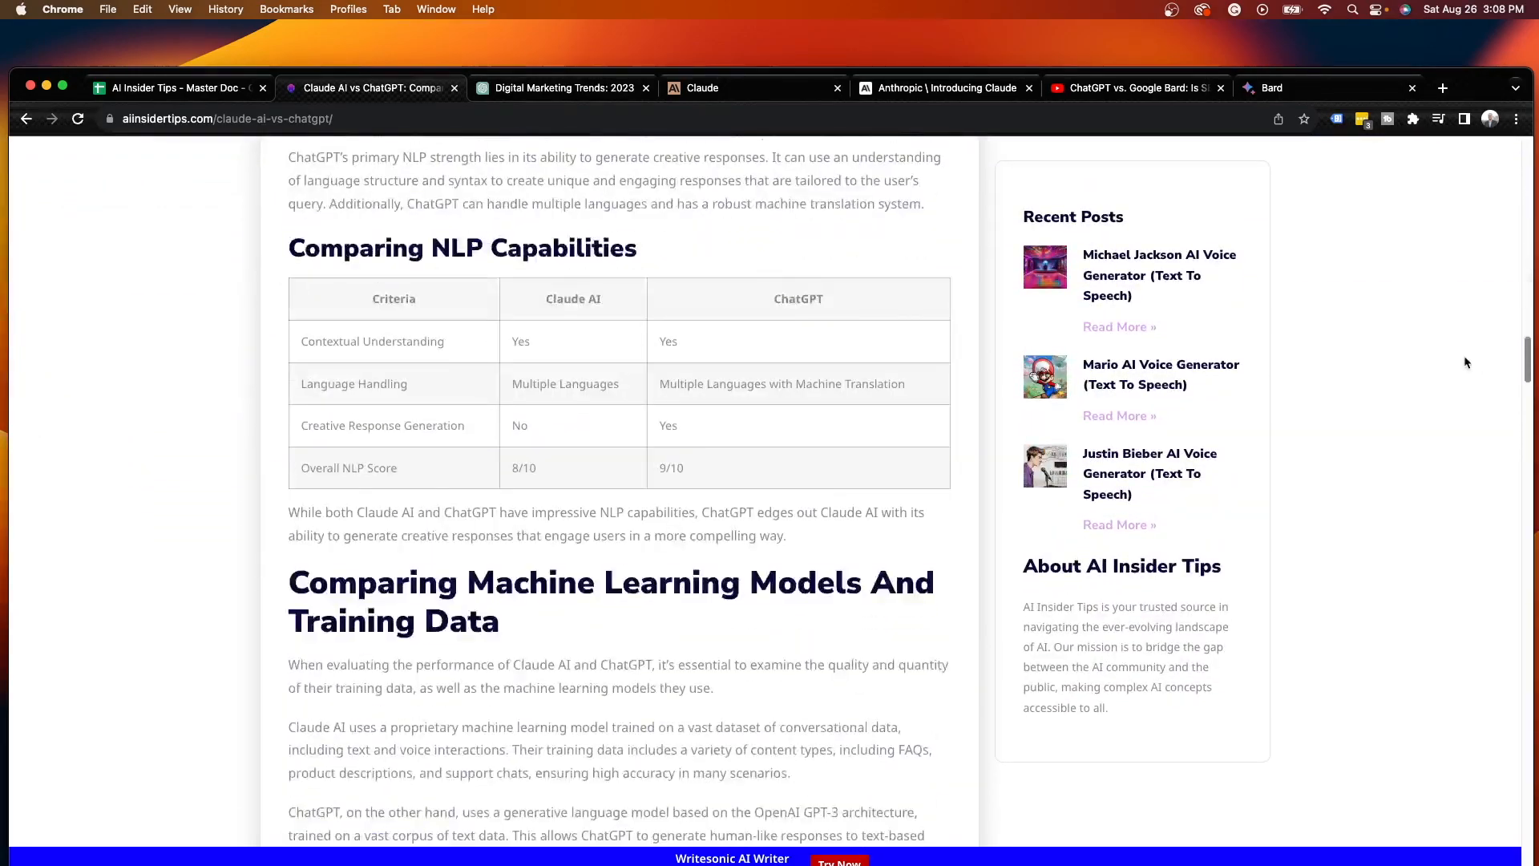
scroll(up, 3)
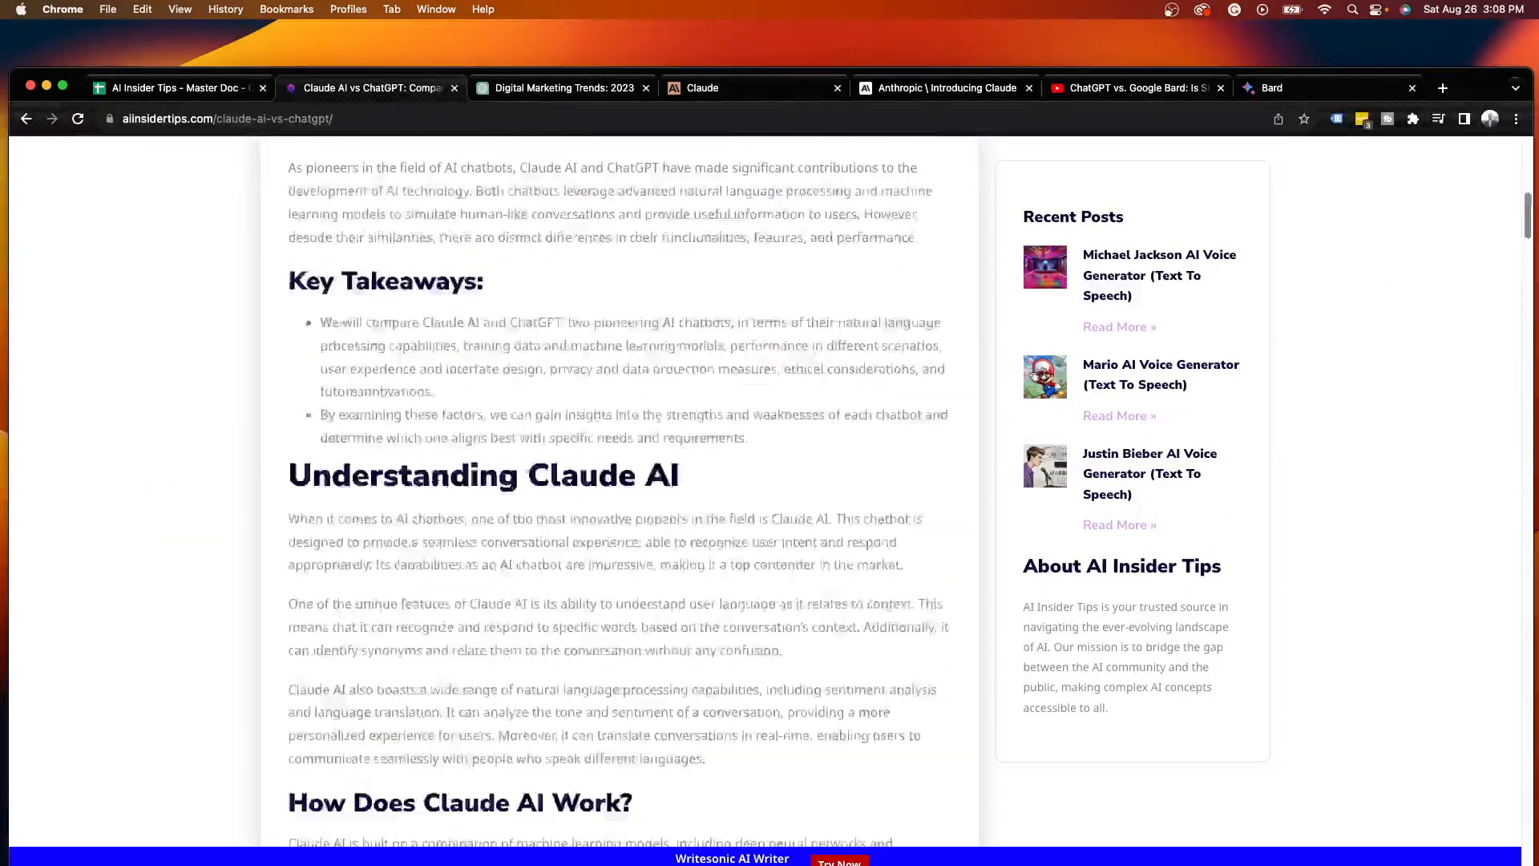
scroll(up, 3)
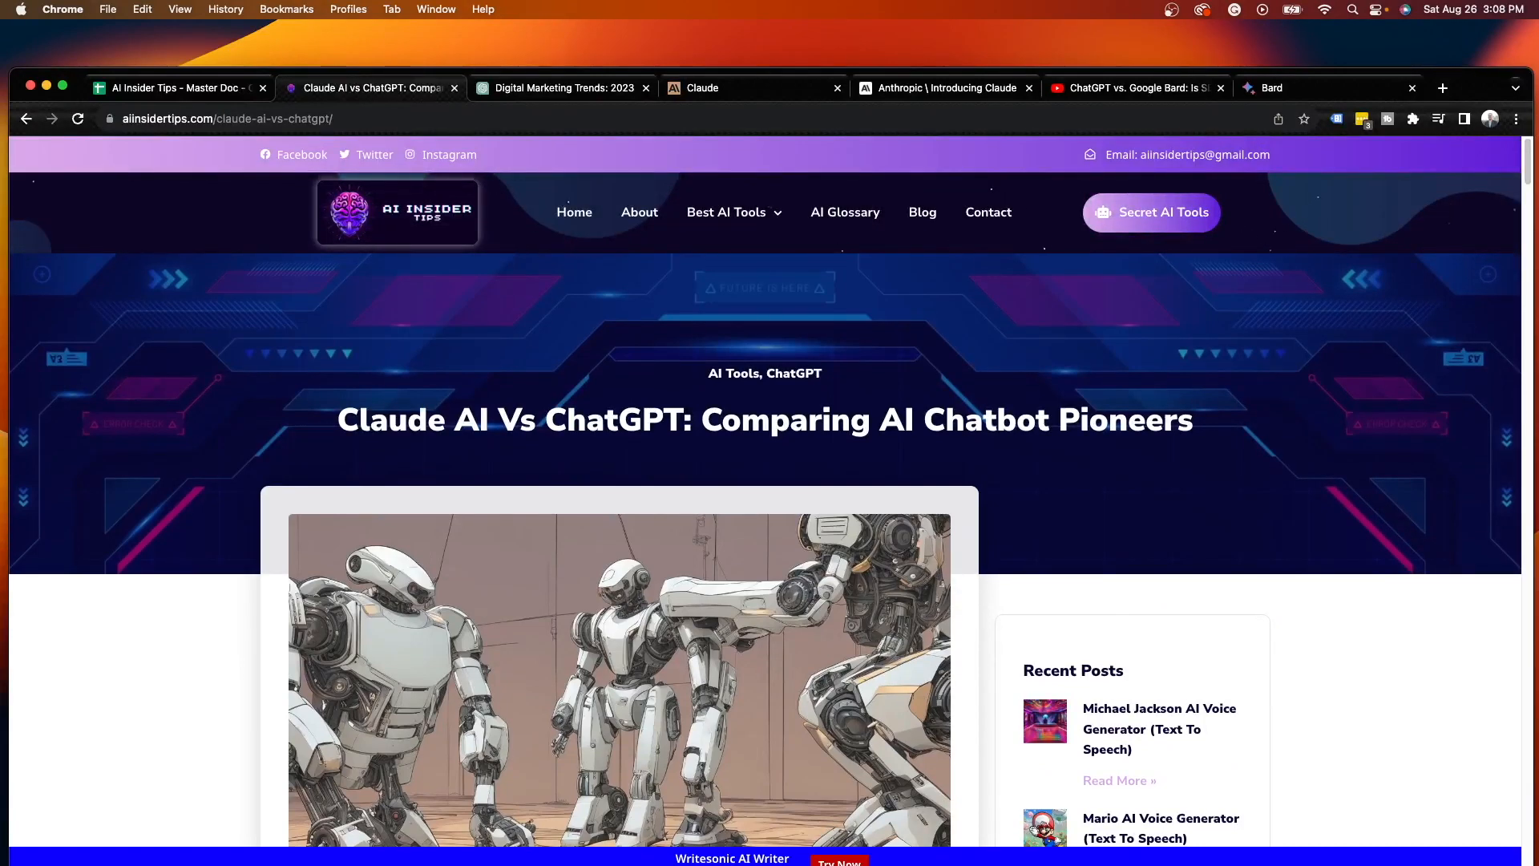